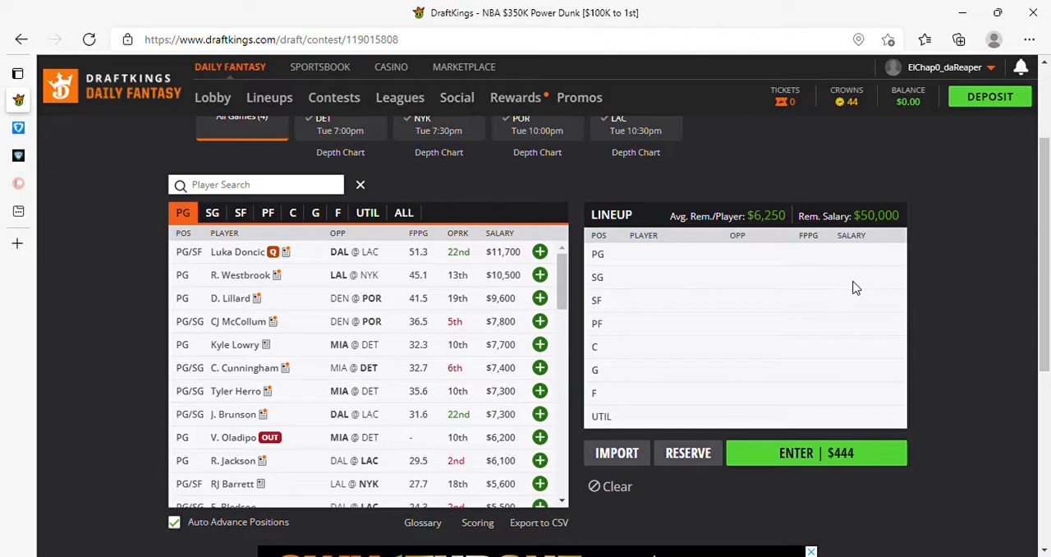
pyautogui.moveTo(866, 288)
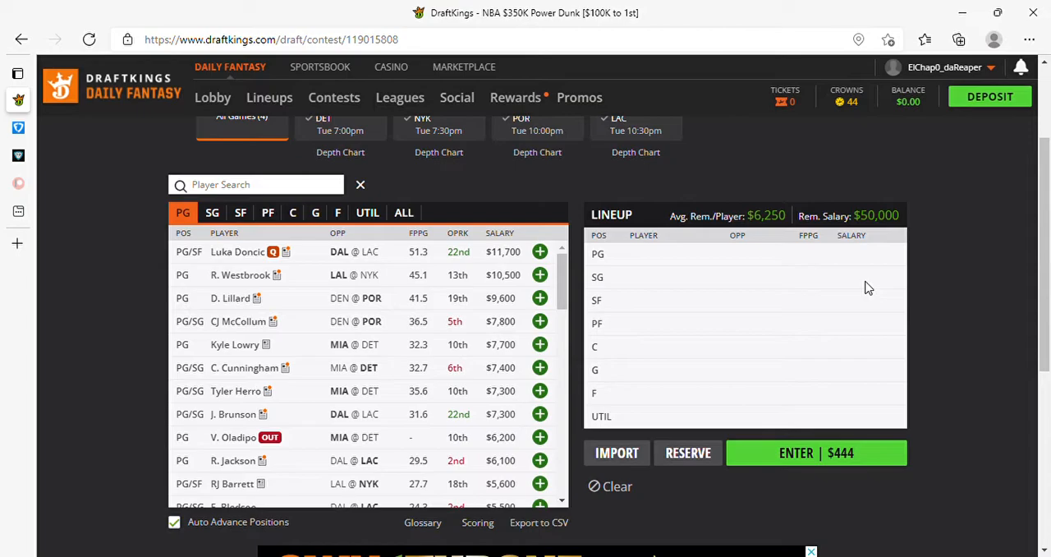
pyautogui.moveTo(902, 299)
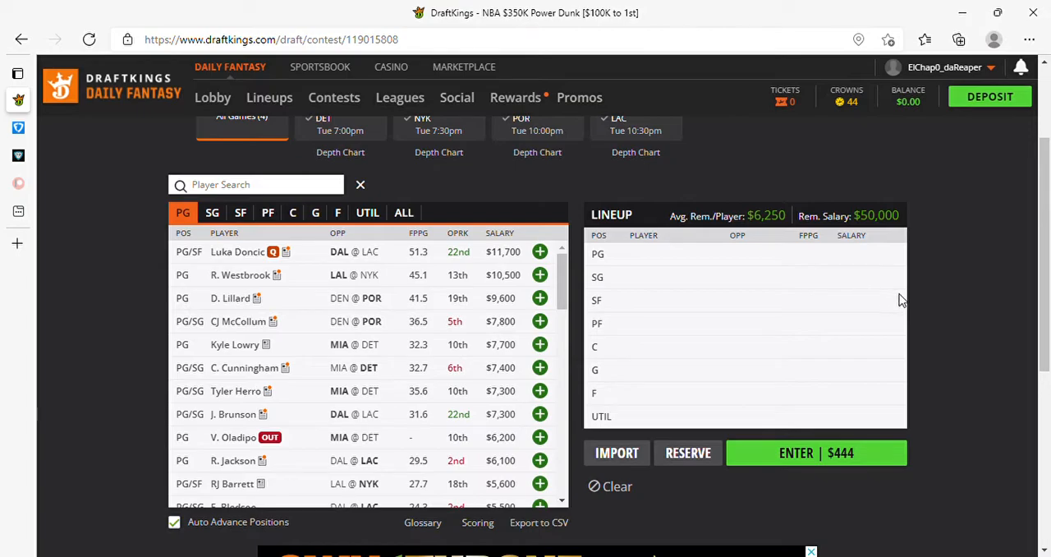
pyautogui.moveTo(949, 322)
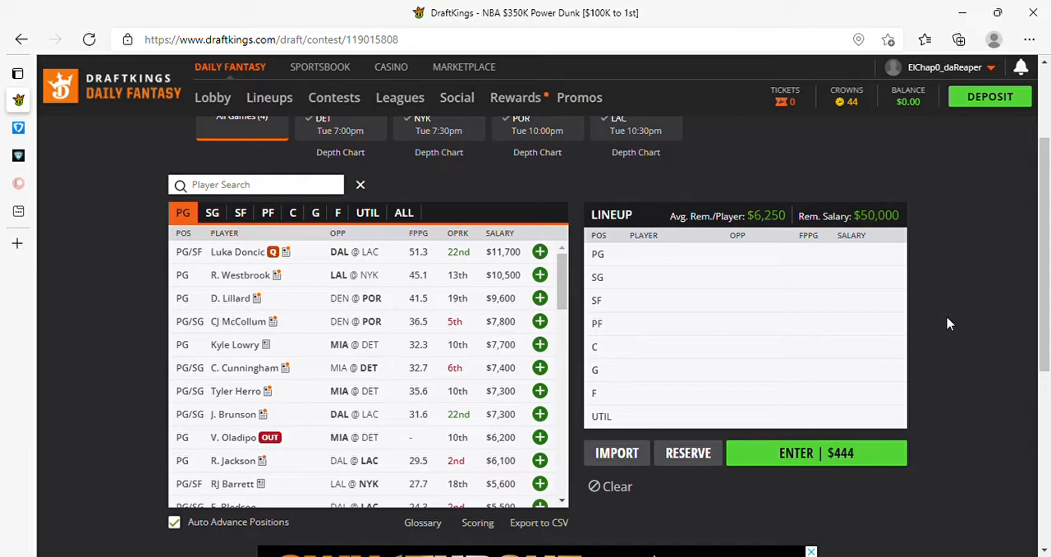
pyautogui.moveTo(903, 351)
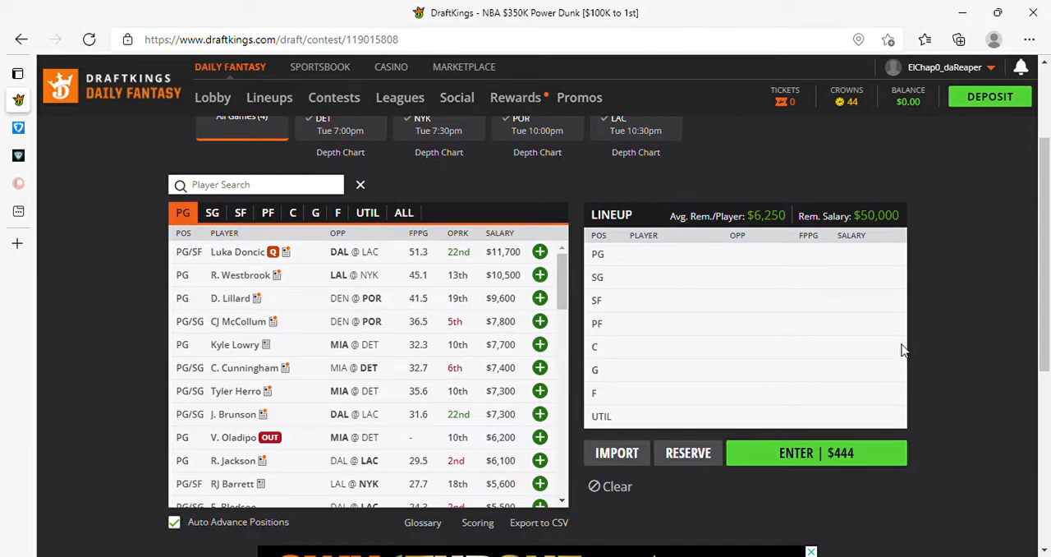
pyautogui.moveTo(959, 305)
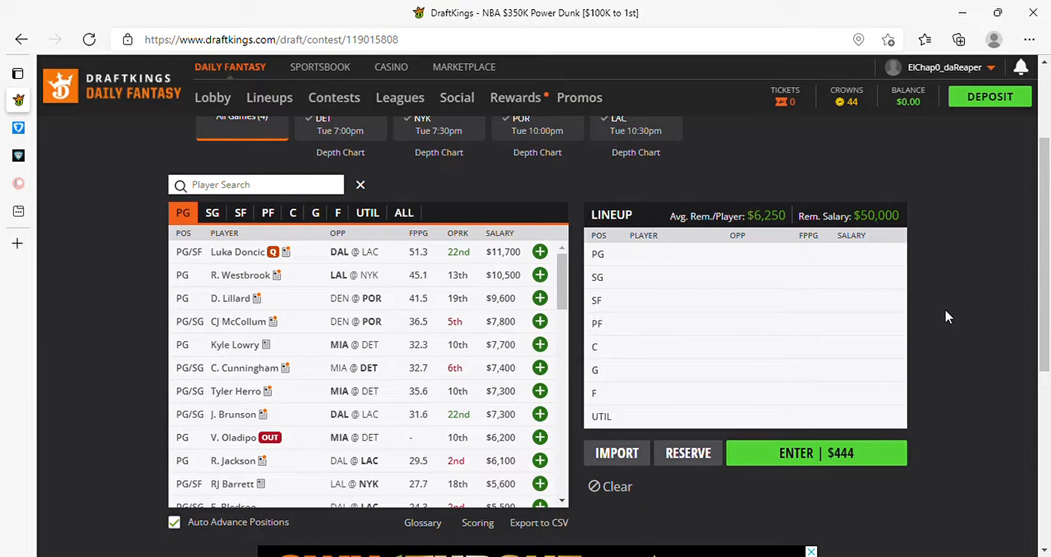
pyautogui.moveTo(946, 319)
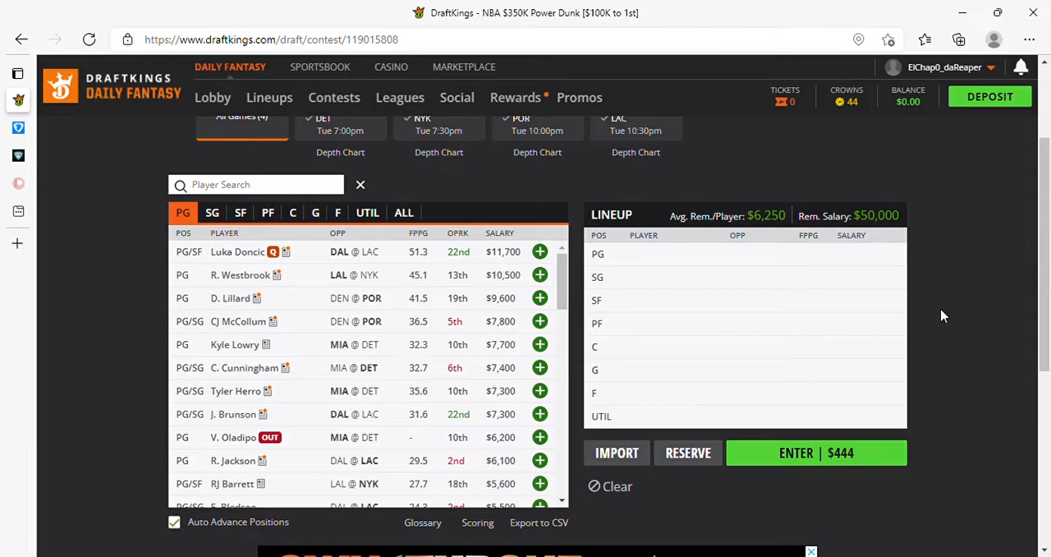
pyautogui.moveTo(772, 200)
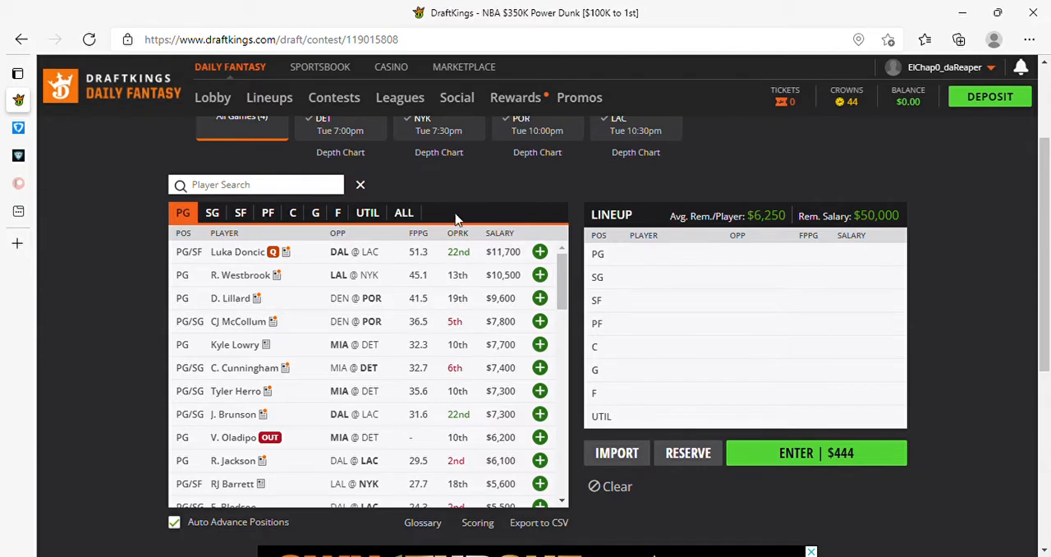
pyautogui.moveTo(503, 207)
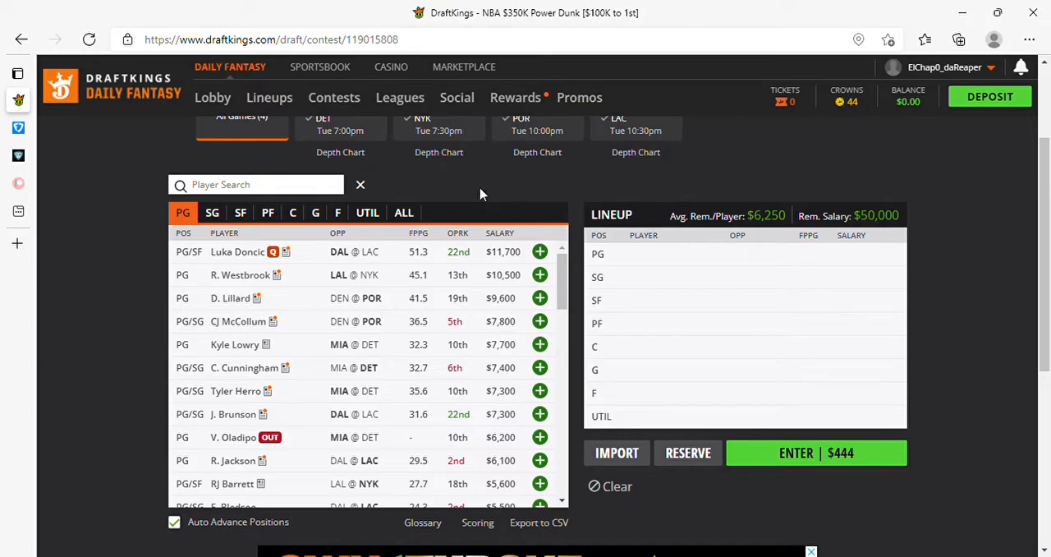
pyautogui.moveTo(509, 190)
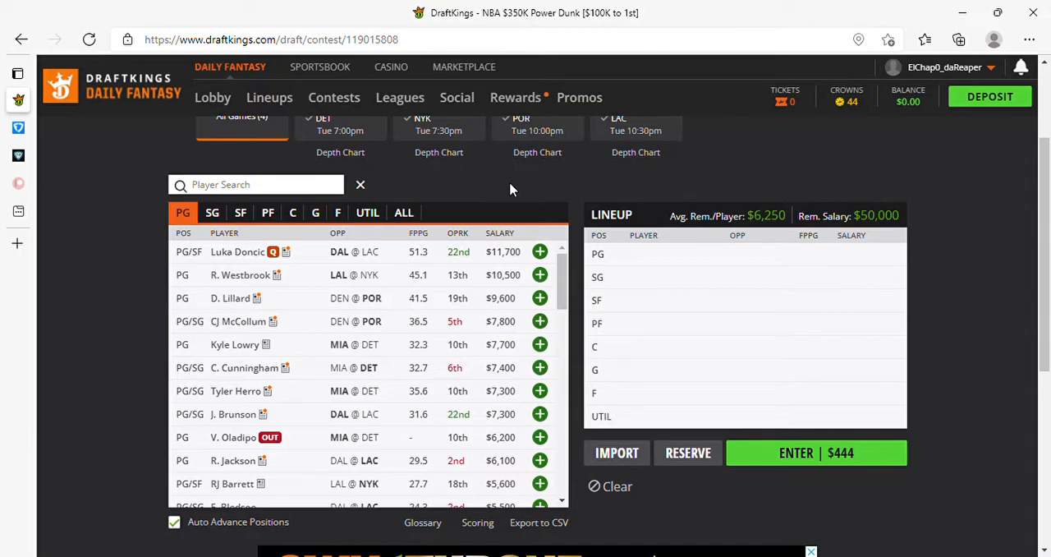
pyautogui.moveTo(525, 312)
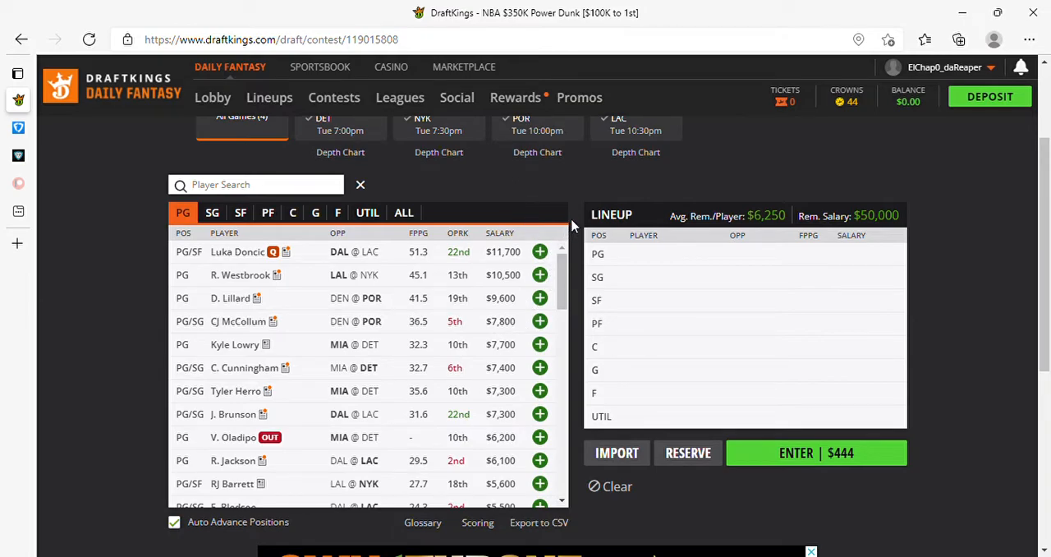
pyautogui.moveTo(575, 188)
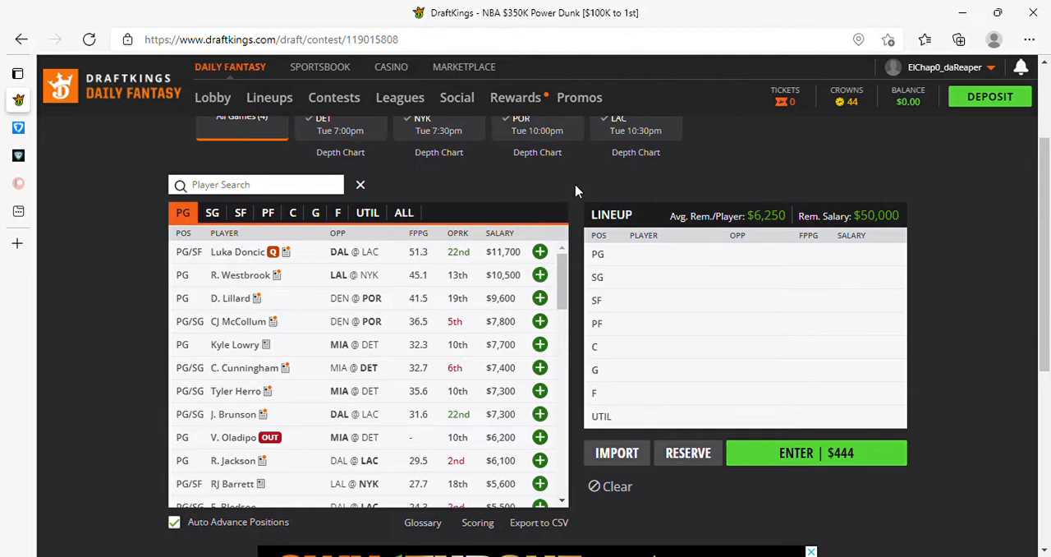
pyautogui.moveTo(518, 196)
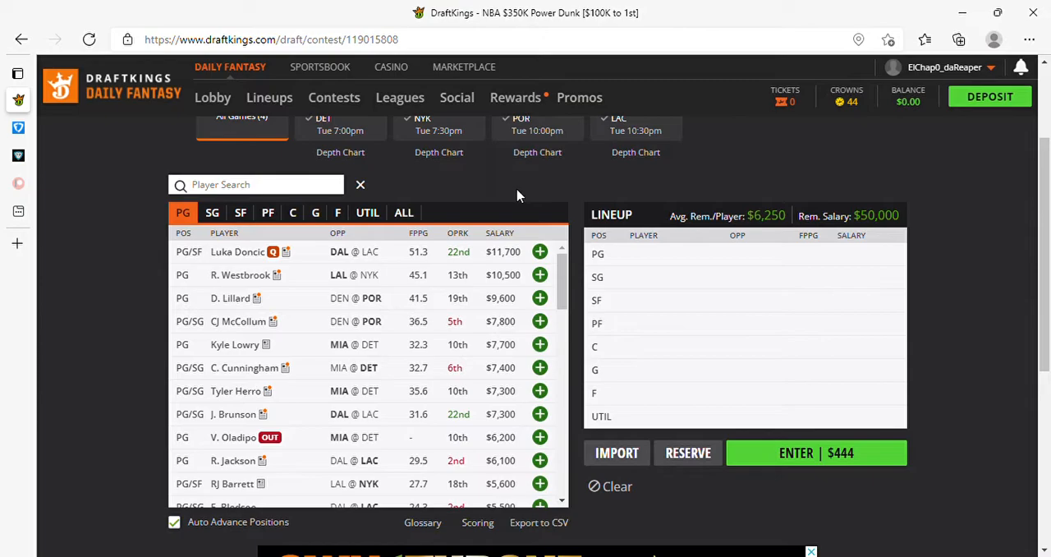
pyautogui.moveTo(571, 191)
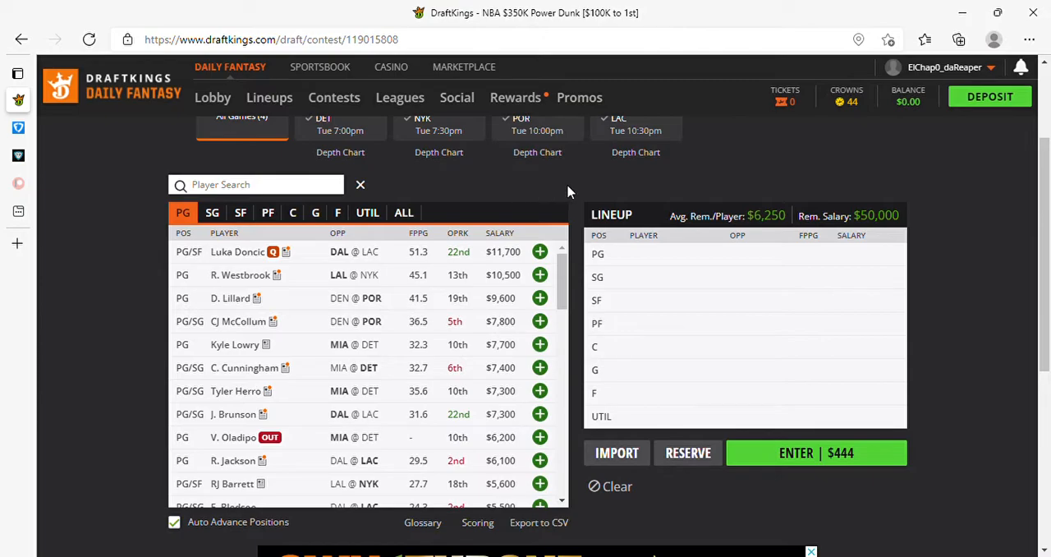
pyautogui.moveTo(943, 200)
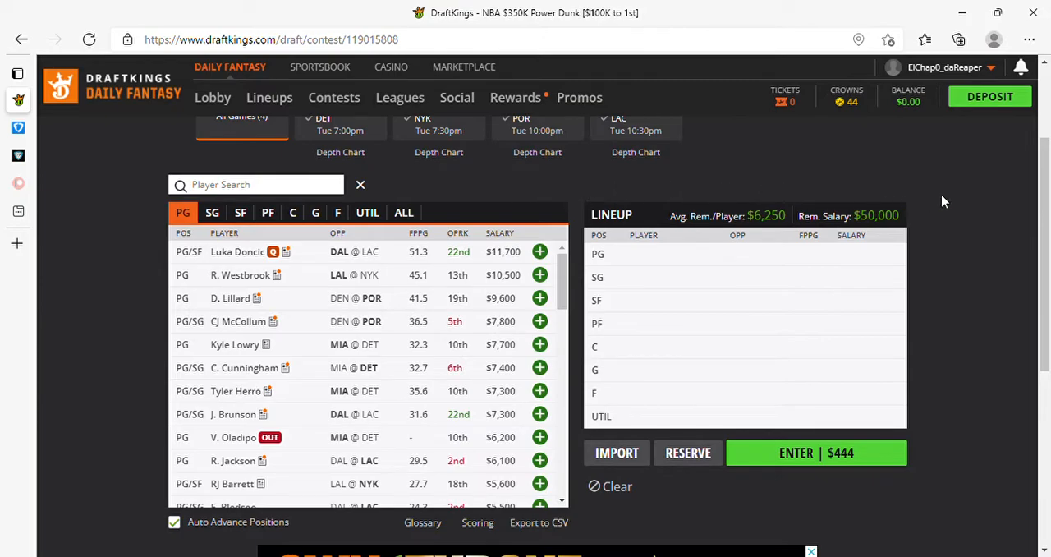
pyautogui.moveTo(960, 203)
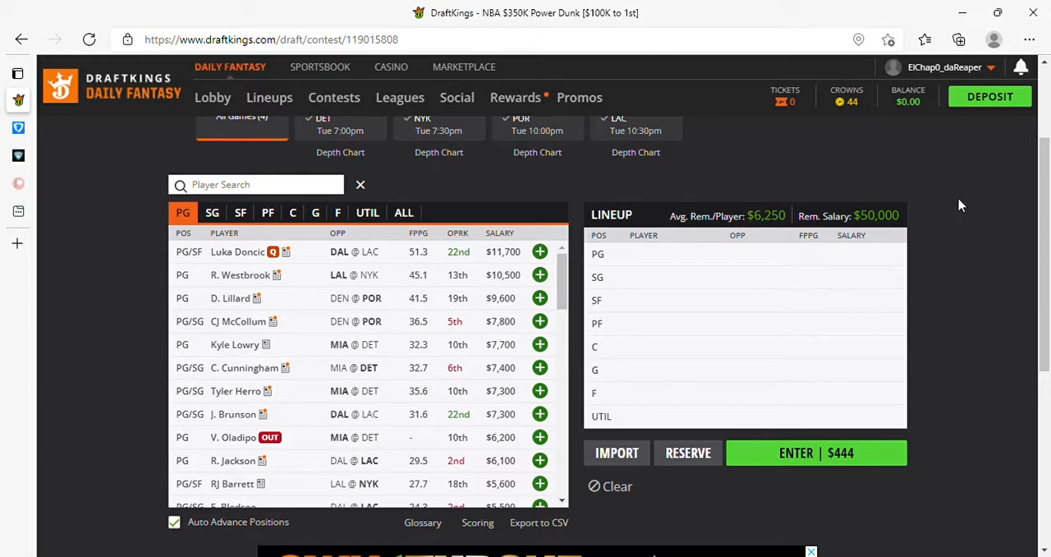
pyautogui.moveTo(939, 318)
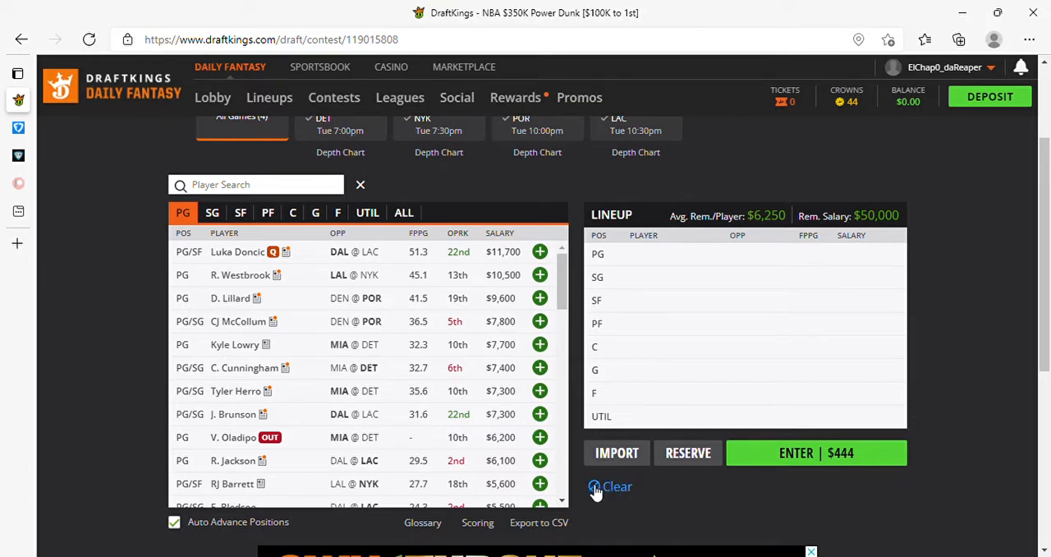
pyautogui.moveTo(198, 437)
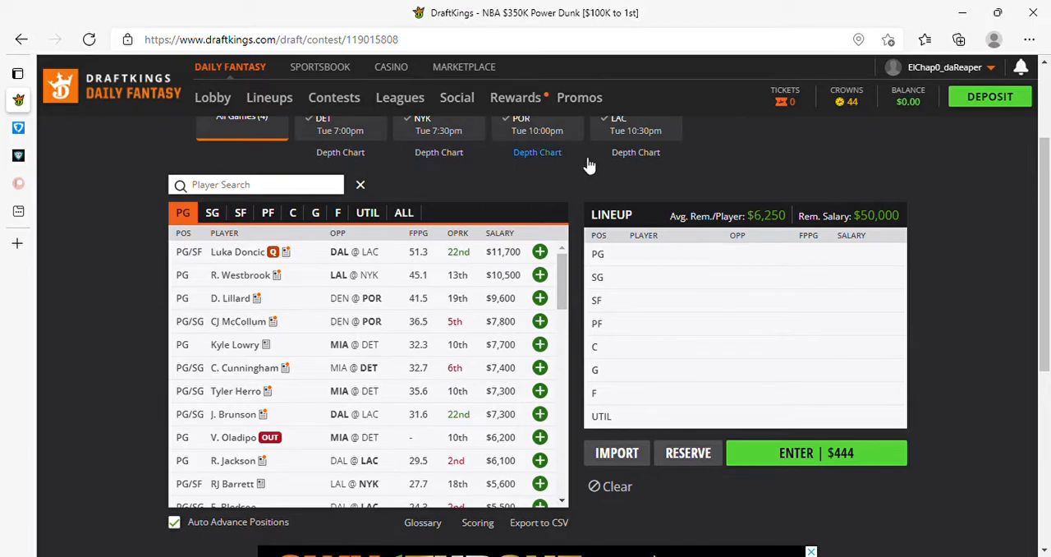
pyautogui.moveTo(588, 194)
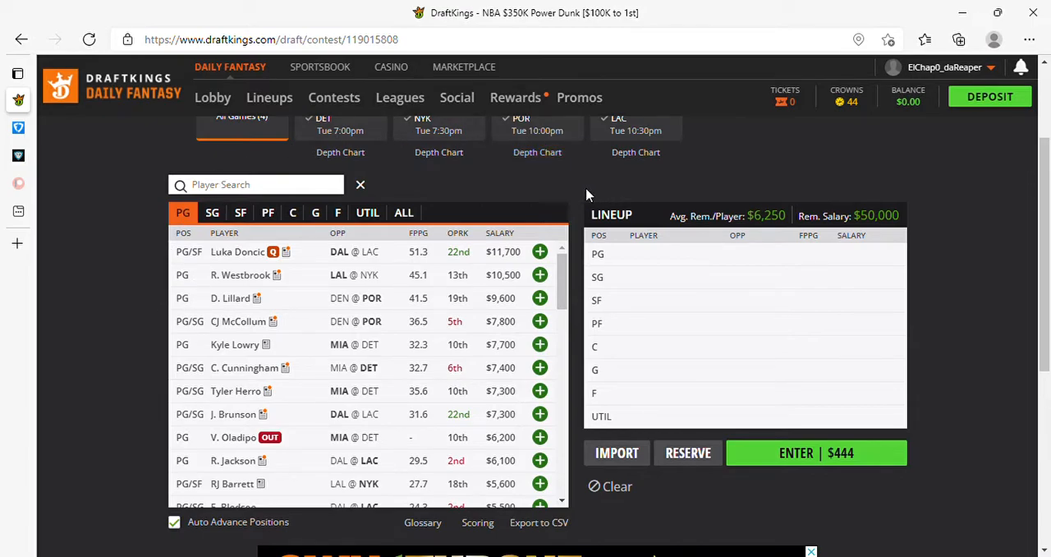
pyautogui.moveTo(555, 192)
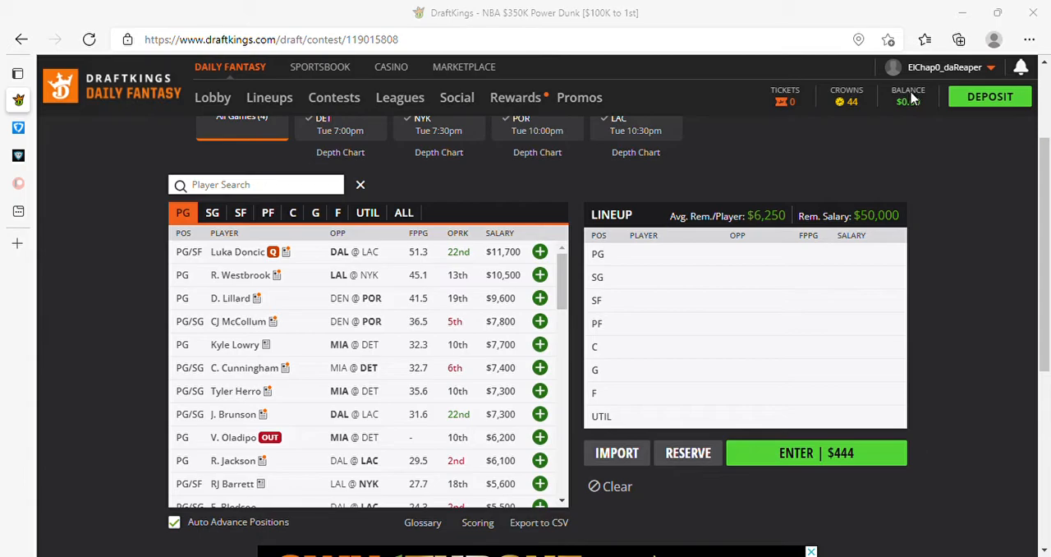
pyautogui.moveTo(787, 124)
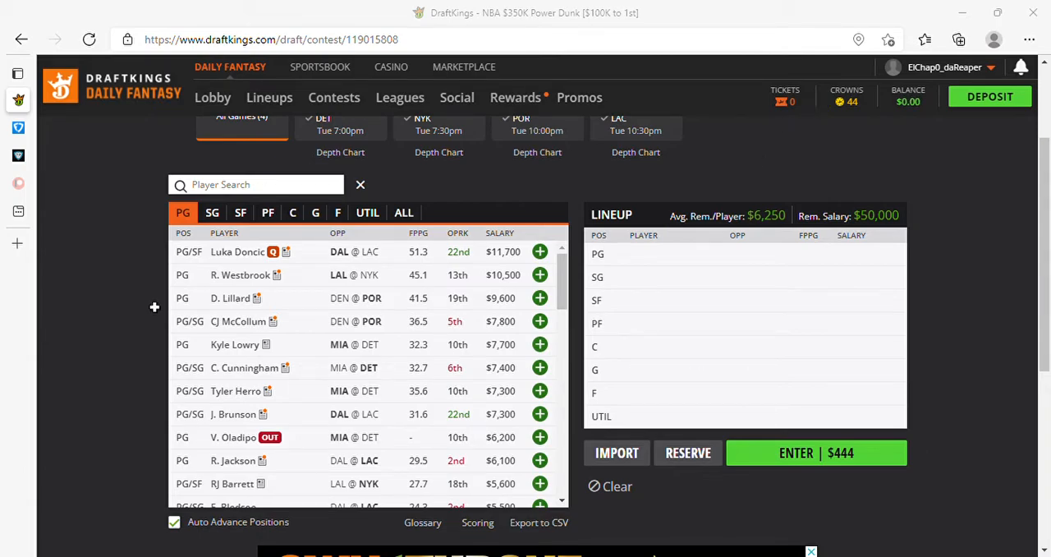
pyautogui.moveTo(216, 299)
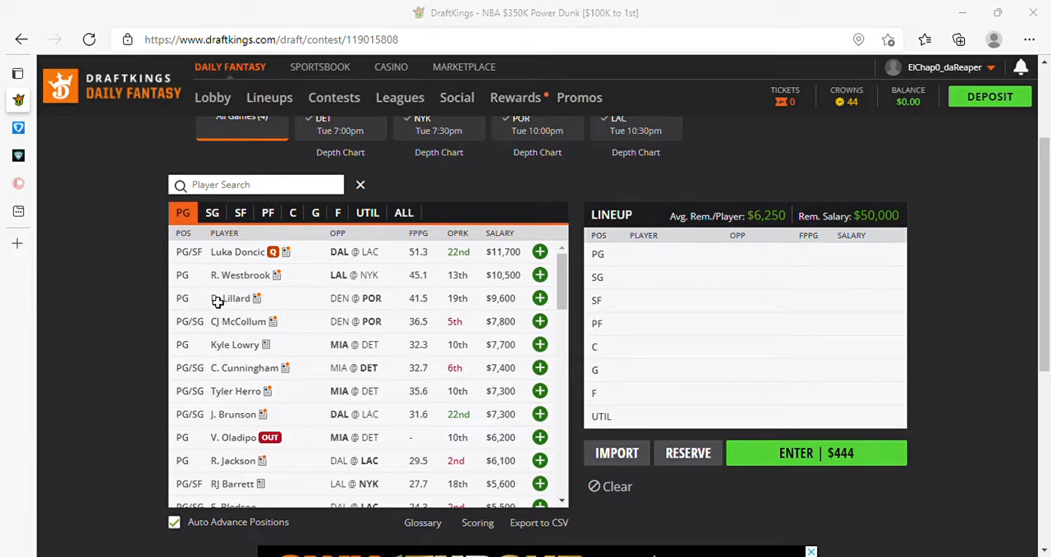
pyautogui.moveTo(245, 338)
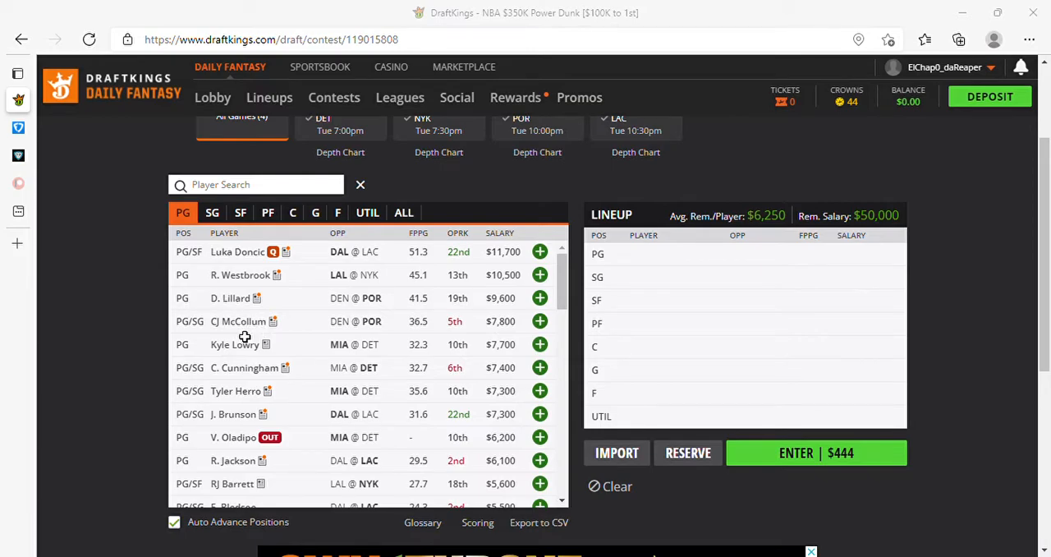
pyautogui.moveTo(233, 338)
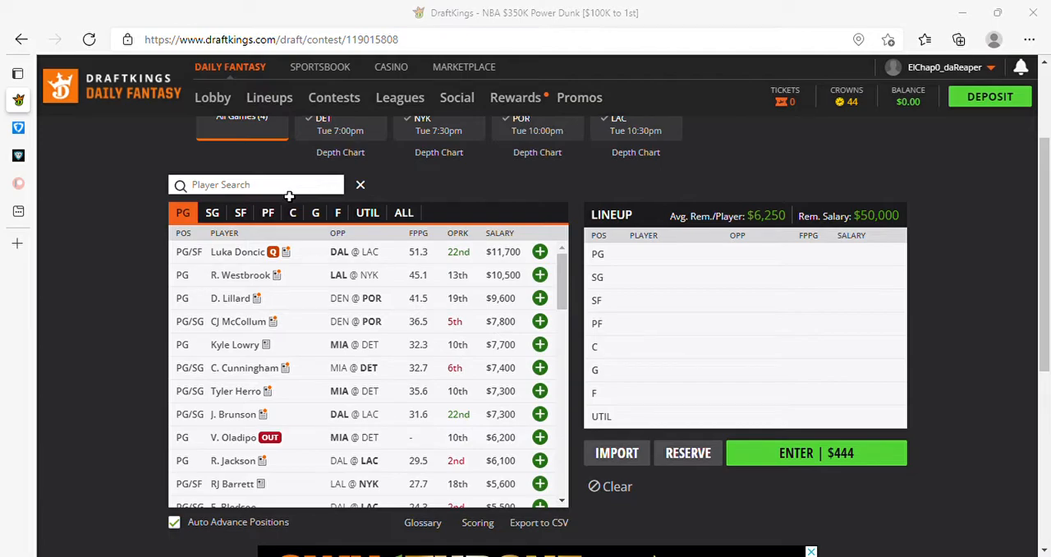
pyautogui.moveTo(325, 202)
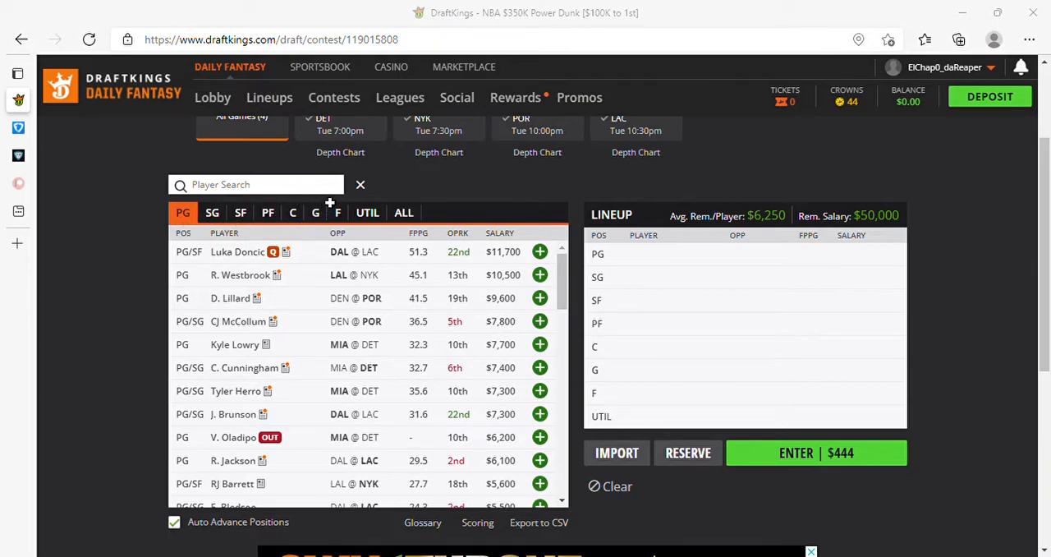
pyautogui.moveTo(348, 219)
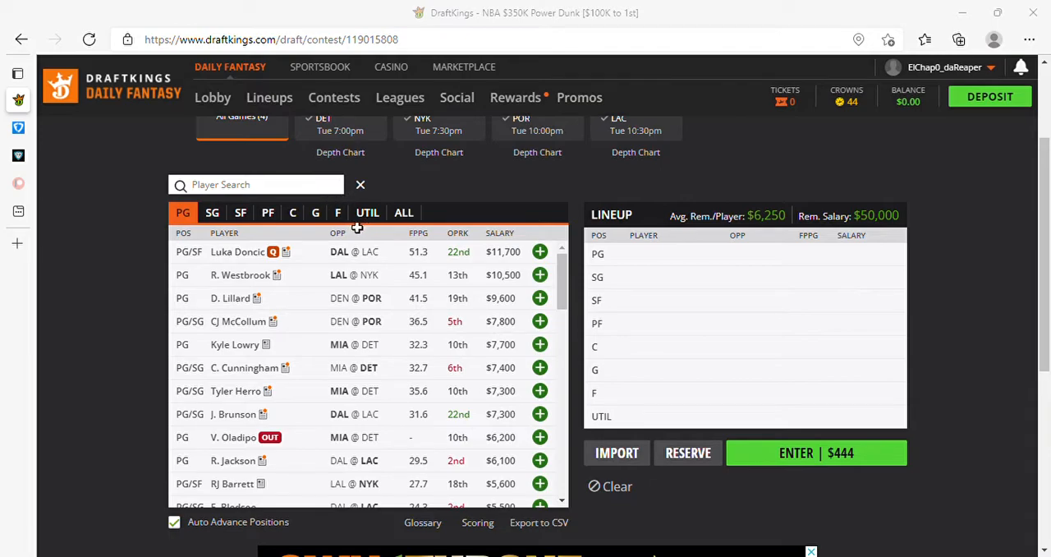
pyautogui.moveTo(375, 202)
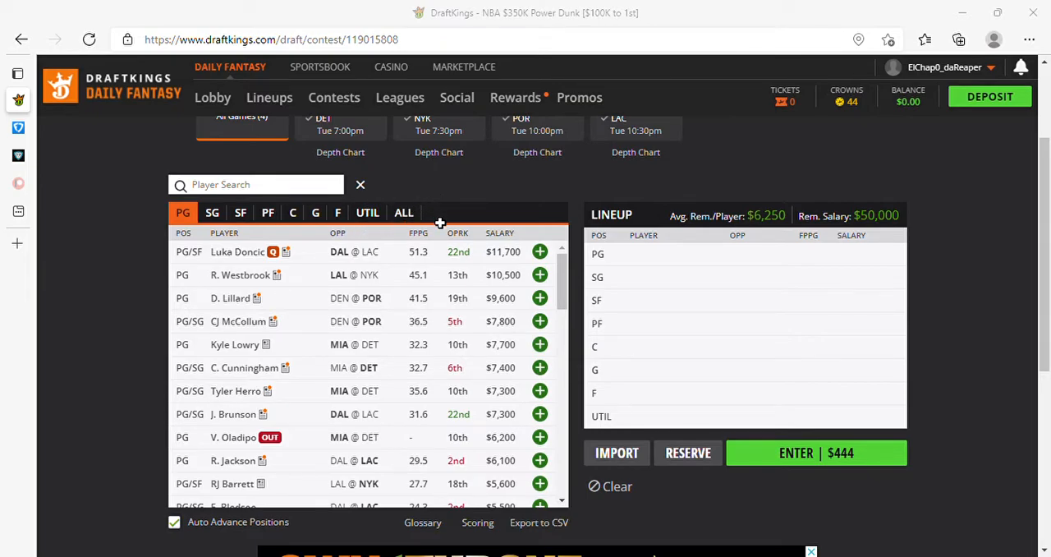
pyautogui.moveTo(452, 223)
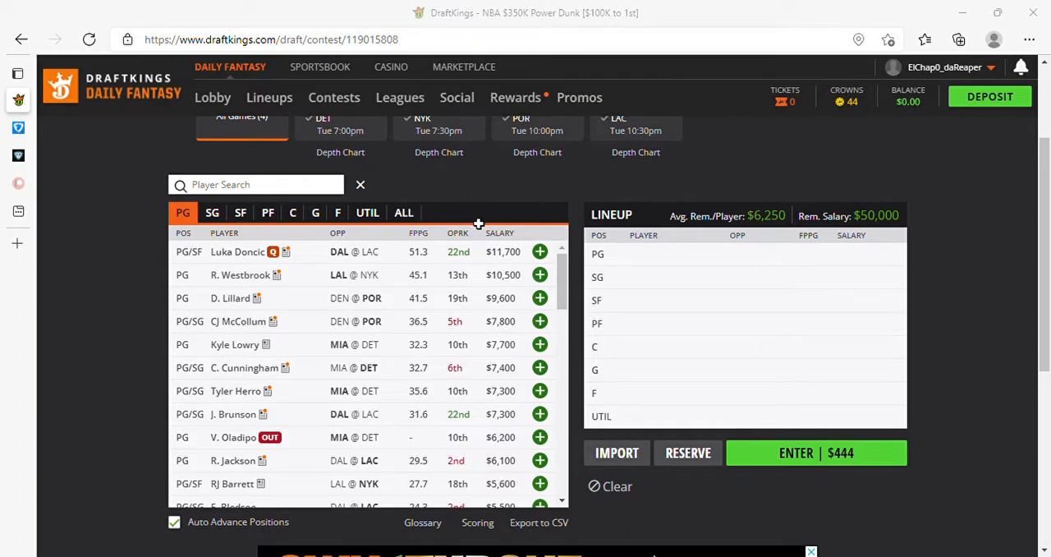
pyautogui.moveTo(528, 235)
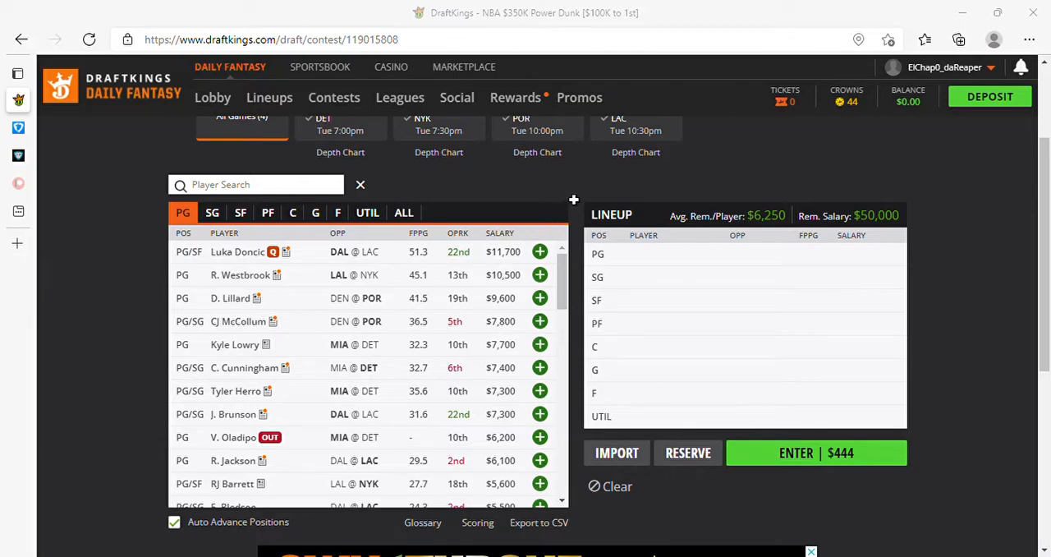
pyautogui.moveTo(622, 193)
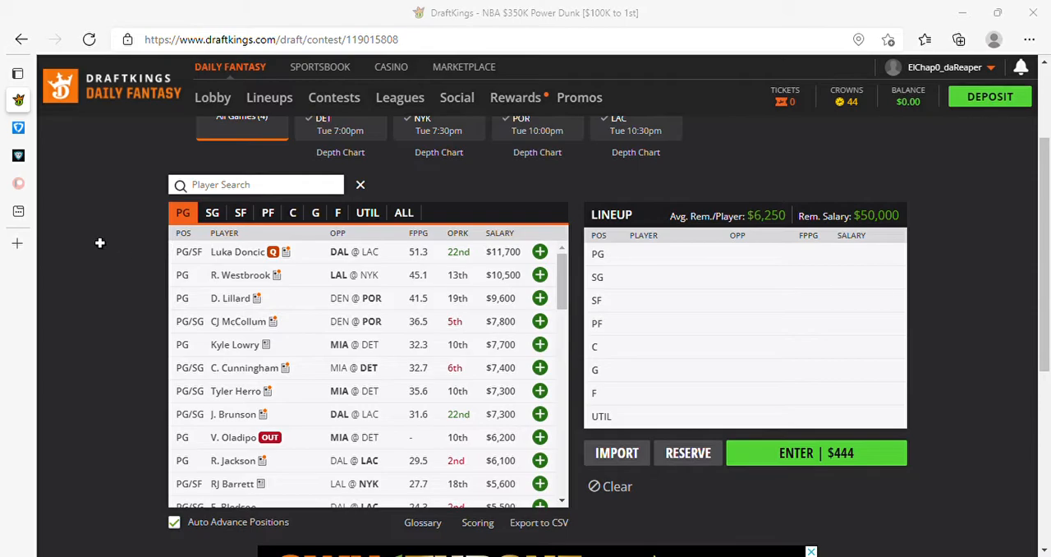
pyautogui.moveTo(217, 200)
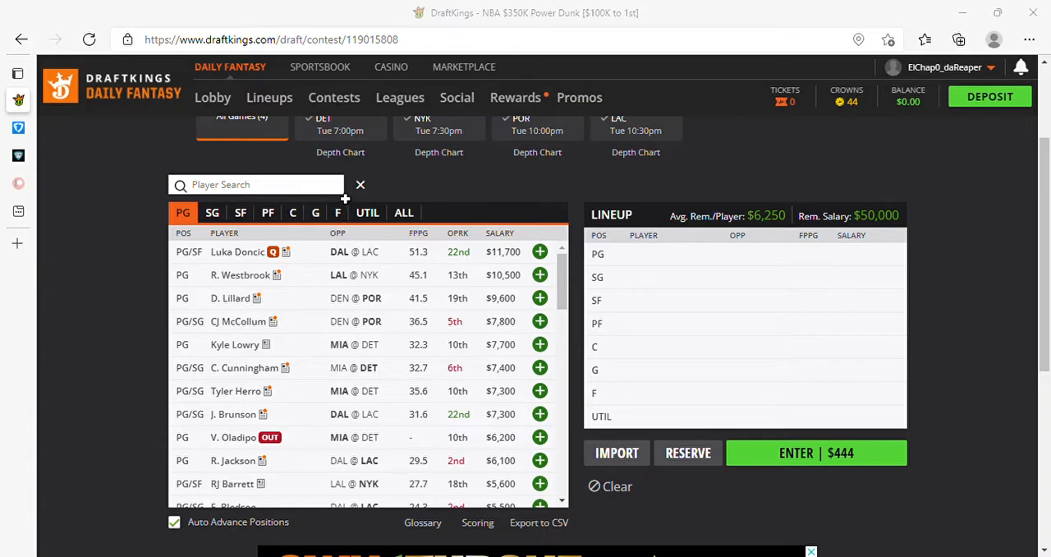
pyautogui.moveTo(394, 252)
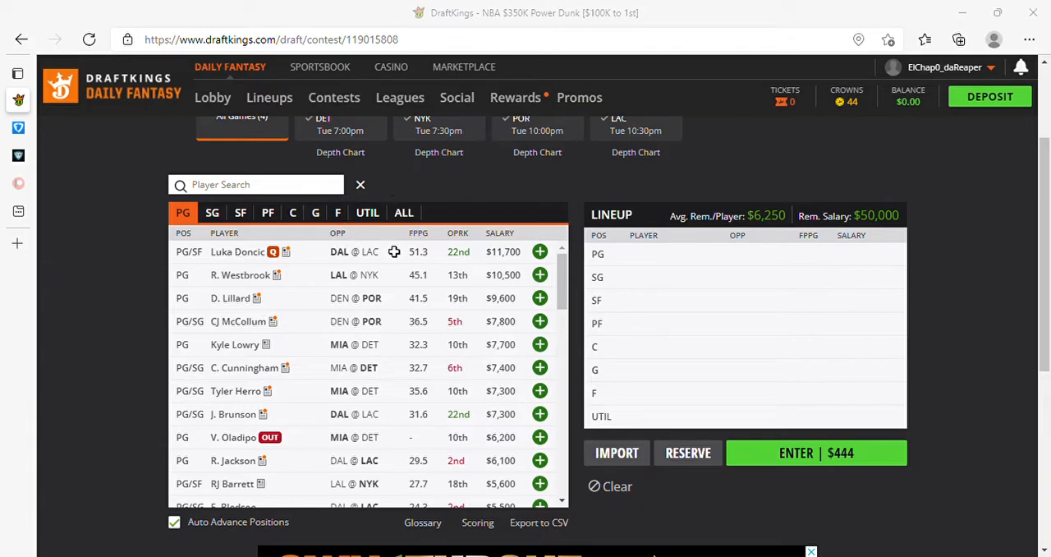
pyautogui.moveTo(423, 238)
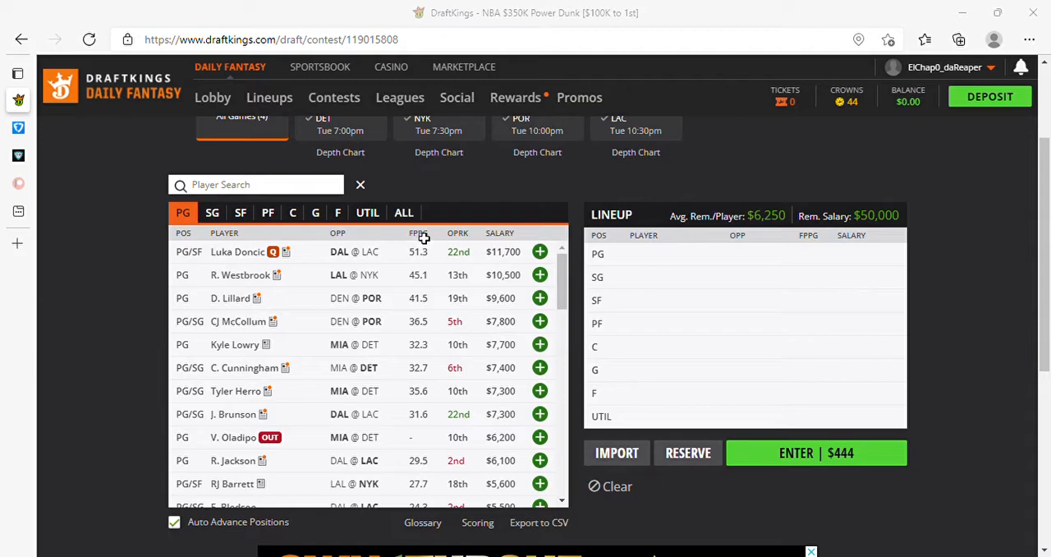
pyautogui.moveTo(449, 243)
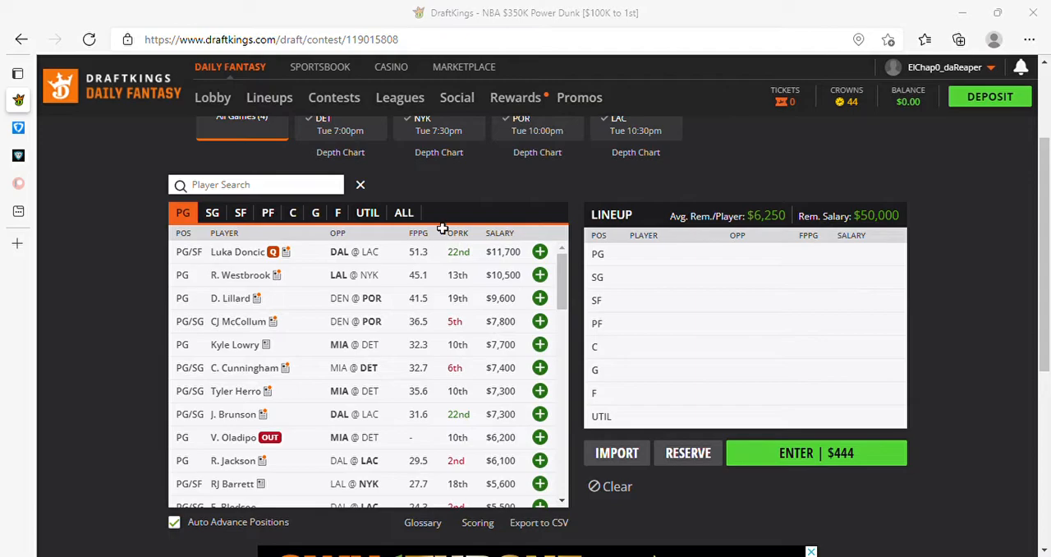
pyautogui.moveTo(489, 197)
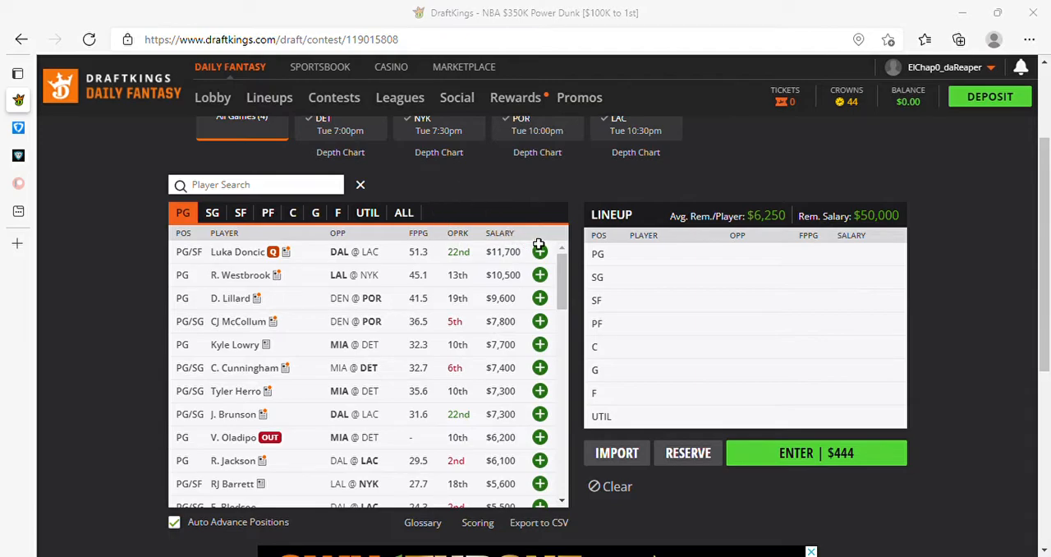
pyautogui.moveTo(558, 237)
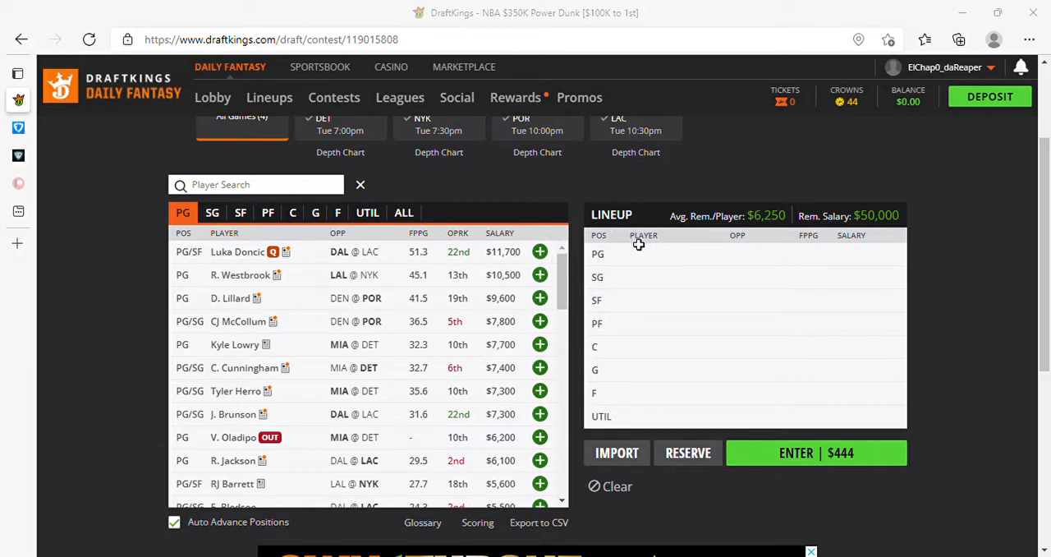
pyautogui.moveTo(650, 246)
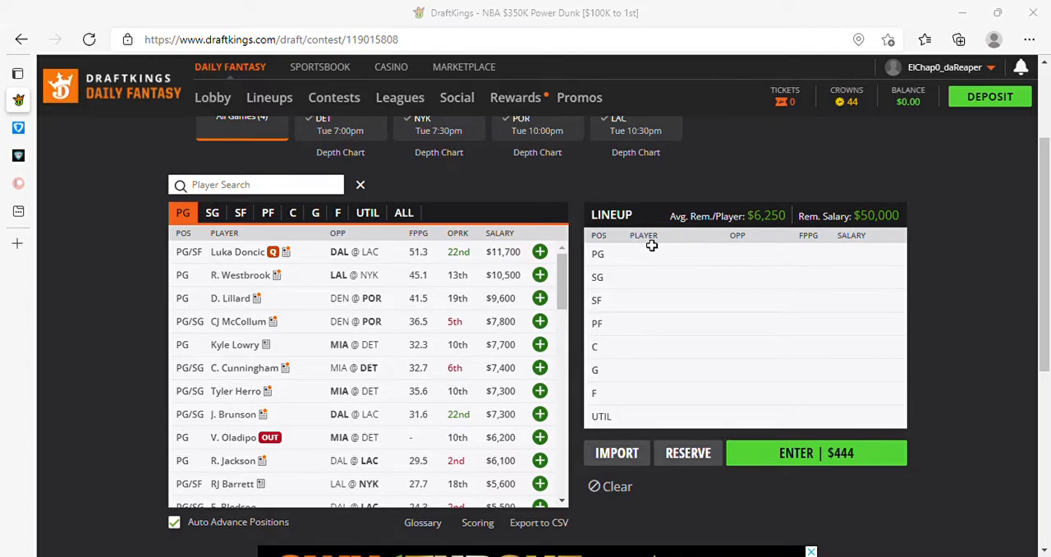
pyautogui.moveTo(256, 246)
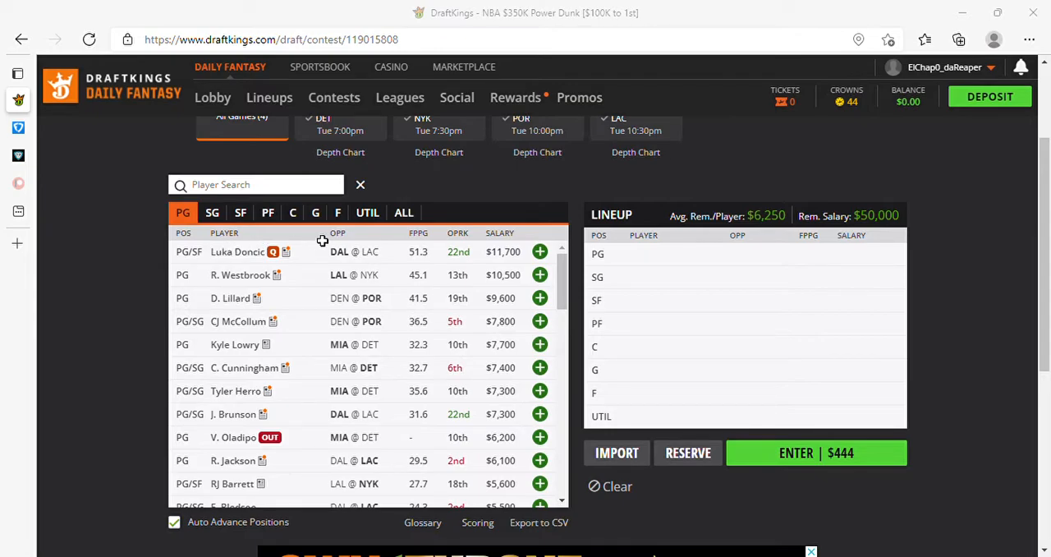
pyautogui.moveTo(352, 235)
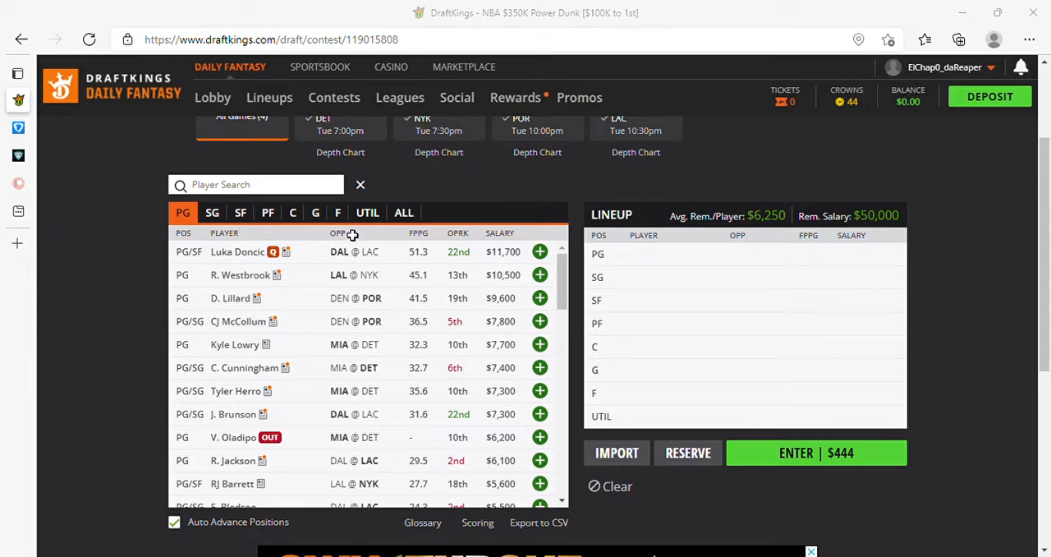
pyautogui.moveTo(56, 225)
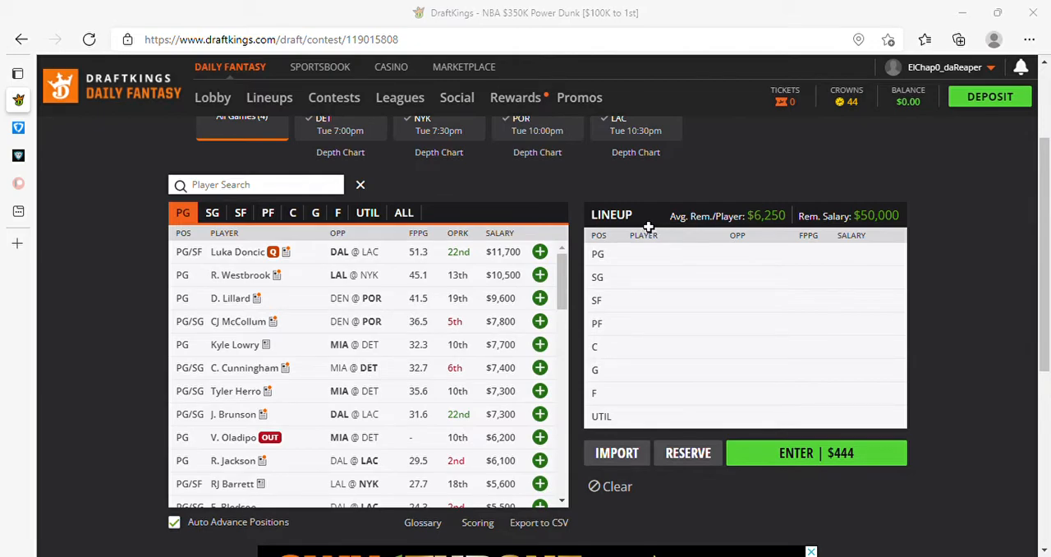
pyautogui.moveTo(647, 241)
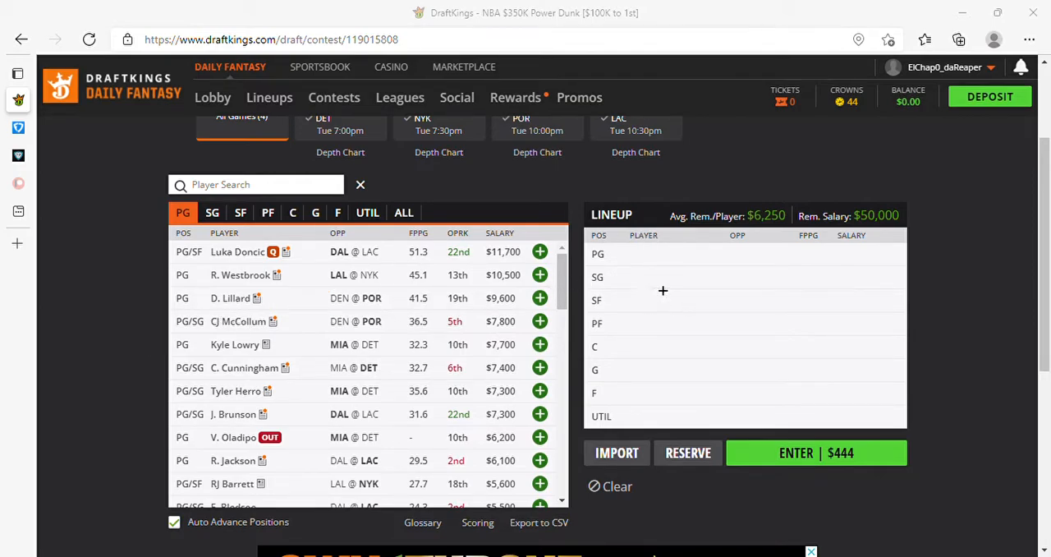
pyautogui.moveTo(653, 262)
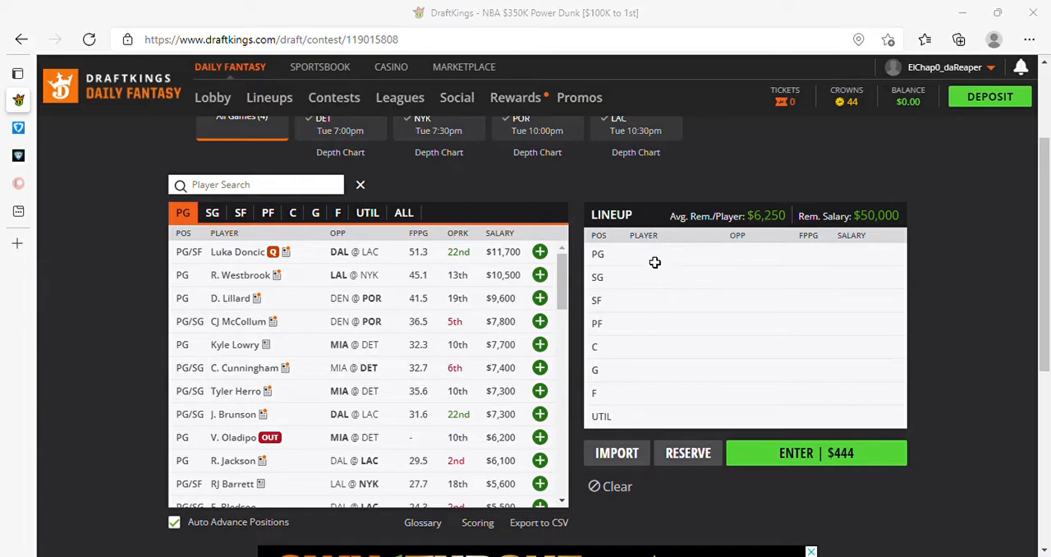
pyautogui.moveTo(657, 254)
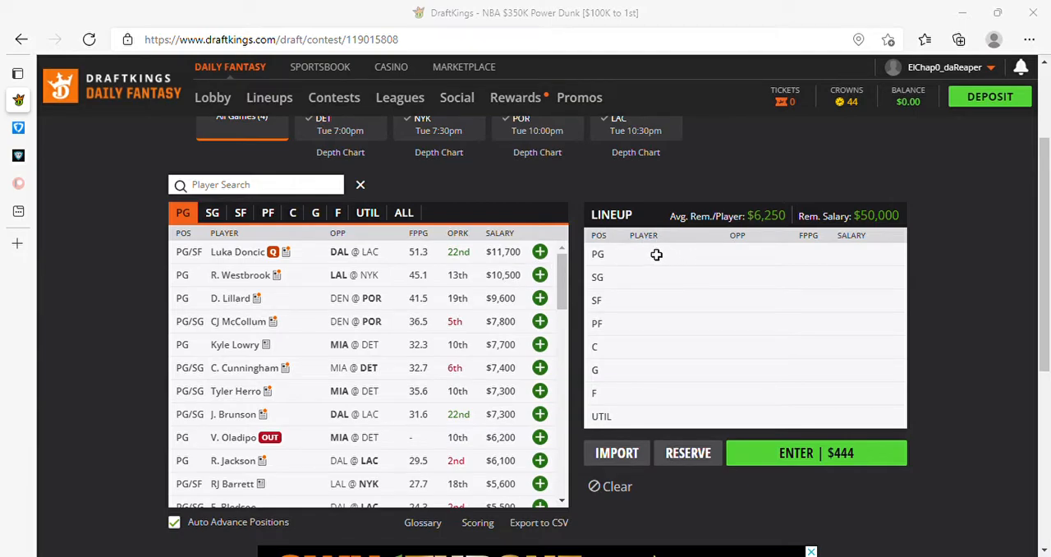
pyautogui.moveTo(652, 249)
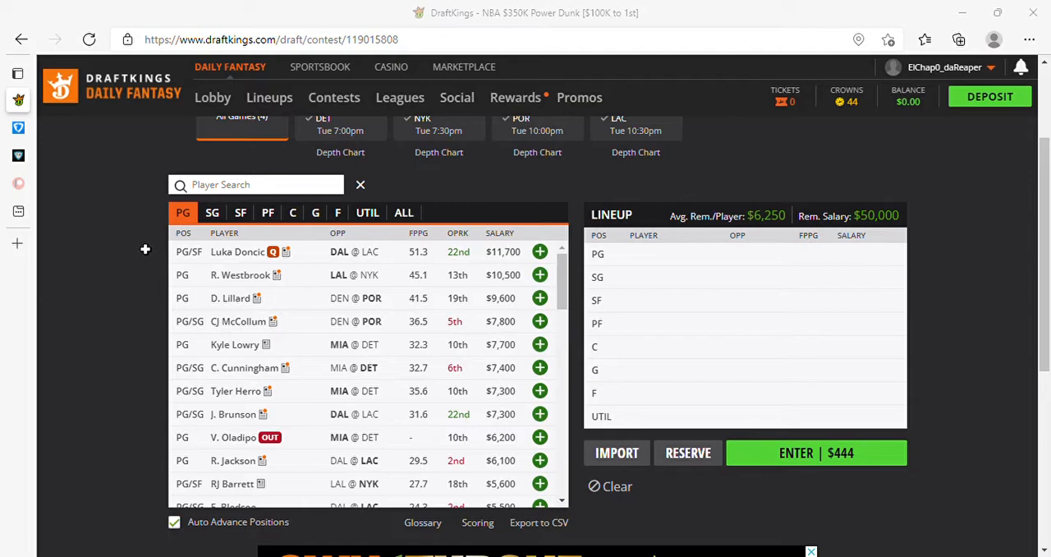
pyautogui.moveTo(135, 251)
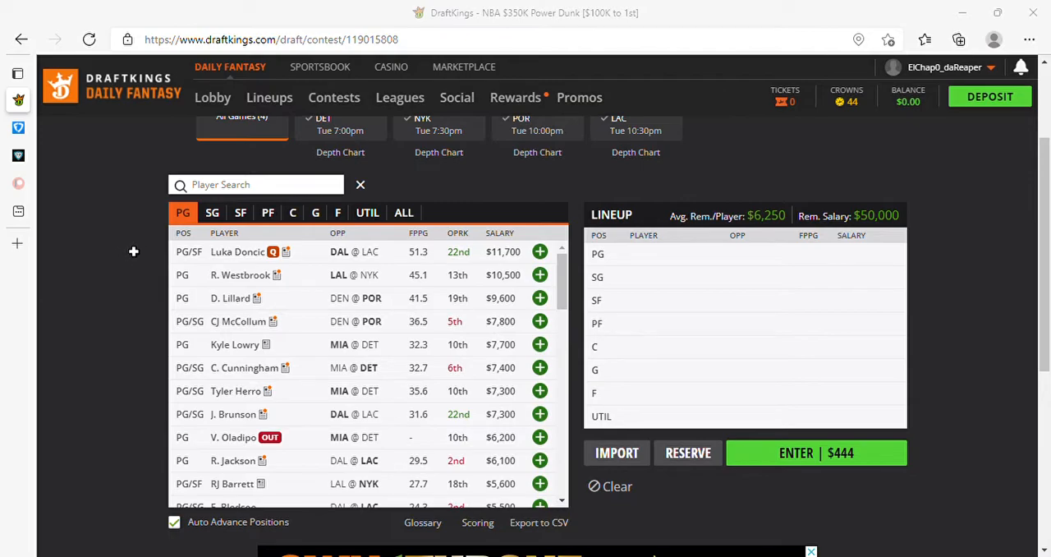
pyautogui.moveTo(213, 261)
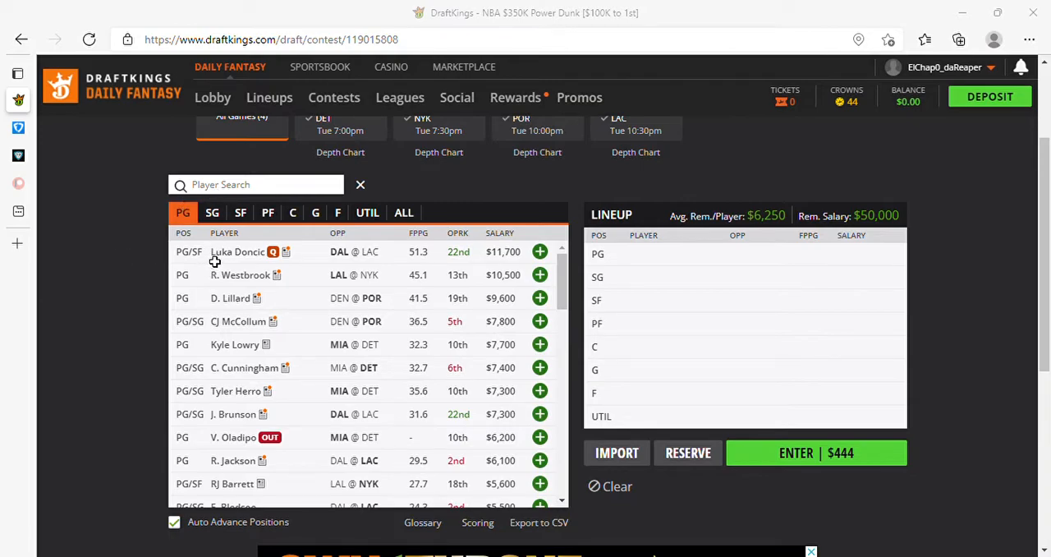
pyautogui.moveTo(259, 259)
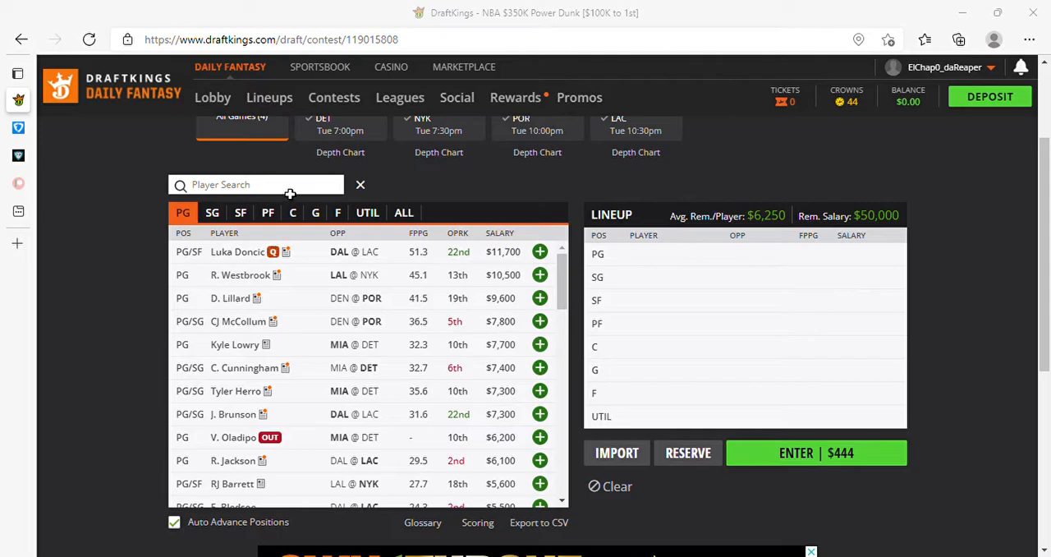
pyautogui.moveTo(317, 258)
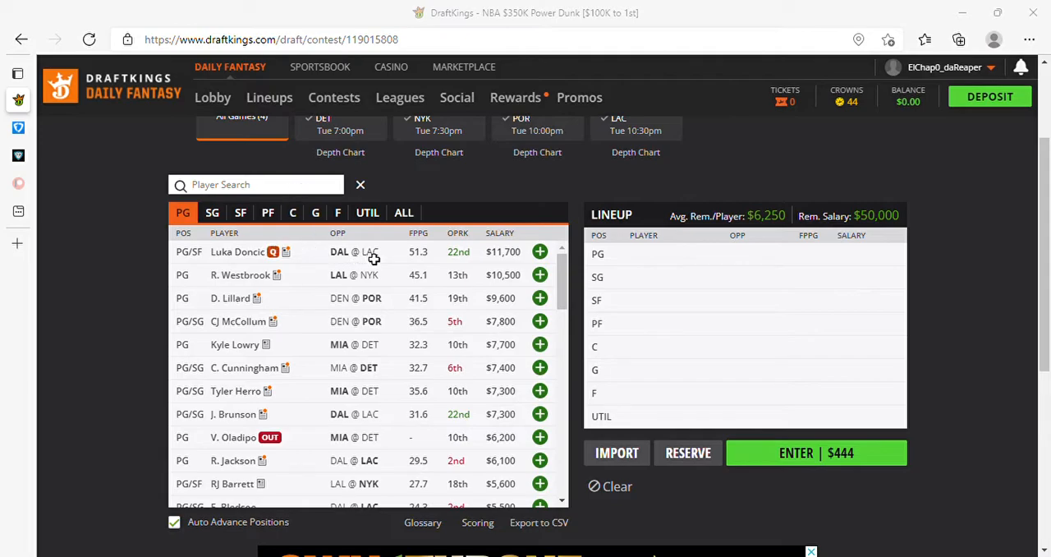
pyautogui.moveTo(407, 270)
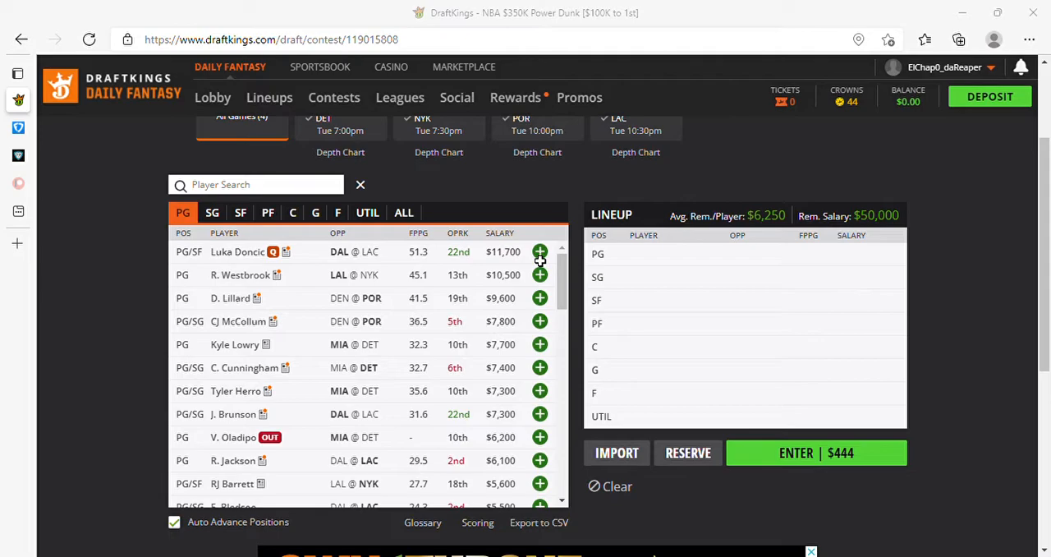
pyautogui.moveTo(534, 256)
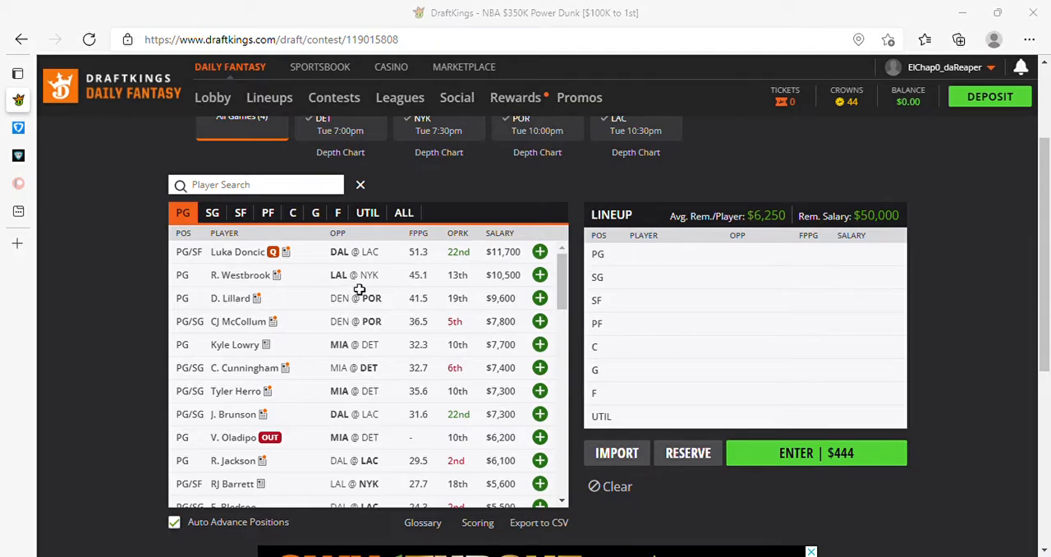
pyautogui.moveTo(118, 538)
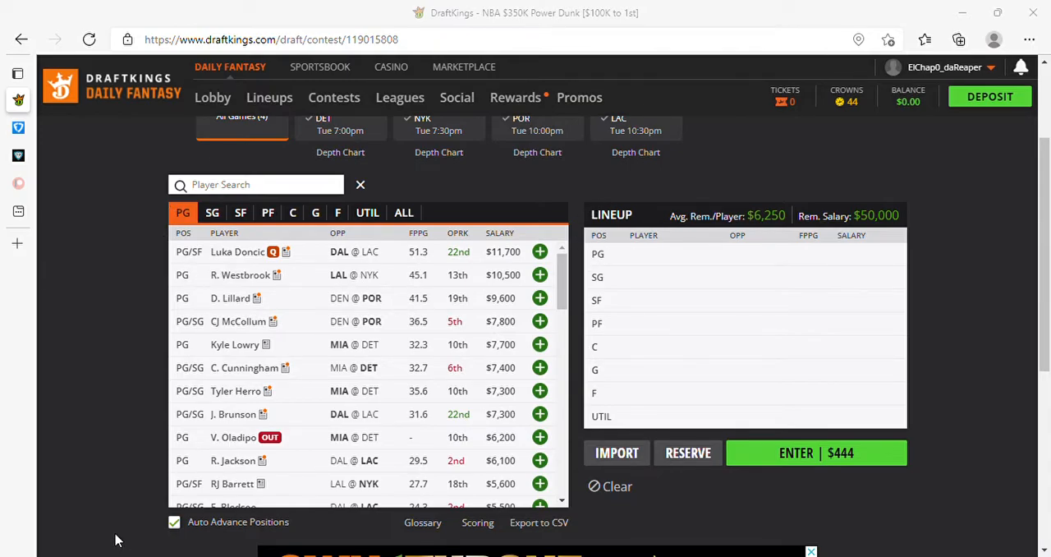
pyautogui.moveTo(151, 532)
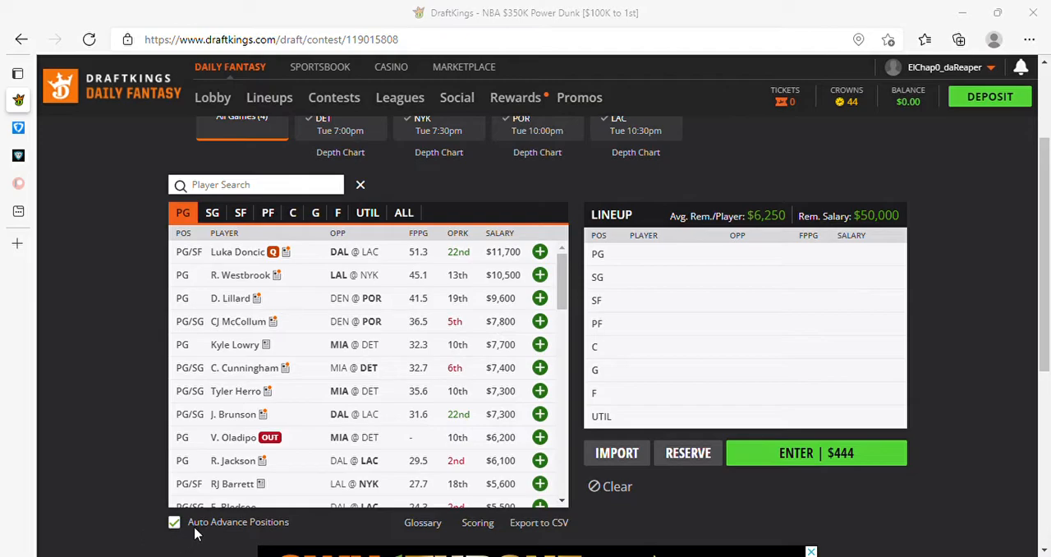
pyautogui.moveTo(259, 533)
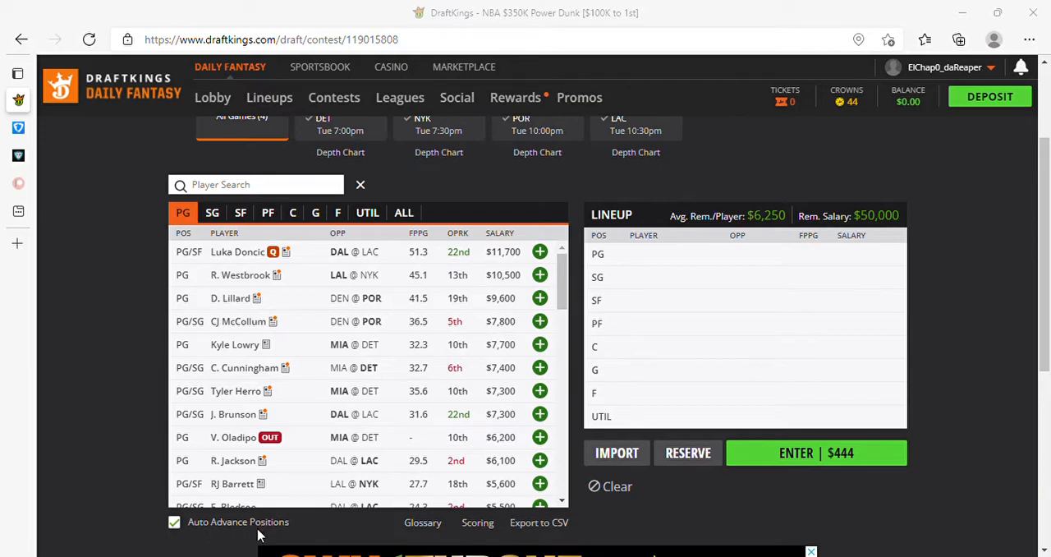
pyautogui.moveTo(287, 535)
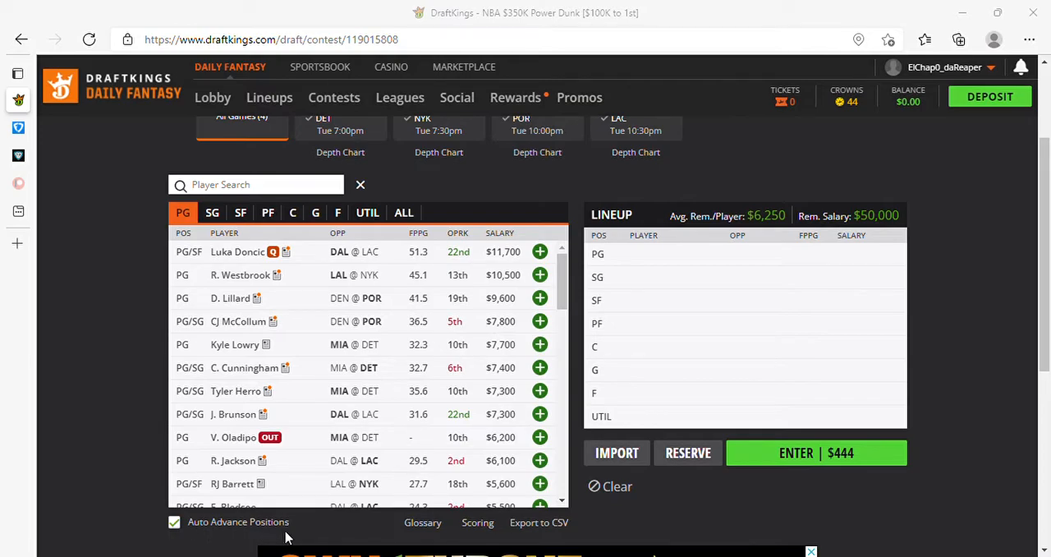
pyautogui.moveTo(295, 535)
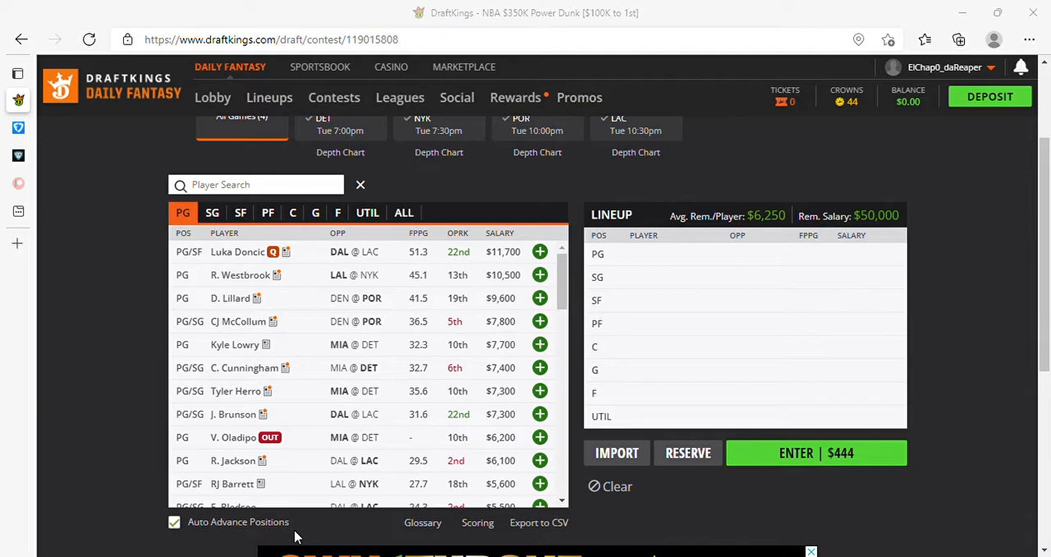
pyautogui.moveTo(269, 534)
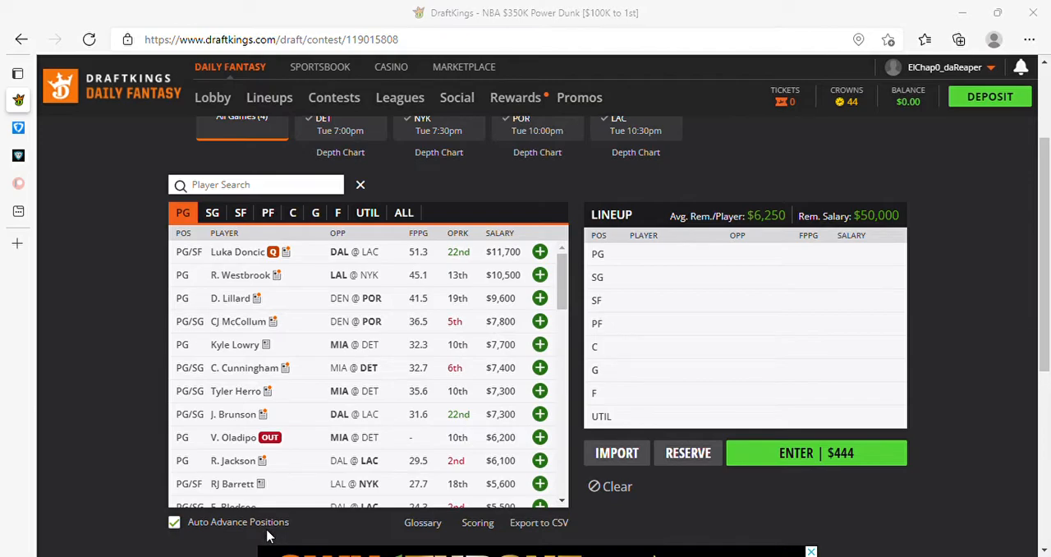
pyautogui.moveTo(265, 538)
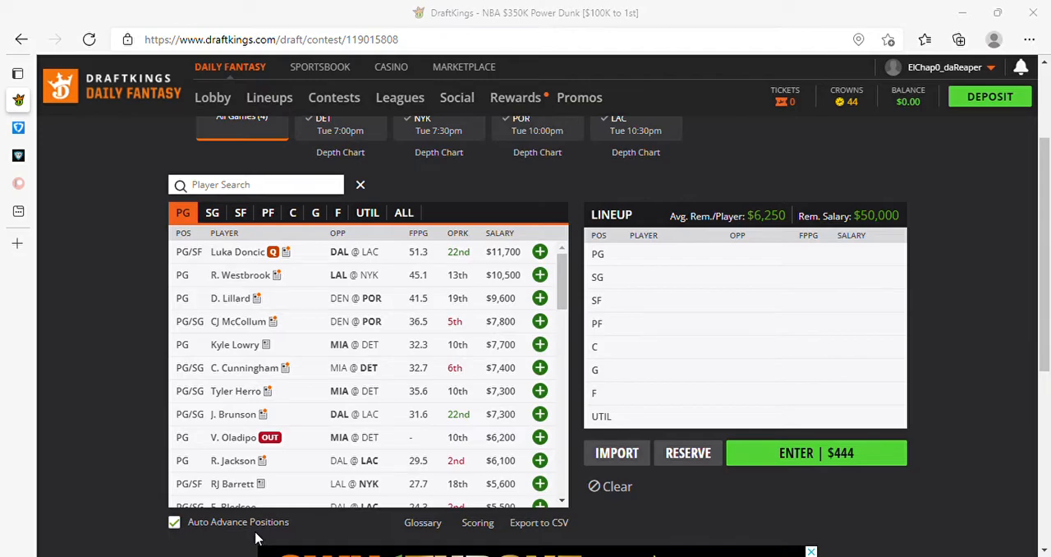
pyautogui.moveTo(204, 538)
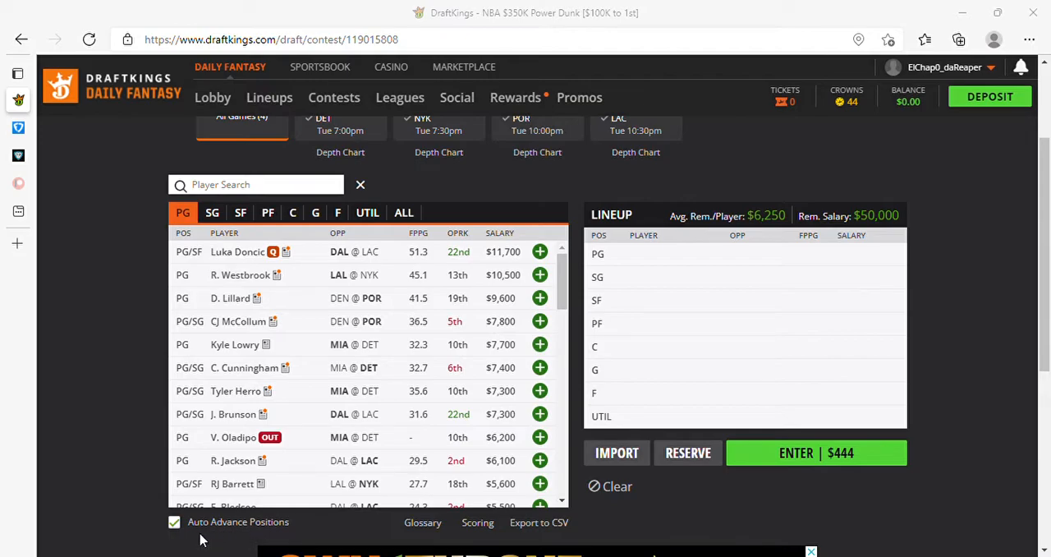
pyautogui.moveTo(99, 532)
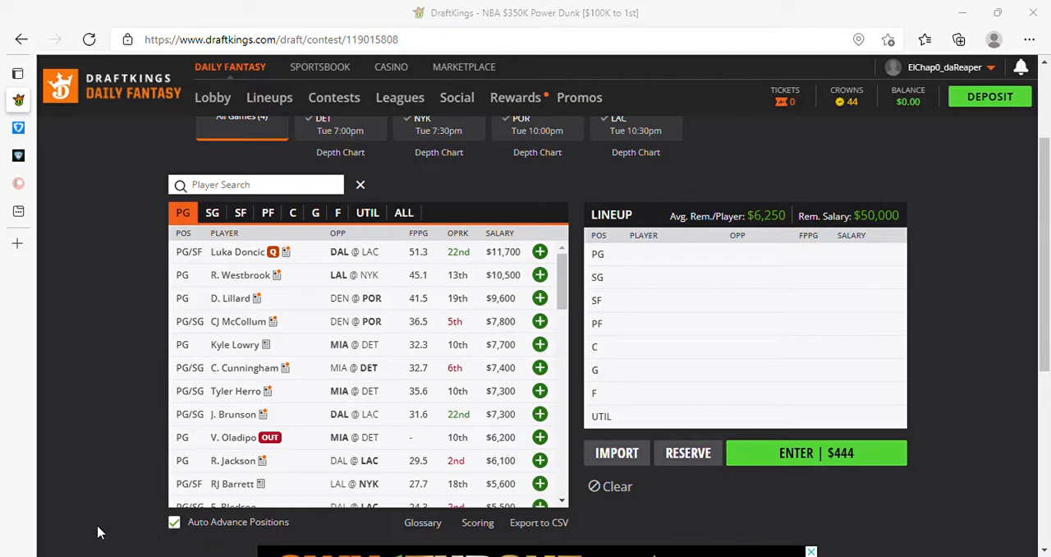
pyautogui.moveTo(105, 535)
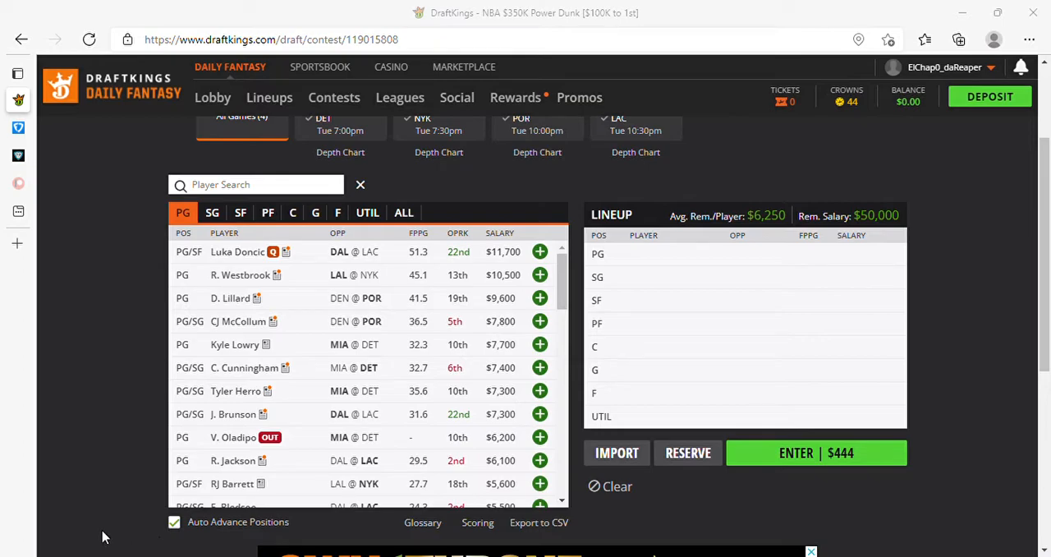
pyautogui.moveTo(174, 538)
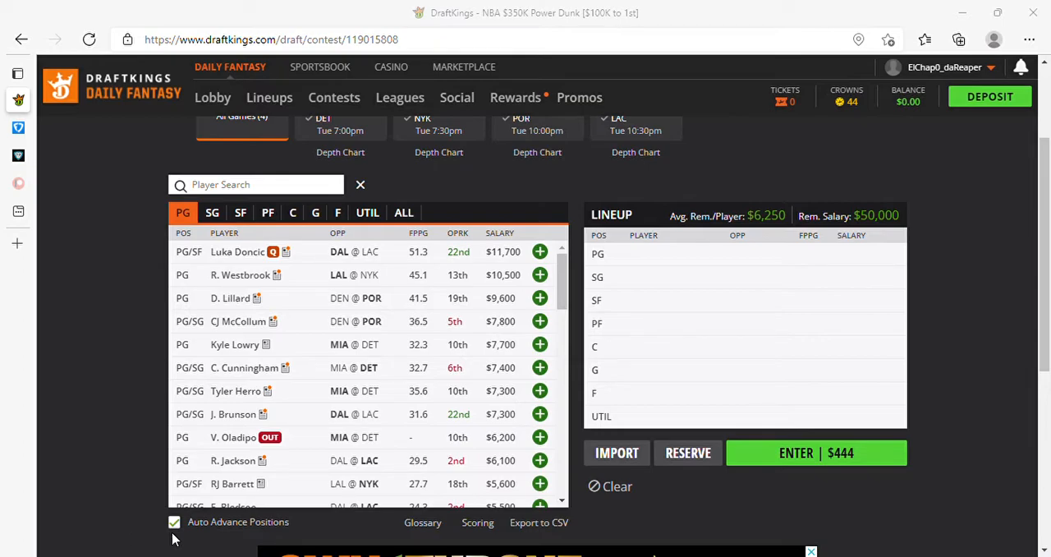
pyautogui.moveTo(200, 540)
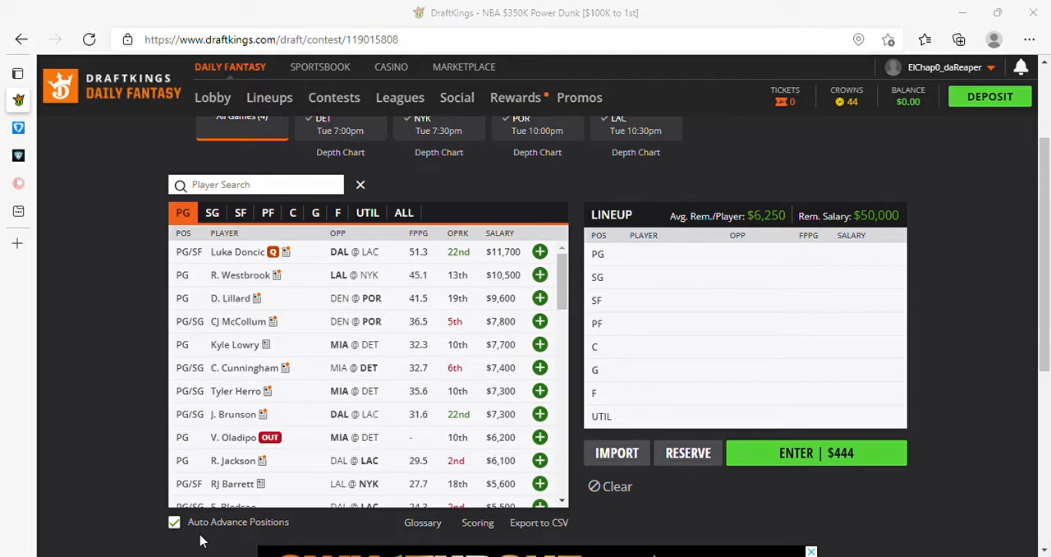
pyautogui.moveTo(283, 541)
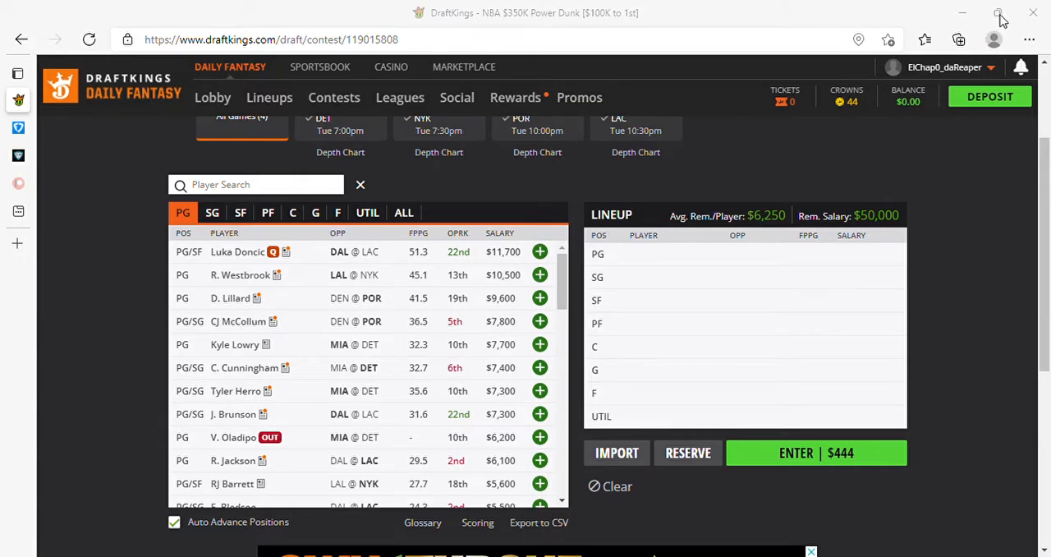
pyautogui.moveTo(798, 107)
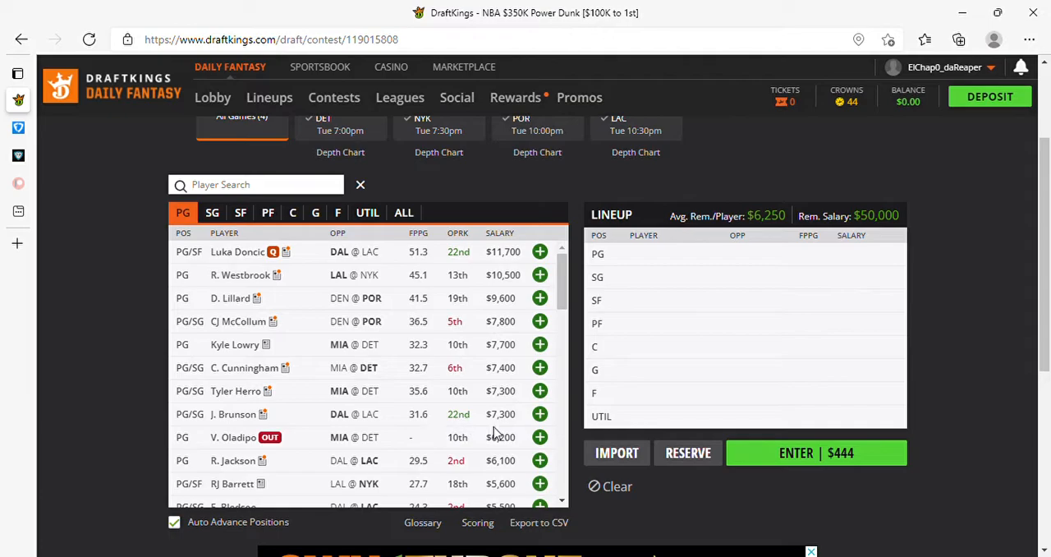
pyautogui.moveTo(205, 282)
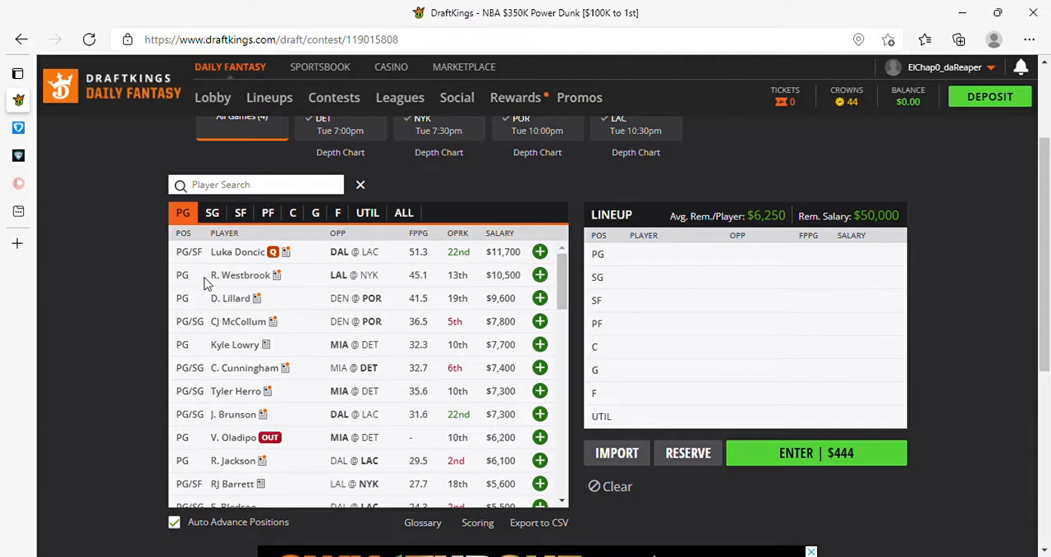
pyautogui.moveTo(309, 256)
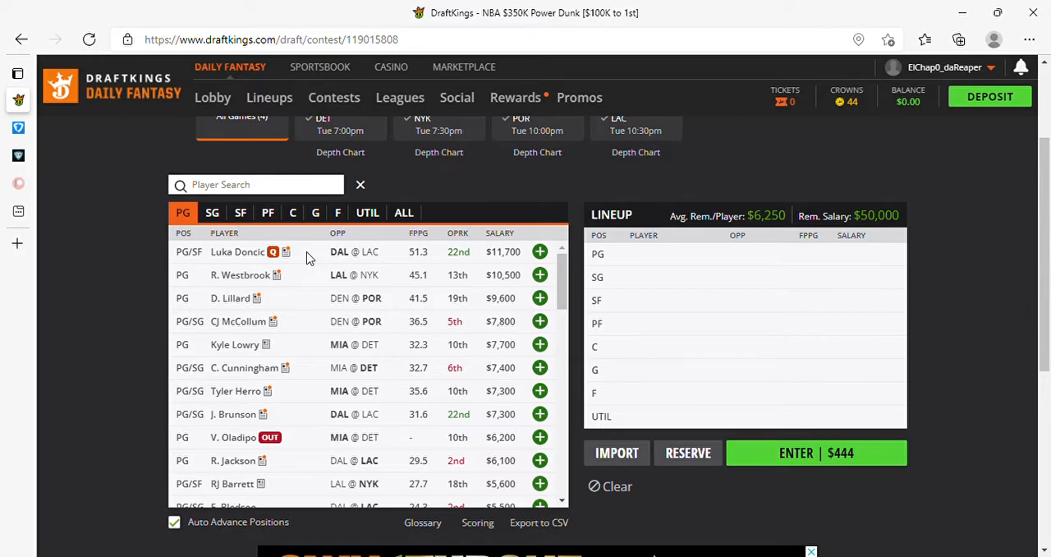
pyautogui.moveTo(396, 257)
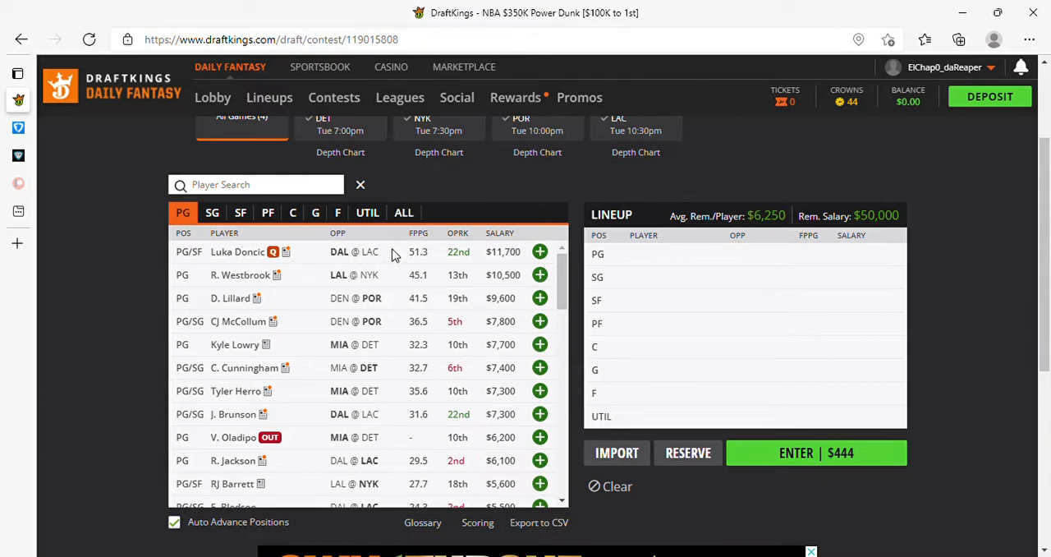
pyautogui.moveTo(421, 256)
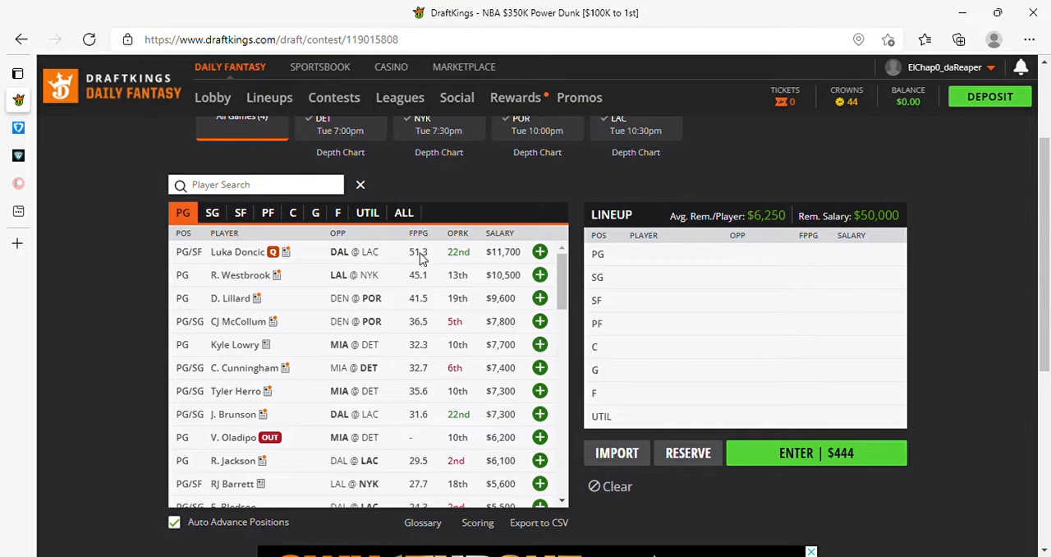
pyautogui.moveTo(503, 256)
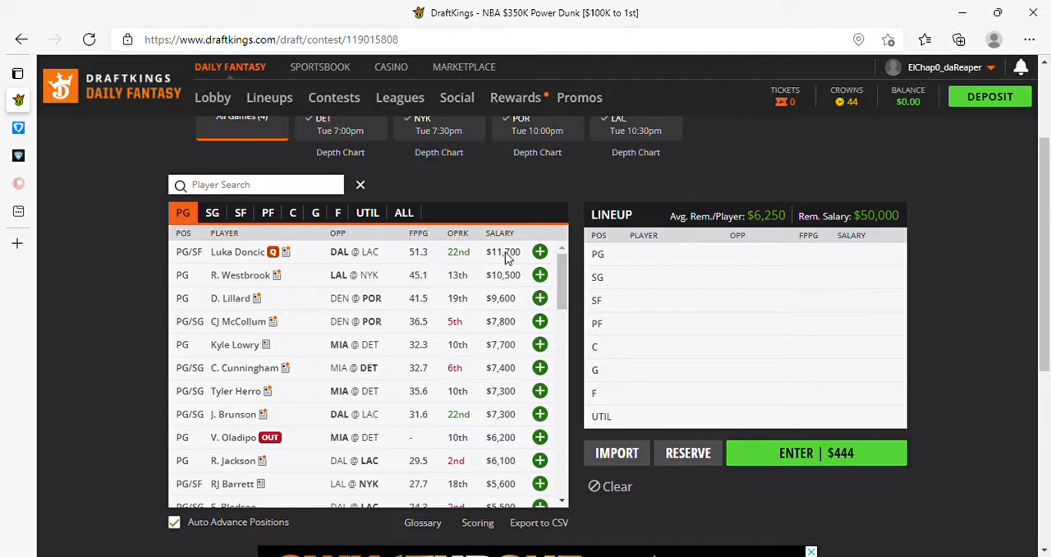
pyautogui.moveTo(463, 259)
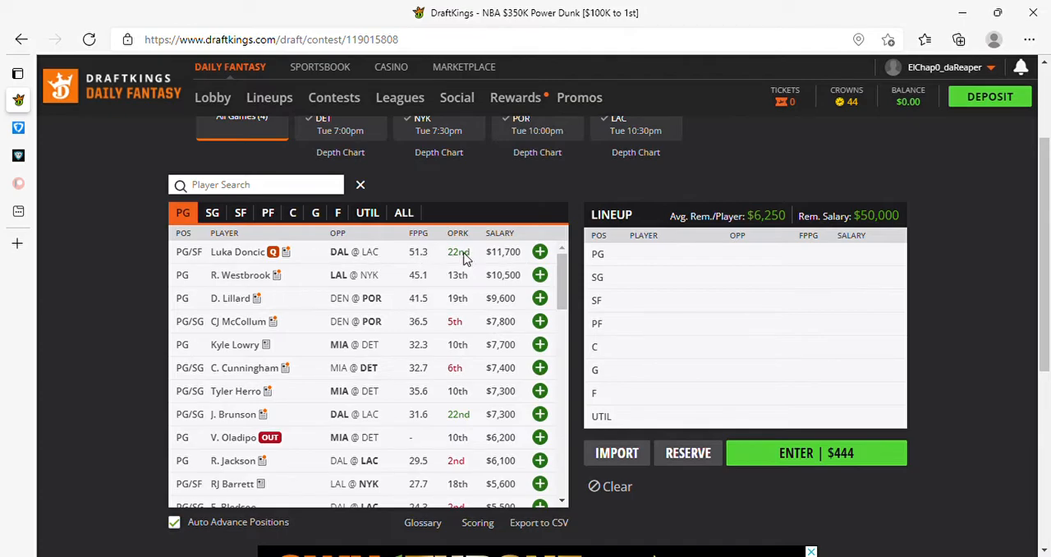
pyautogui.moveTo(302, 254)
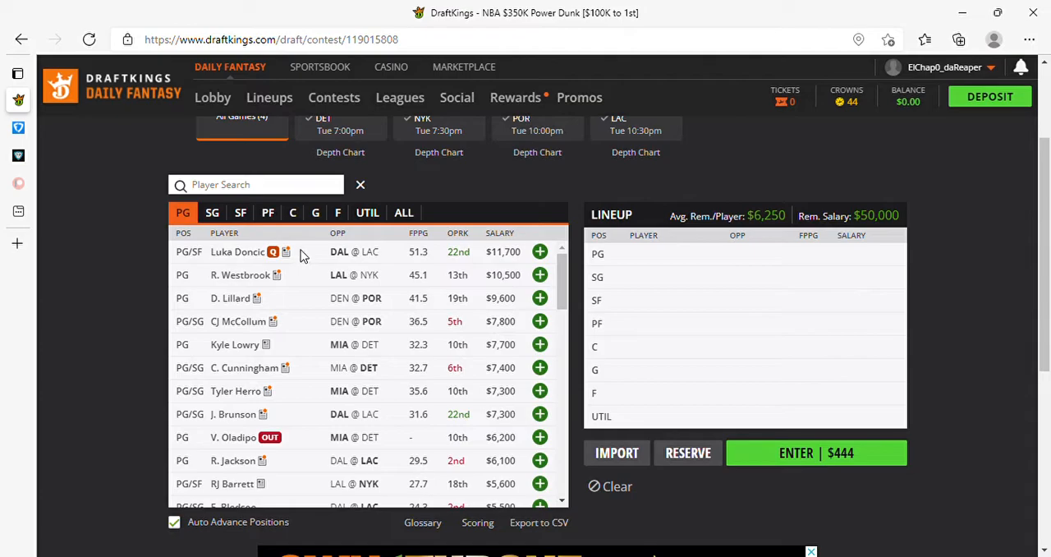
pyautogui.moveTo(315, 360)
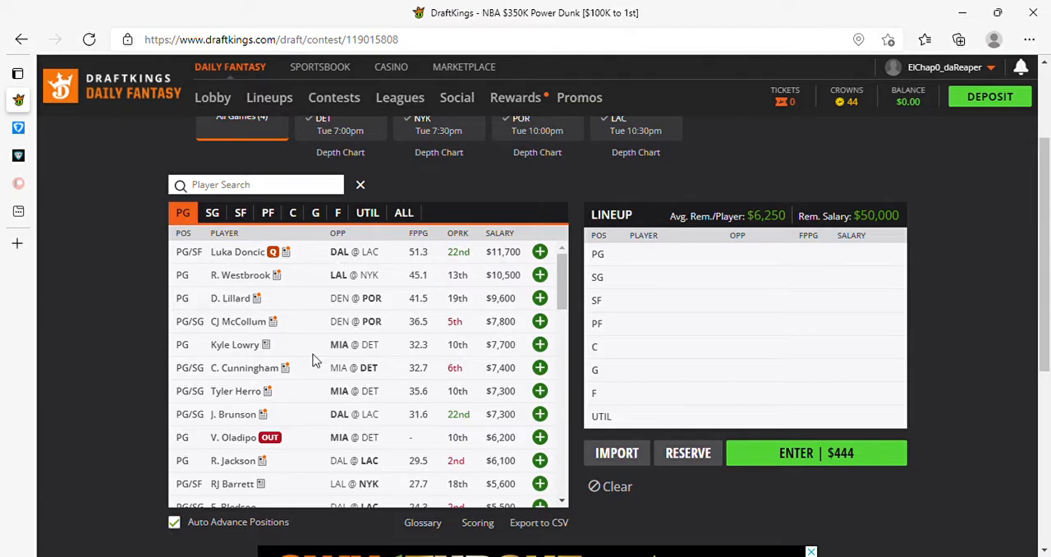
pyautogui.moveTo(369, 256)
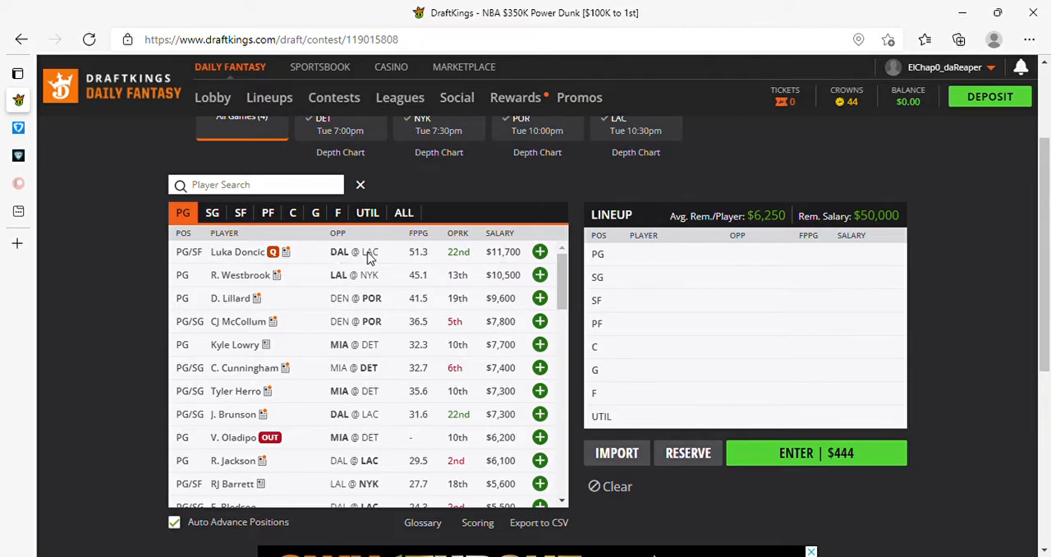
pyautogui.moveTo(294, 253)
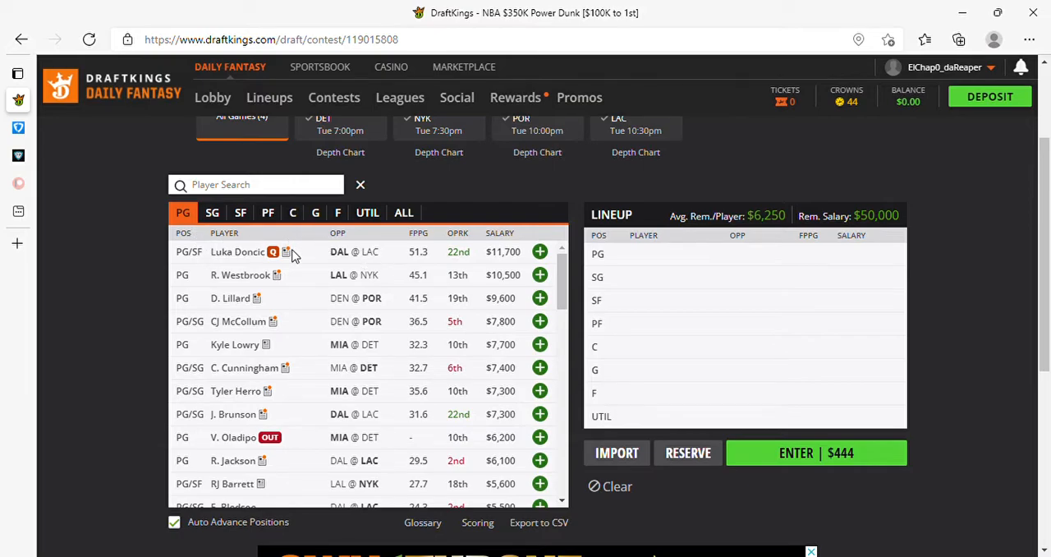
pyautogui.moveTo(417, 279)
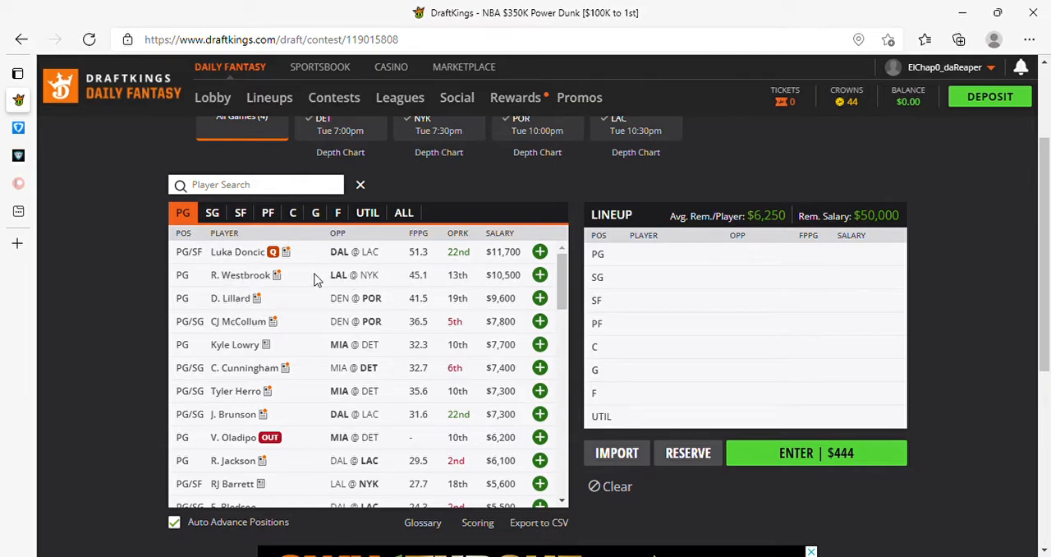
pyautogui.moveTo(466, 286)
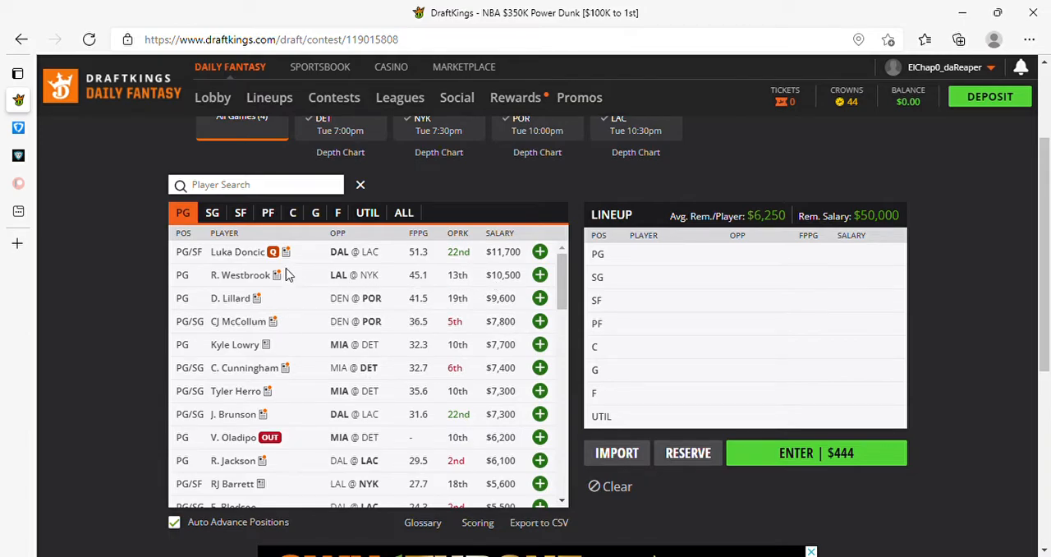
pyautogui.moveTo(310, 285)
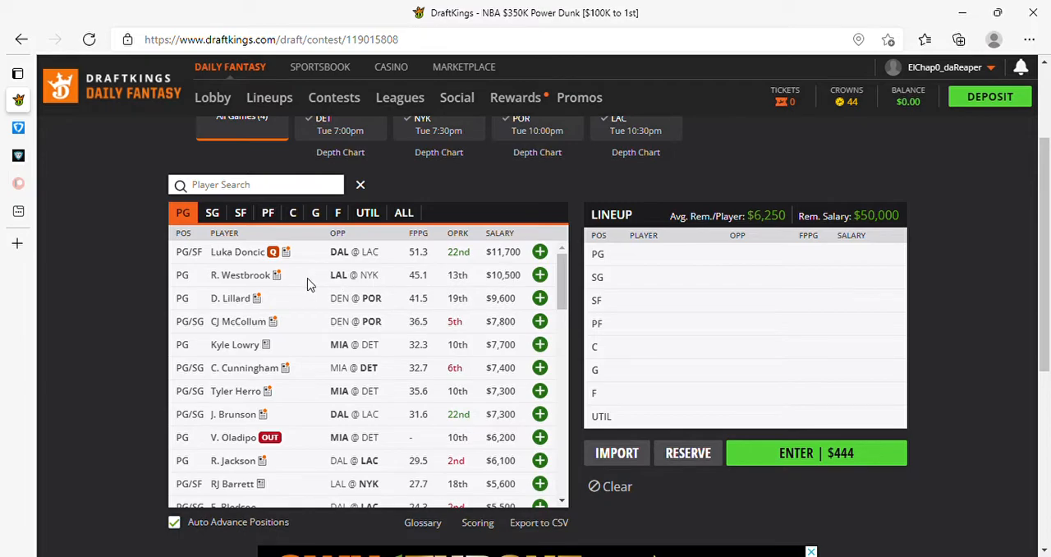
pyautogui.moveTo(304, 301)
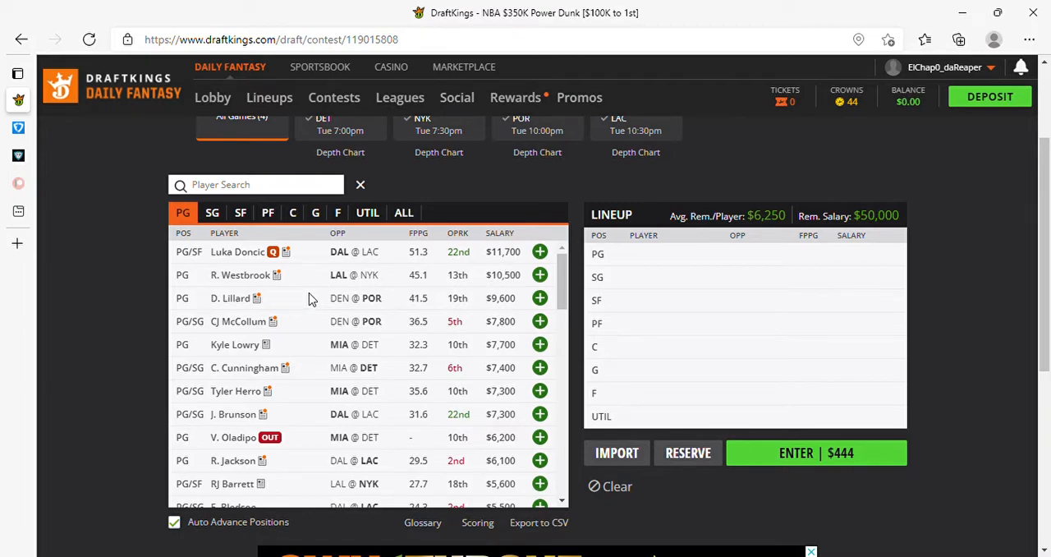
pyautogui.moveTo(302, 318)
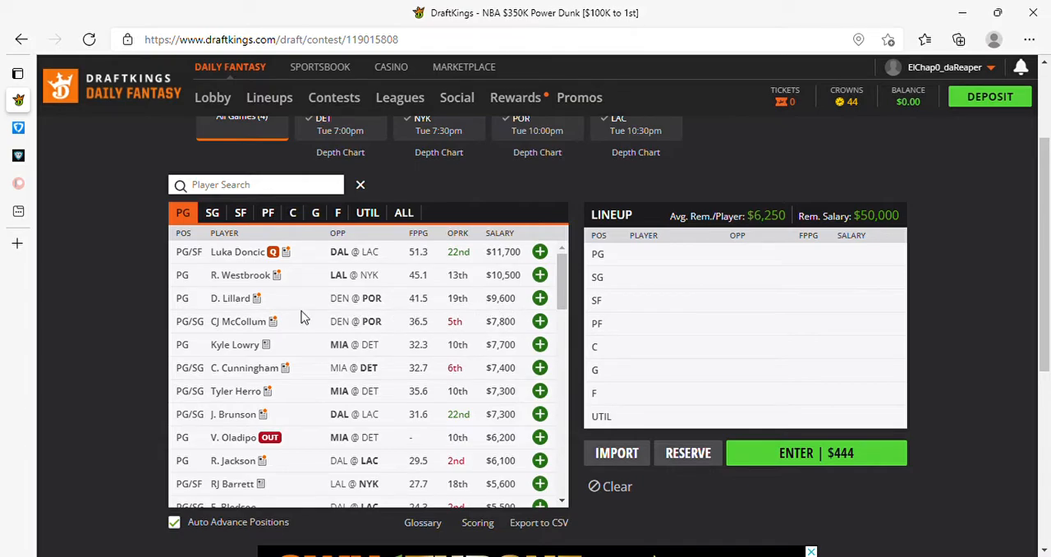
pyautogui.moveTo(473, 305)
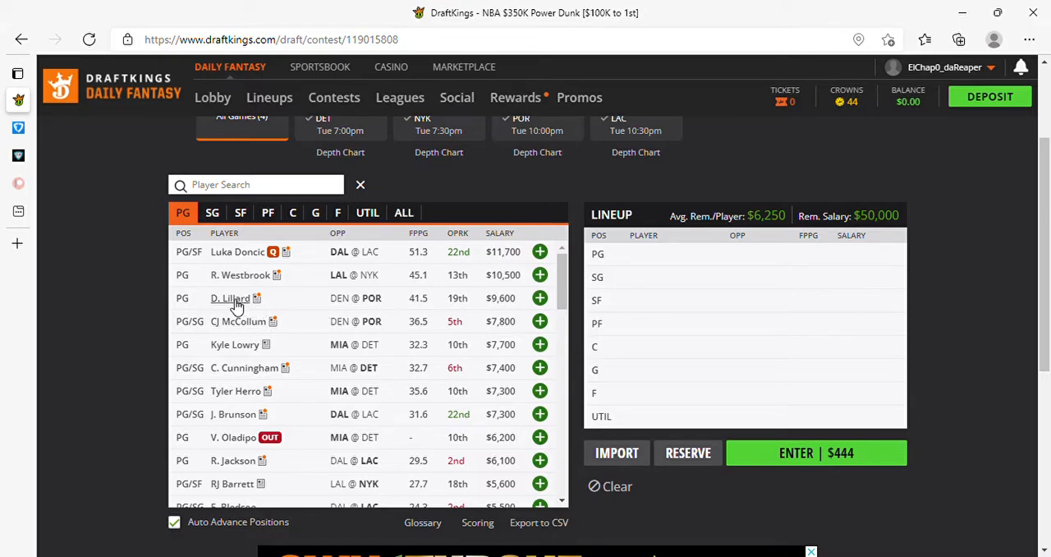
pyautogui.click(230, 298)
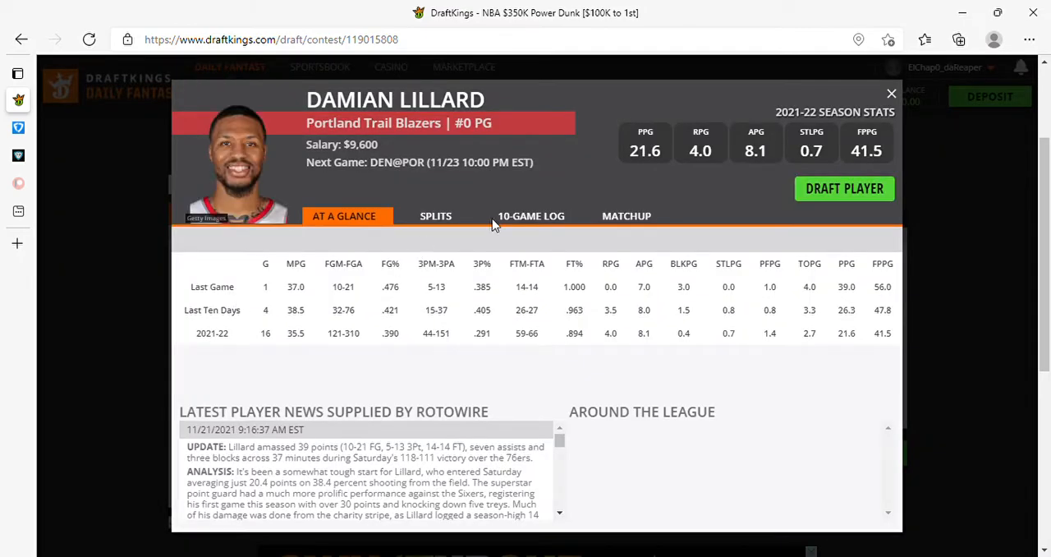
pyautogui.click(531, 215)
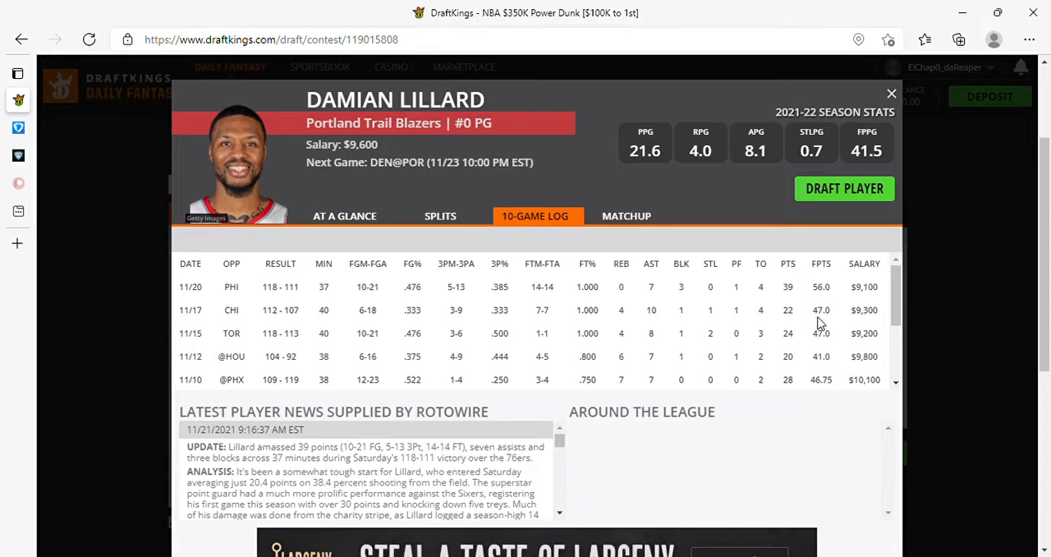
pyautogui.moveTo(902, 107)
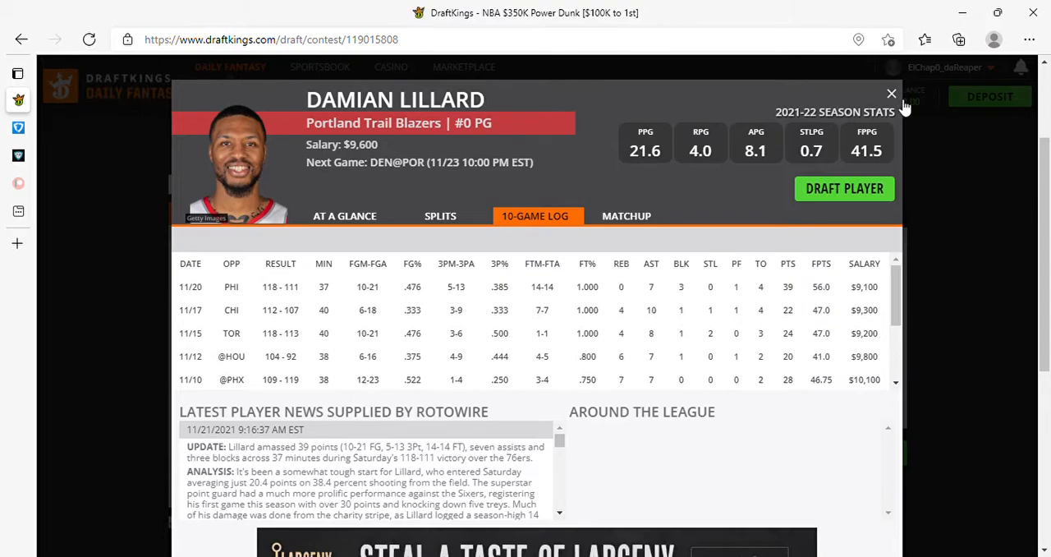
pyautogui.click(890, 93)
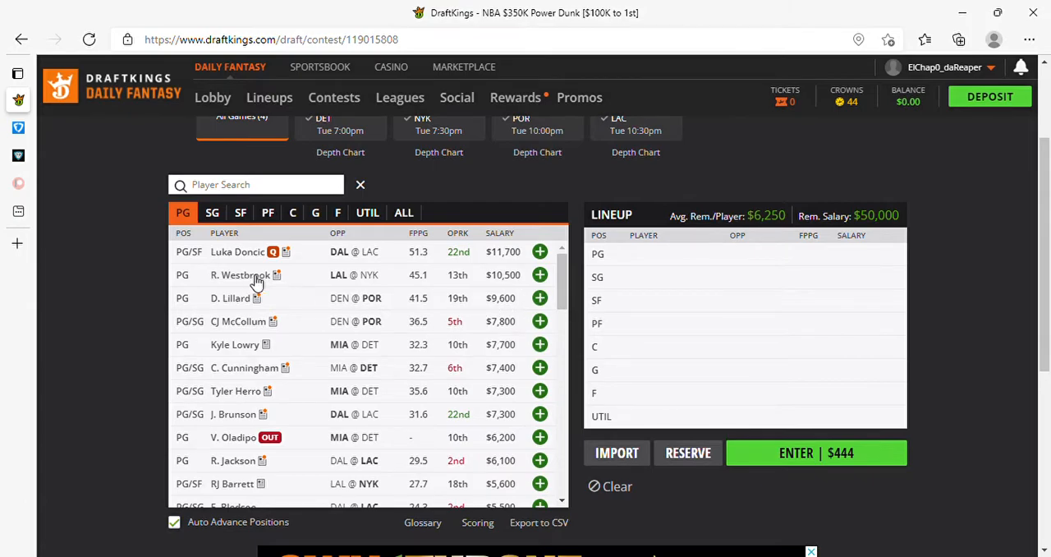
pyautogui.moveTo(294, 302)
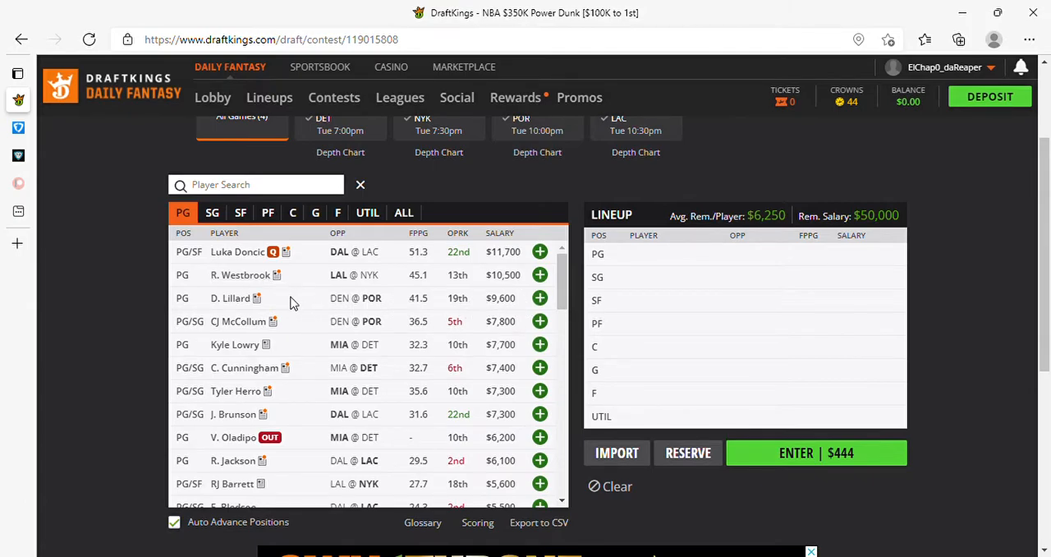
pyautogui.moveTo(411, 315)
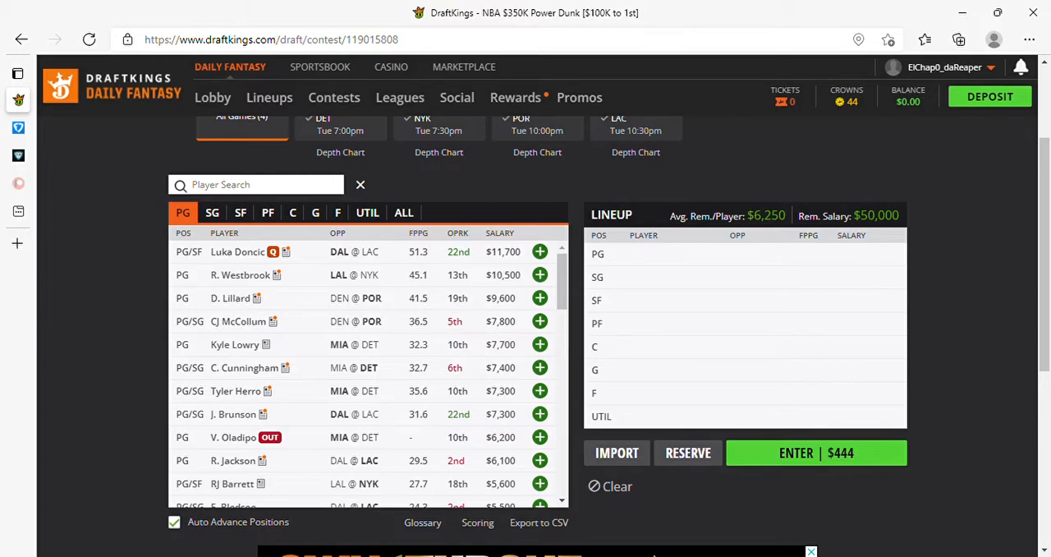
pyautogui.moveTo(722, 534)
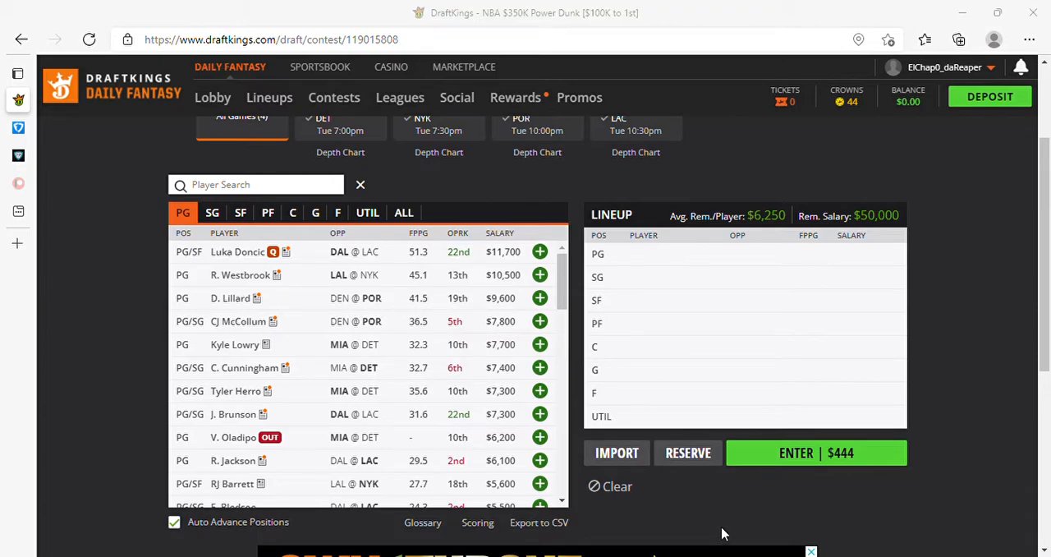
pyautogui.moveTo(705, 529)
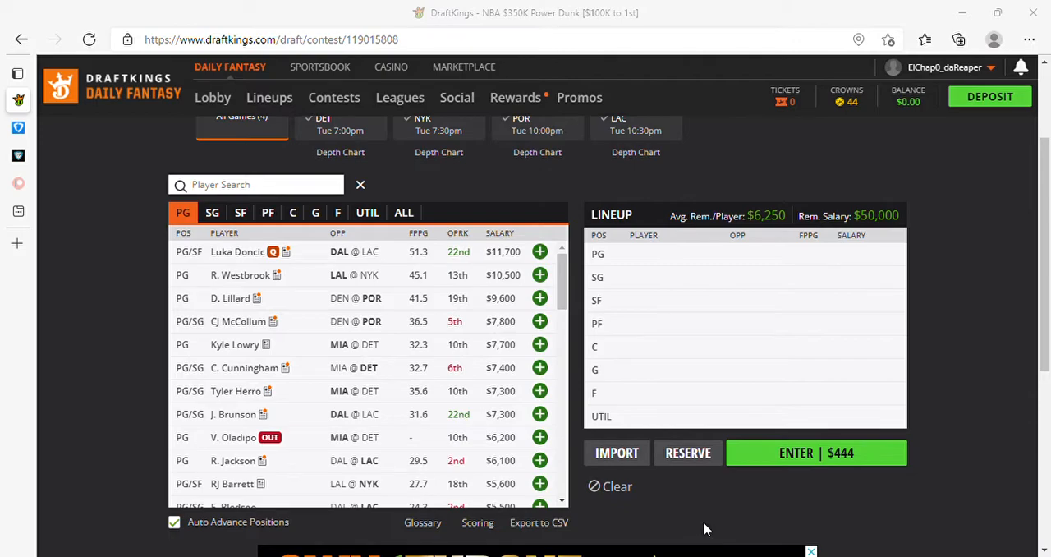
pyautogui.moveTo(335, 338)
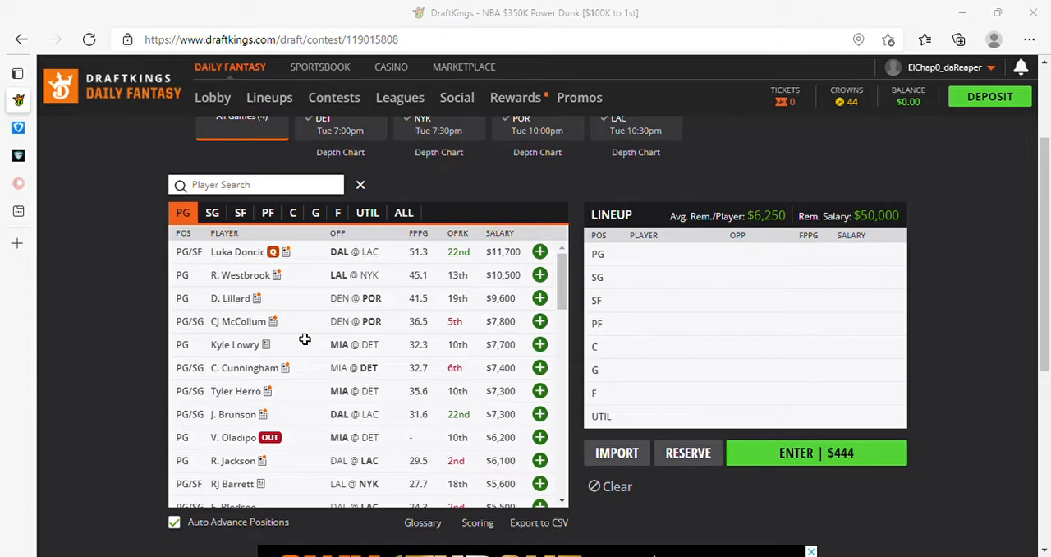
pyautogui.moveTo(563, 338)
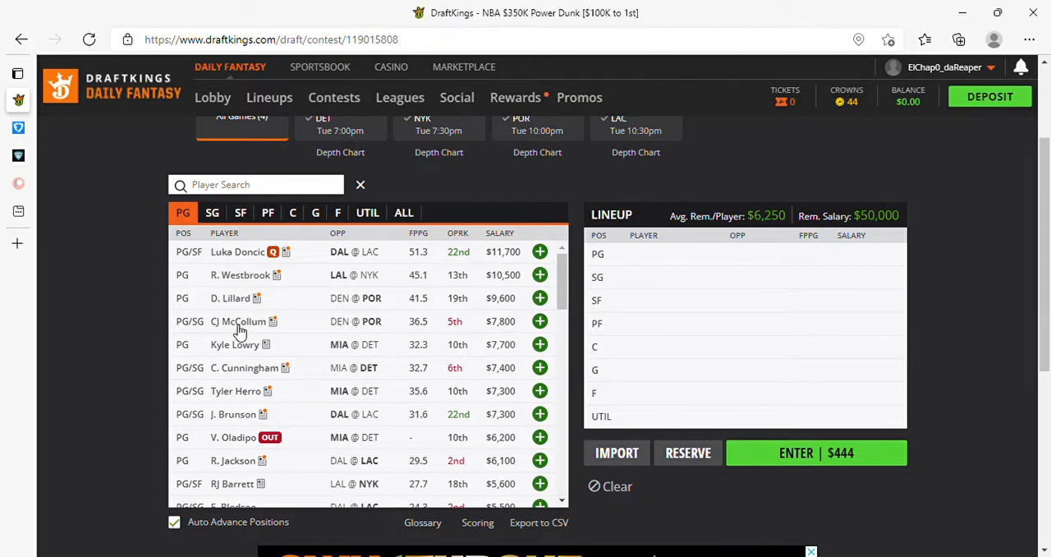
pyautogui.moveTo(269, 335)
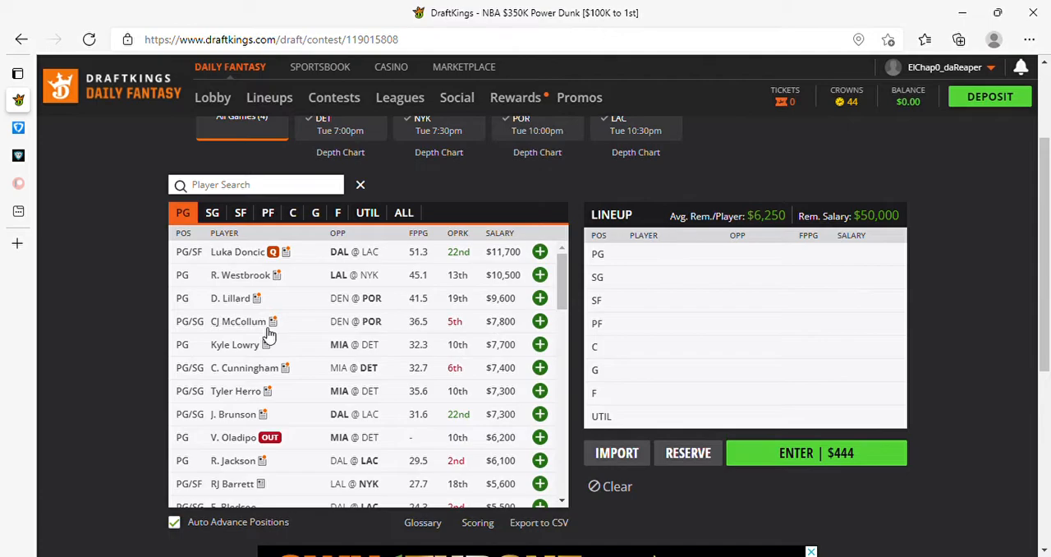
pyautogui.moveTo(207, 337)
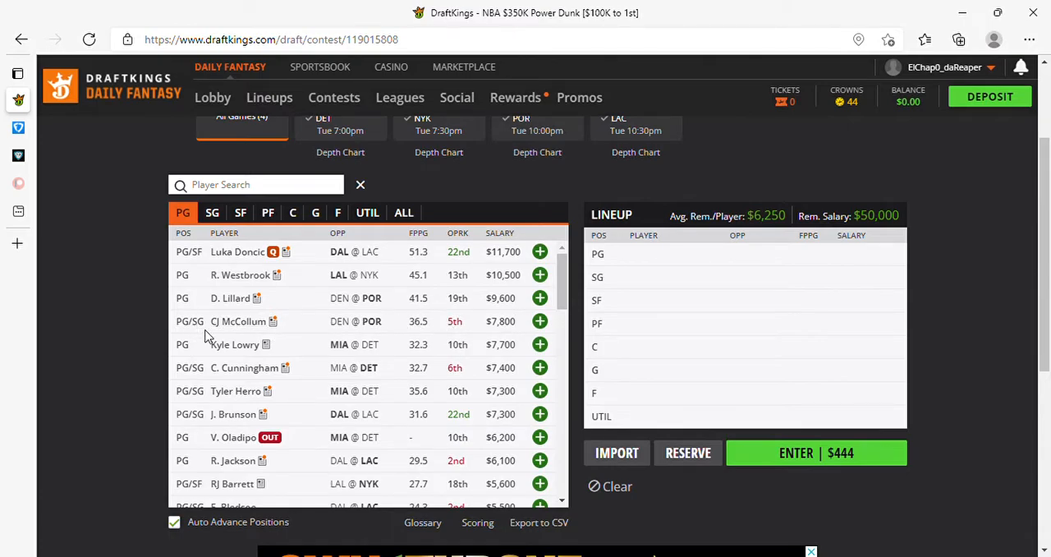
pyautogui.moveTo(503, 357)
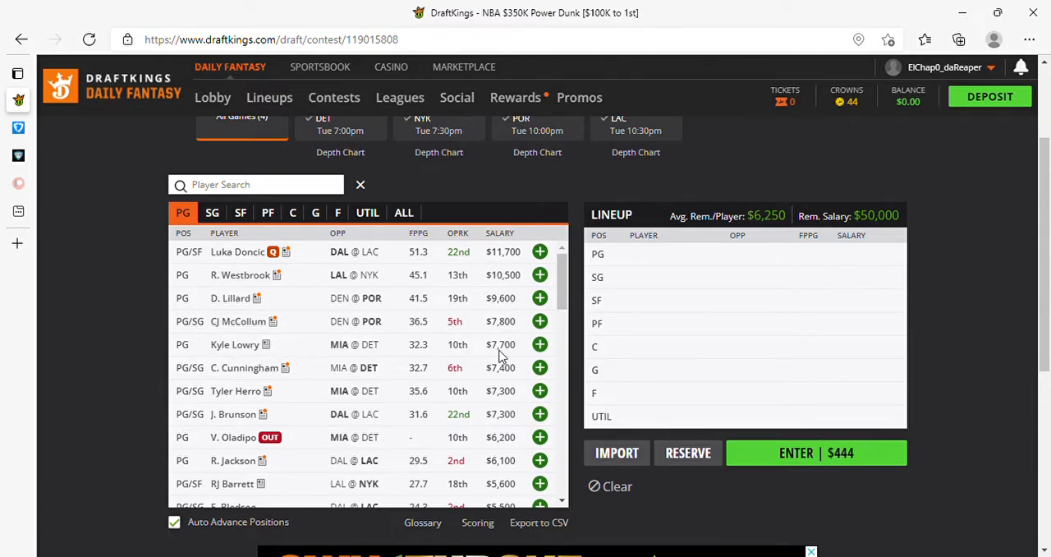
pyautogui.moveTo(414, 352)
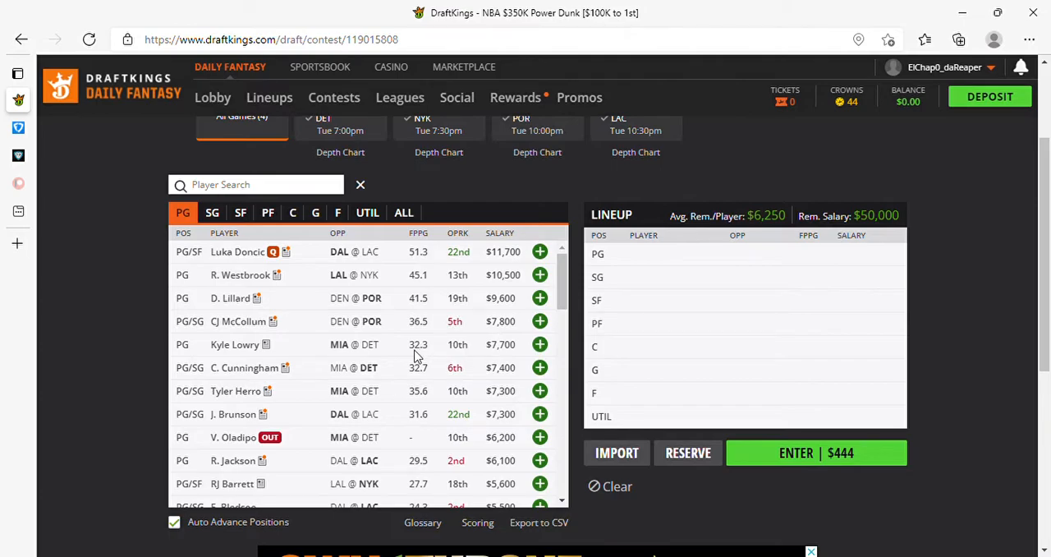
pyautogui.moveTo(306, 355)
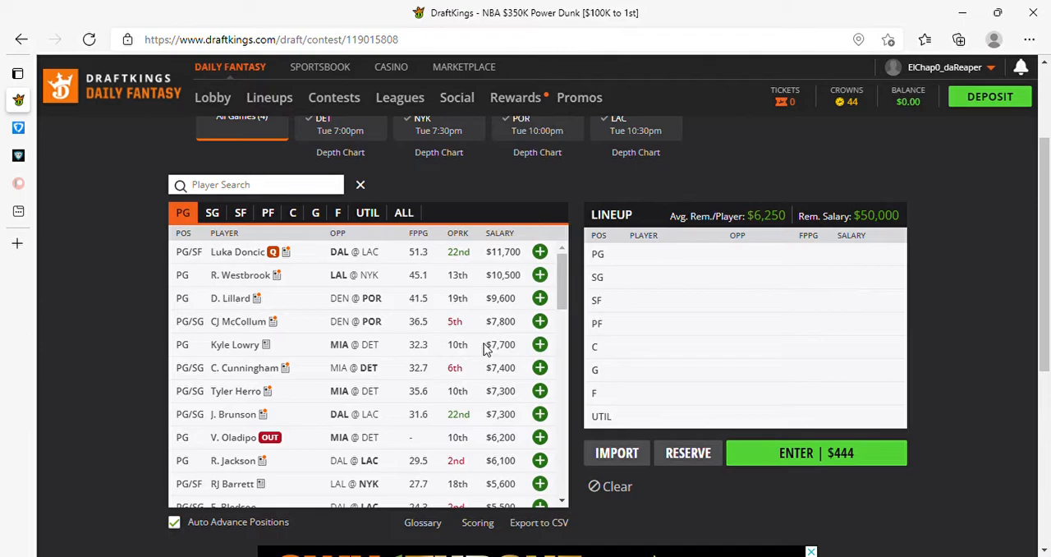
pyautogui.moveTo(443, 352)
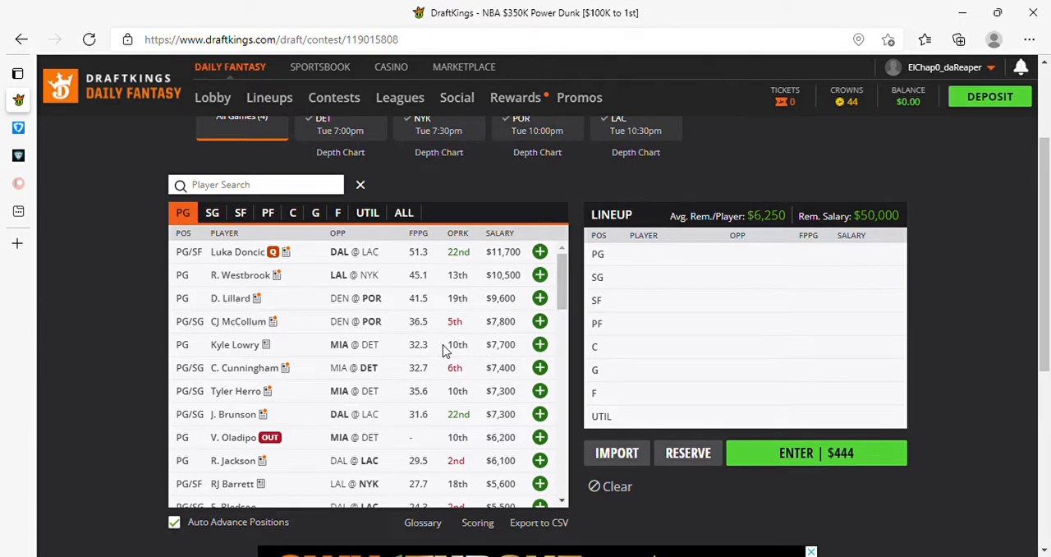
pyautogui.moveTo(345, 353)
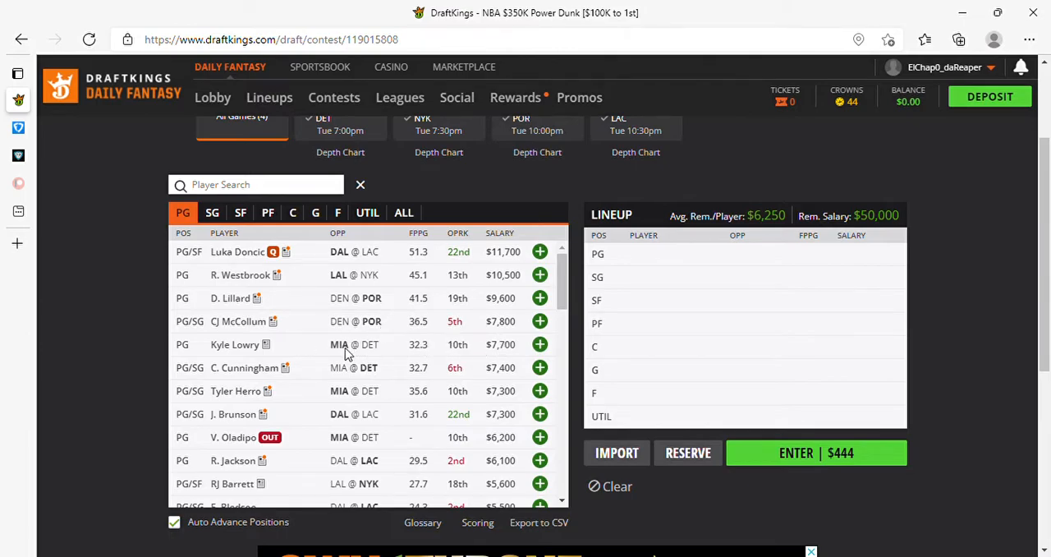
pyautogui.moveTo(496, 350)
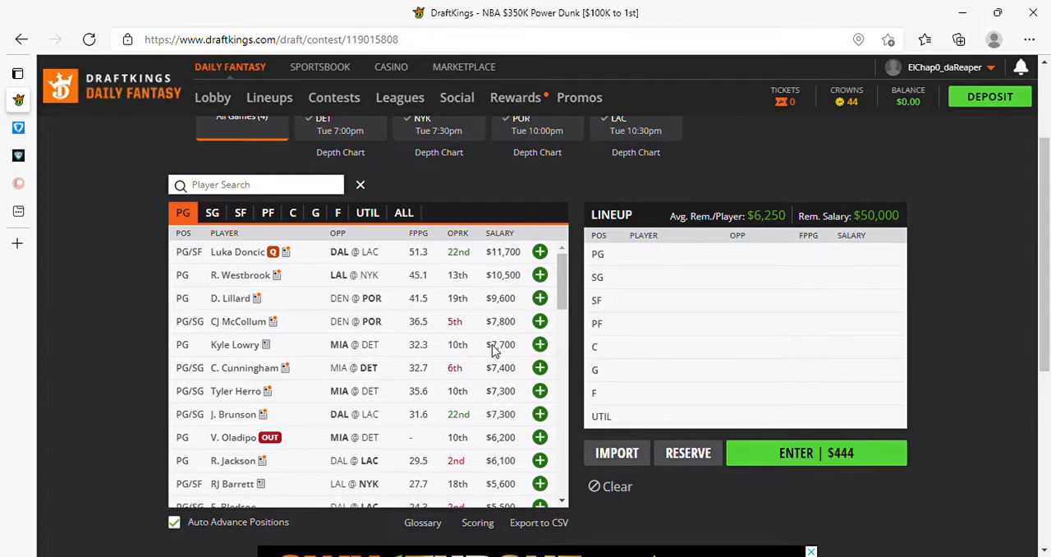
pyautogui.moveTo(344, 384)
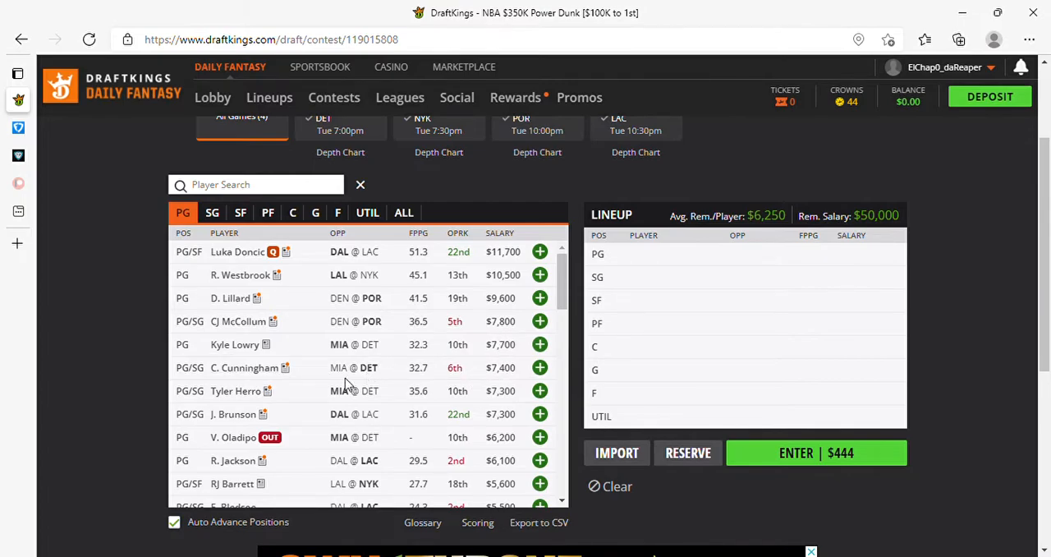
pyautogui.moveTo(517, 386)
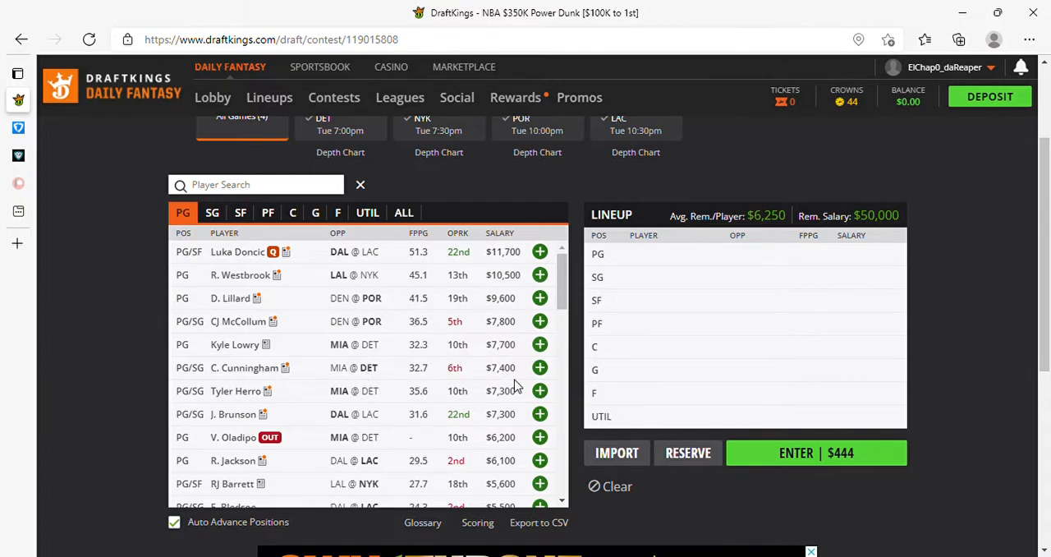
pyautogui.moveTo(320, 376)
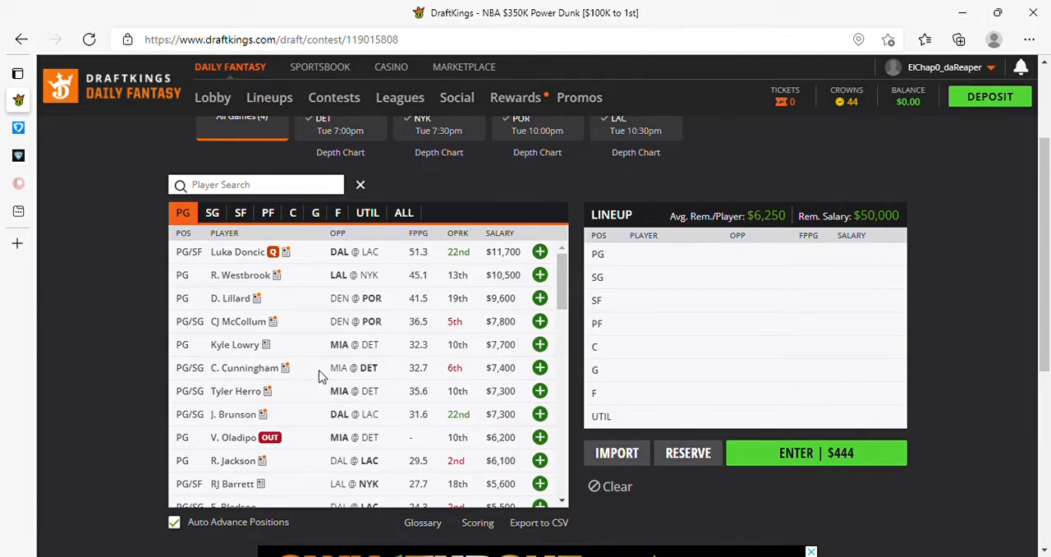
pyautogui.moveTo(243, 375)
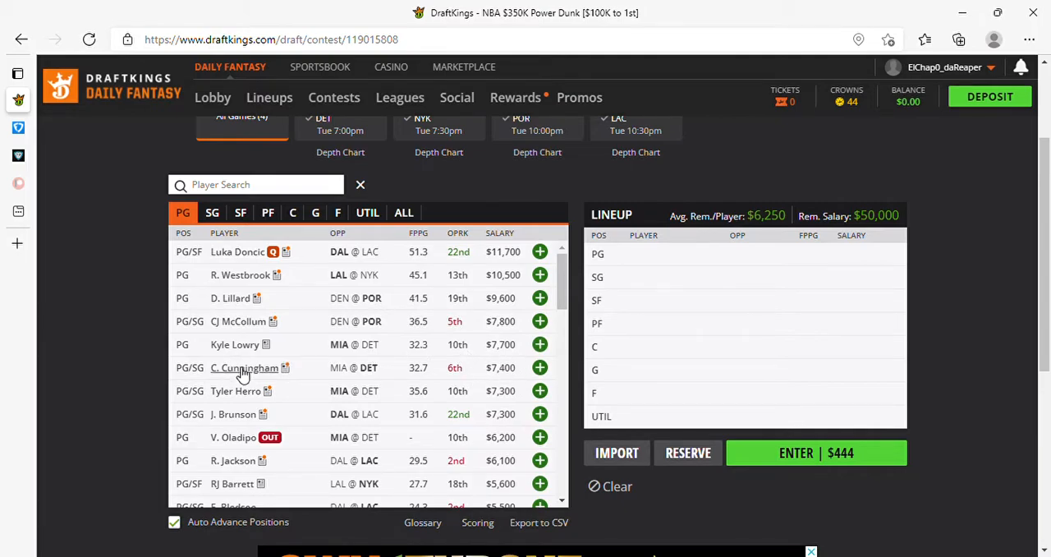
pyautogui.moveTo(503, 371)
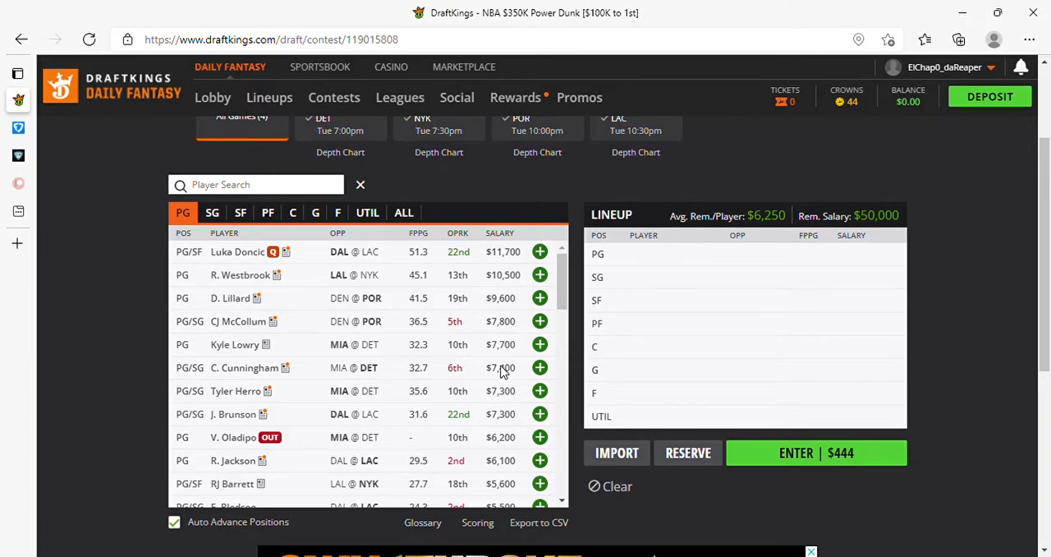
pyautogui.moveTo(236, 374)
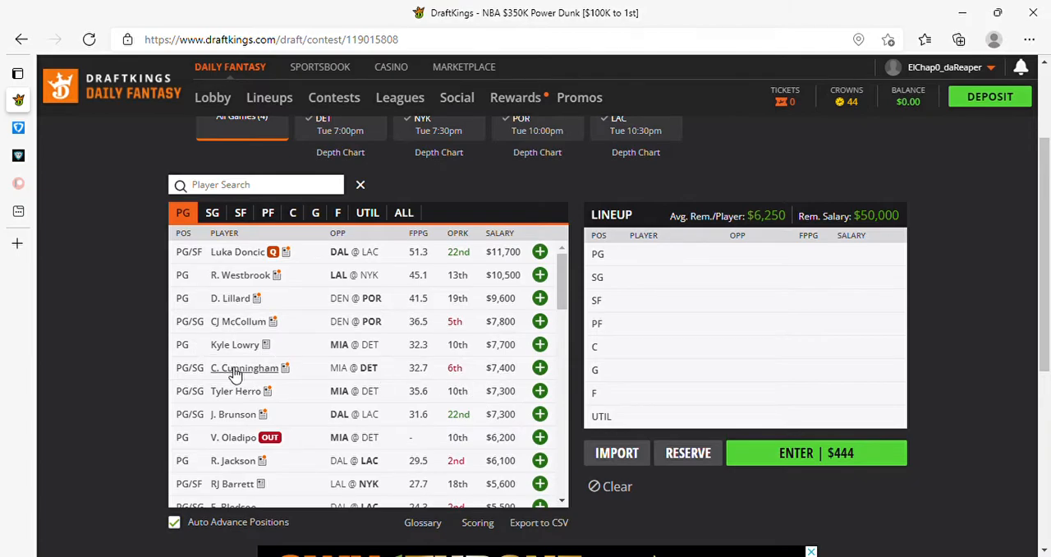
pyautogui.click(243, 367)
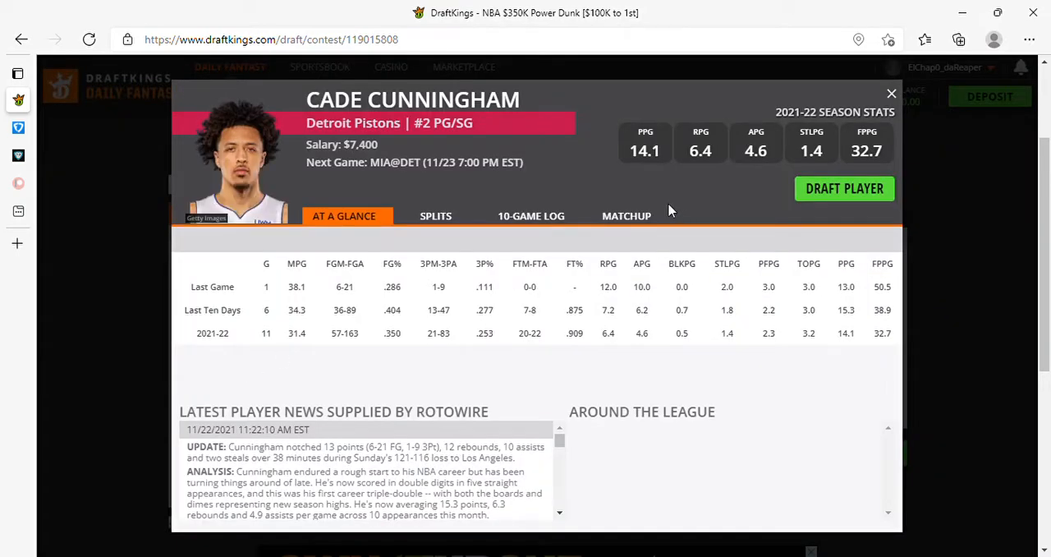
pyautogui.click(531, 215)
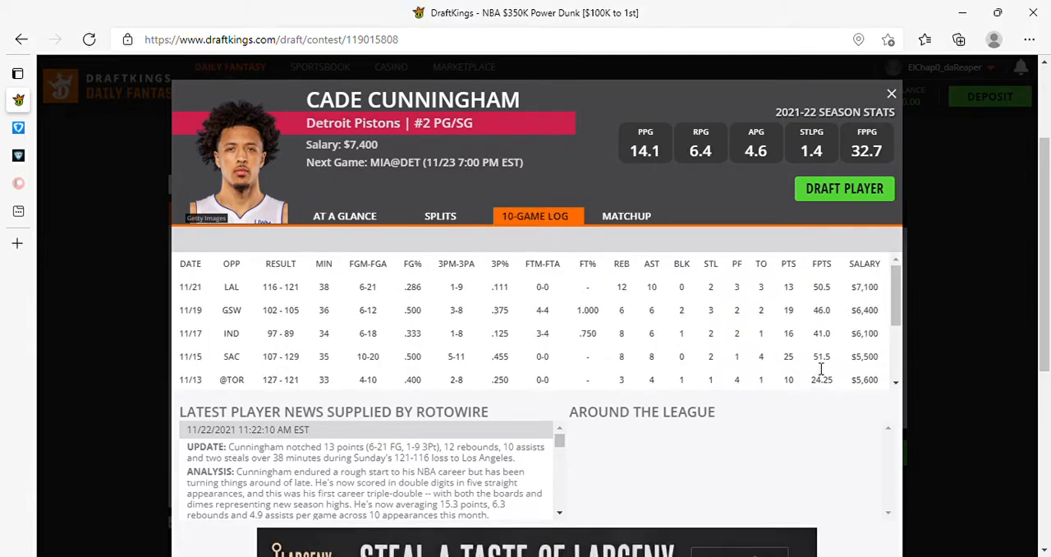
pyautogui.moveTo(821, 331)
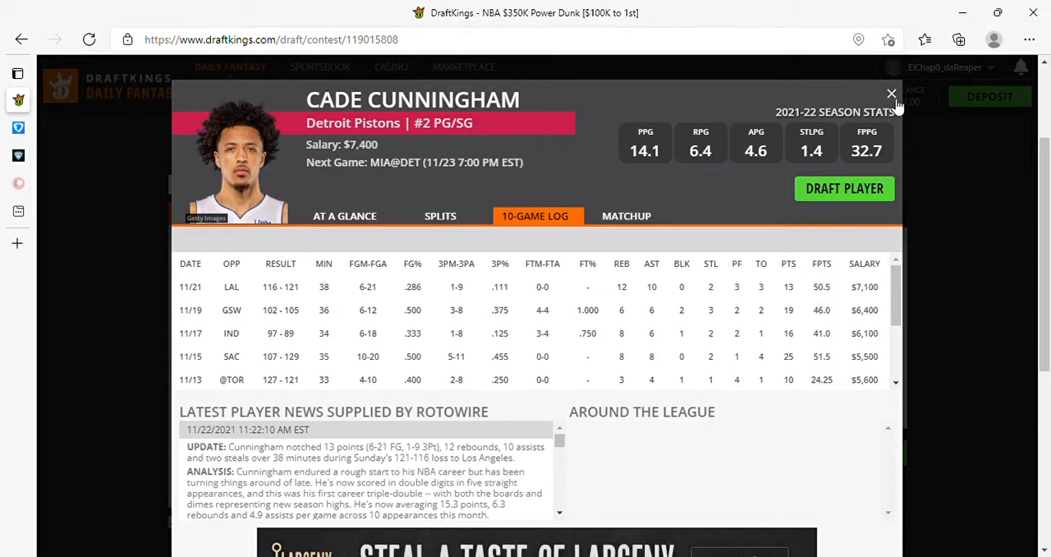
pyautogui.click(890, 96)
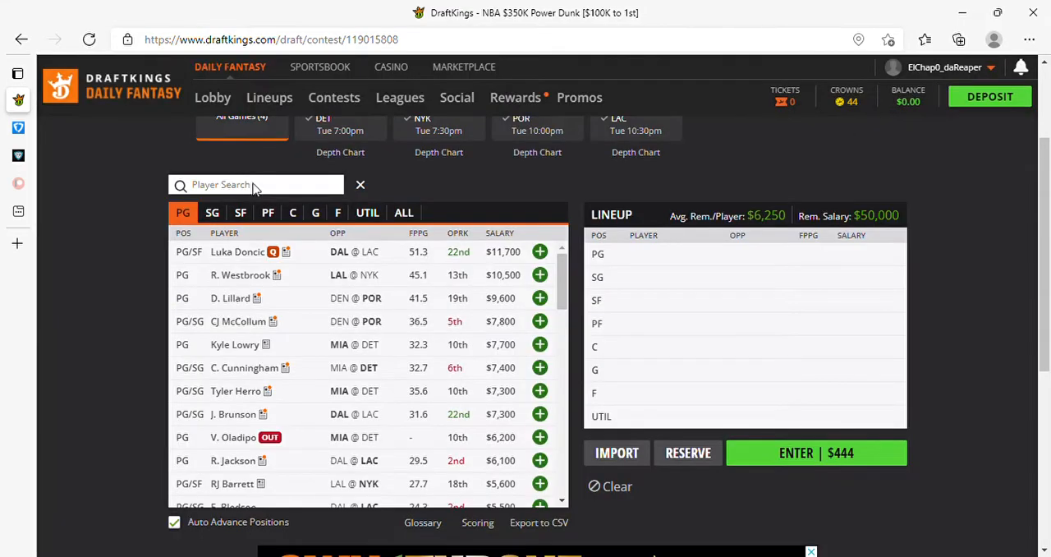
pyautogui.moveTo(328, 353)
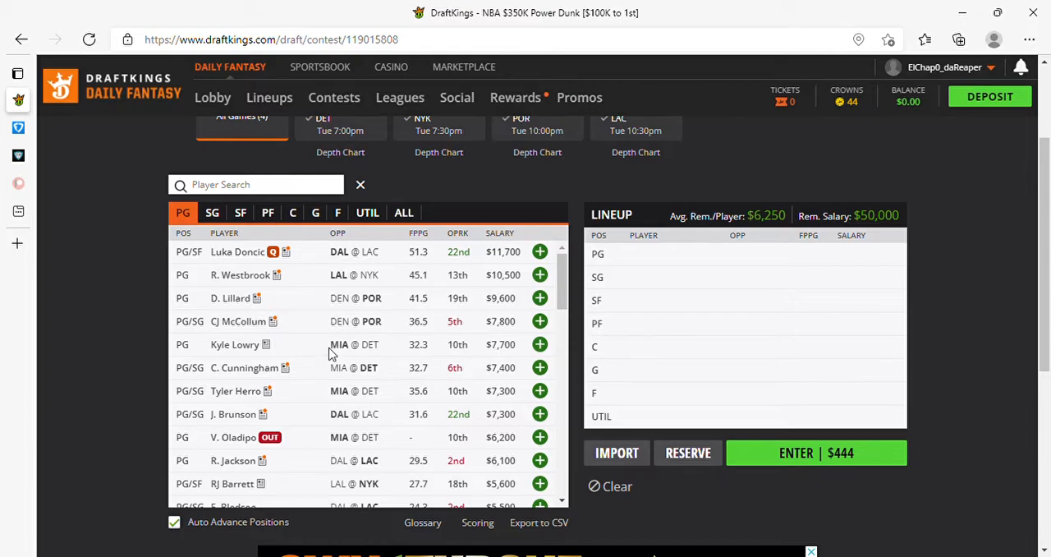
pyautogui.moveTo(443, 425)
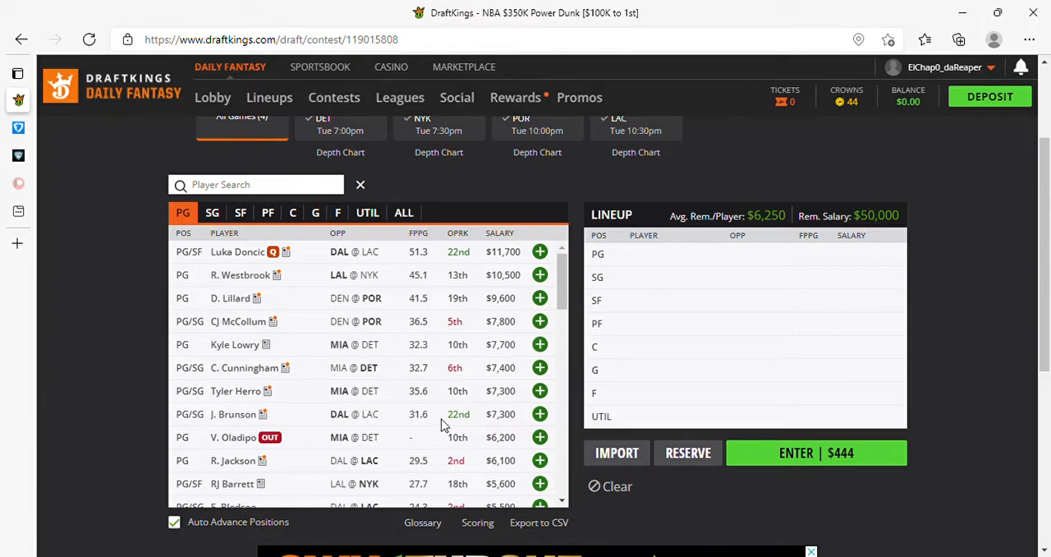
pyautogui.moveTo(507, 401)
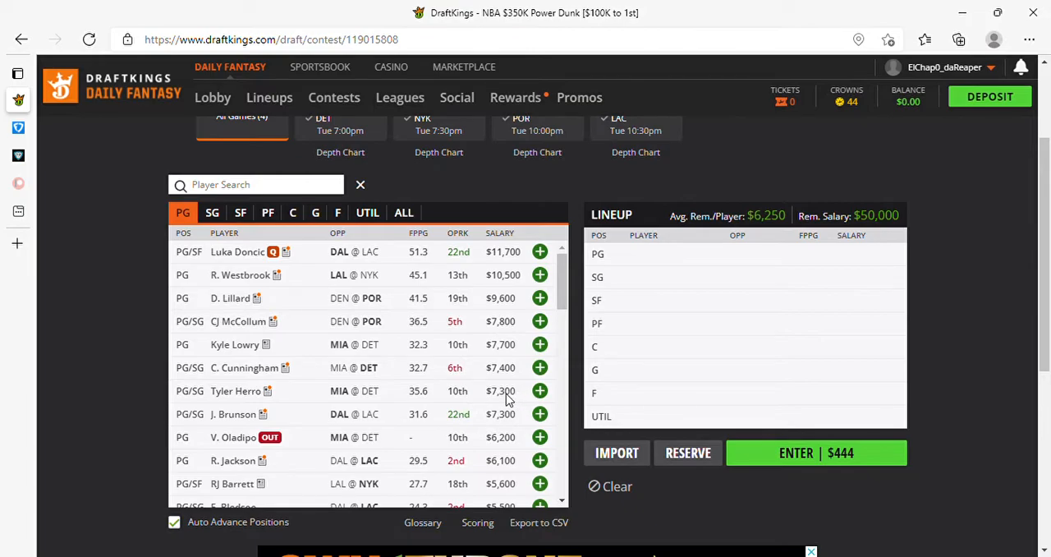
pyautogui.moveTo(505, 400)
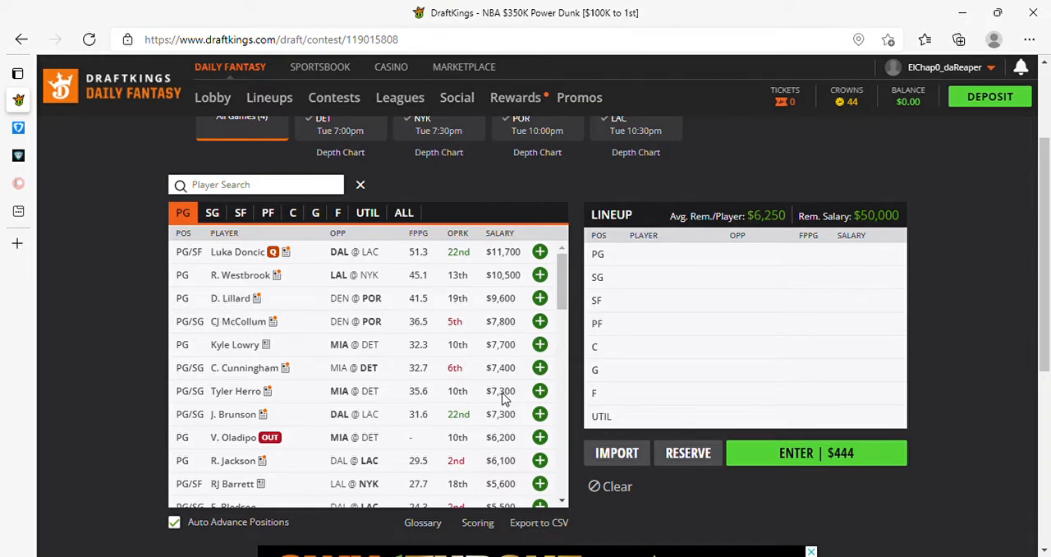
pyautogui.moveTo(378, 401)
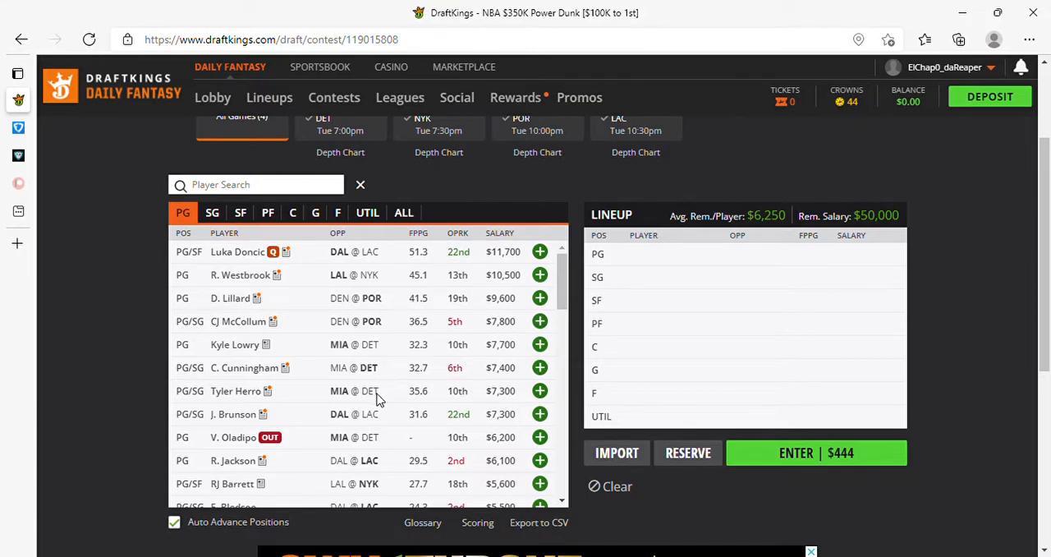
pyautogui.moveTo(335, 397)
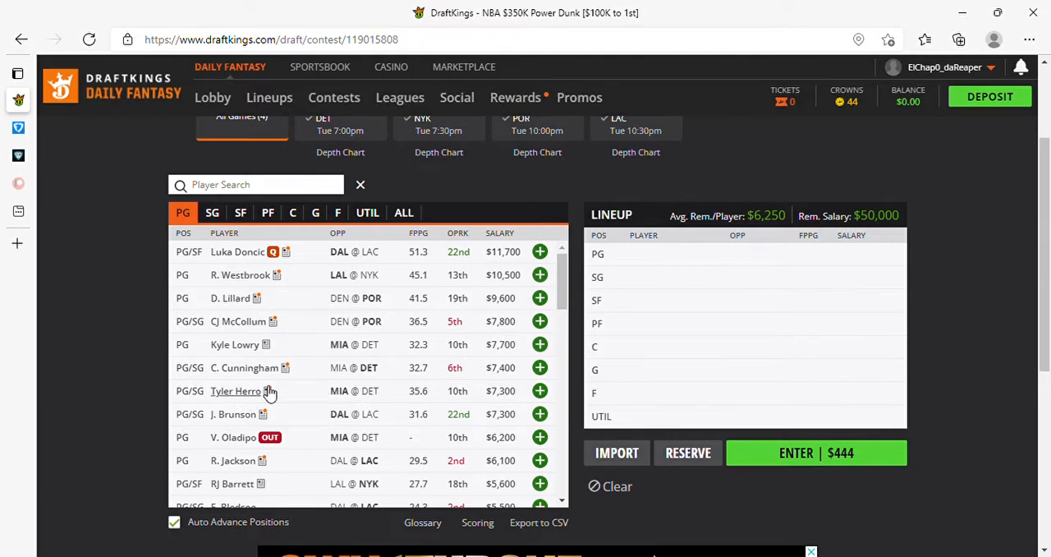
pyautogui.moveTo(229, 405)
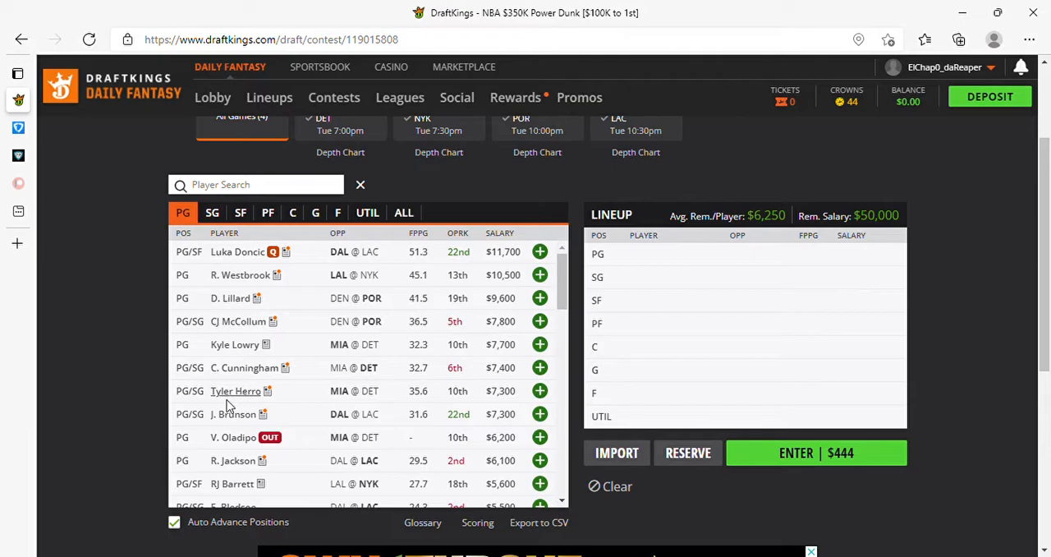
pyautogui.scroll(-3)
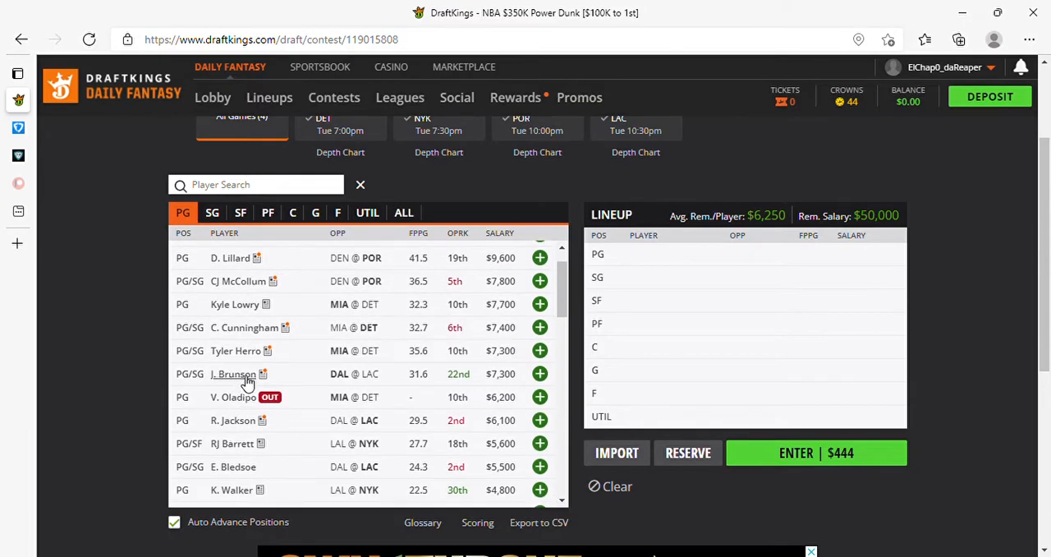
pyautogui.moveTo(243, 386)
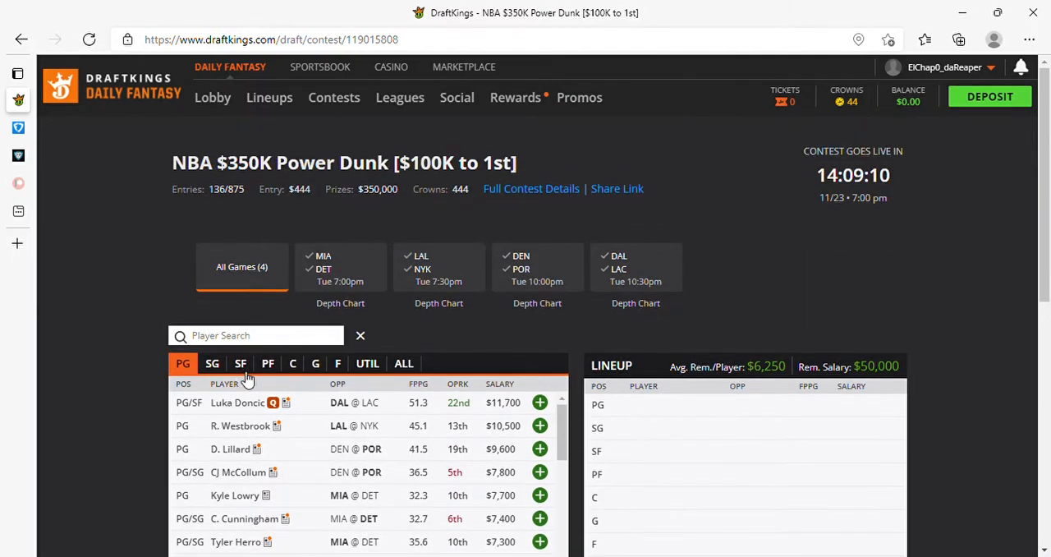
pyautogui.scroll(-3)
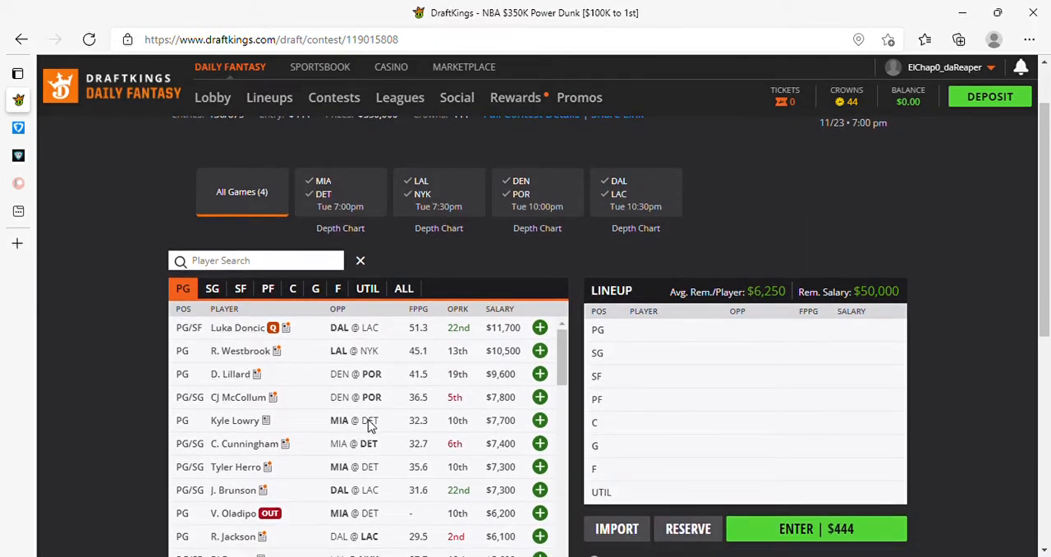
pyautogui.scroll(-3)
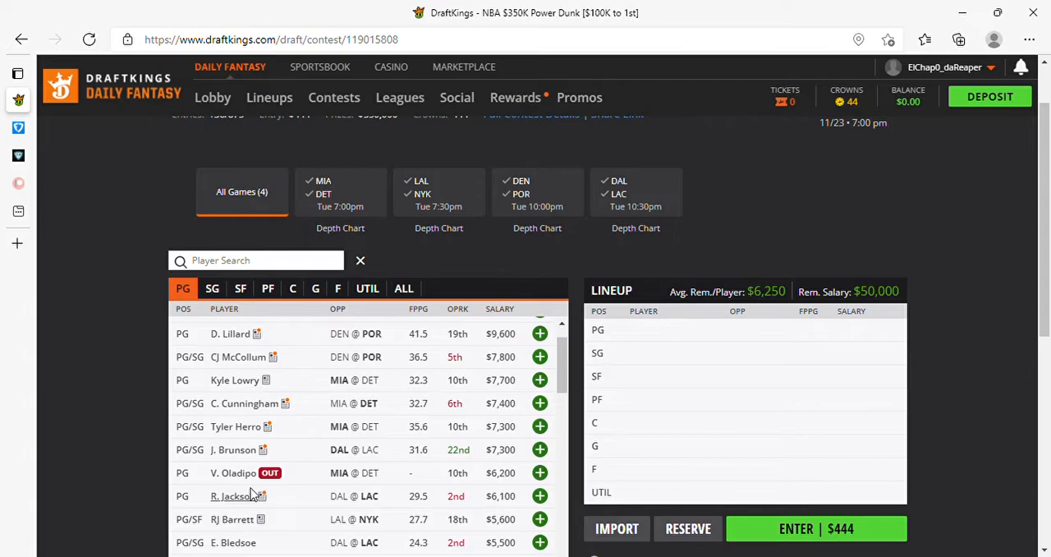
pyautogui.moveTo(499, 502)
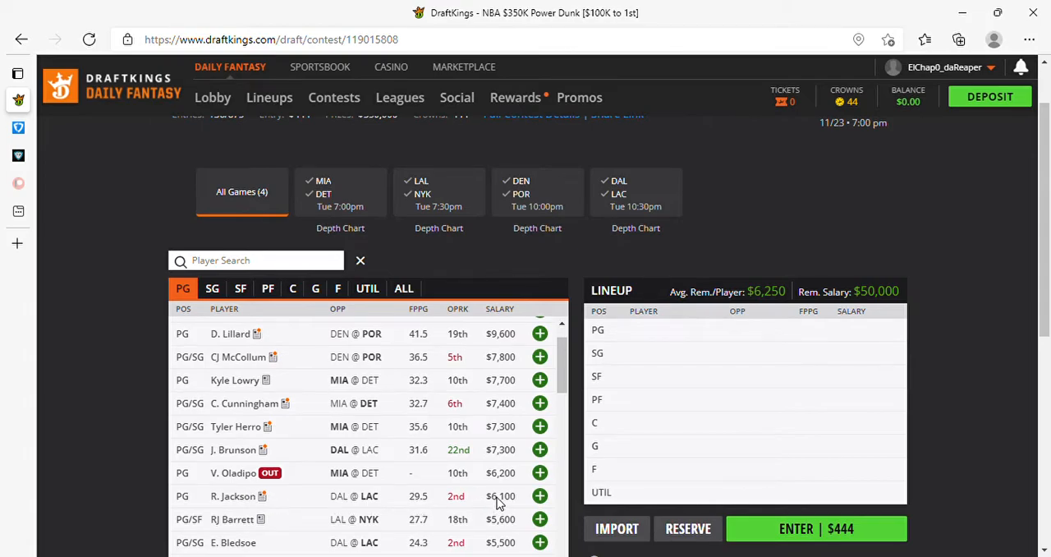
pyautogui.scroll(-3)
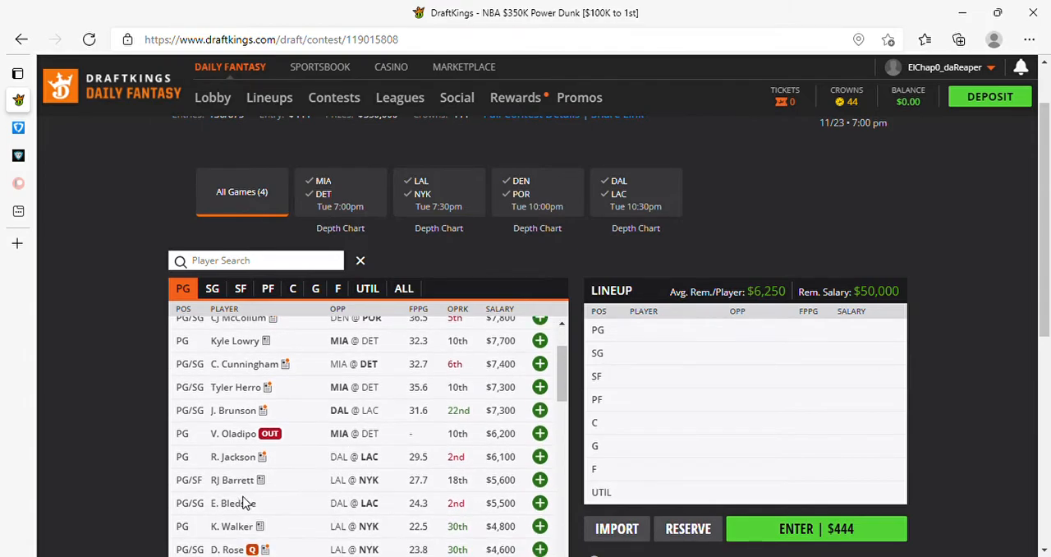
pyautogui.scroll(-3)
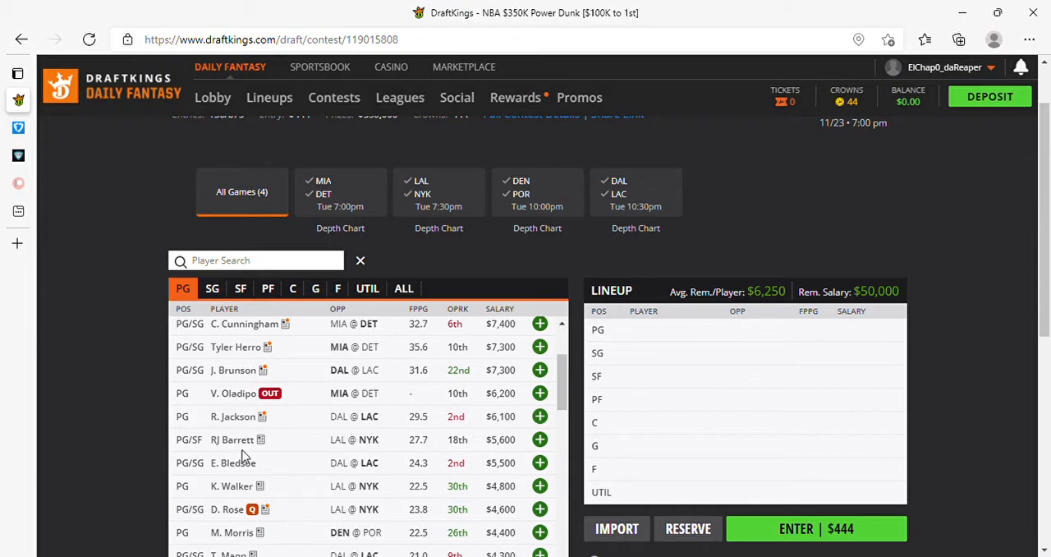
pyautogui.moveTo(502, 466)
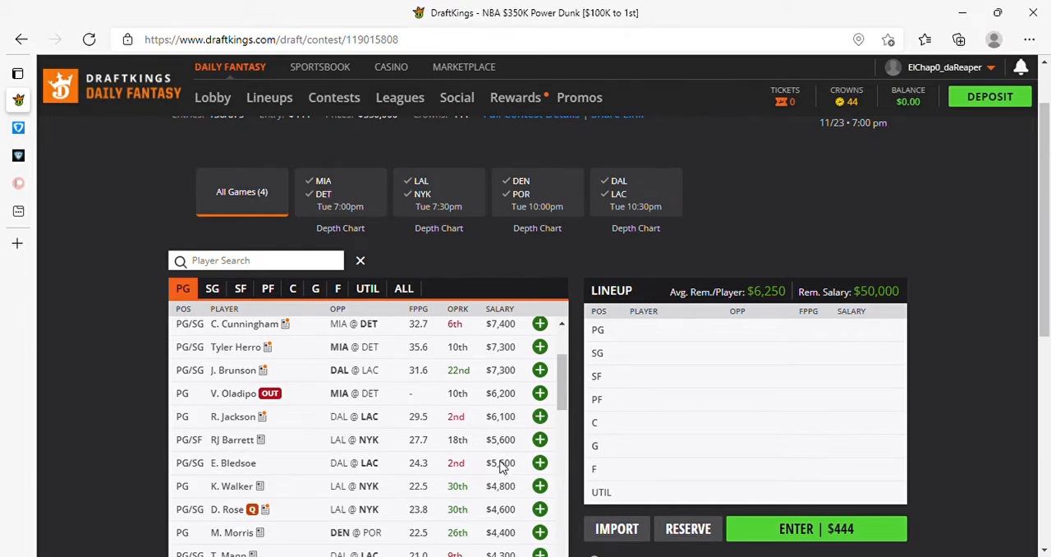
pyautogui.moveTo(406, 468)
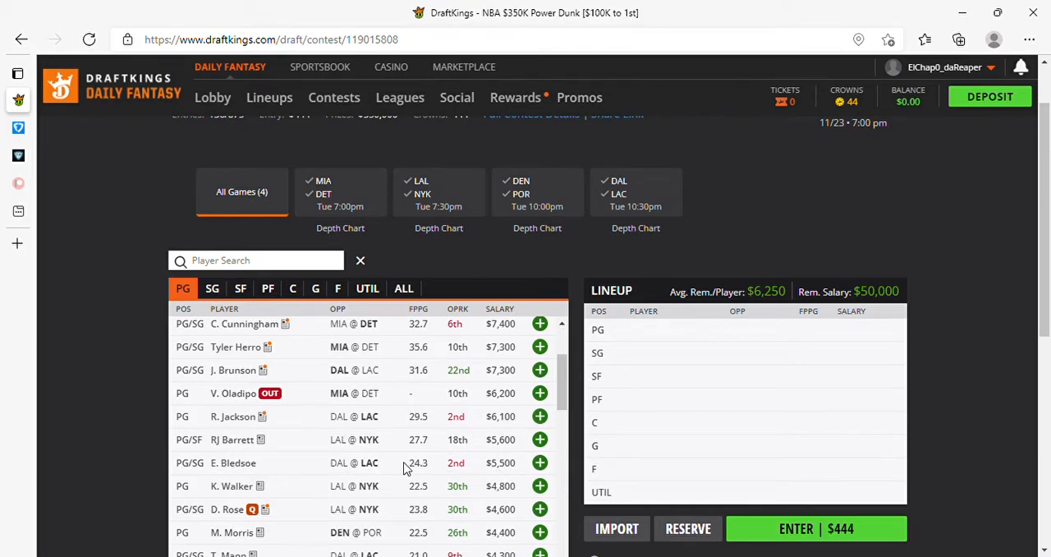
pyautogui.scroll(-3)
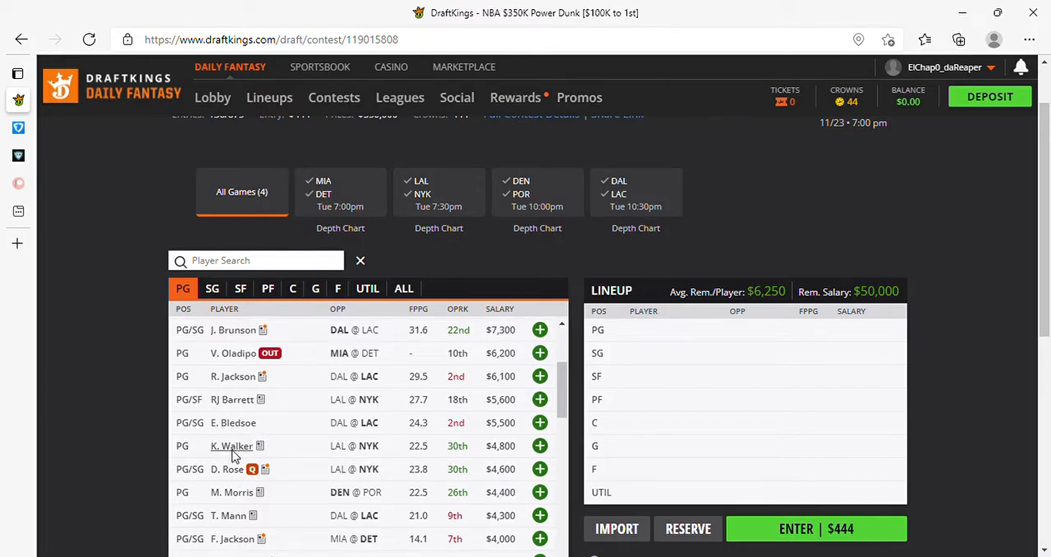
pyautogui.moveTo(243, 459)
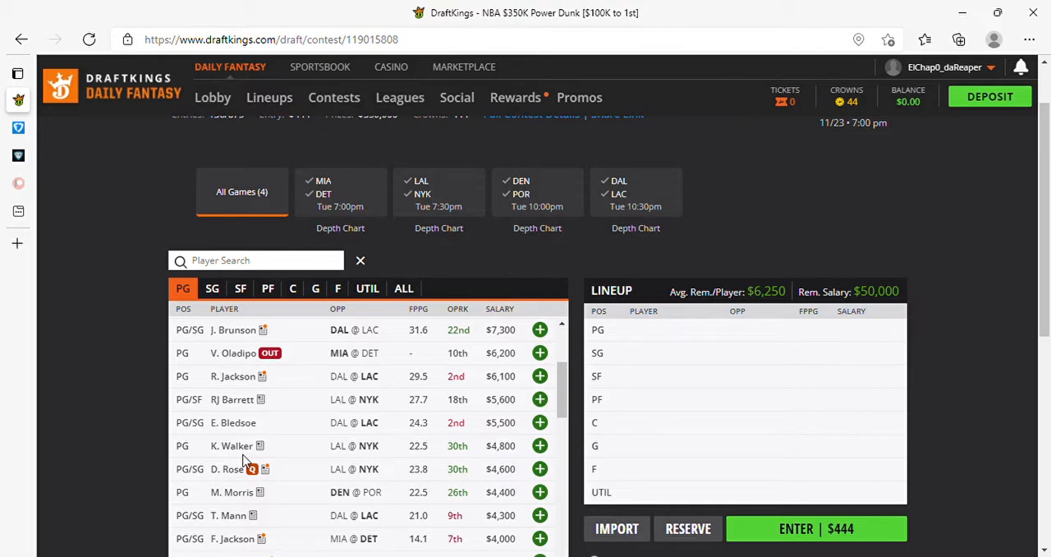
pyautogui.scroll(-3)
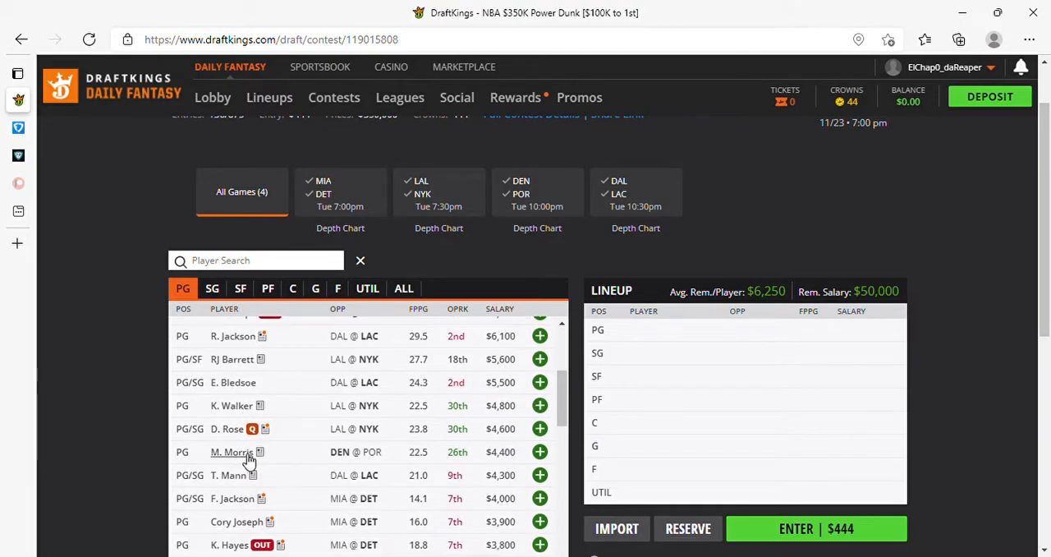
pyautogui.moveTo(492, 451)
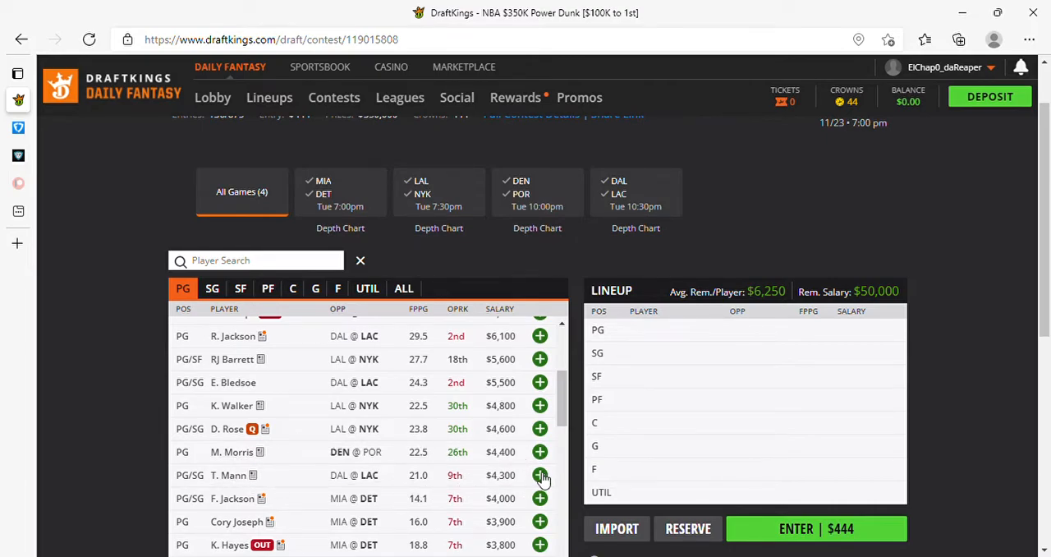
pyautogui.scroll(-3)
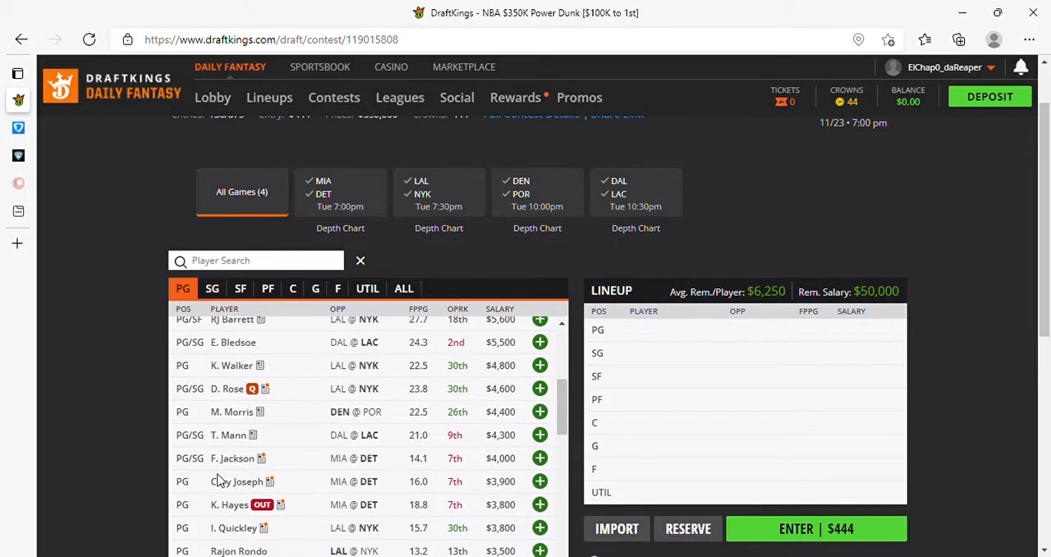
pyautogui.scroll(-3)
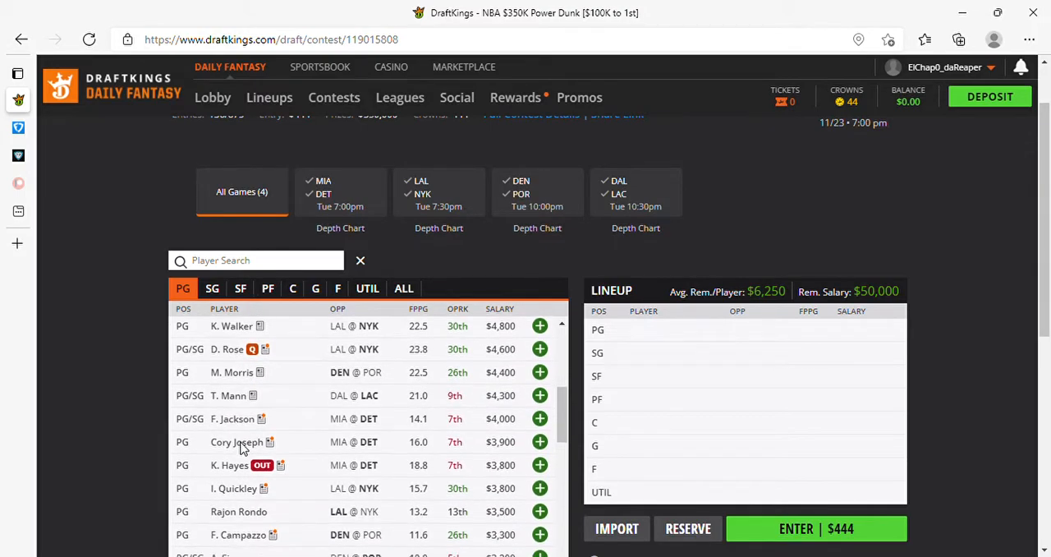
pyautogui.moveTo(527, 450)
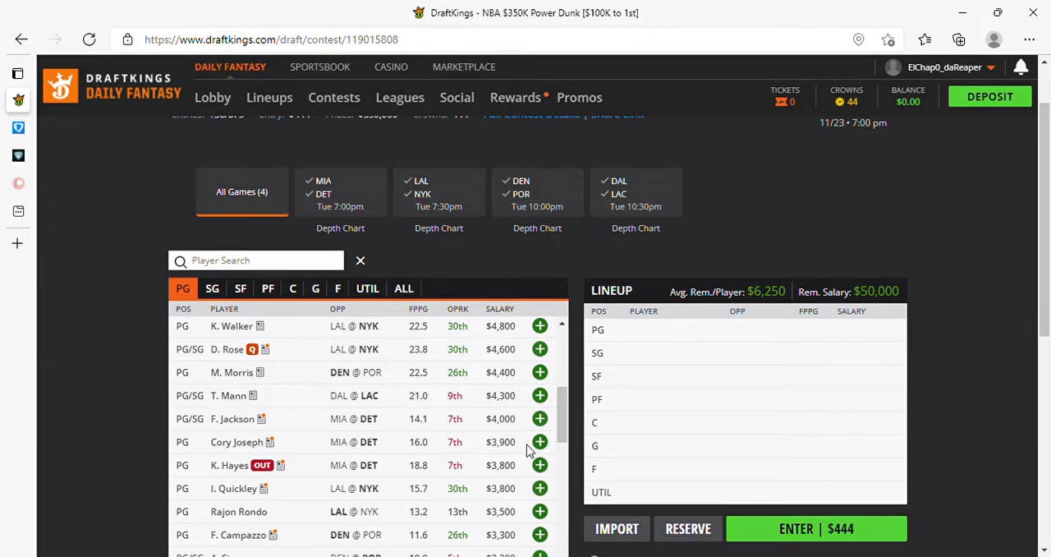
pyautogui.moveTo(279, 444)
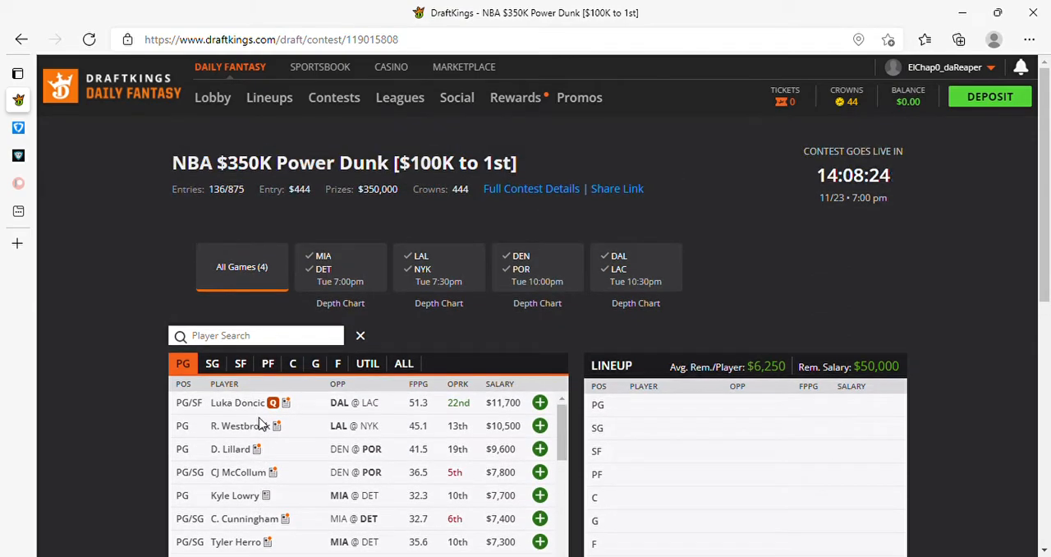
pyautogui.scroll(-3)
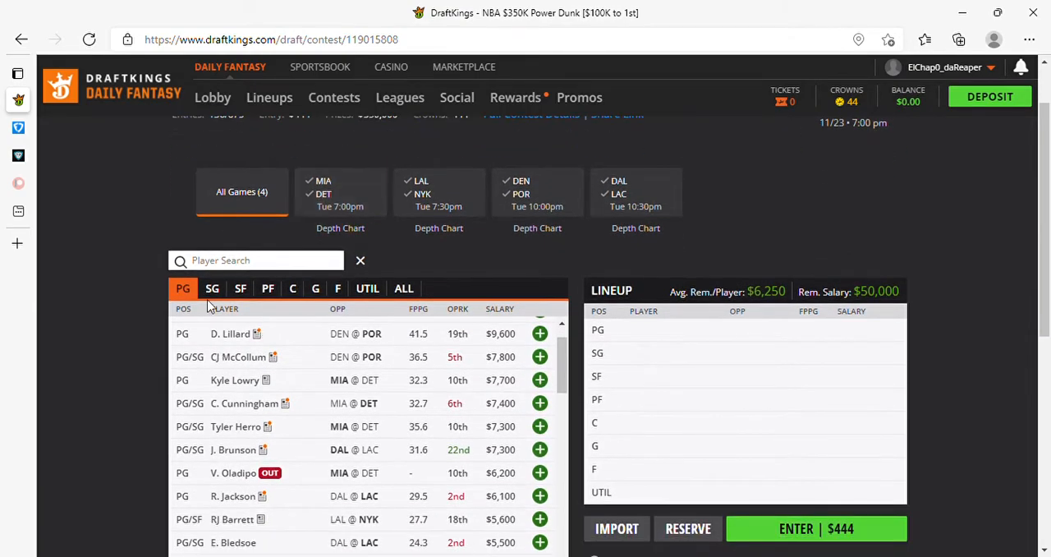
pyautogui.click(211, 289)
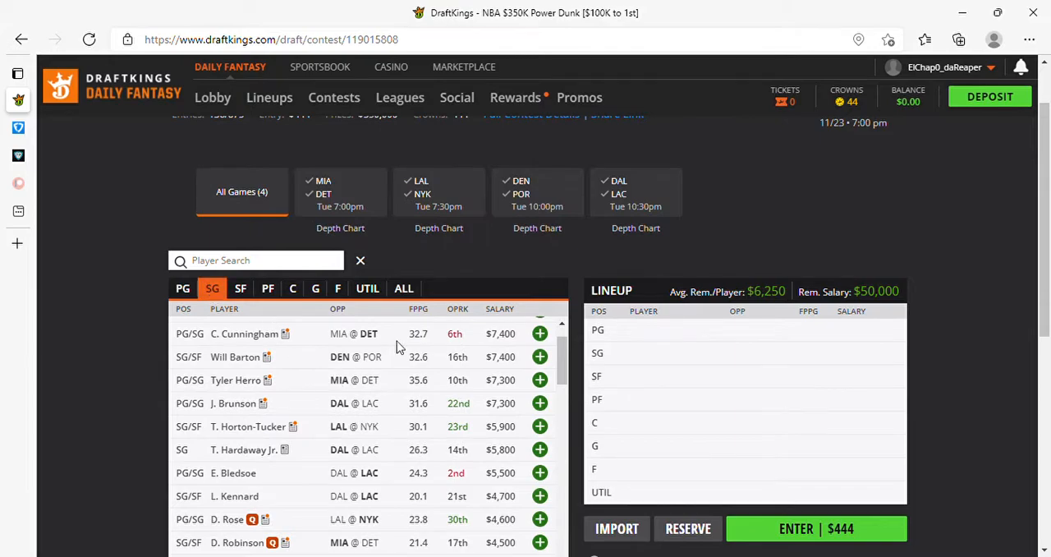
pyautogui.moveTo(482, 366)
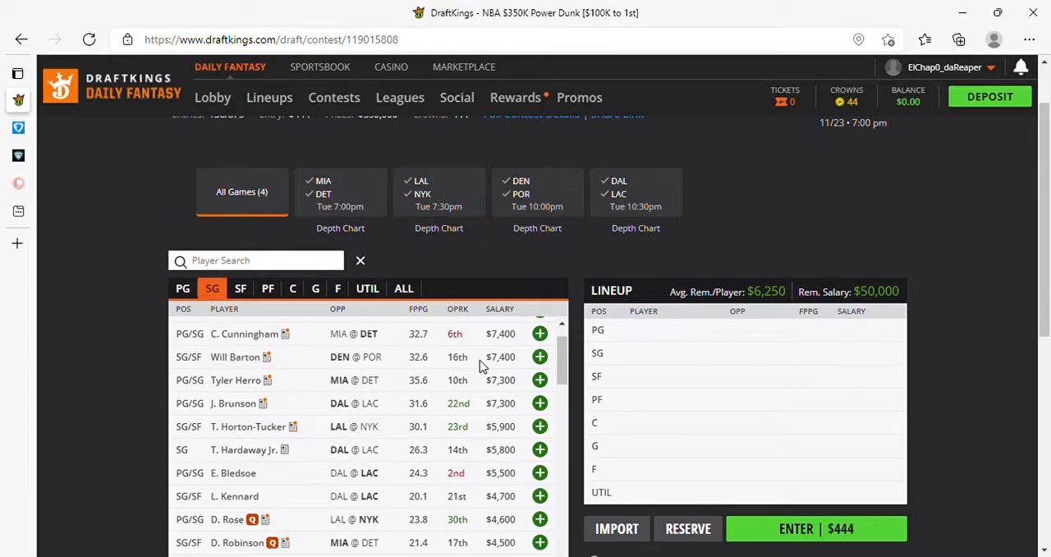
pyautogui.moveTo(440, 362)
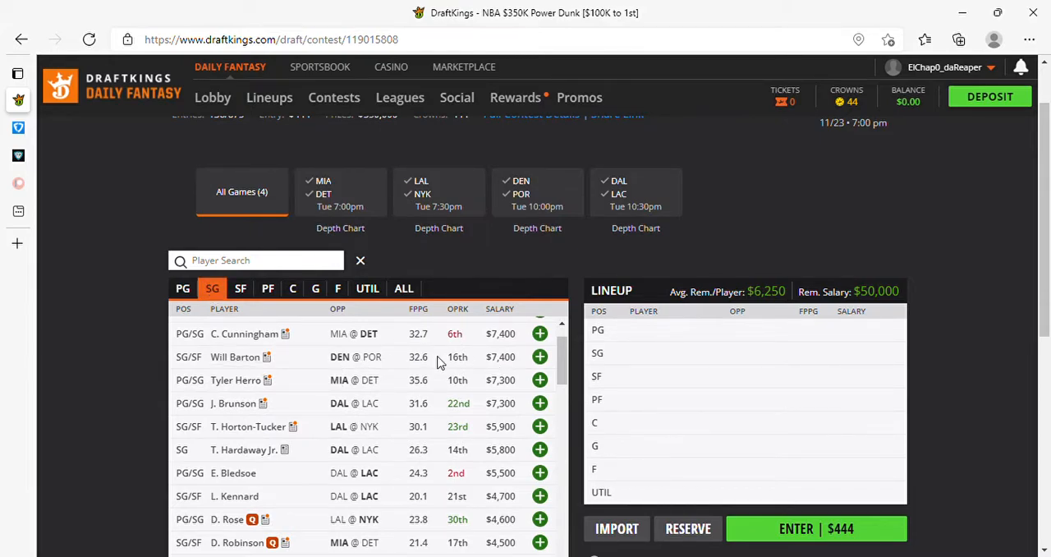
pyautogui.moveTo(419, 361)
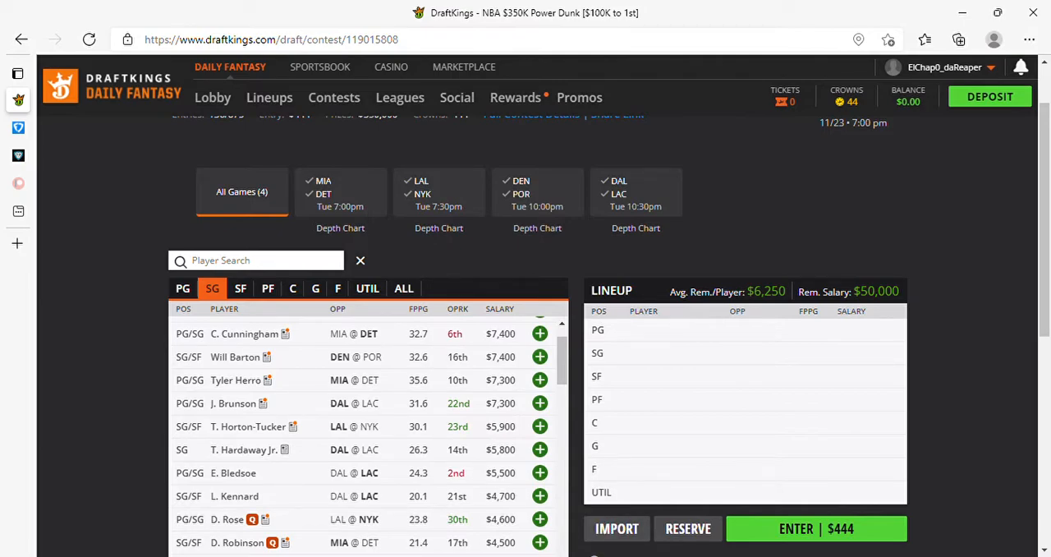
pyautogui.moveTo(476, 345)
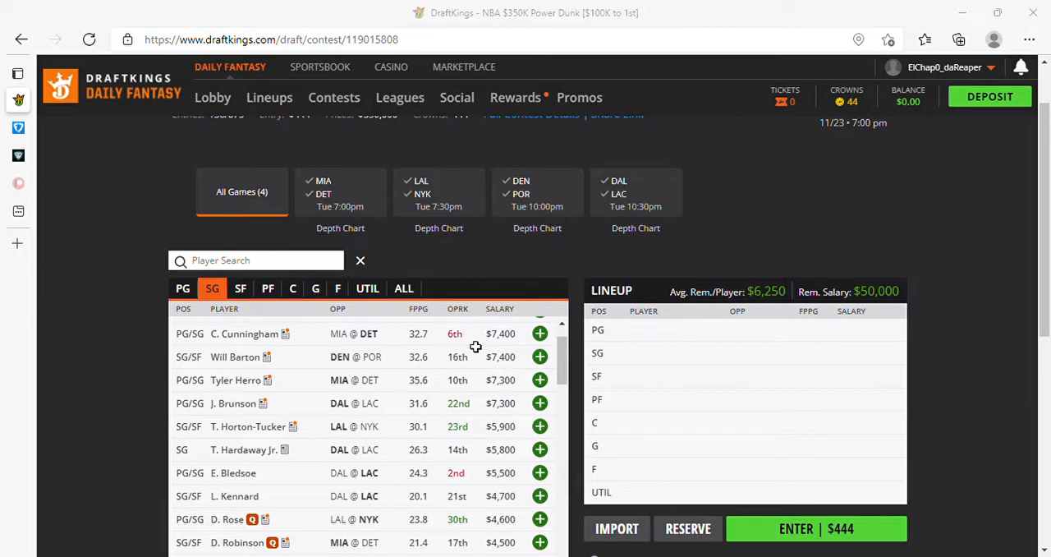
pyautogui.moveTo(246, 469)
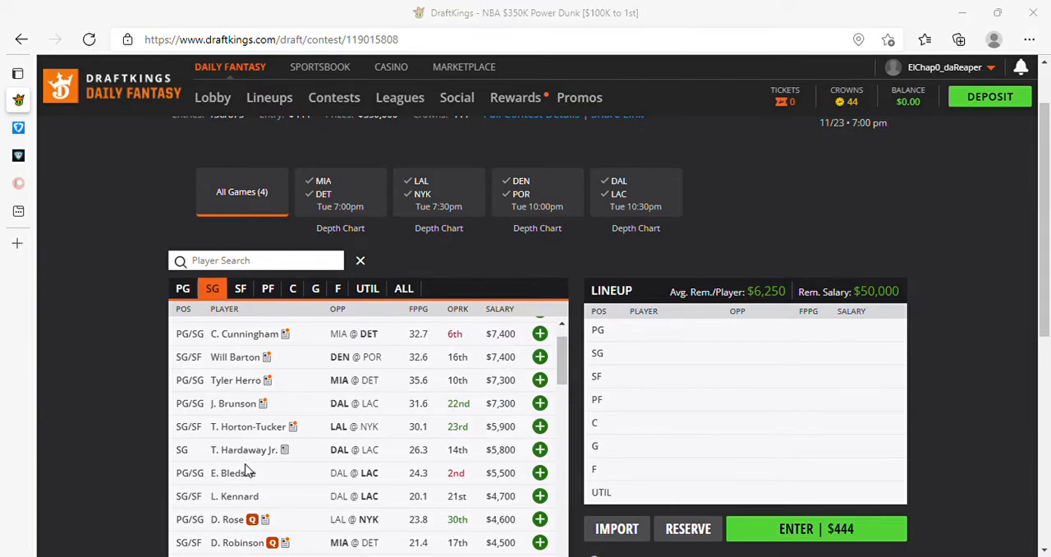
pyautogui.moveTo(220, 307)
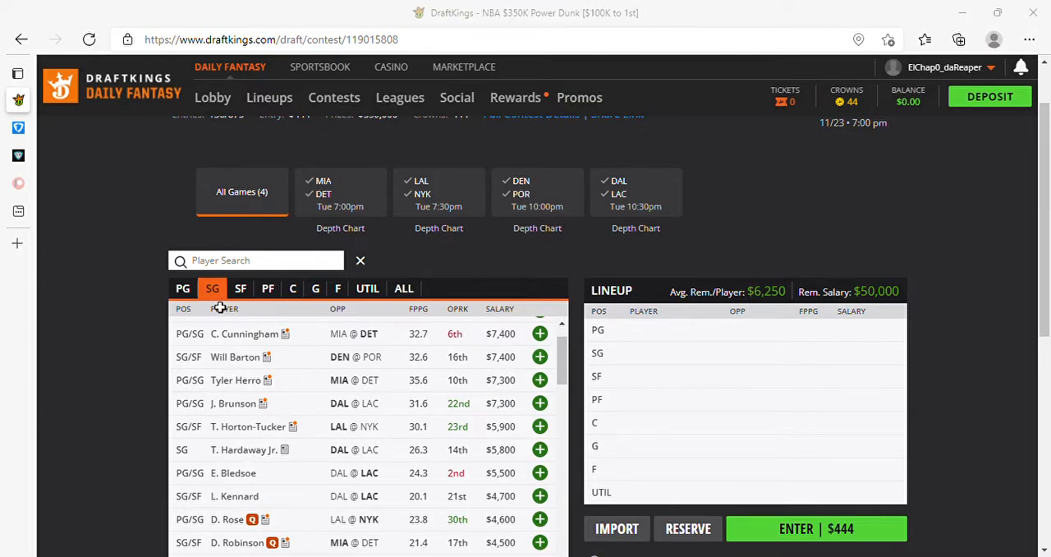
pyautogui.moveTo(305, 342)
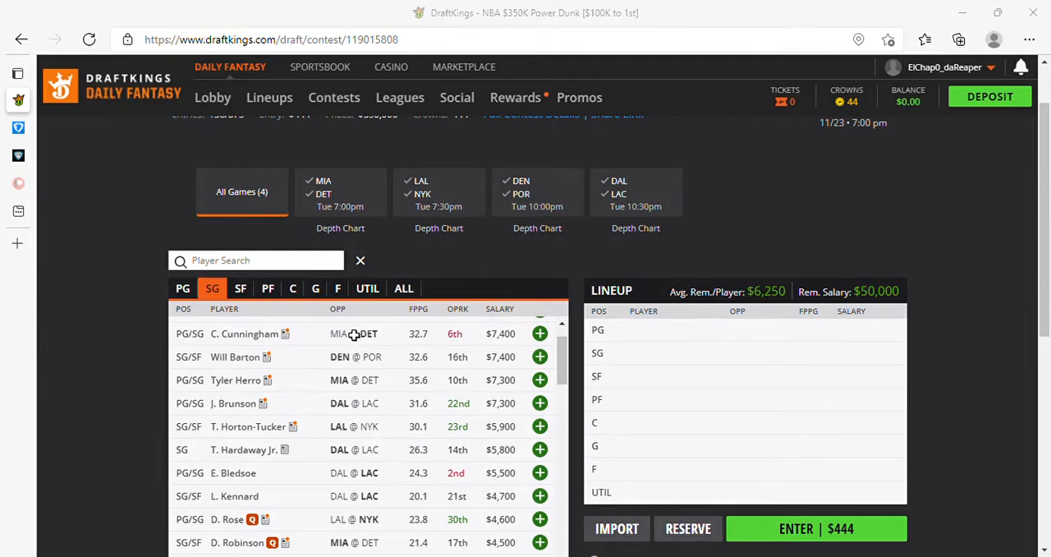
pyautogui.moveTo(349, 333)
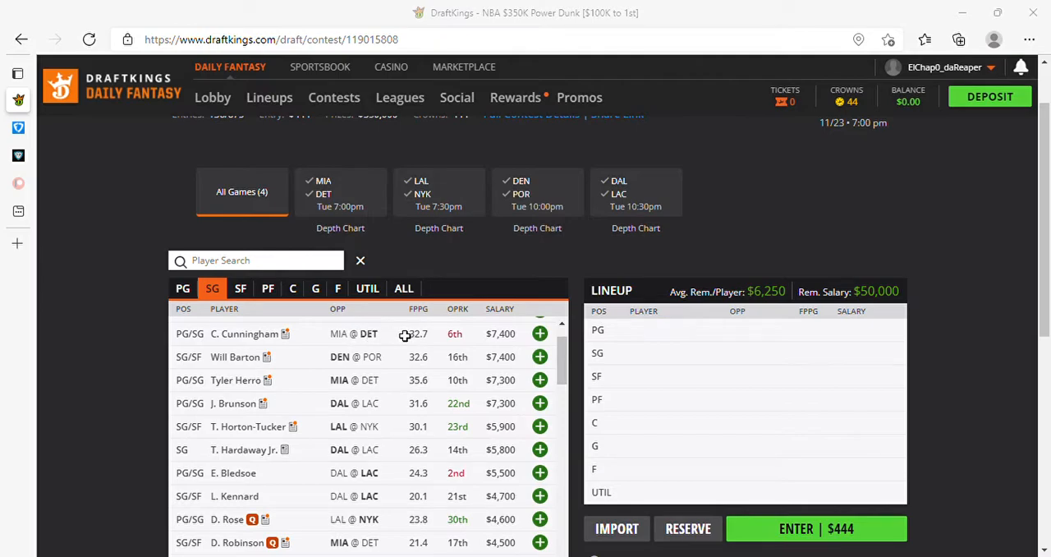
pyautogui.moveTo(450, 338)
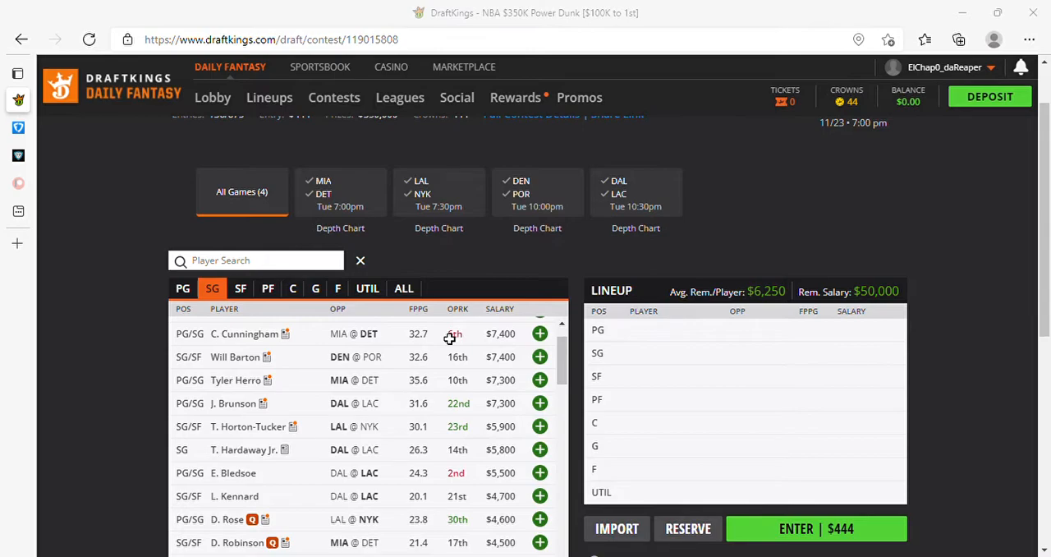
pyautogui.moveTo(516, 342)
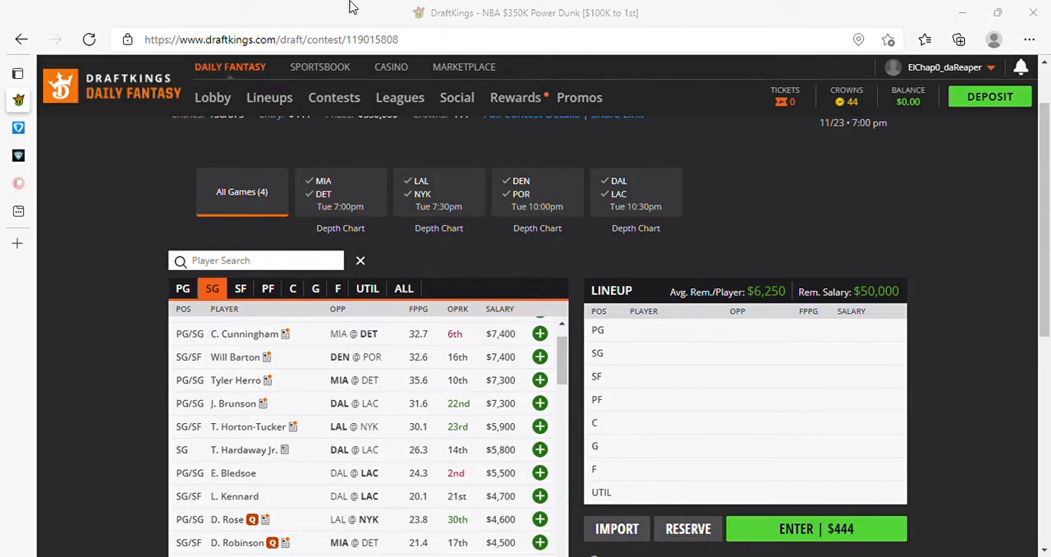
pyautogui.moveTo(509, 26)
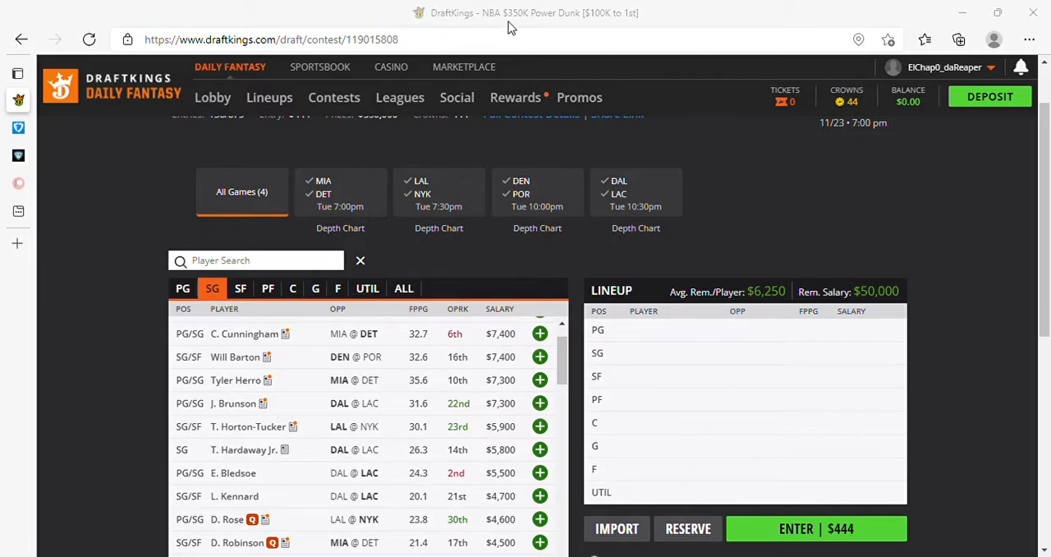
pyautogui.moveTo(804, 161)
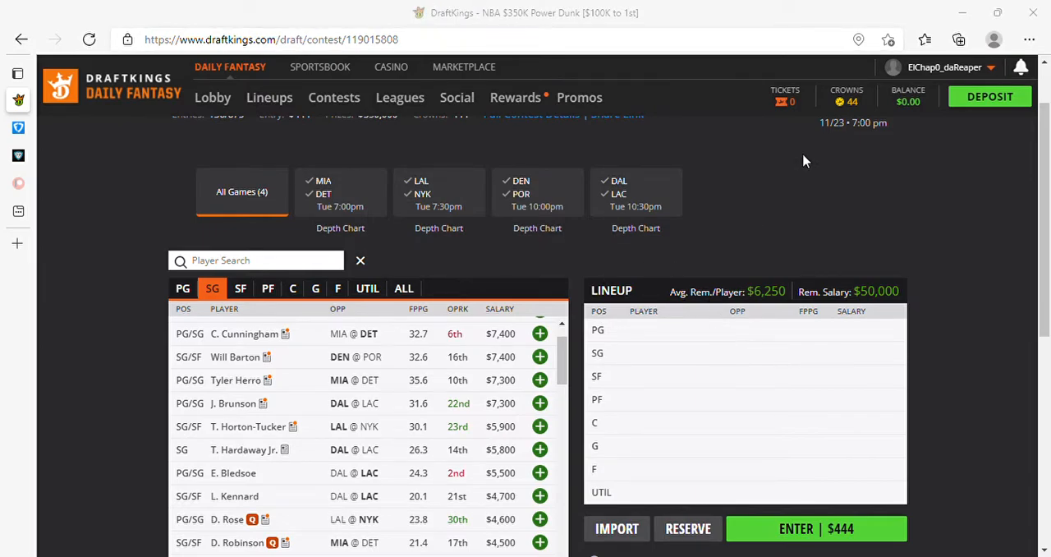
pyautogui.moveTo(772, 98)
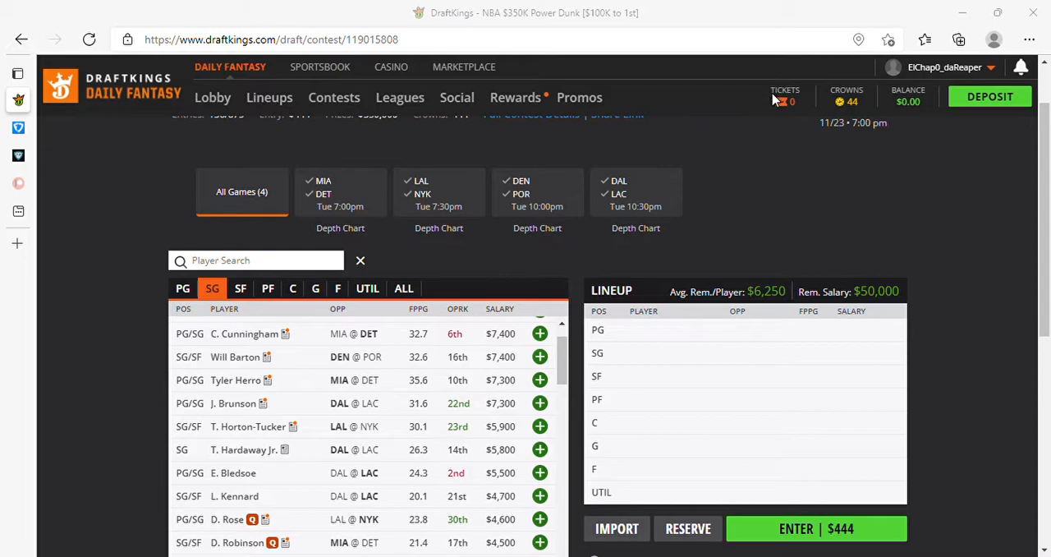
pyautogui.moveTo(676, 162)
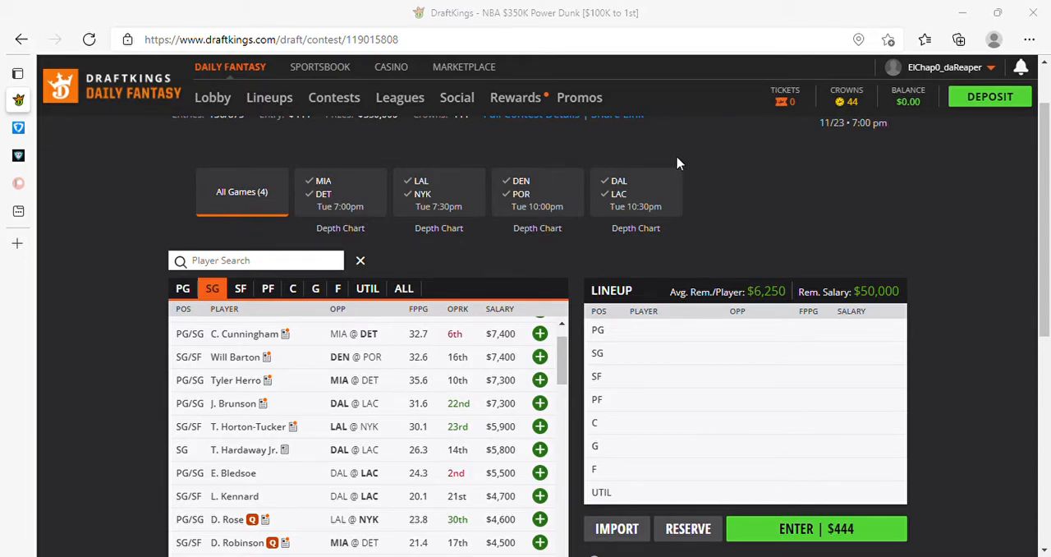
pyautogui.moveTo(778, 97)
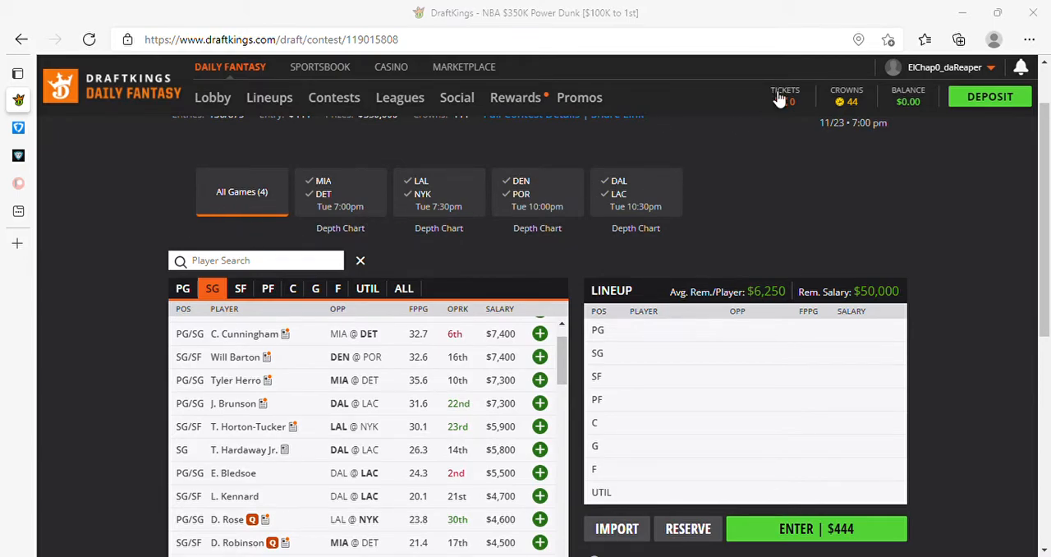
pyautogui.moveTo(574, 398)
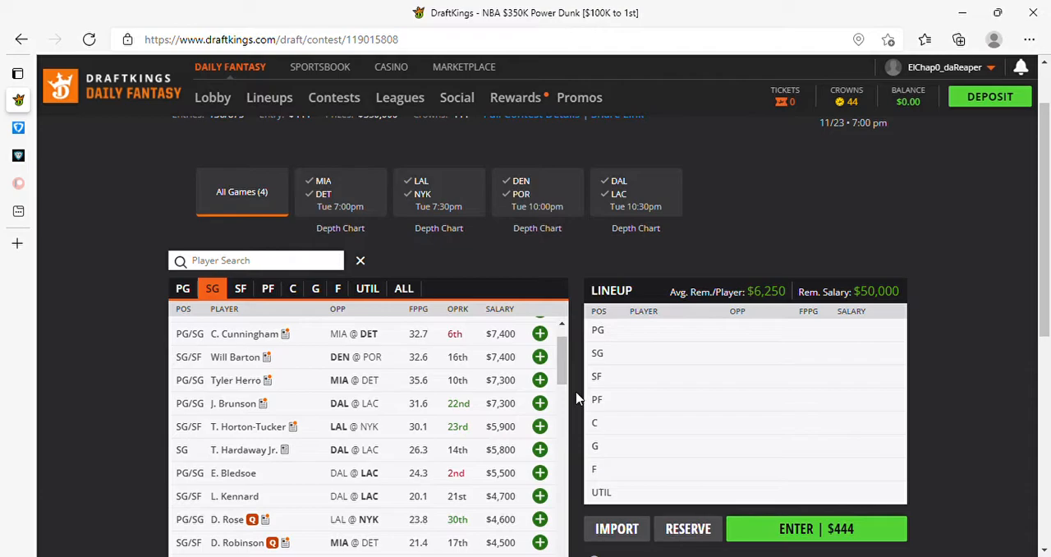
pyautogui.moveTo(578, 397)
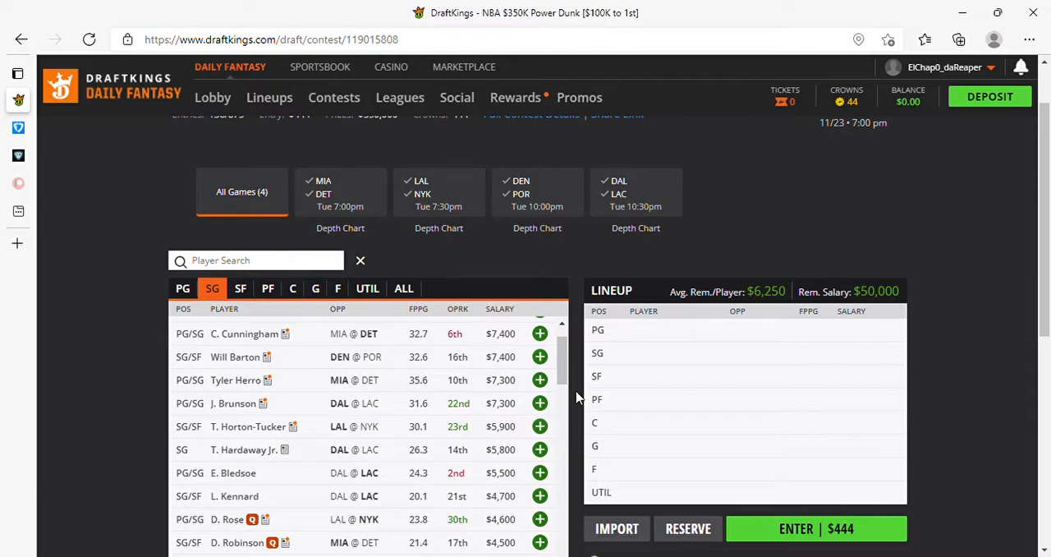
pyautogui.moveTo(565, 402)
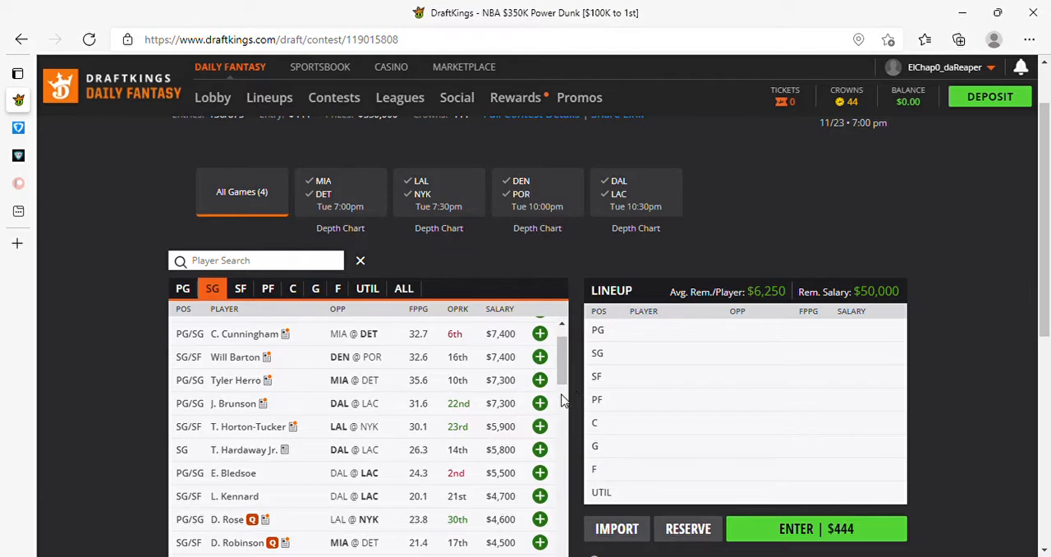
pyautogui.moveTo(575, 269)
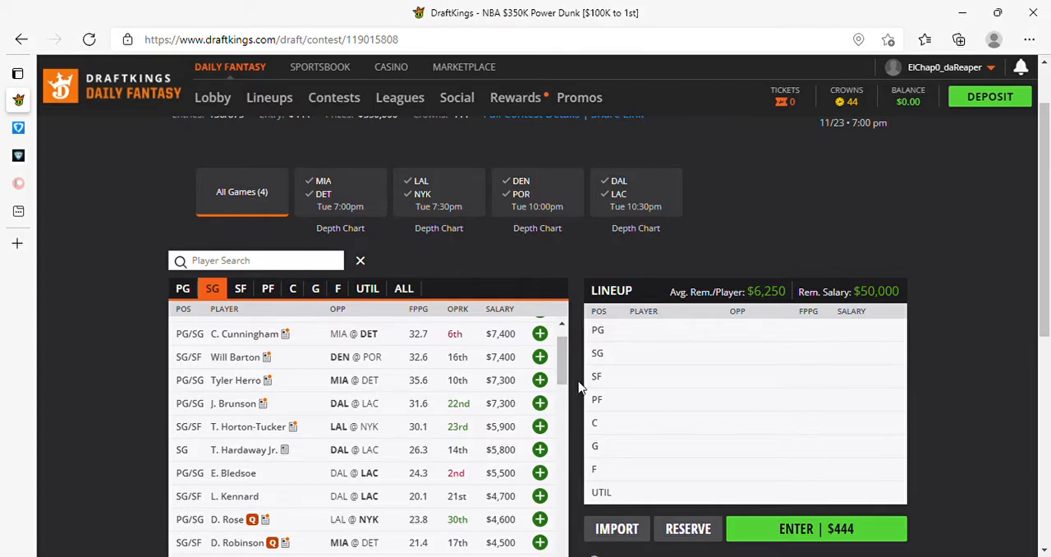
pyautogui.moveTo(566, 260)
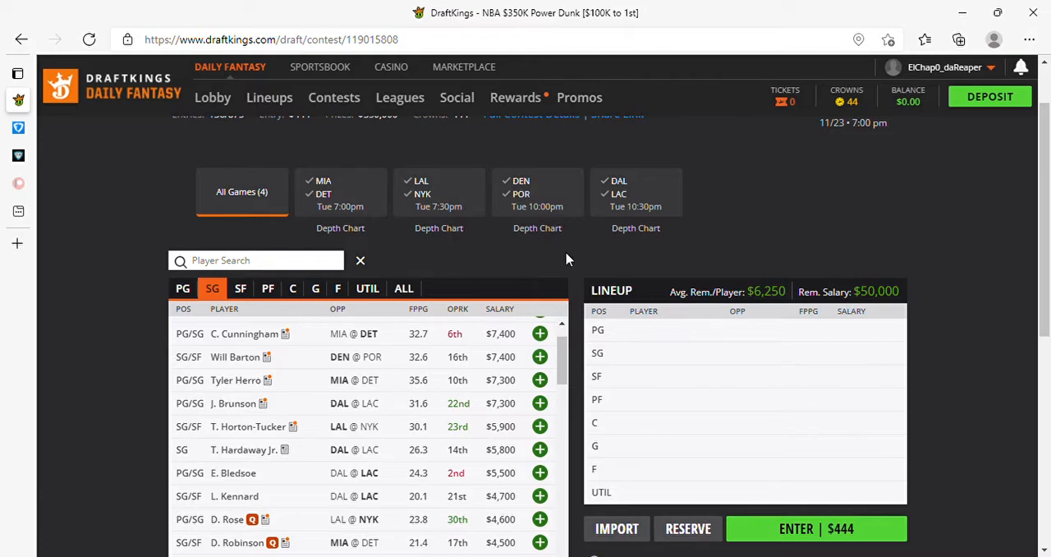
pyautogui.moveTo(617, 299)
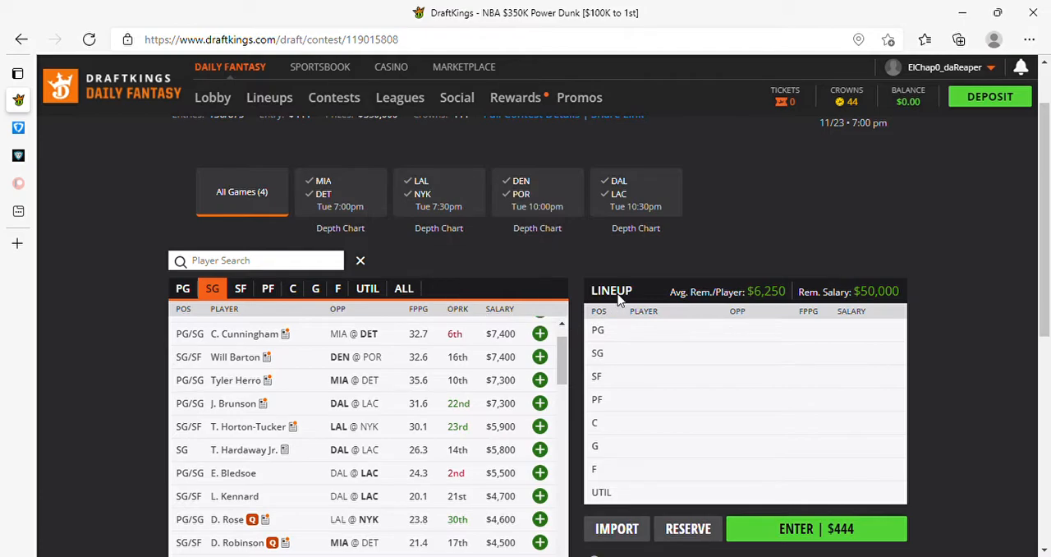
pyautogui.moveTo(470, 269)
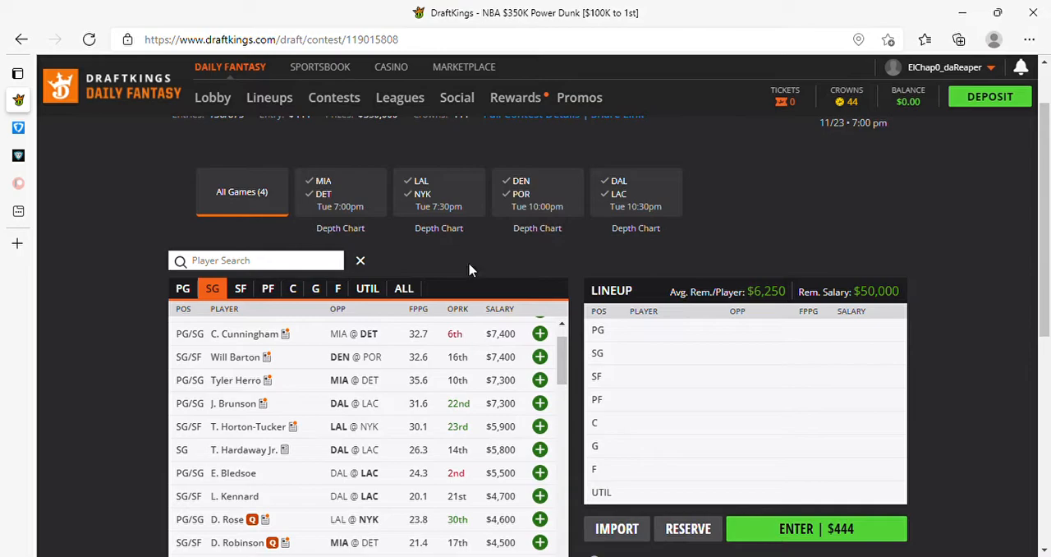
pyautogui.moveTo(469, 272)
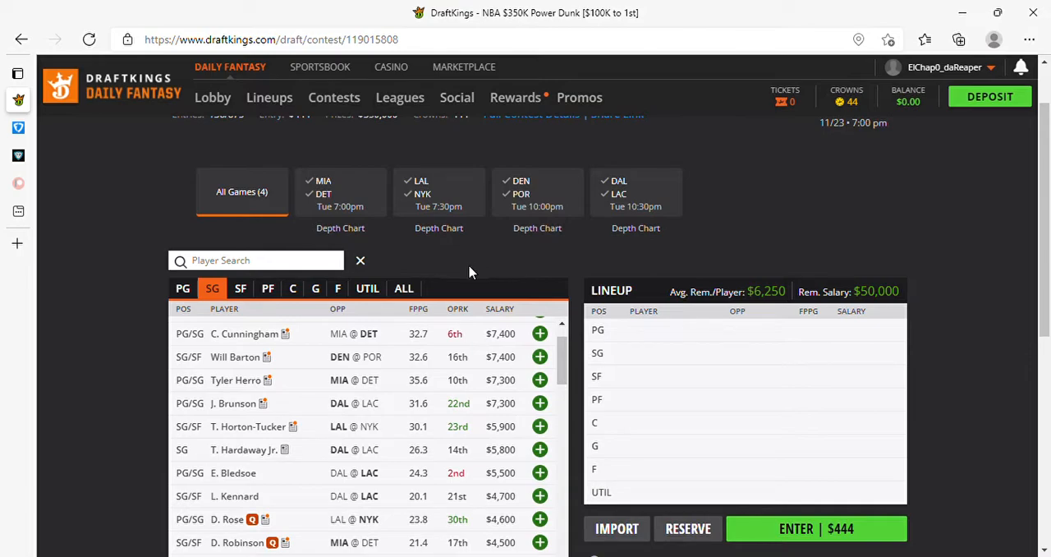
pyautogui.moveTo(549, 259)
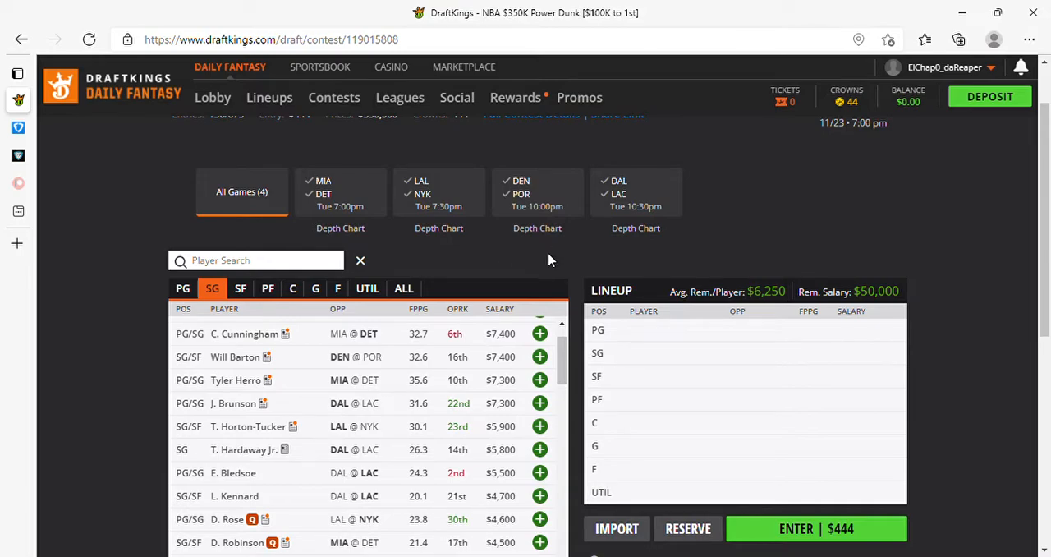
pyautogui.moveTo(548, 256)
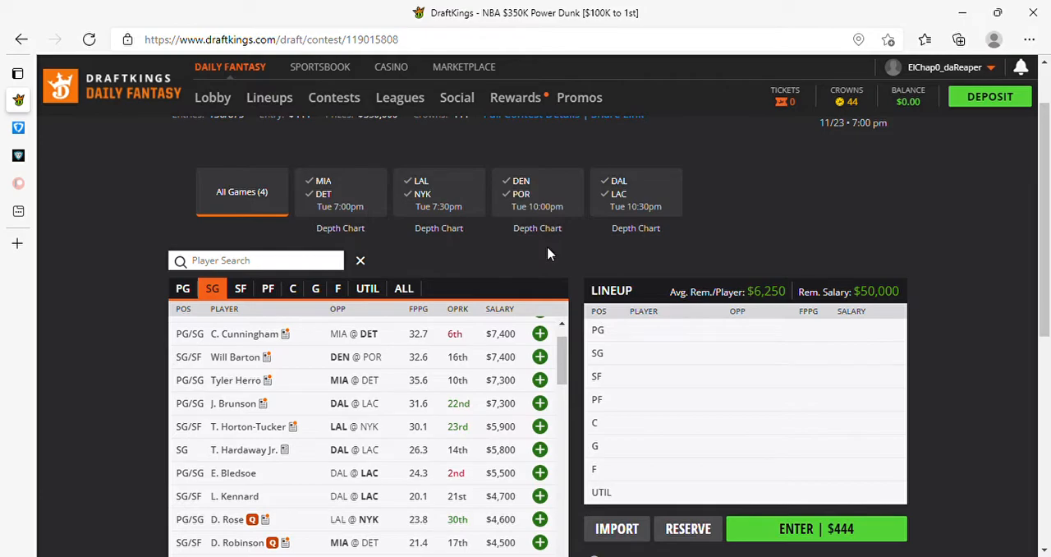
pyautogui.moveTo(440, 364)
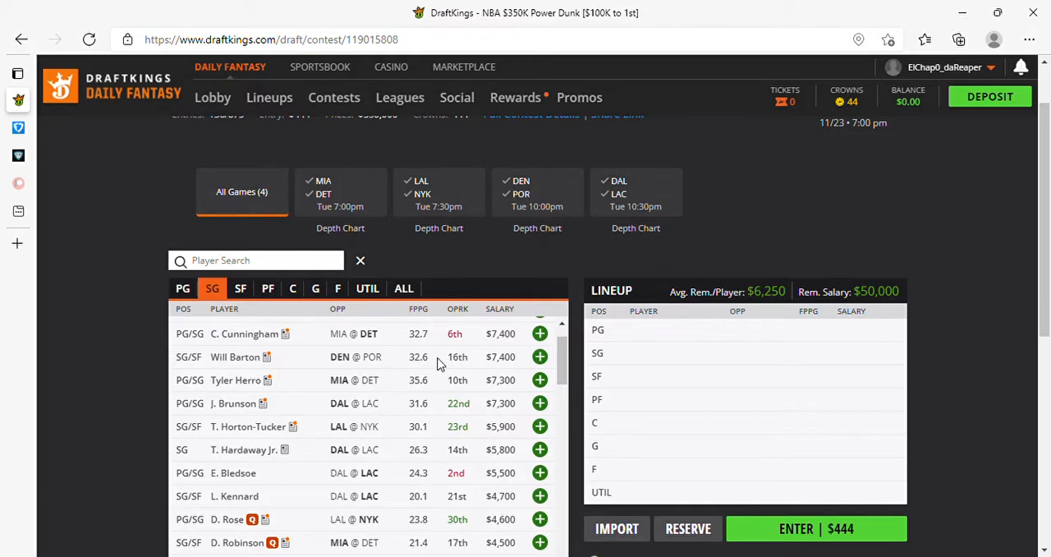
pyautogui.moveTo(473, 352)
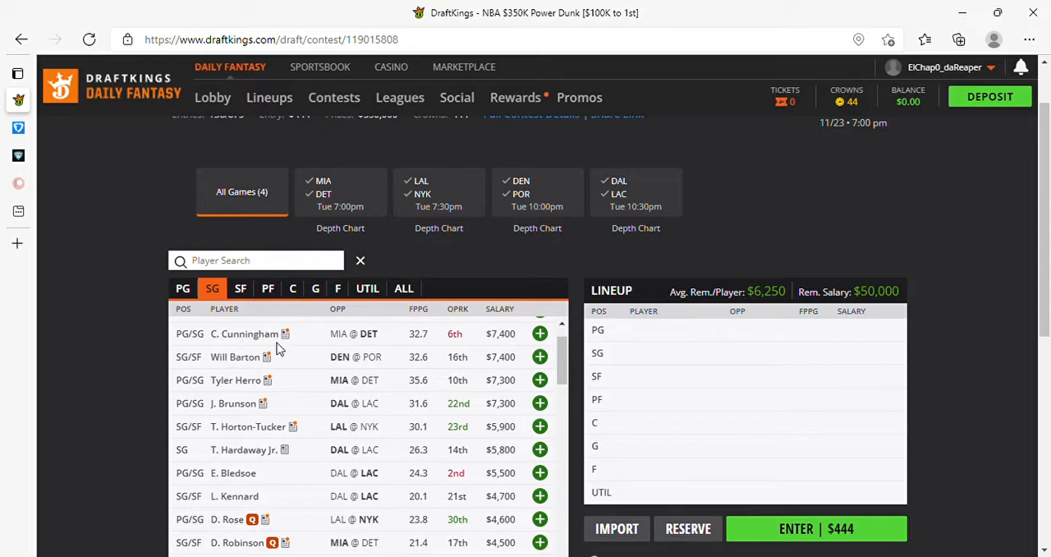
pyautogui.moveTo(297, 368)
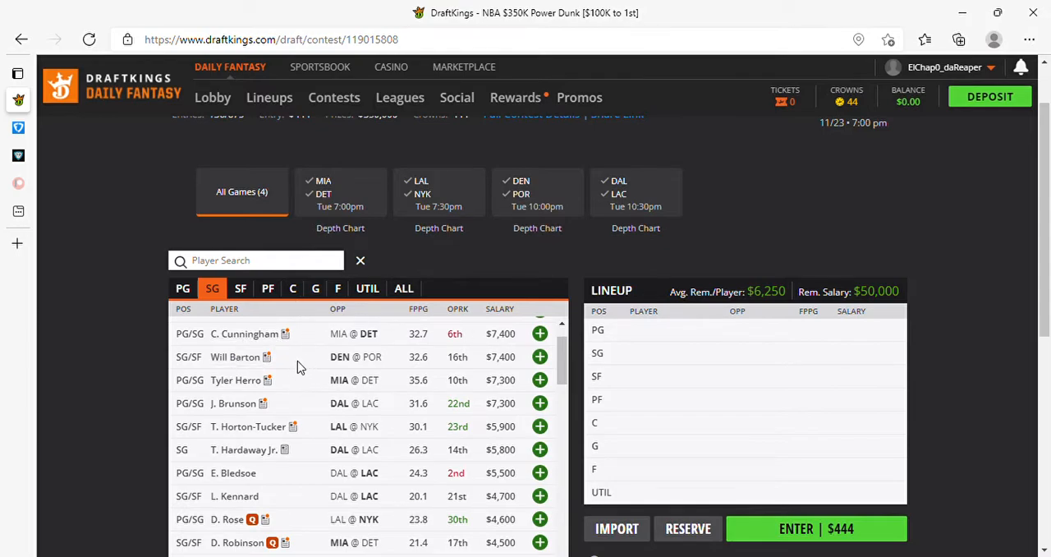
pyautogui.moveTo(310, 353)
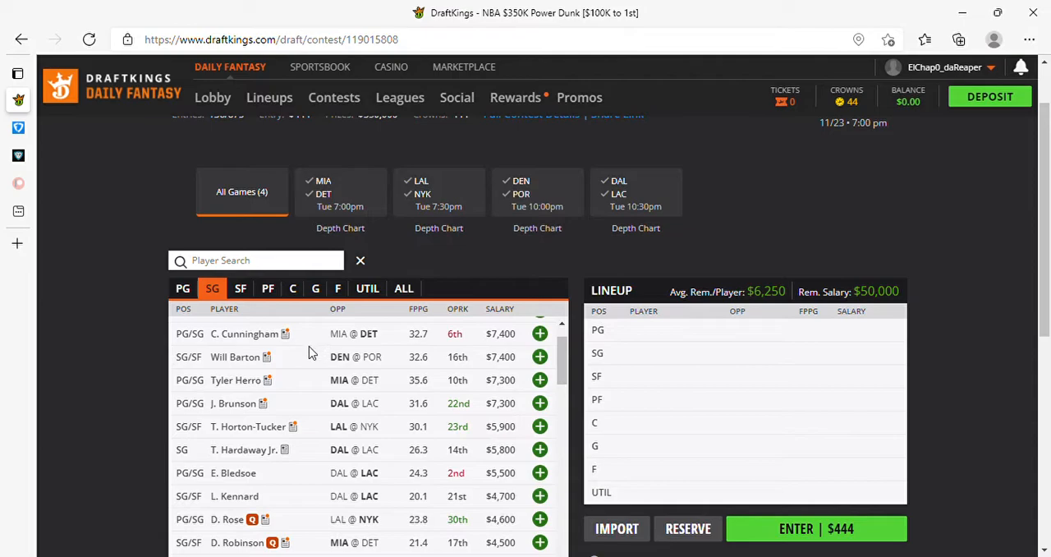
pyautogui.moveTo(309, 358)
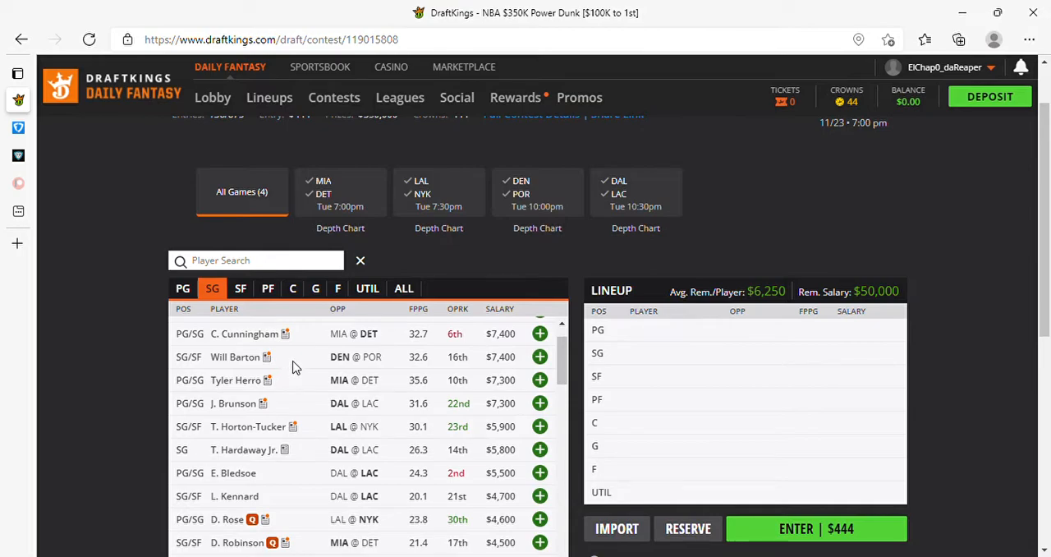
pyautogui.moveTo(282, 341)
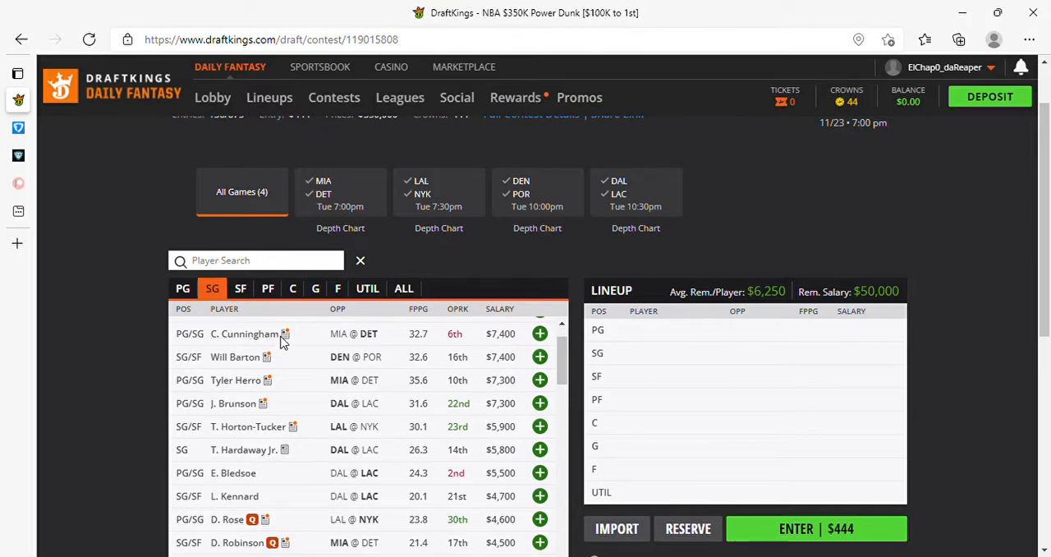
pyautogui.moveTo(302, 343)
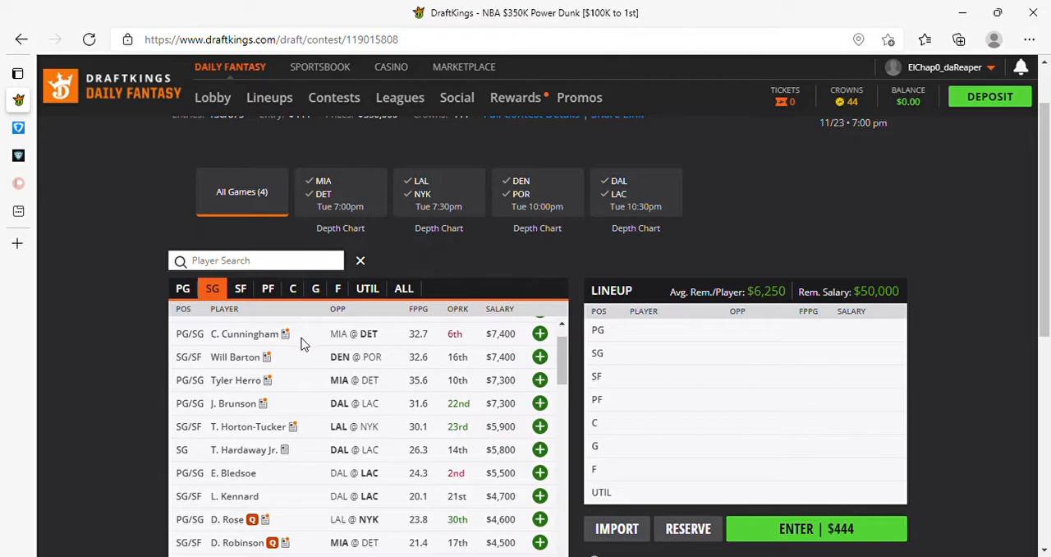
pyautogui.moveTo(302, 345)
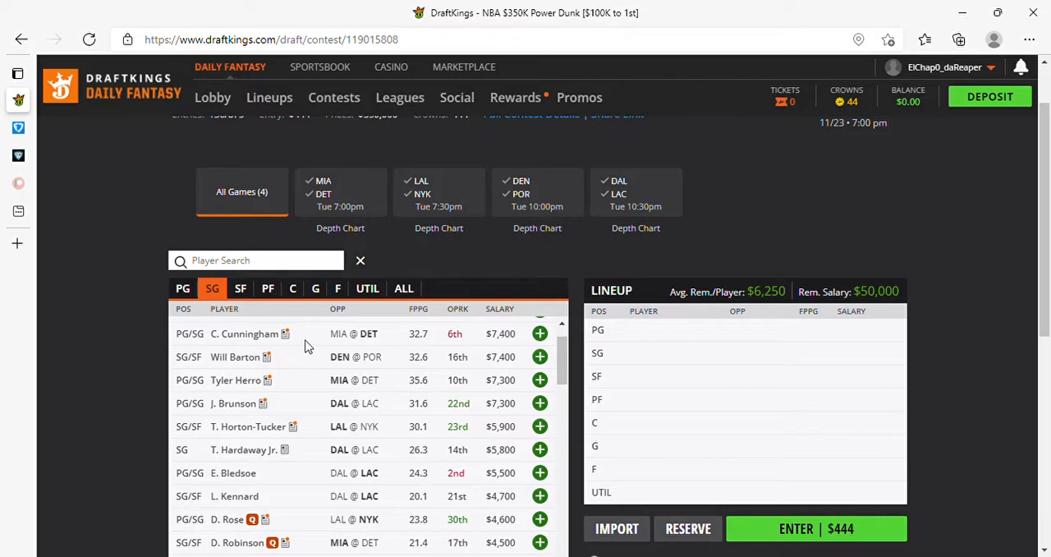
pyautogui.moveTo(287, 354)
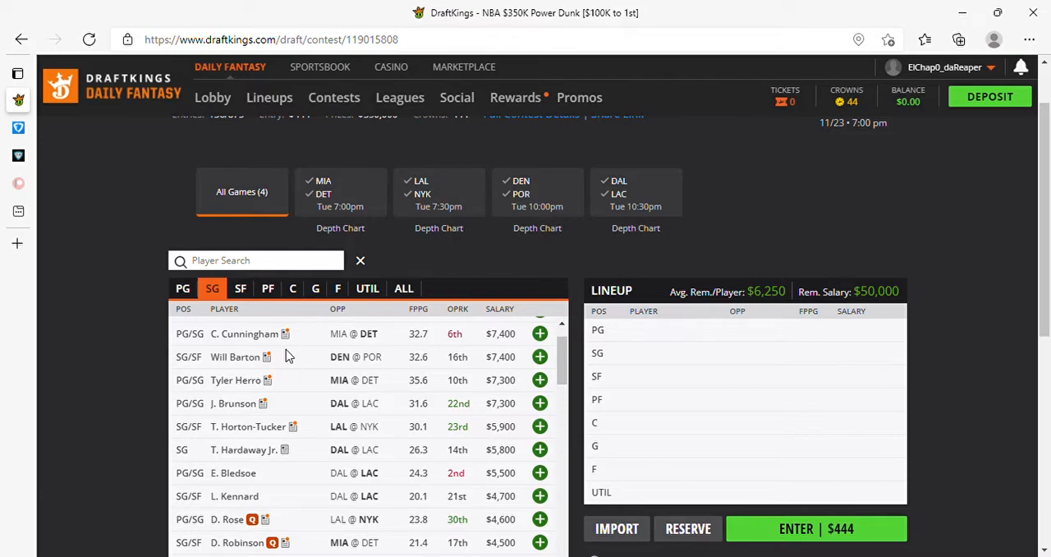
pyautogui.moveTo(279, 359)
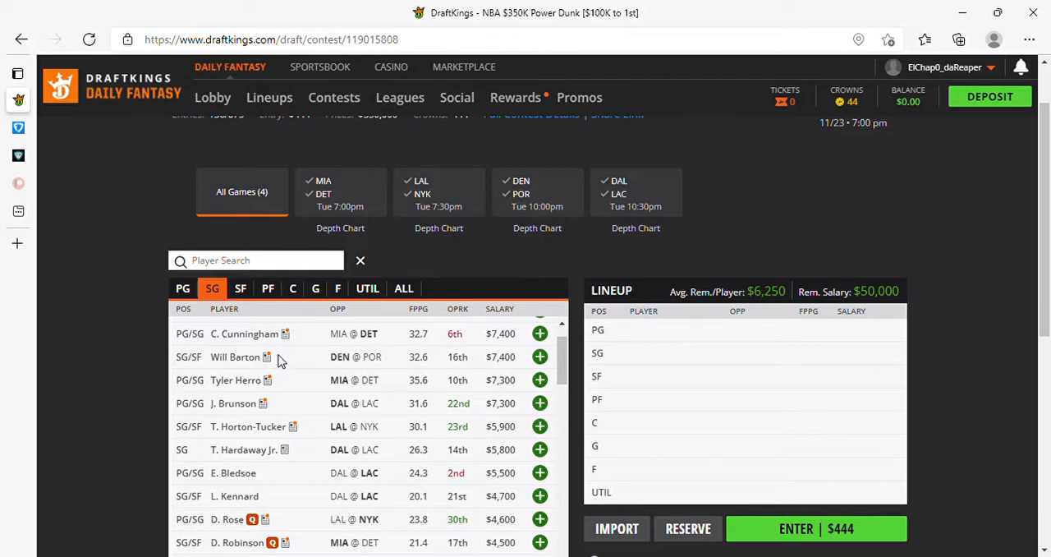
pyautogui.moveTo(272, 361)
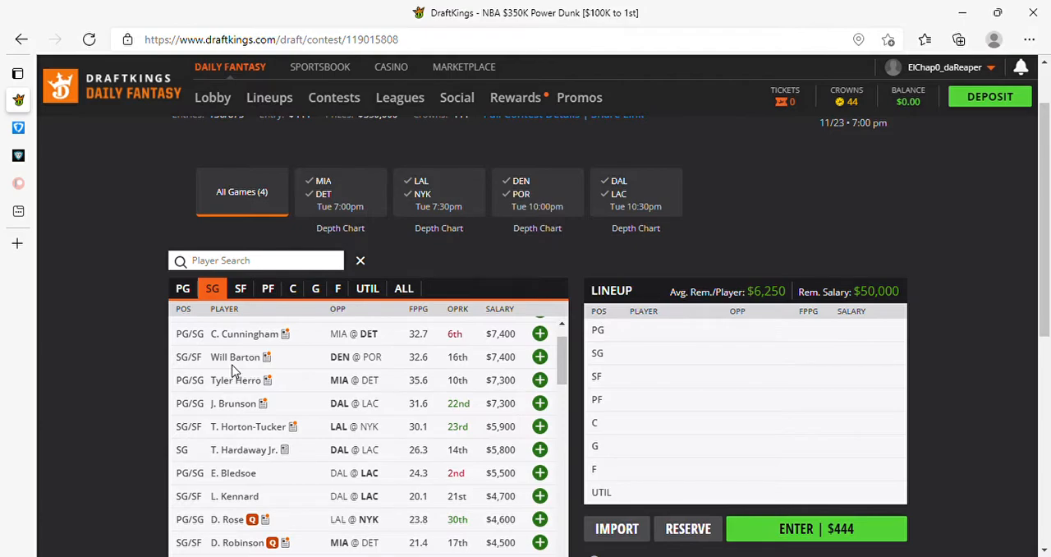
pyautogui.moveTo(235, 357)
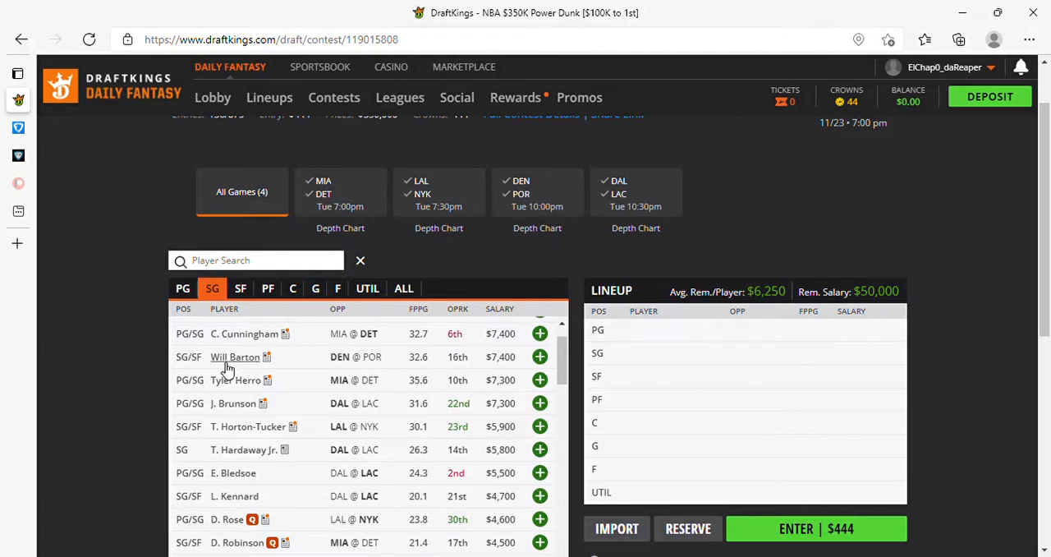
pyautogui.moveTo(220, 365)
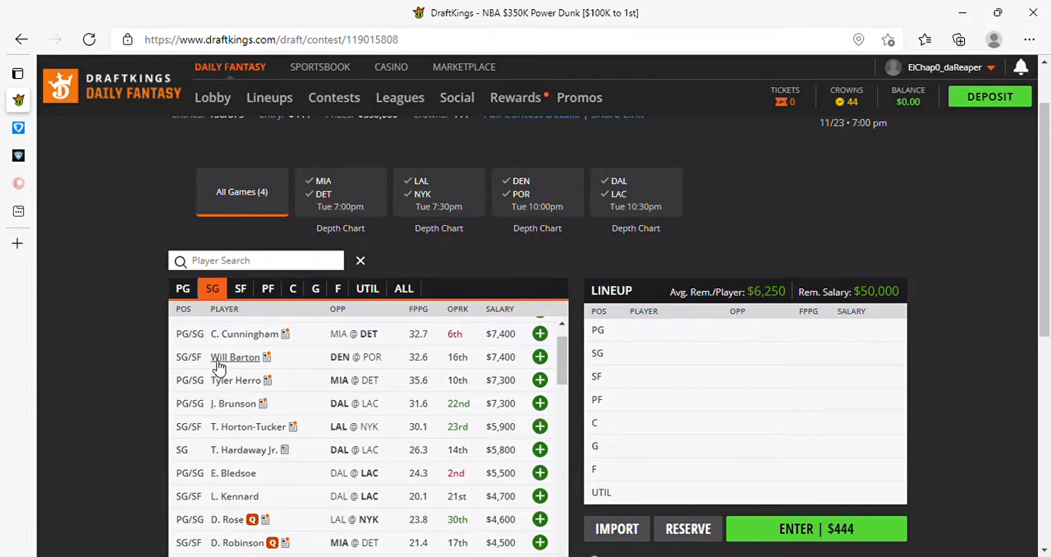
pyautogui.moveTo(219, 368)
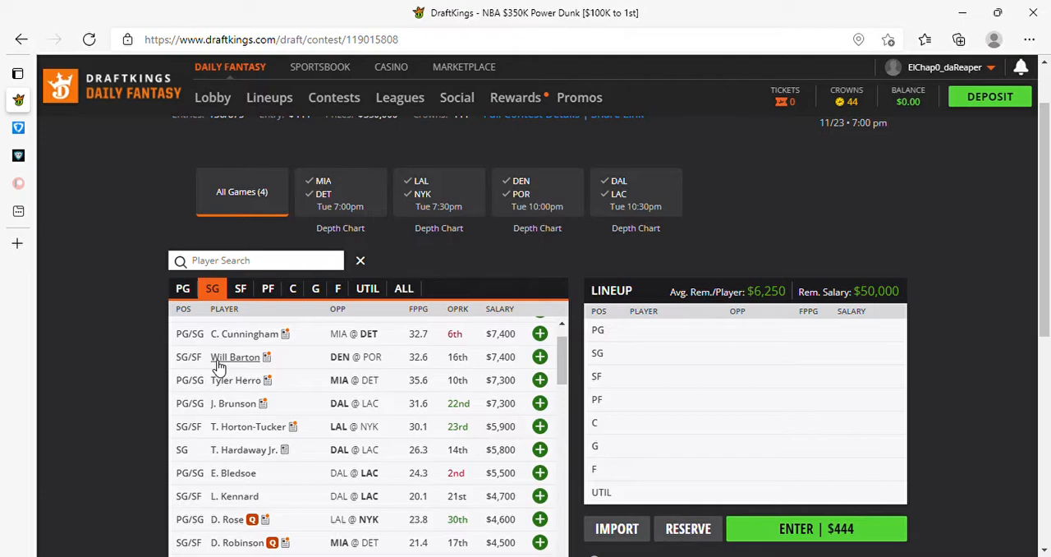
pyautogui.moveTo(217, 368)
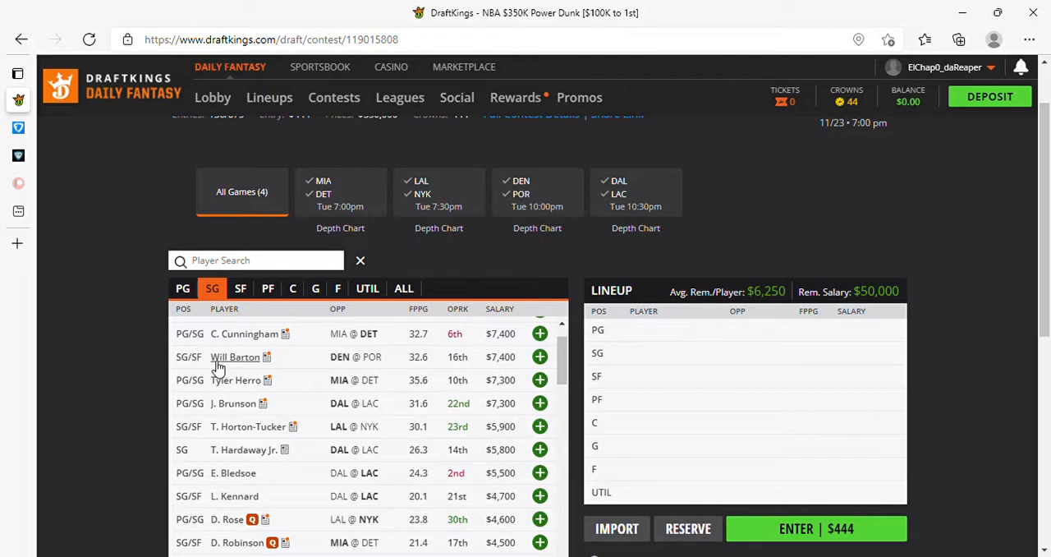
pyautogui.moveTo(320, 341)
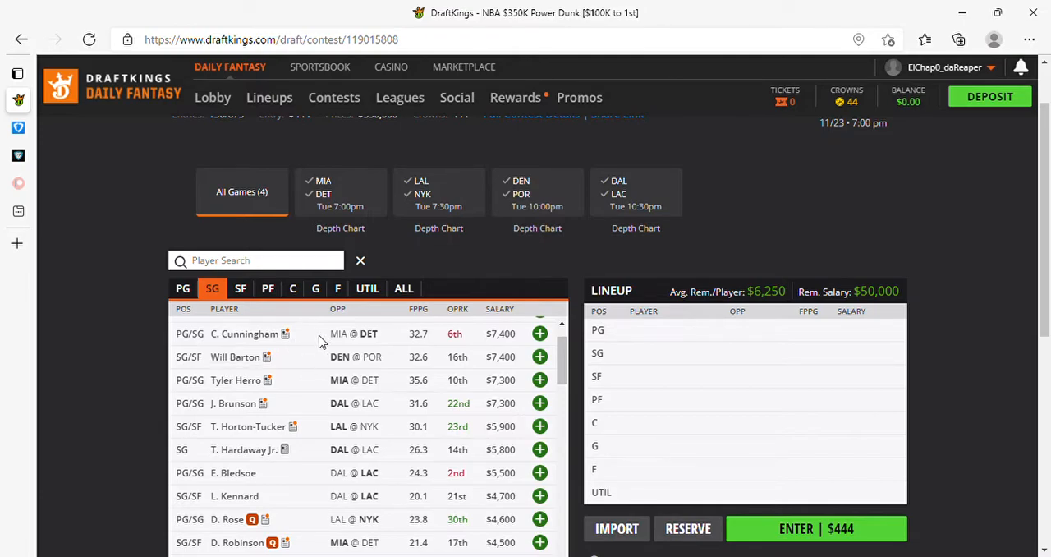
pyautogui.moveTo(371, 355)
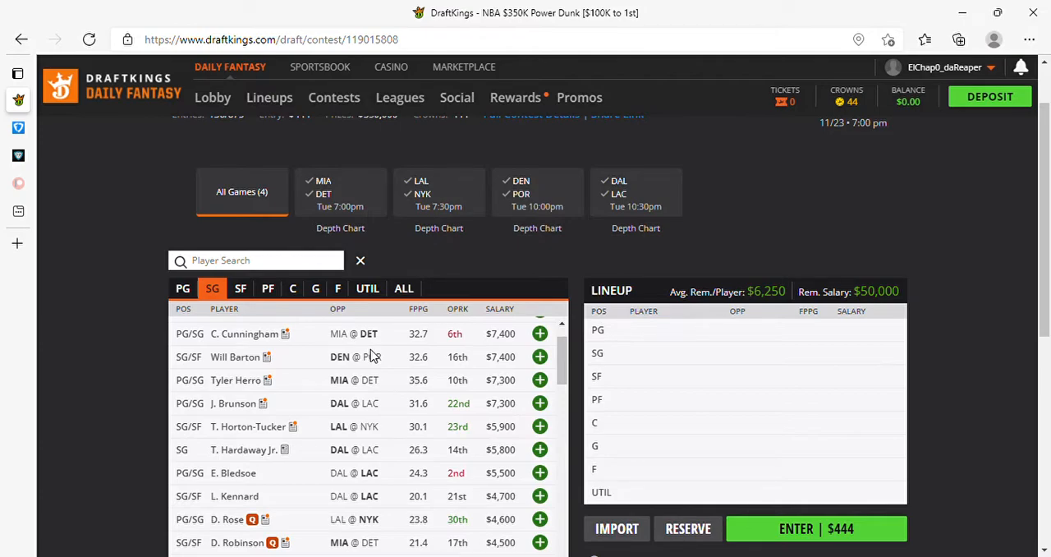
pyautogui.moveTo(372, 354)
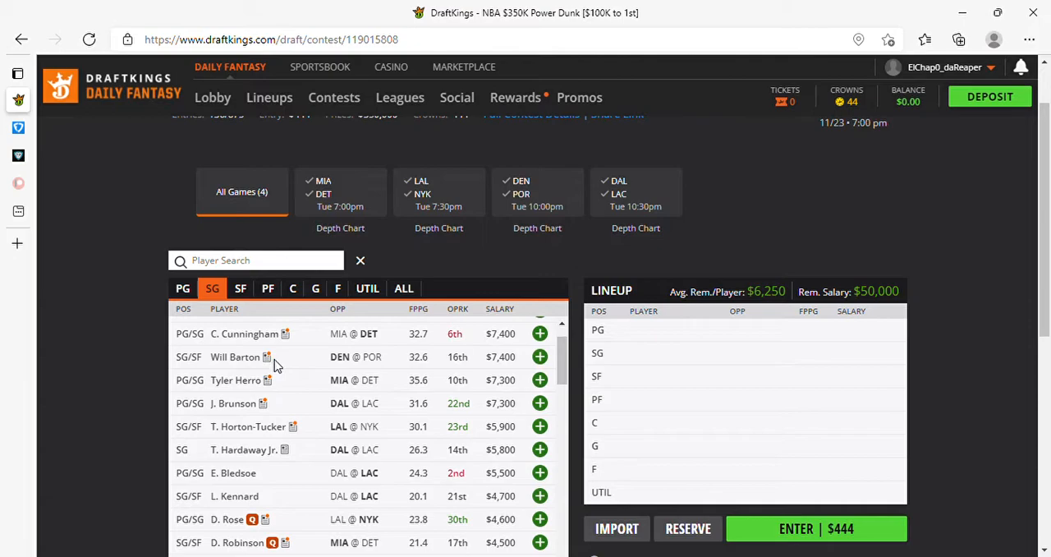
pyautogui.moveTo(276, 364)
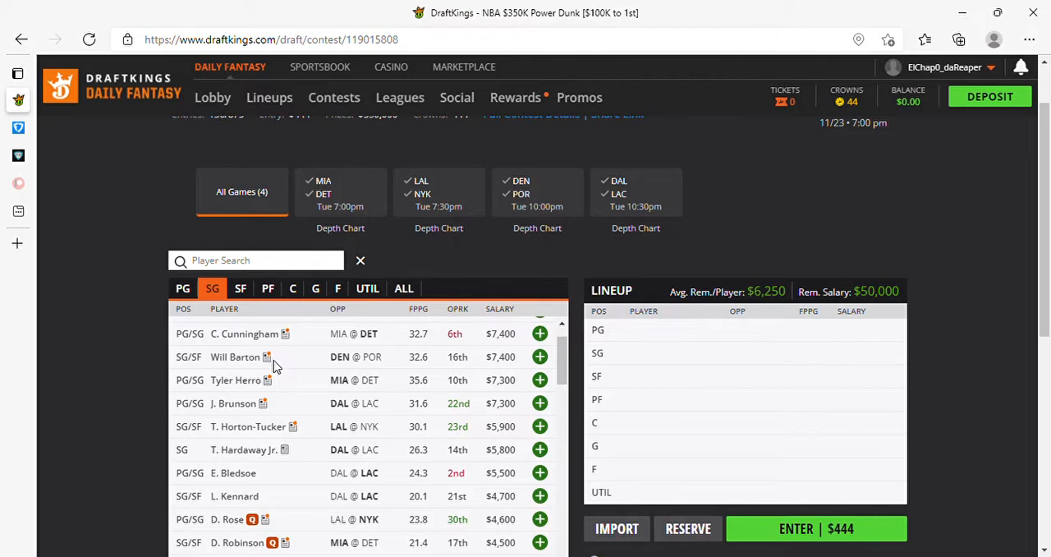
pyautogui.moveTo(274, 371)
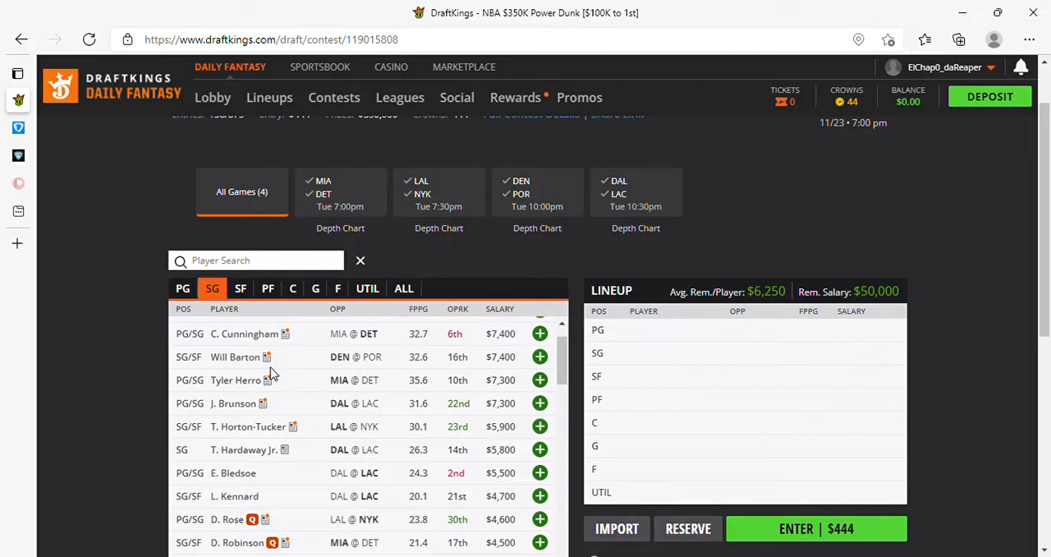
pyautogui.moveTo(283, 394)
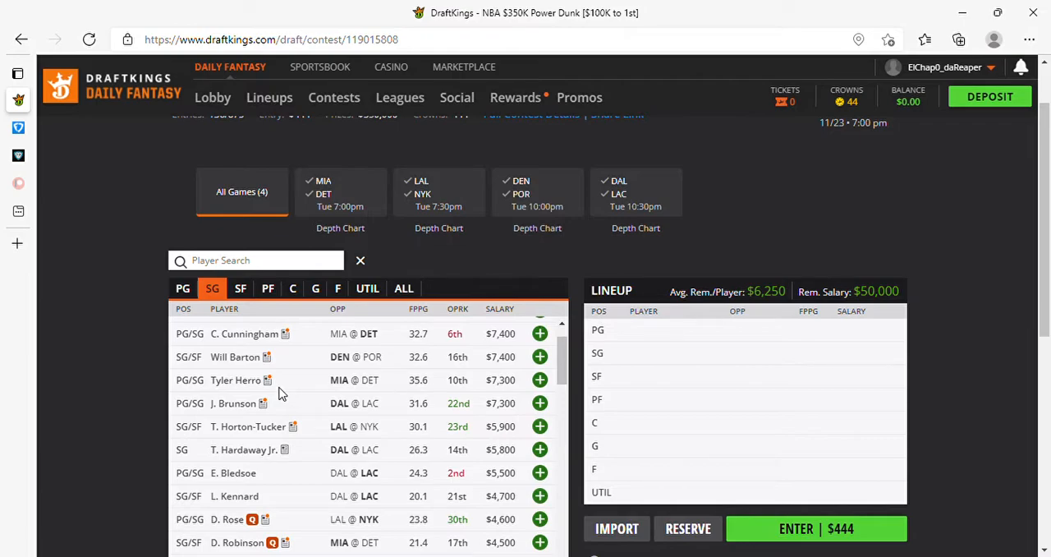
pyautogui.moveTo(281, 394)
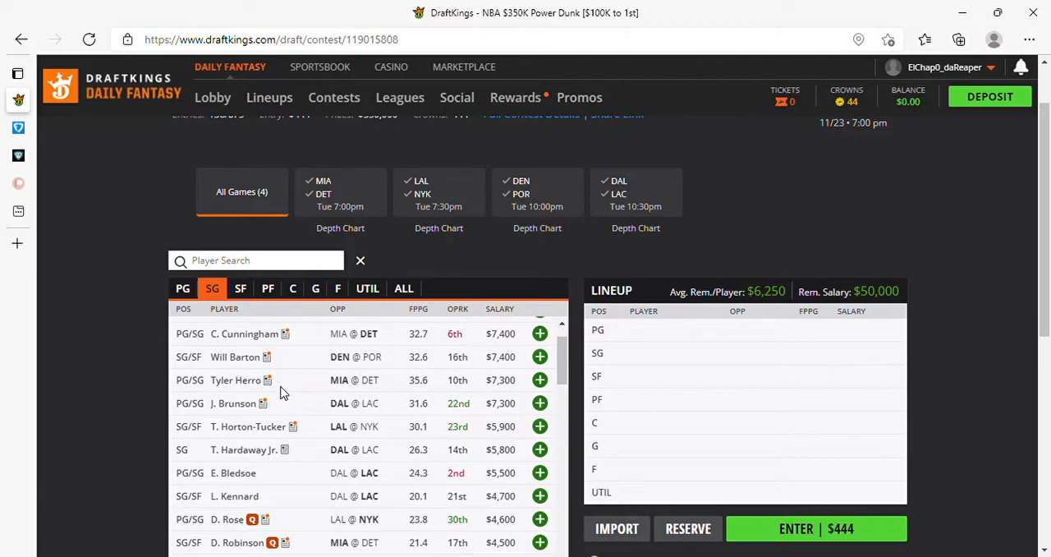
pyautogui.moveTo(283, 394)
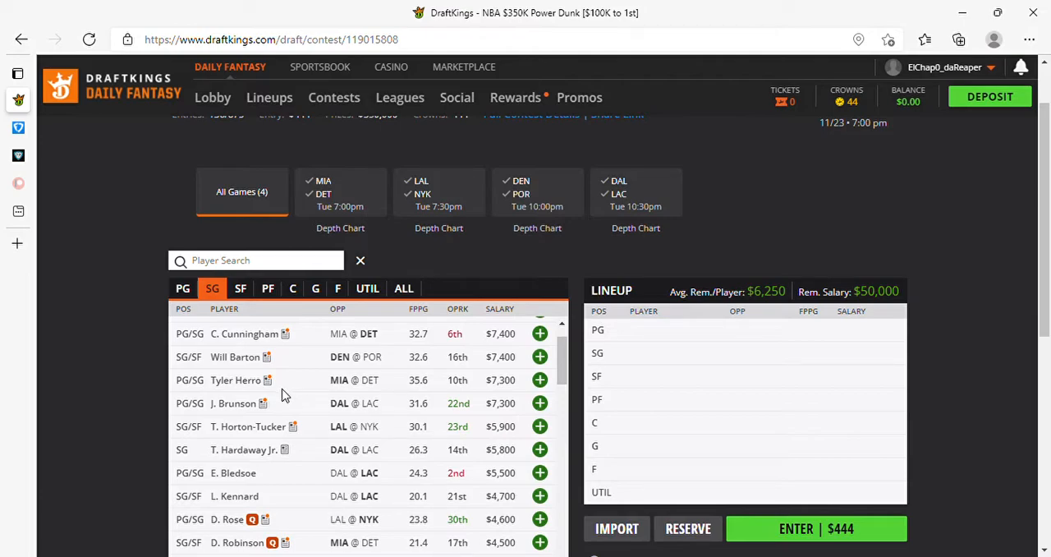
pyautogui.moveTo(286, 381)
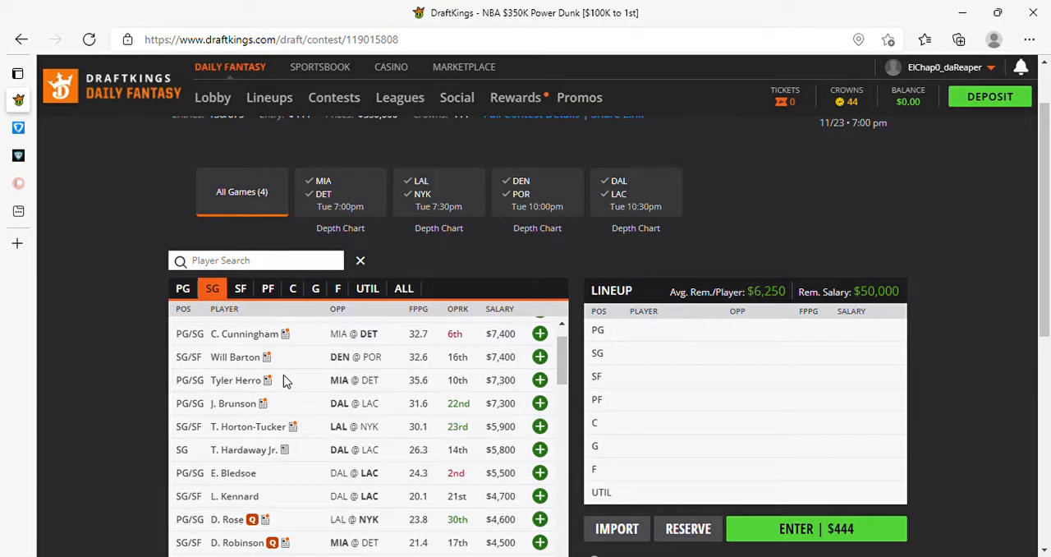
pyautogui.moveTo(236, 427)
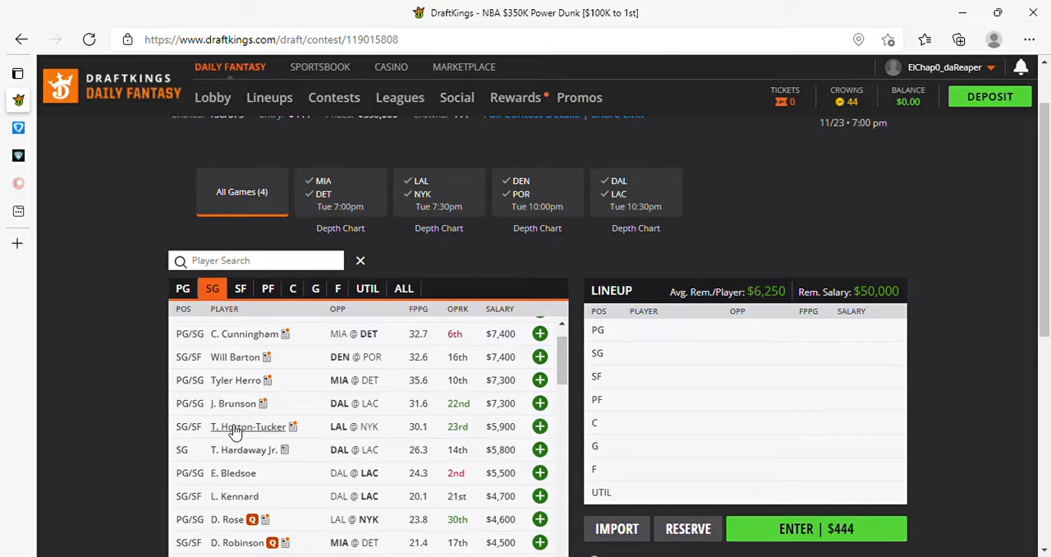
pyautogui.moveTo(243, 336)
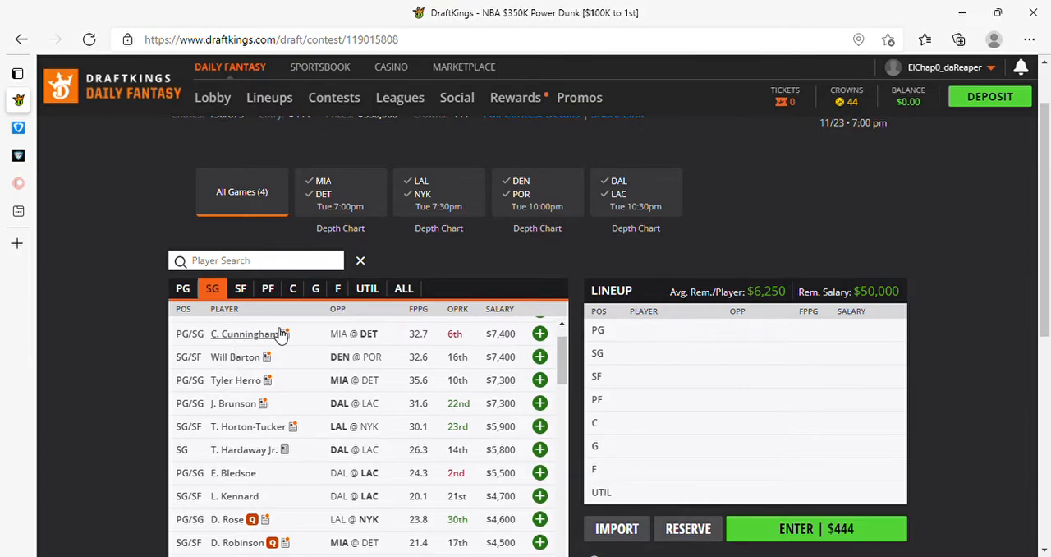
pyautogui.moveTo(238, 357)
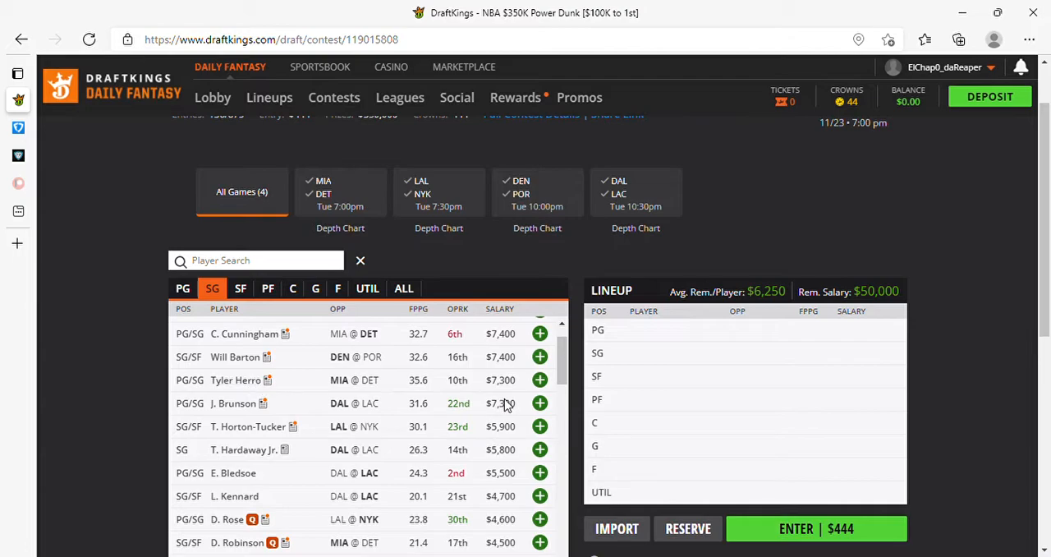
pyautogui.moveTo(417, 390)
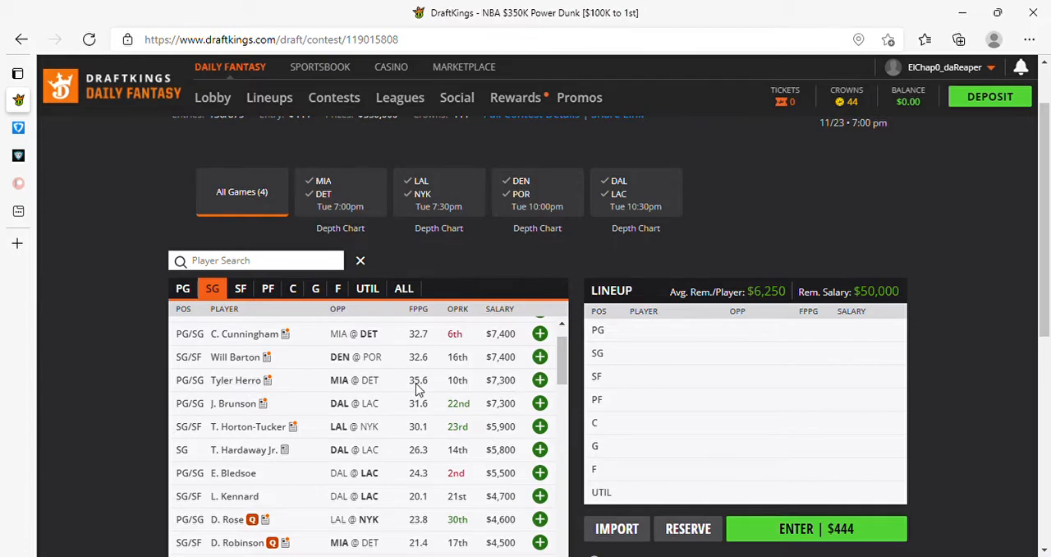
pyautogui.moveTo(243, 403)
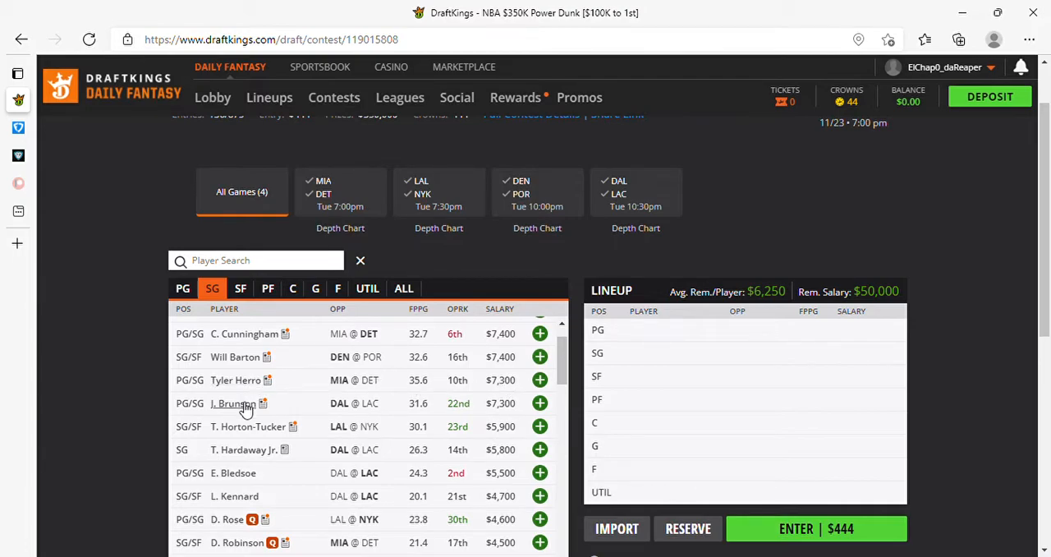
pyautogui.moveTo(499, 412)
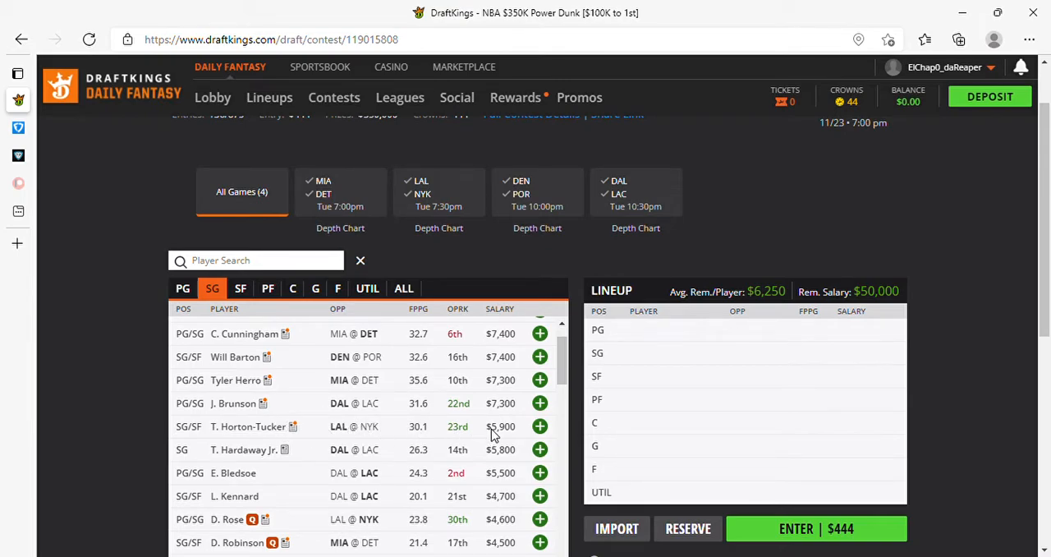
pyautogui.moveTo(528, 440)
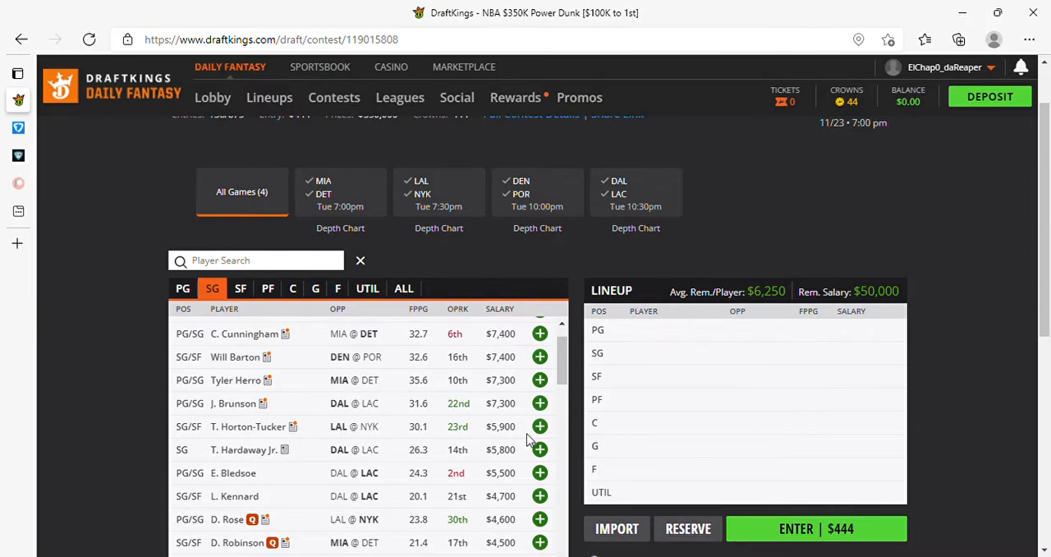
pyautogui.moveTo(420, 430)
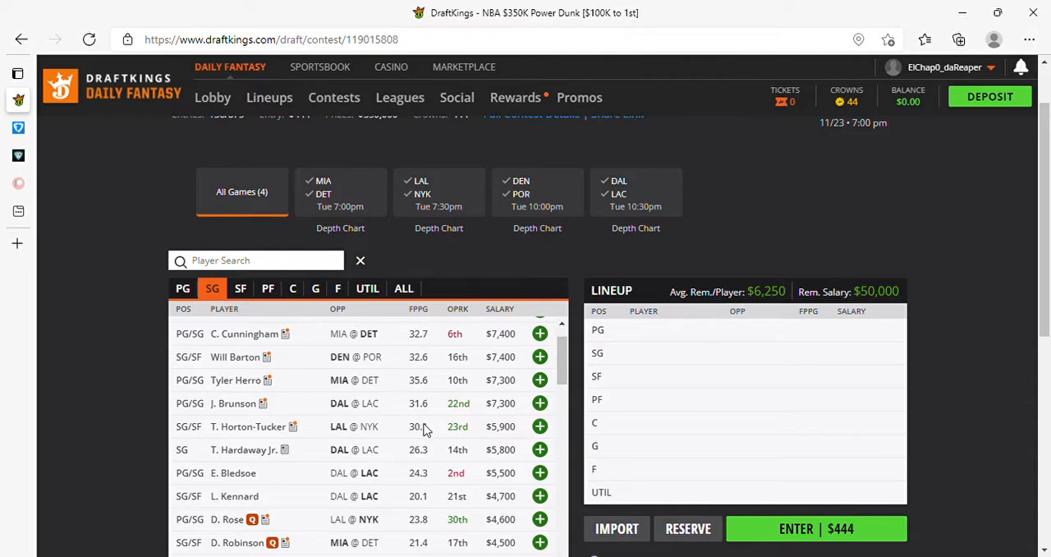
pyautogui.moveTo(320, 426)
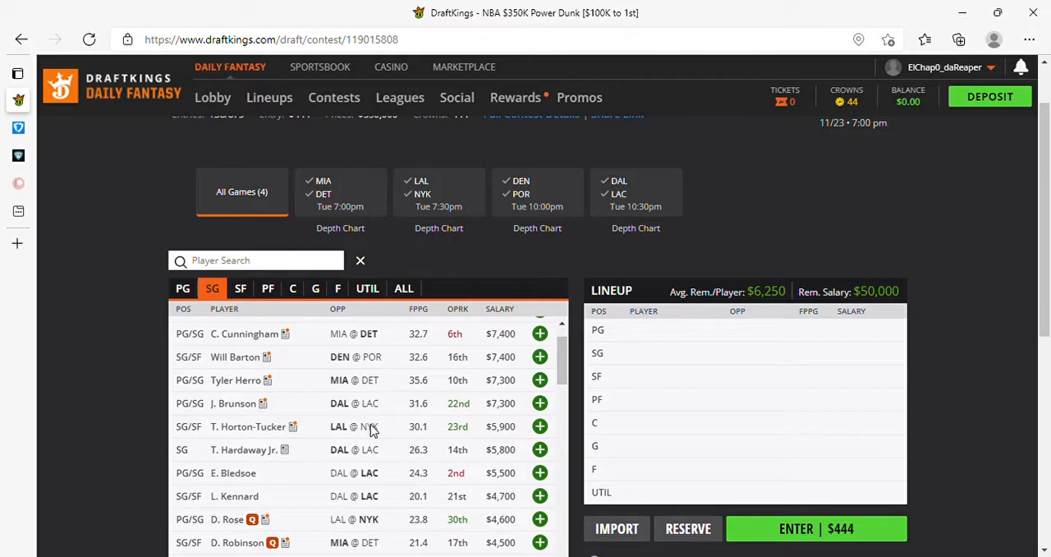
pyautogui.moveTo(496, 467)
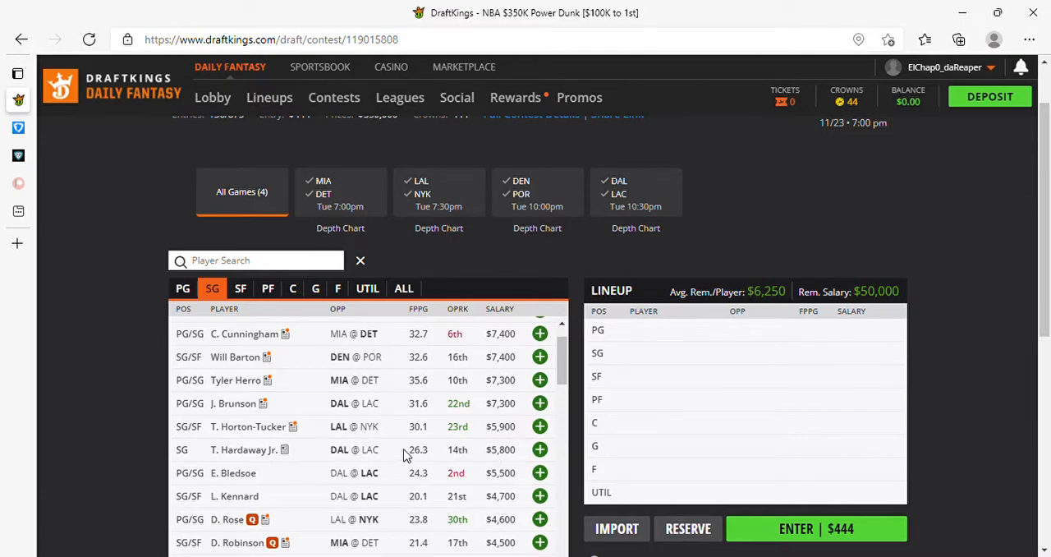
pyautogui.moveTo(304, 479)
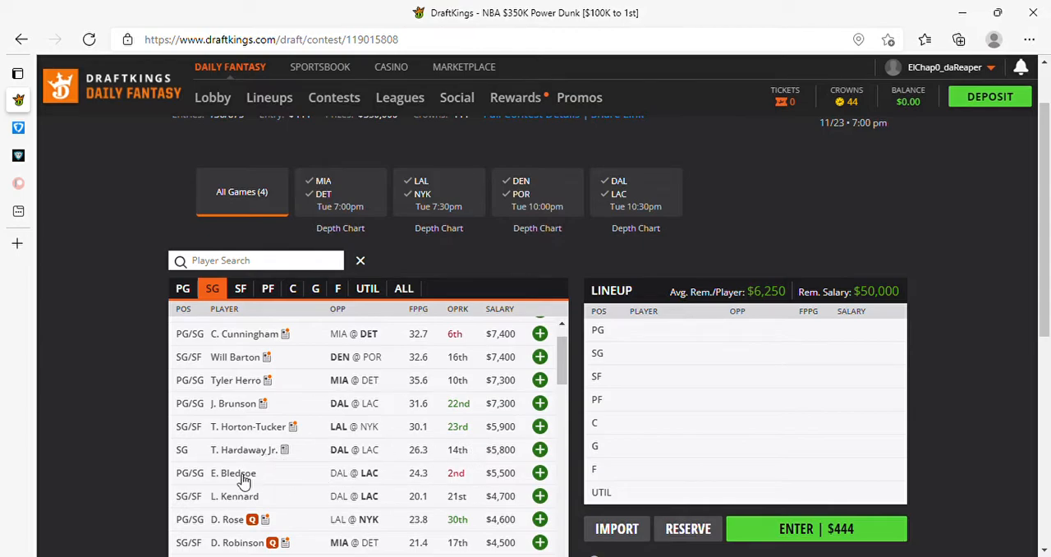
pyautogui.scroll(-3)
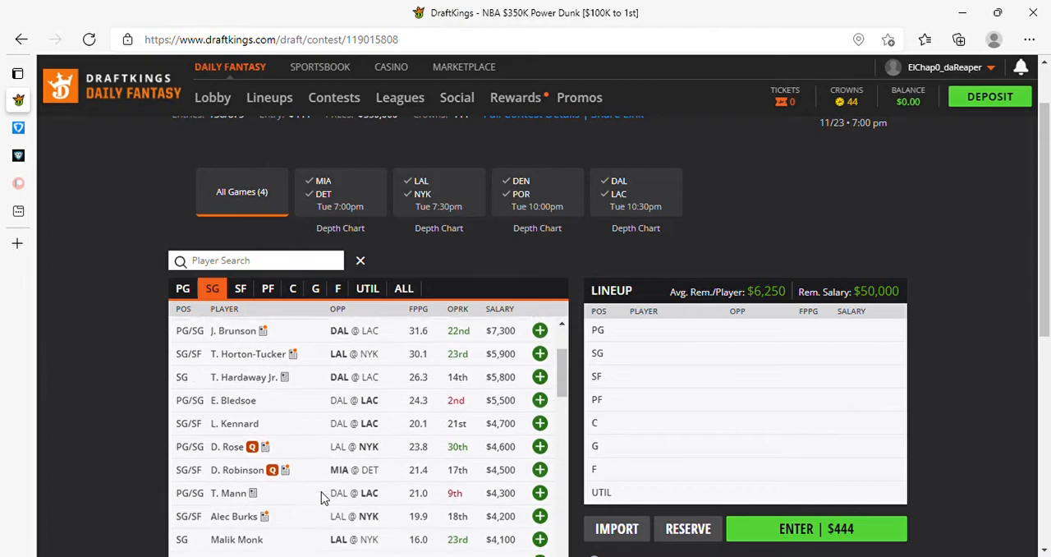
pyautogui.scroll(-3)
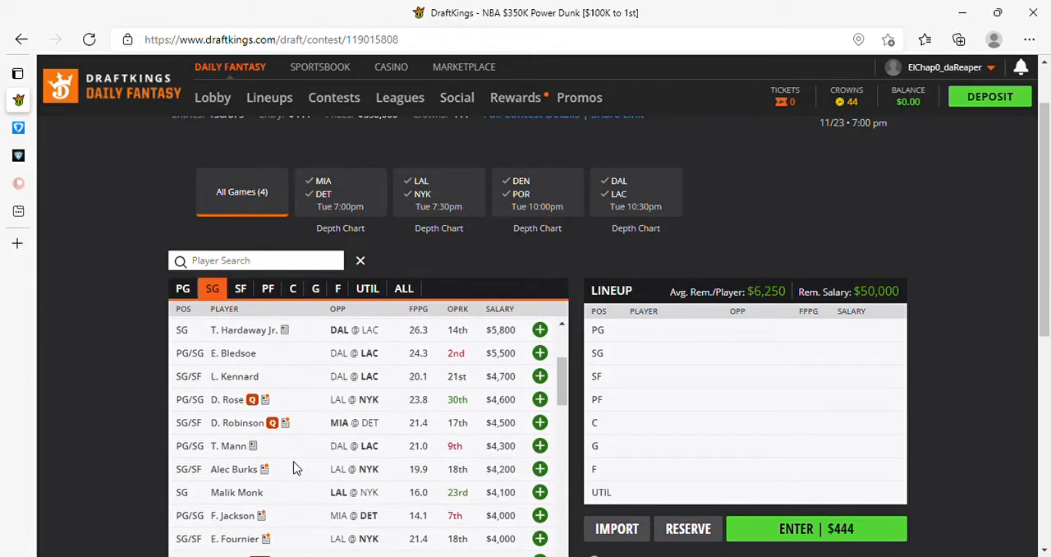
pyautogui.moveTo(387, 476)
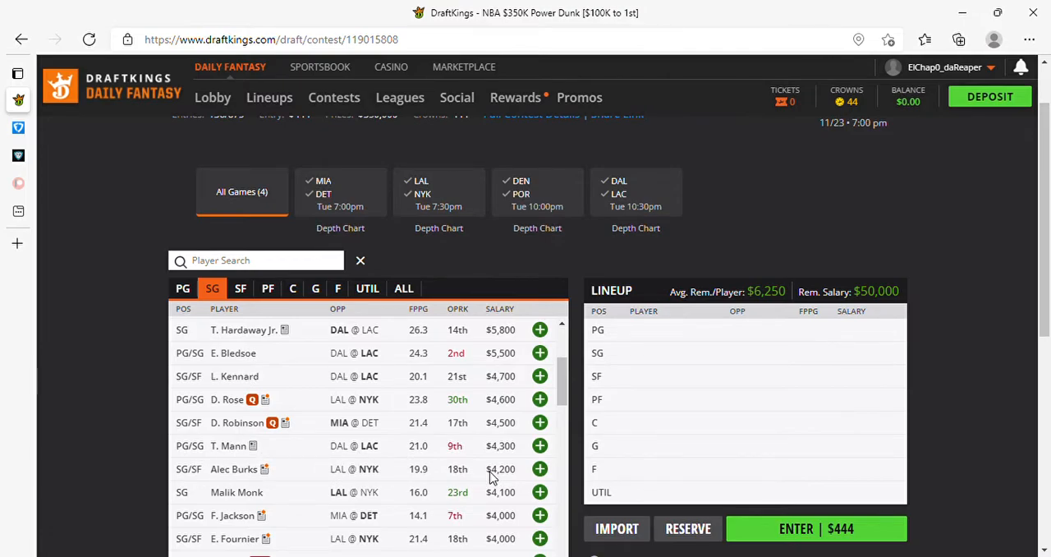
pyautogui.moveTo(296, 470)
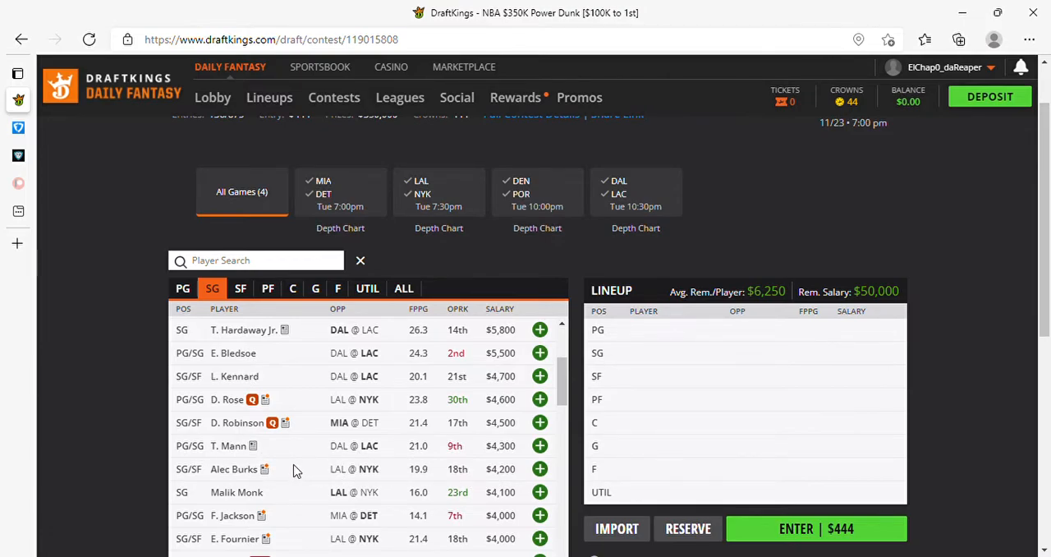
pyautogui.moveTo(297, 480)
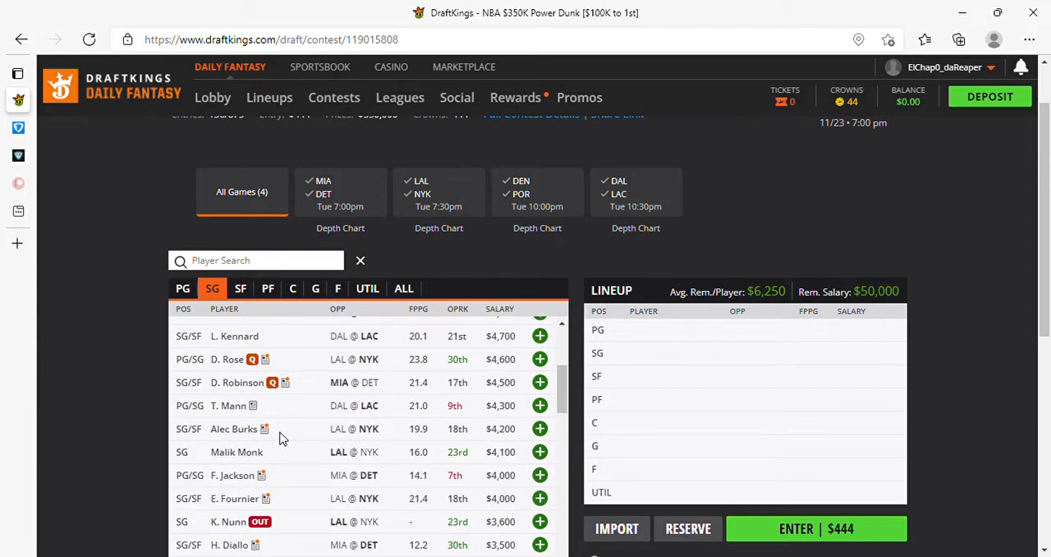
pyautogui.scroll(-3)
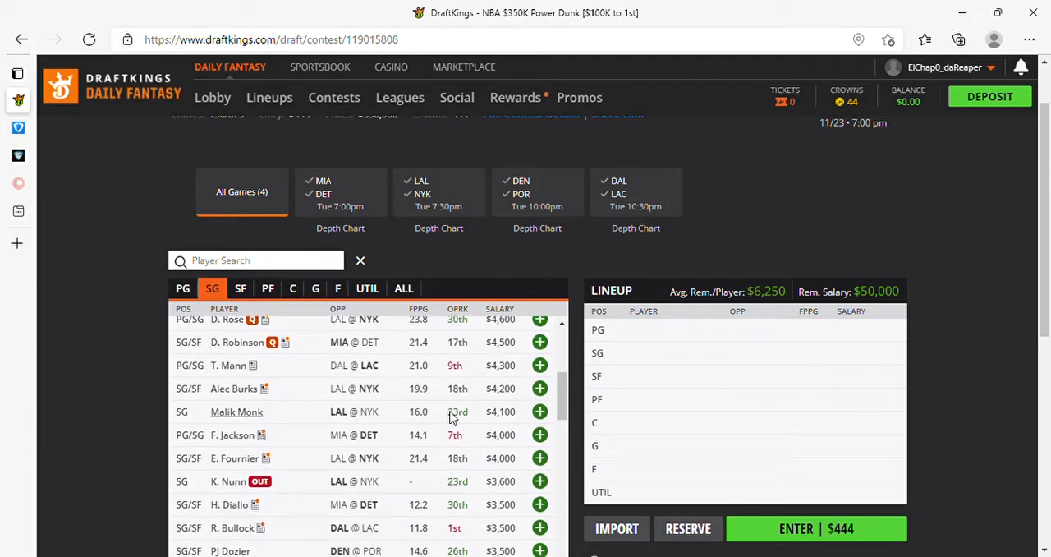
pyautogui.moveTo(305, 437)
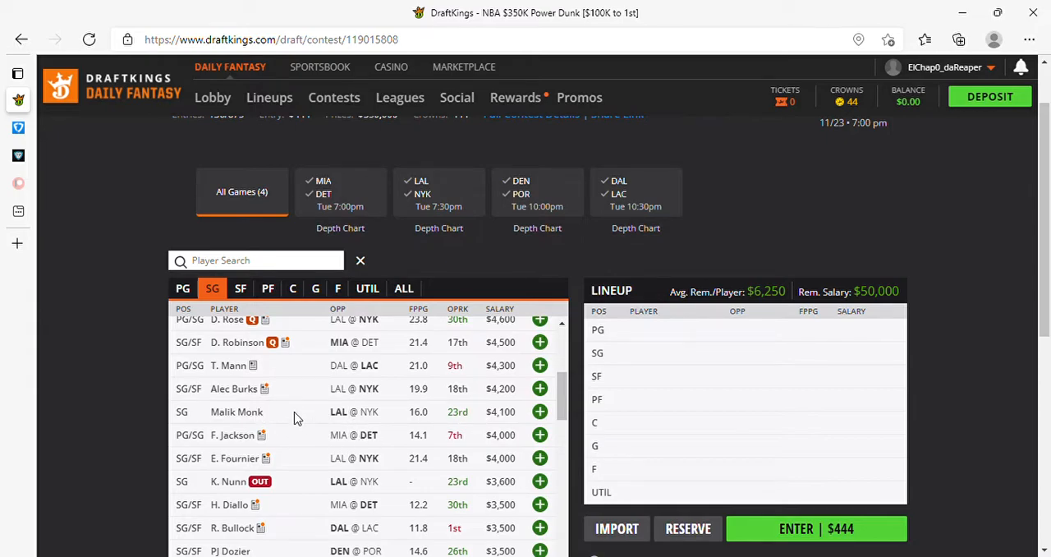
pyautogui.moveTo(302, 435)
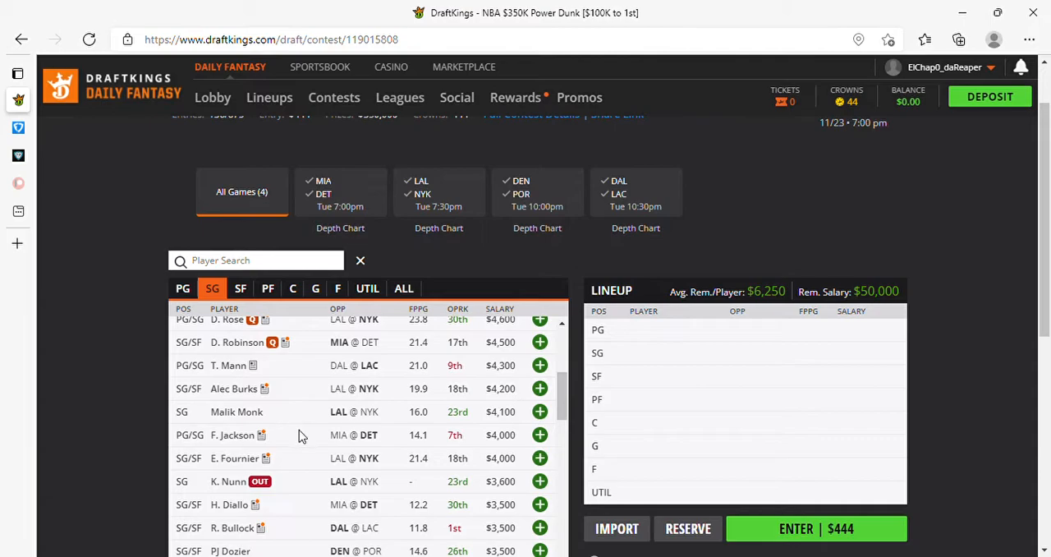
pyautogui.scroll(-3)
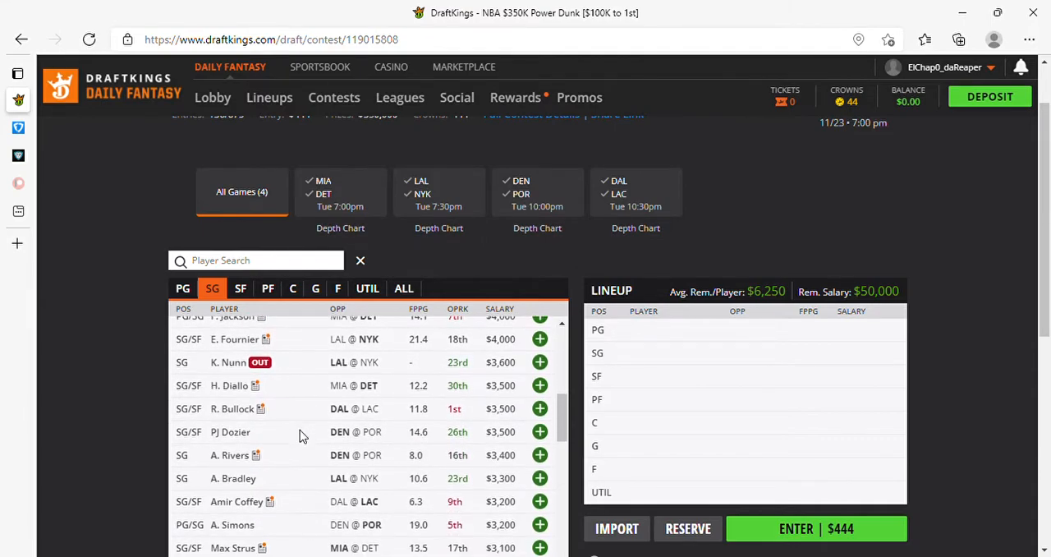
pyautogui.scroll(-3)
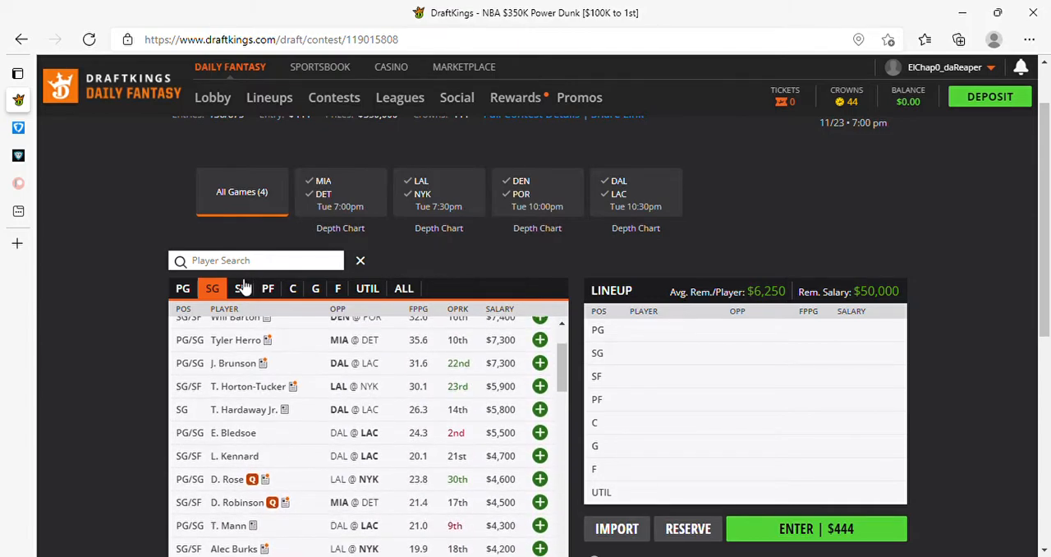
pyautogui.click(240, 288)
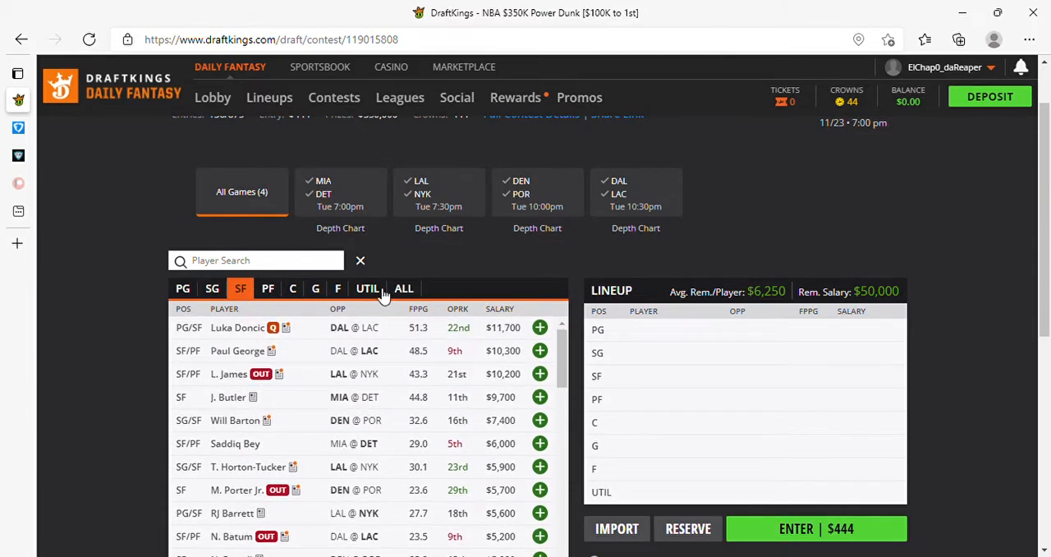
pyautogui.moveTo(414, 360)
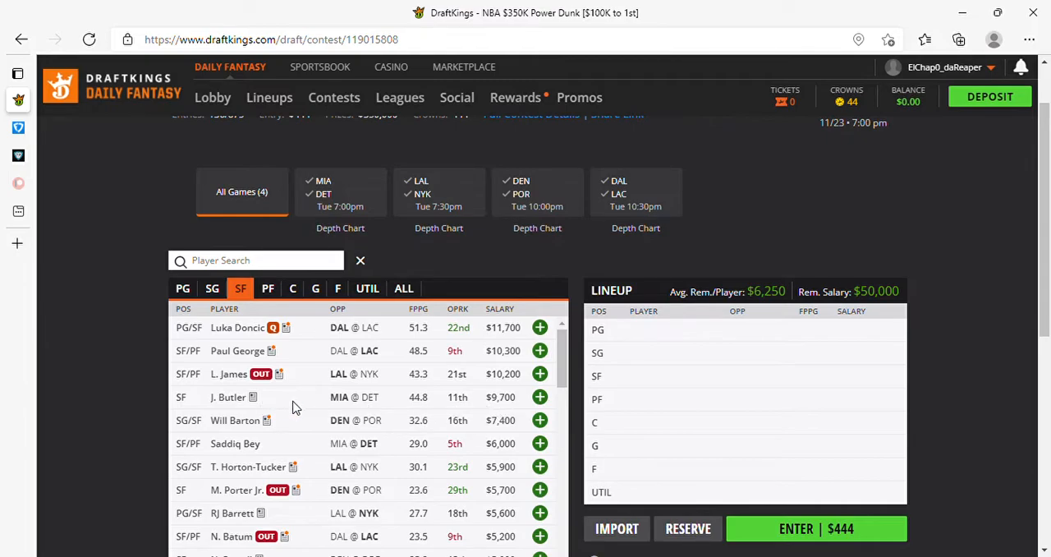
pyautogui.moveTo(361, 413)
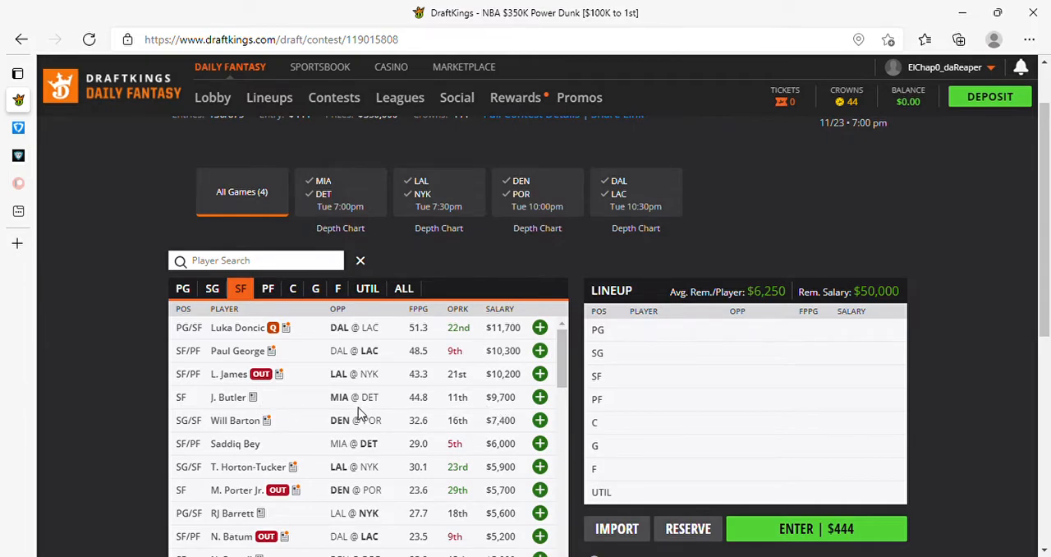
pyautogui.moveTo(505, 404)
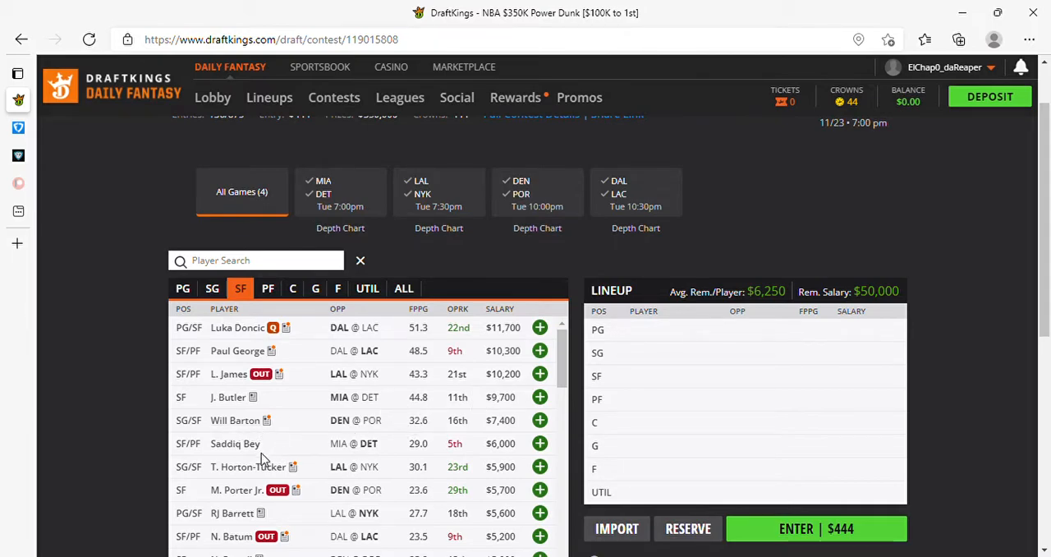
pyautogui.scroll(-3)
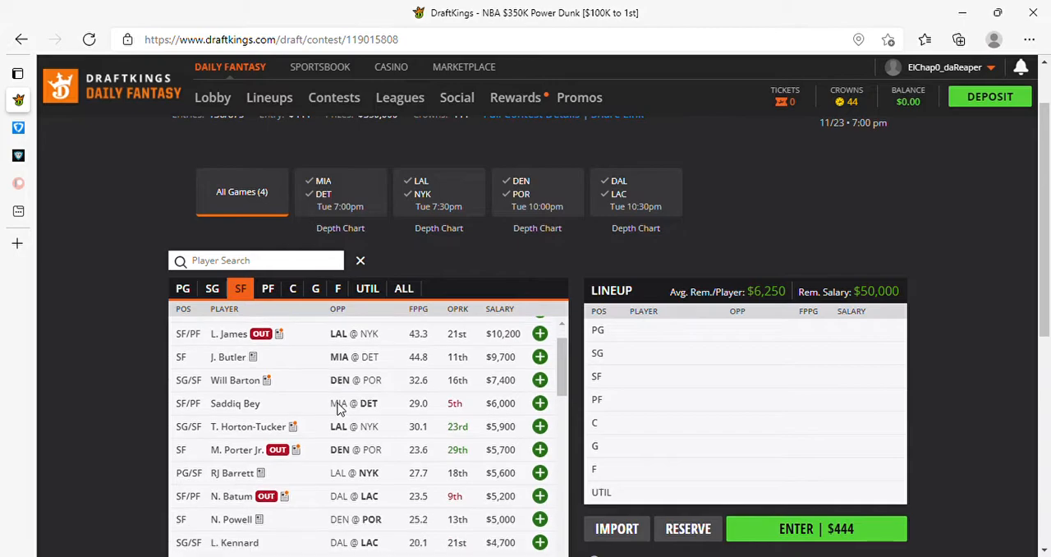
pyautogui.moveTo(237, 403)
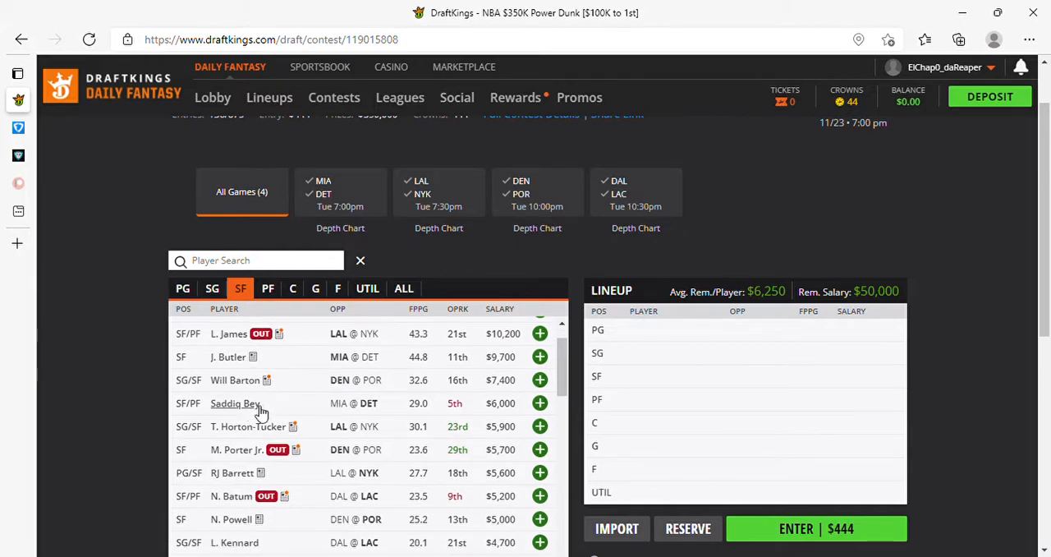
pyautogui.moveTo(421, 417)
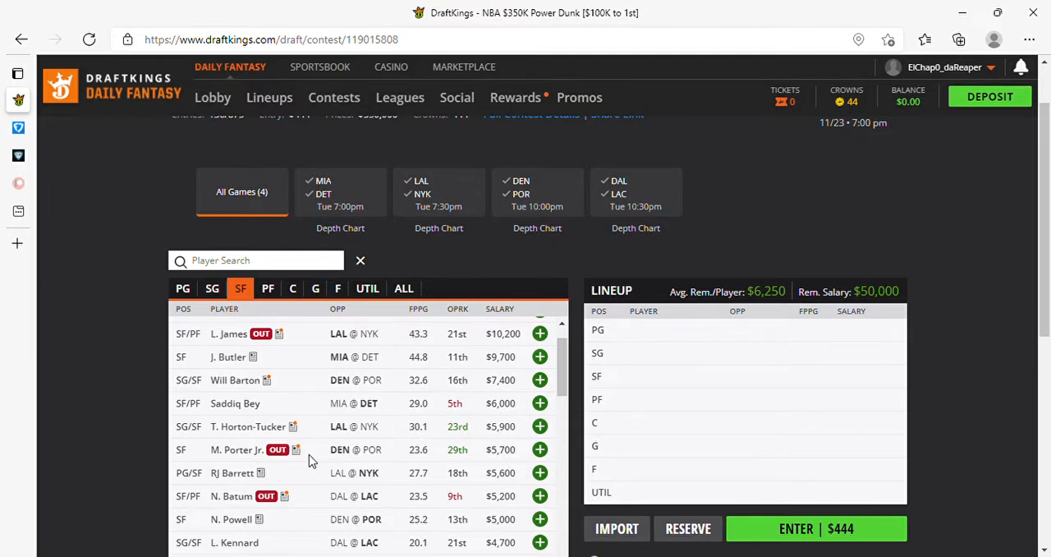
pyautogui.scroll(-3)
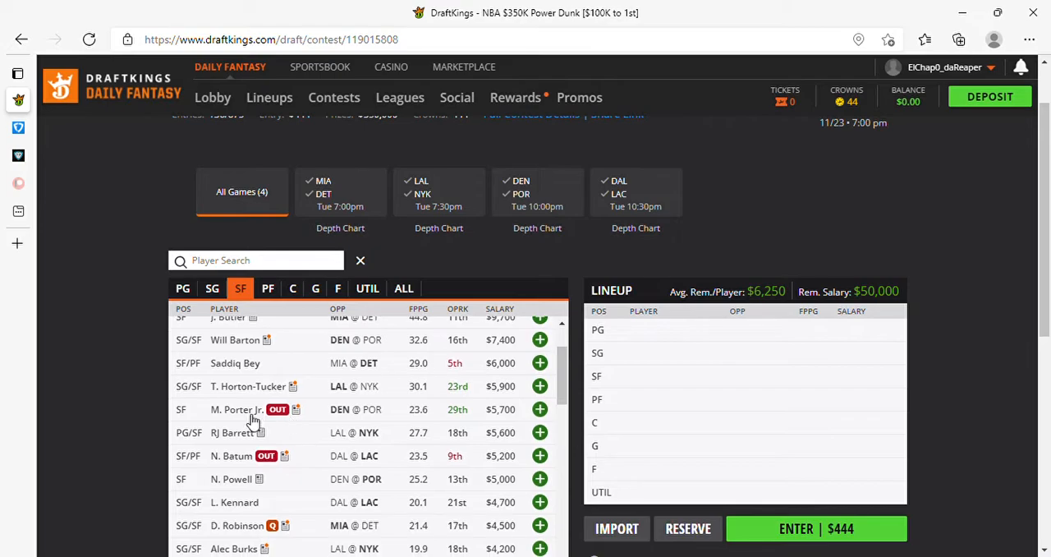
pyautogui.moveTo(302, 414)
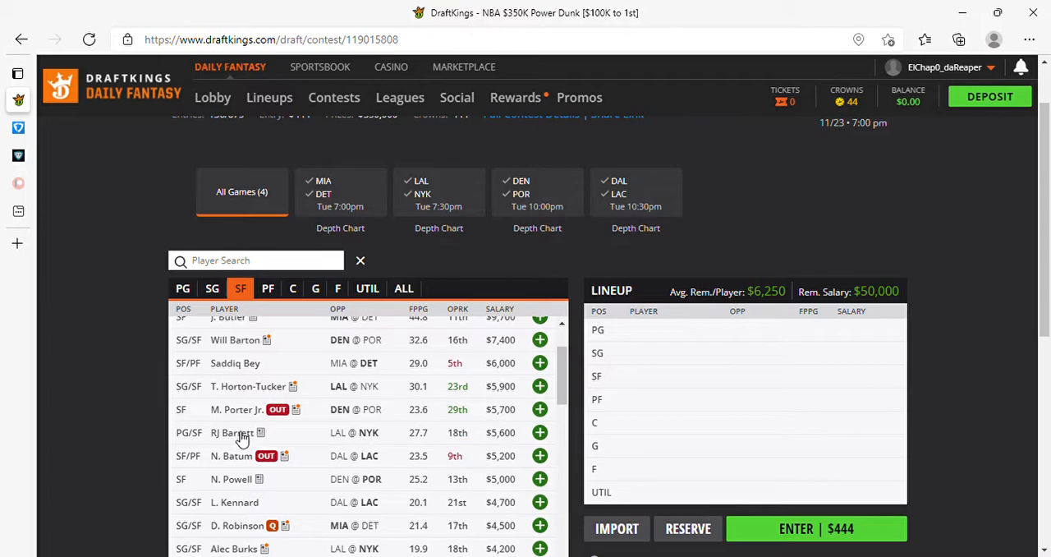
pyautogui.moveTo(319, 440)
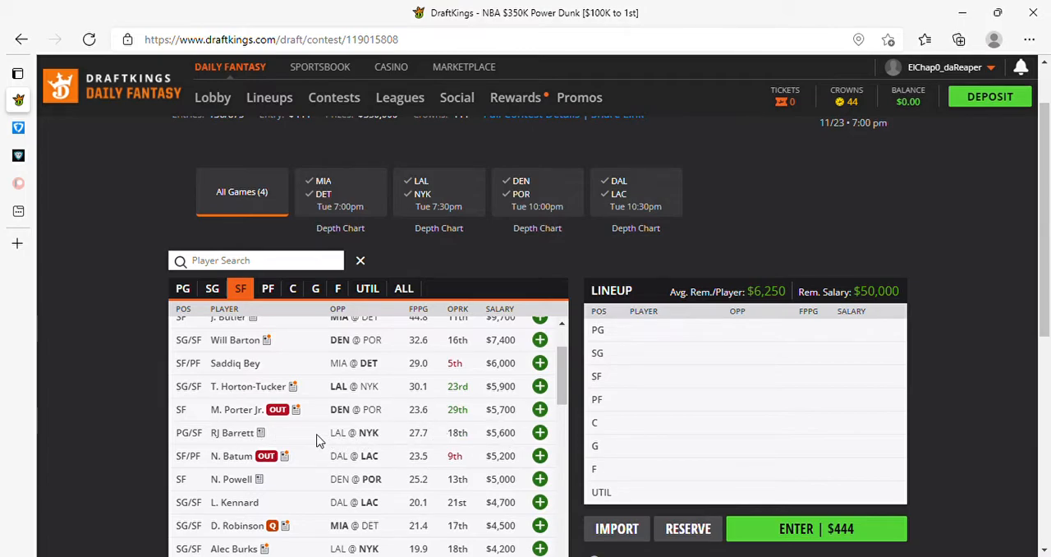
pyautogui.moveTo(355, 453)
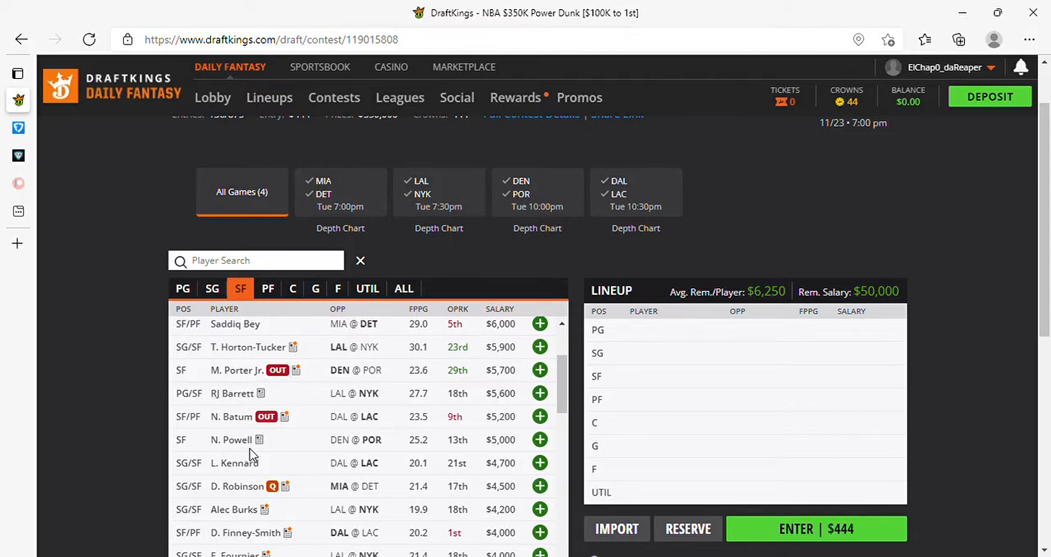
pyautogui.moveTo(500, 447)
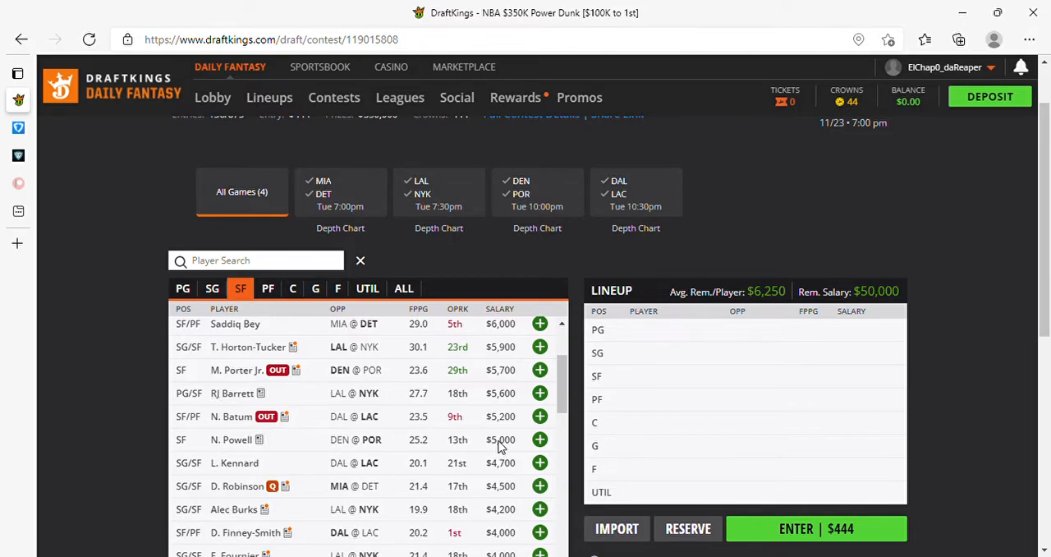
pyautogui.moveTo(449, 446)
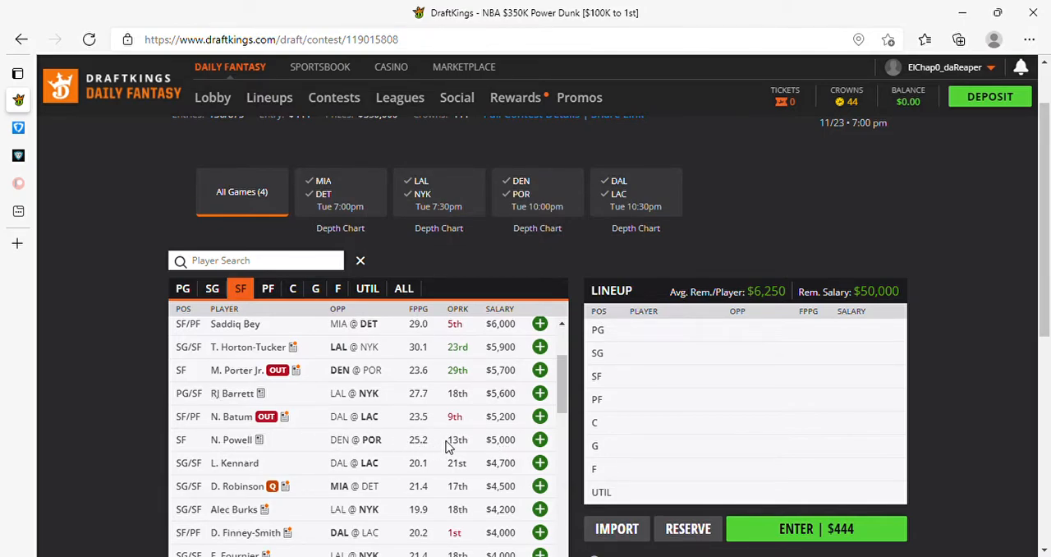
pyautogui.moveTo(440, 456)
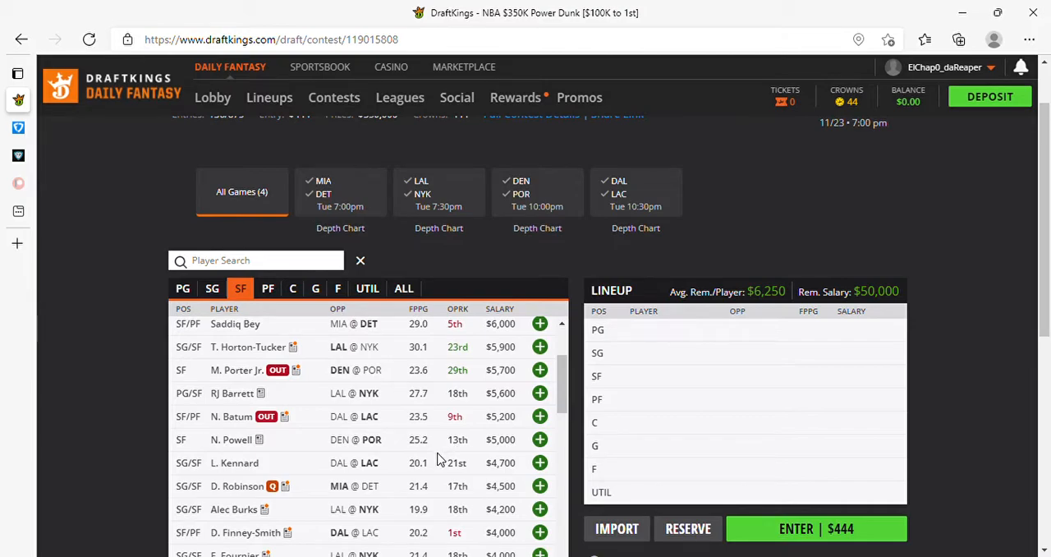
pyautogui.moveTo(256, 466)
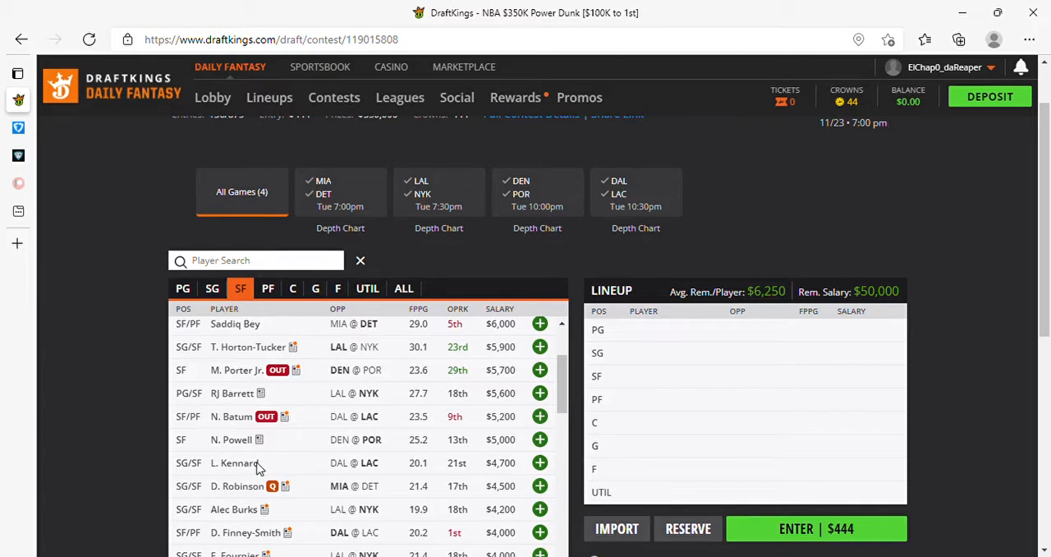
pyautogui.scroll(-3)
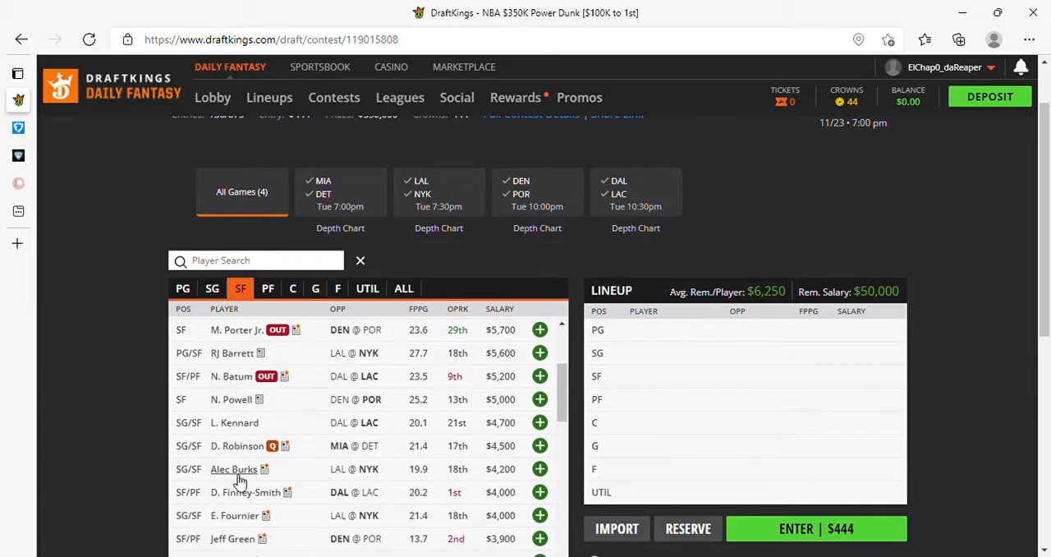
pyautogui.scroll(-3)
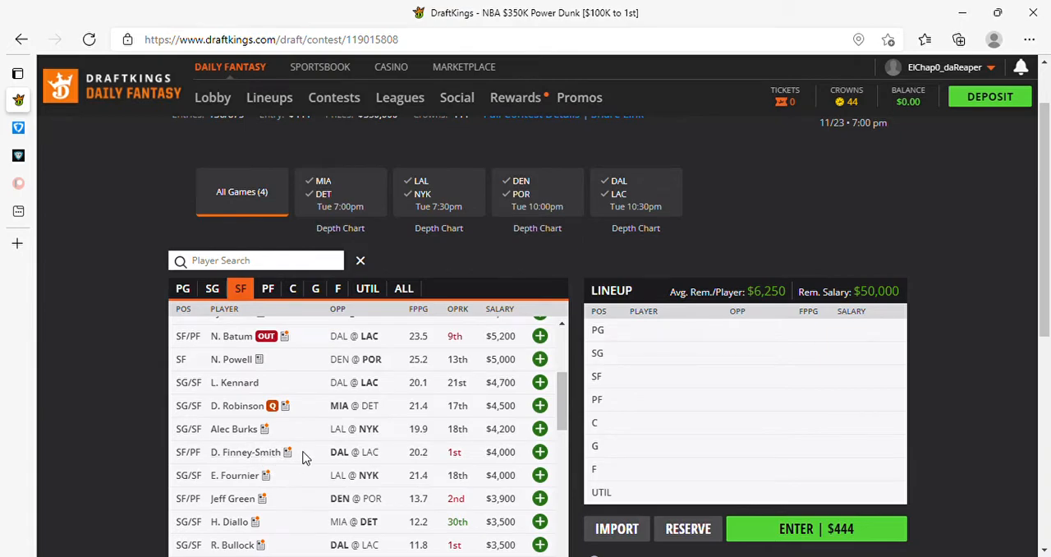
pyautogui.moveTo(276, 491)
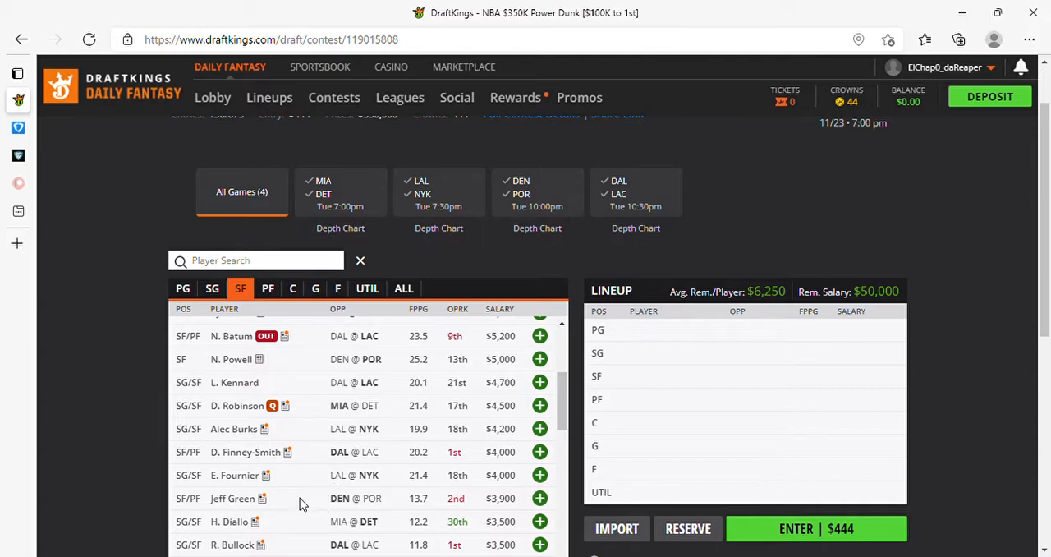
pyautogui.moveTo(276, 478)
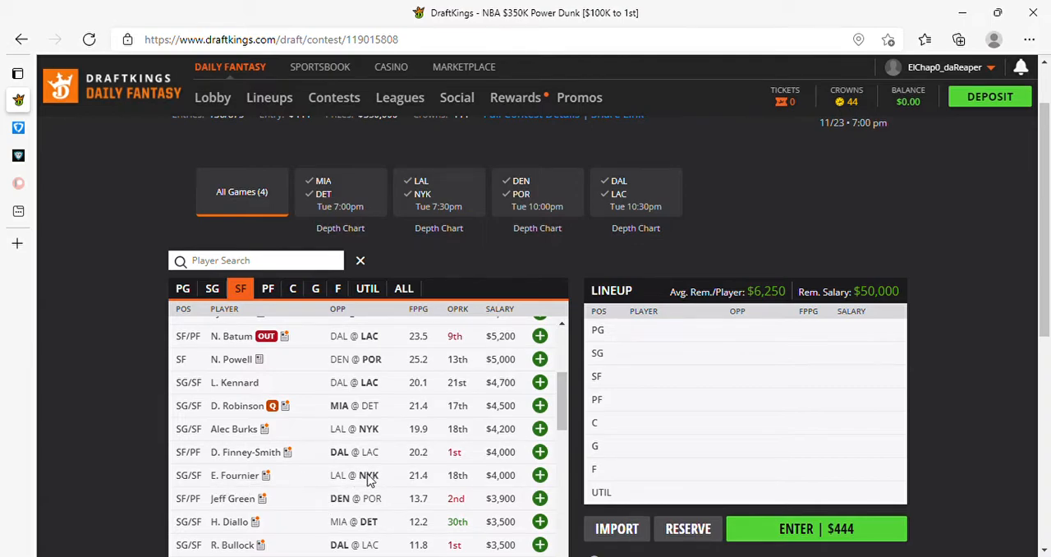
pyautogui.scroll(-3)
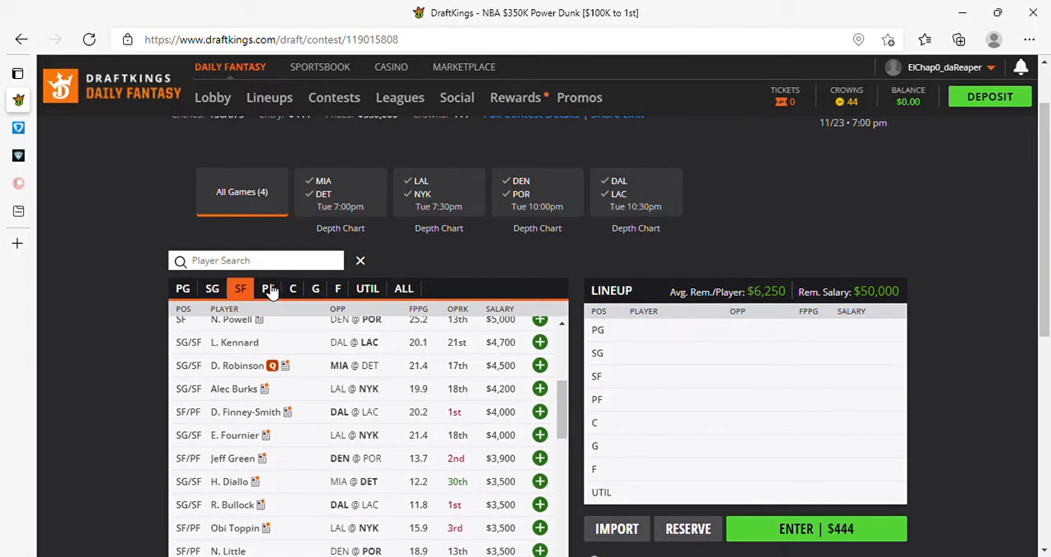
pyautogui.click(266, 289)
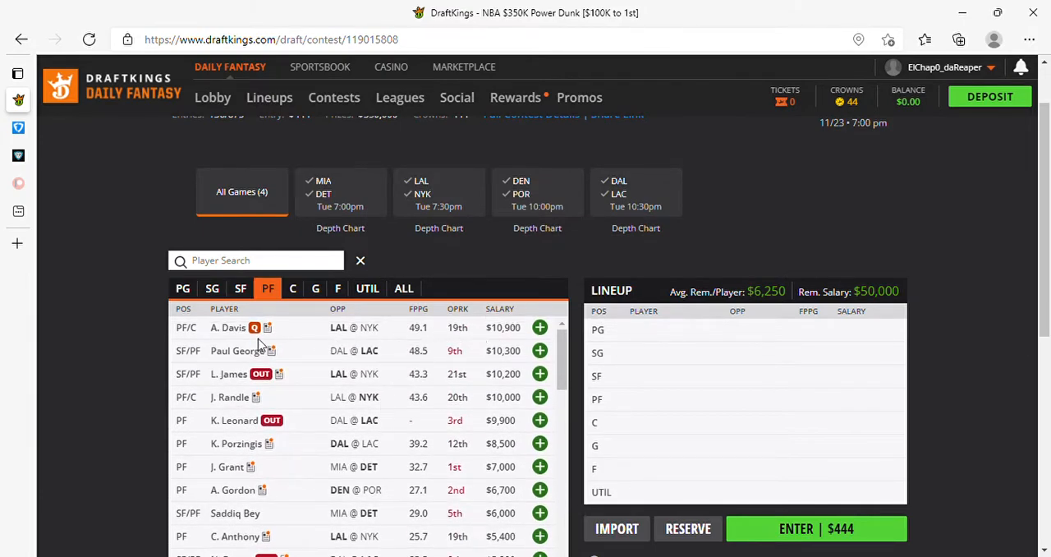
pyautogui.moveTo(254, 363)
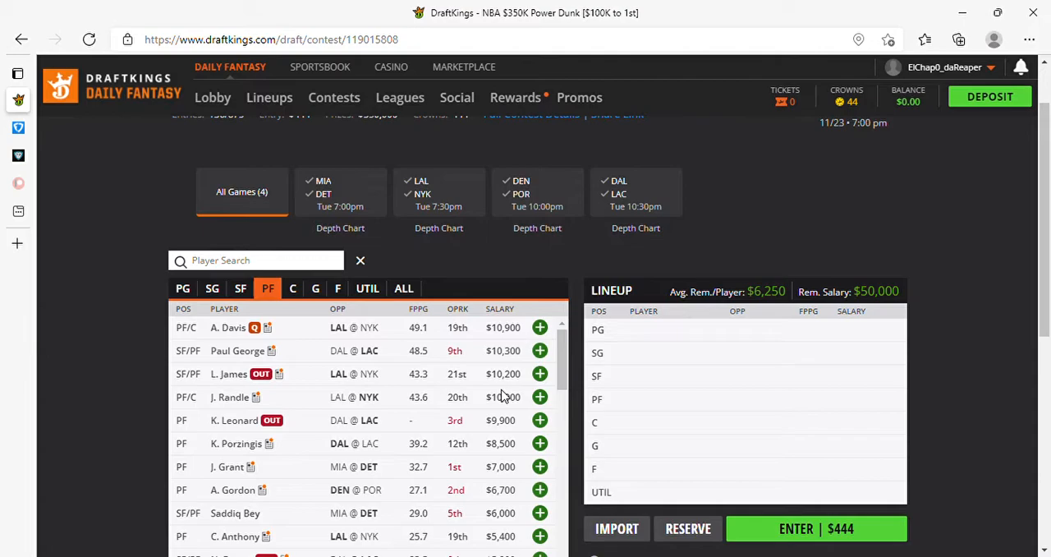
pyautogui.moveTo(480, 336)
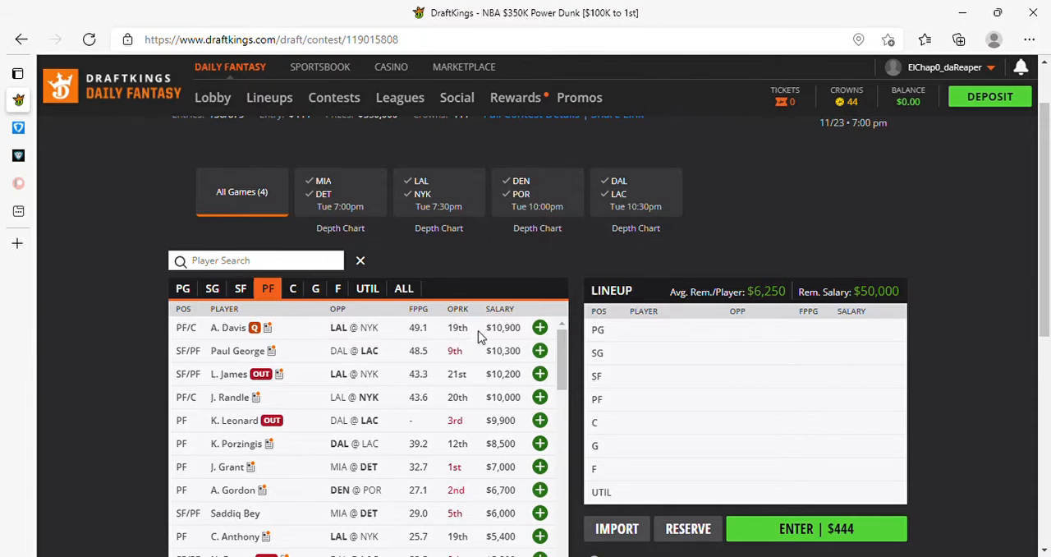
pyautogui.moveTo(516, 331)
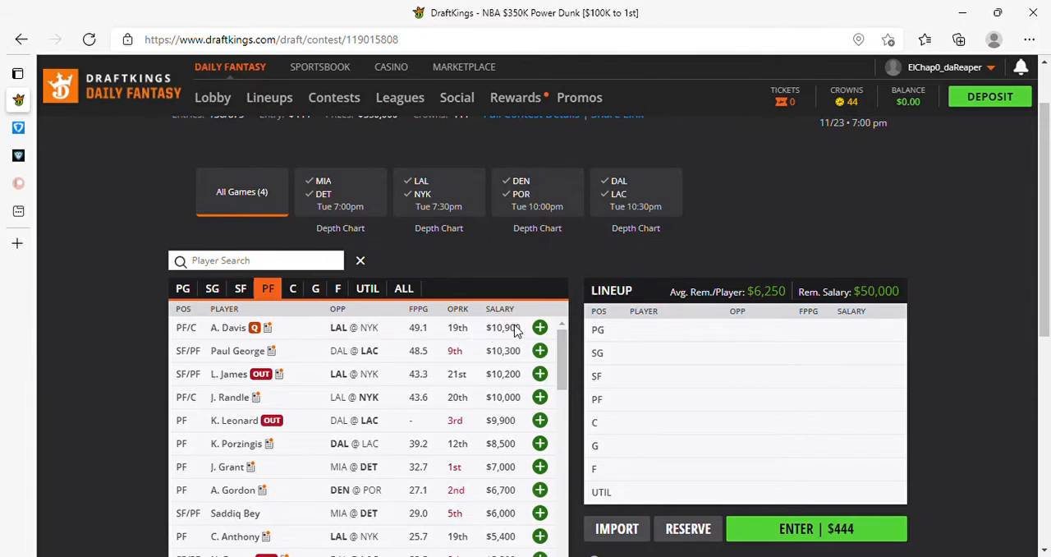
pyautogui.moveTo(297, 415)
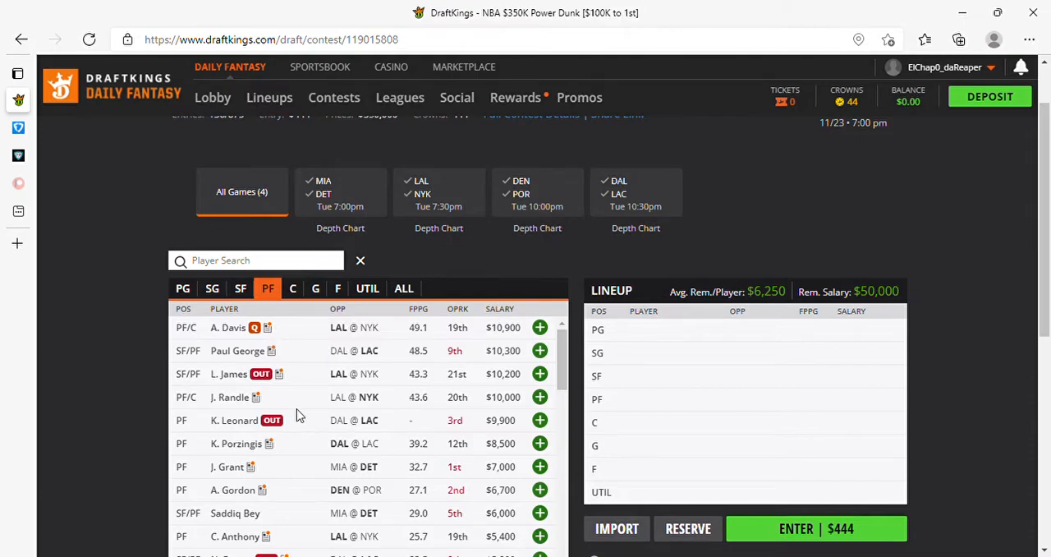
pyautogui.moveTo(305, 456)
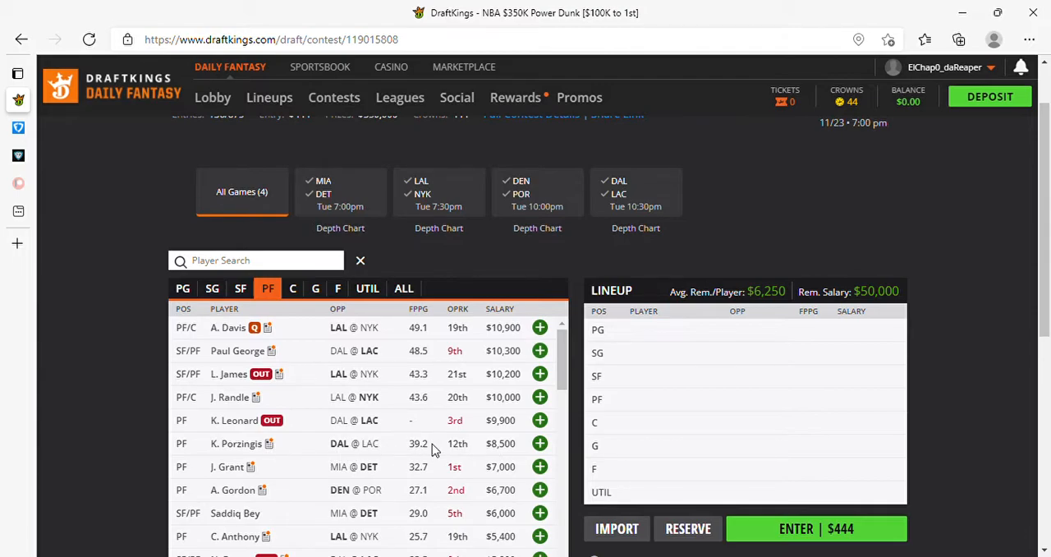
pyautogui.moveTo(296, 468)
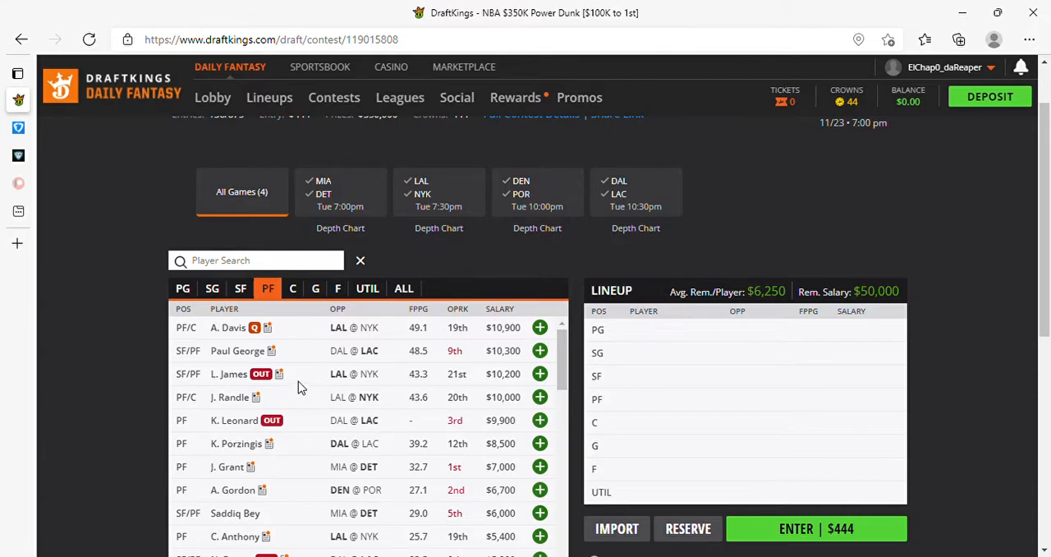
pyautogui.moveTo(289, 418)
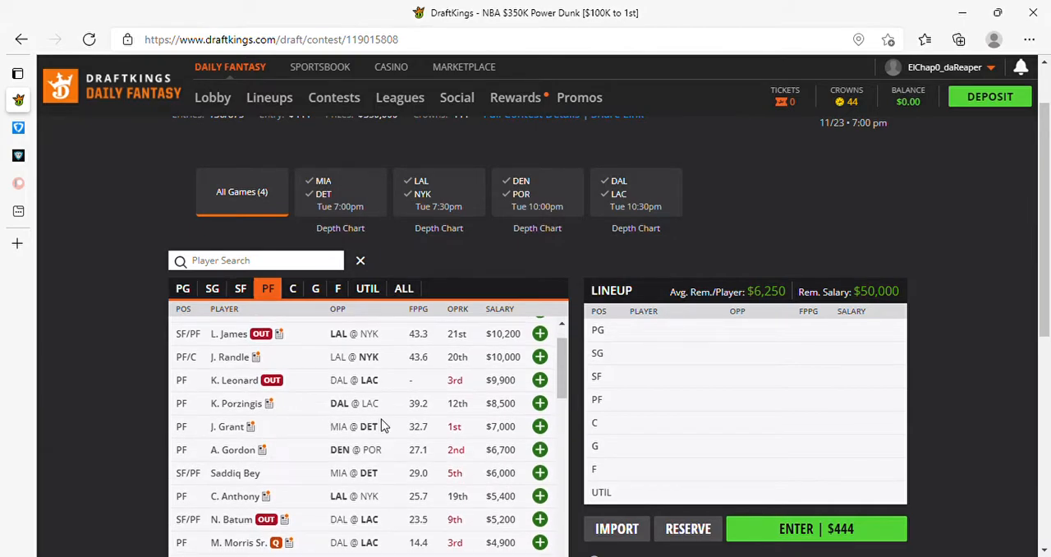
pyautogui.moveTo(502, 430)
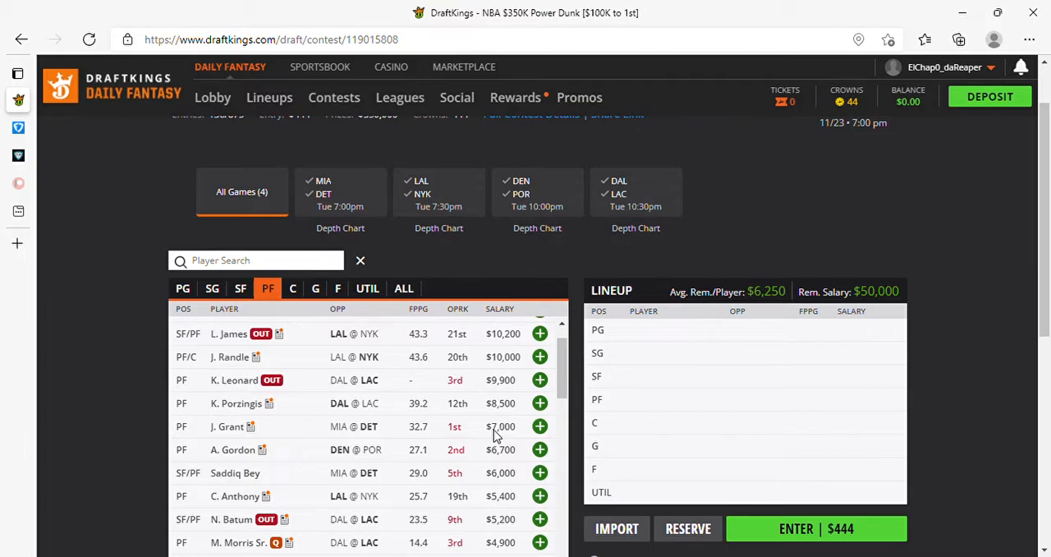
pyautogui.moveTo(223, 440)
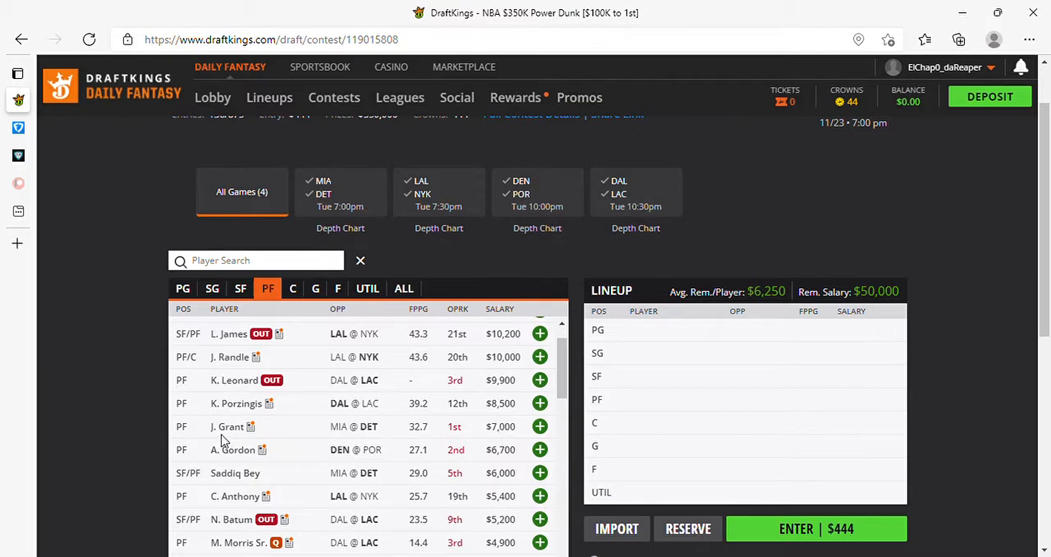
pyautogui.moveTo(402, 434)
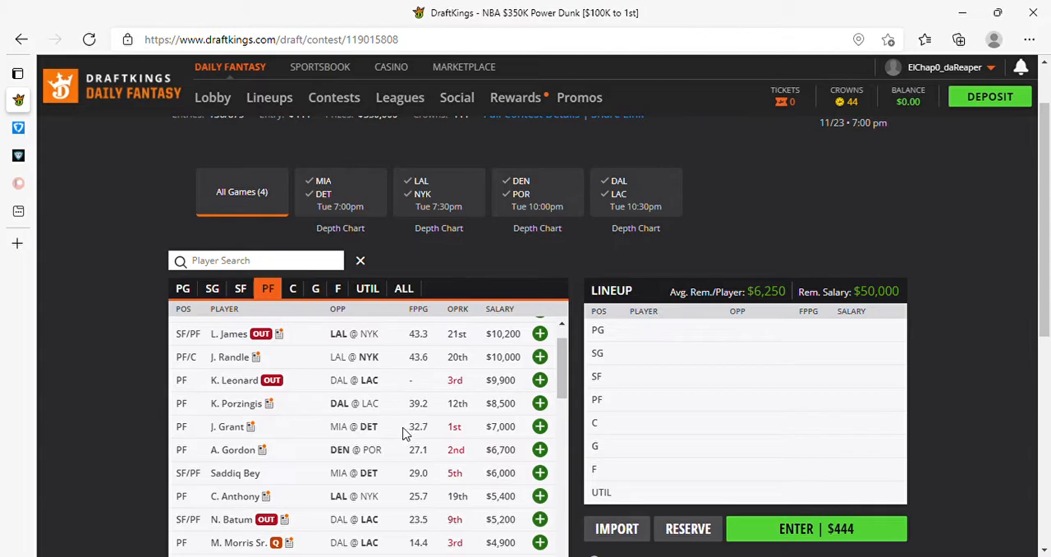
pyautogui.moveTo(407, 431)
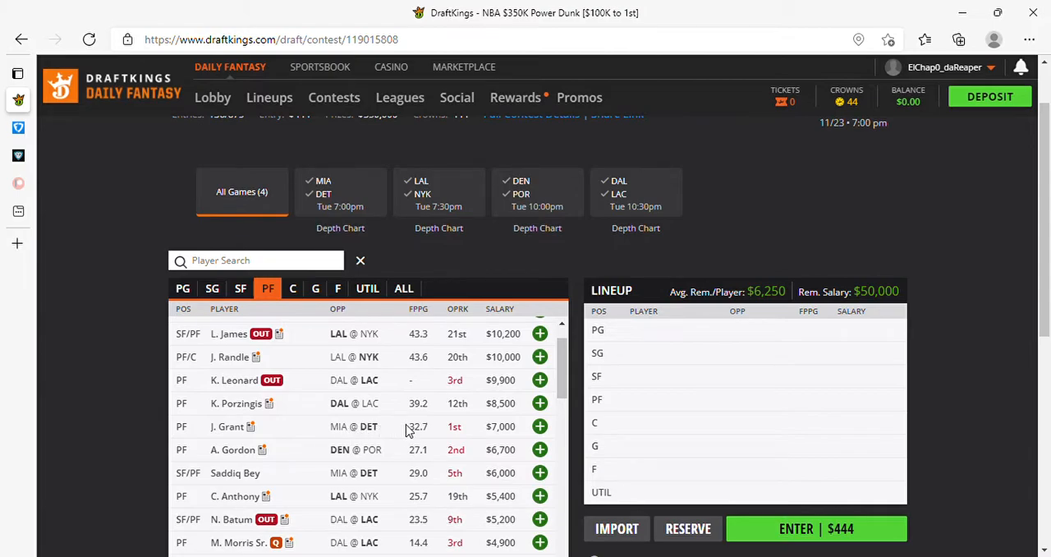
pyautogui.moveTo(259, 437)
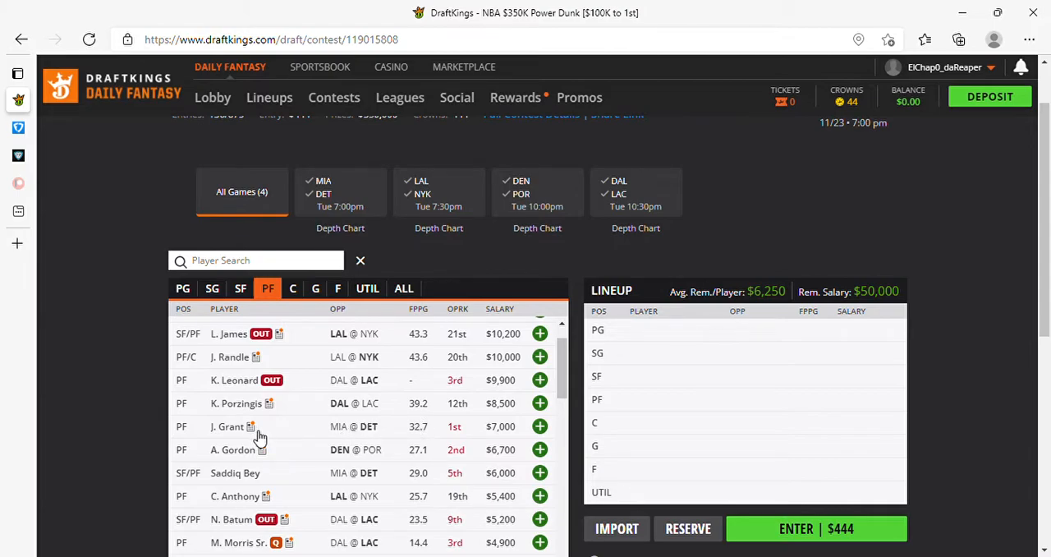
pyautogui.moveTo(348, 476)
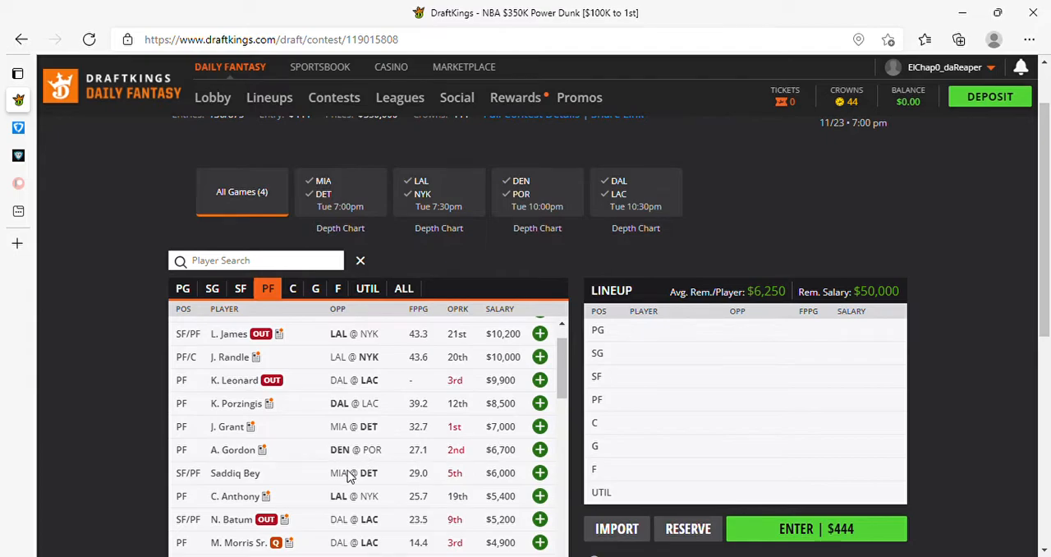
pyautogui.moveTo(434, 458)
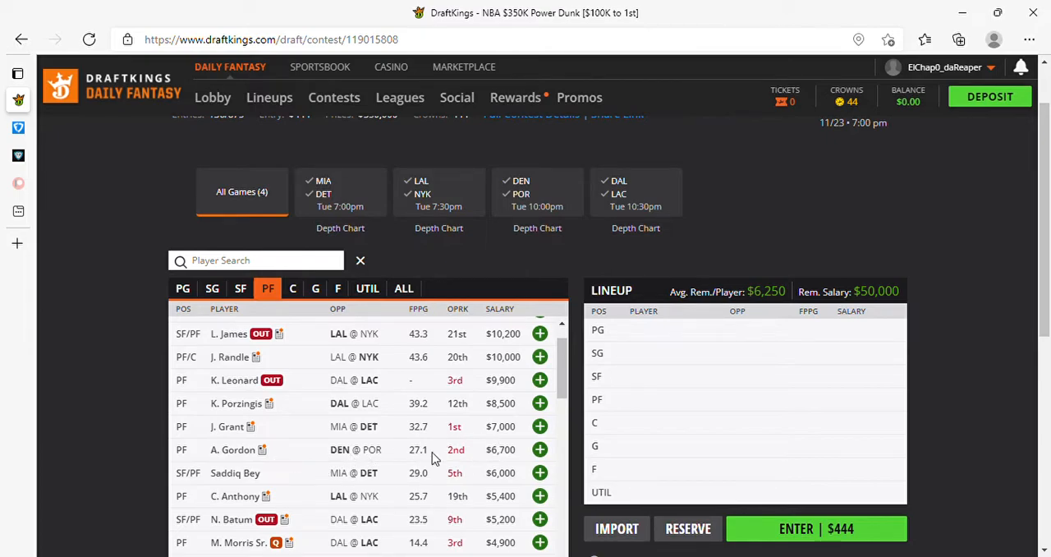
pyautogui.moveTo(321, 450)
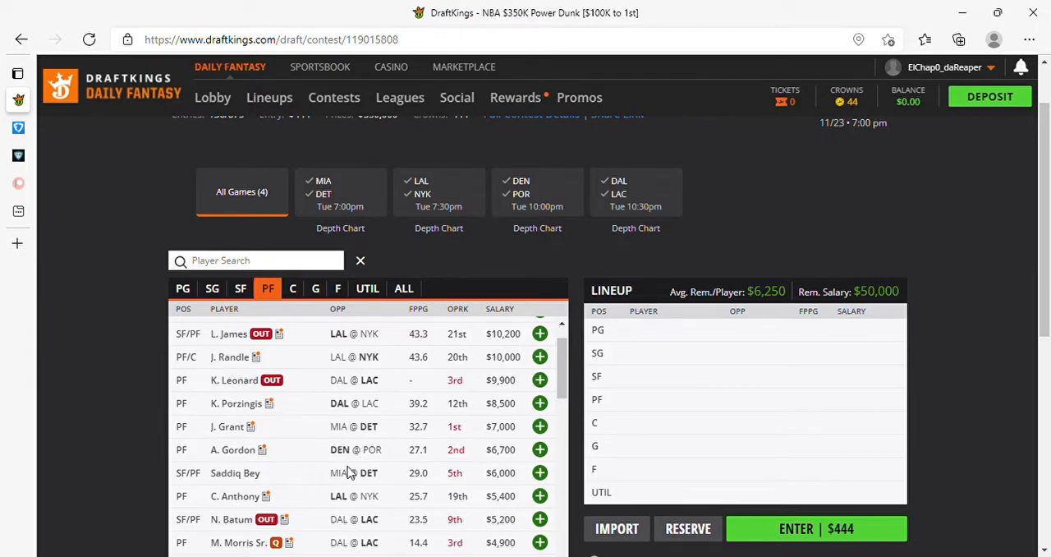
pyautogui.moveTo(501, 450)
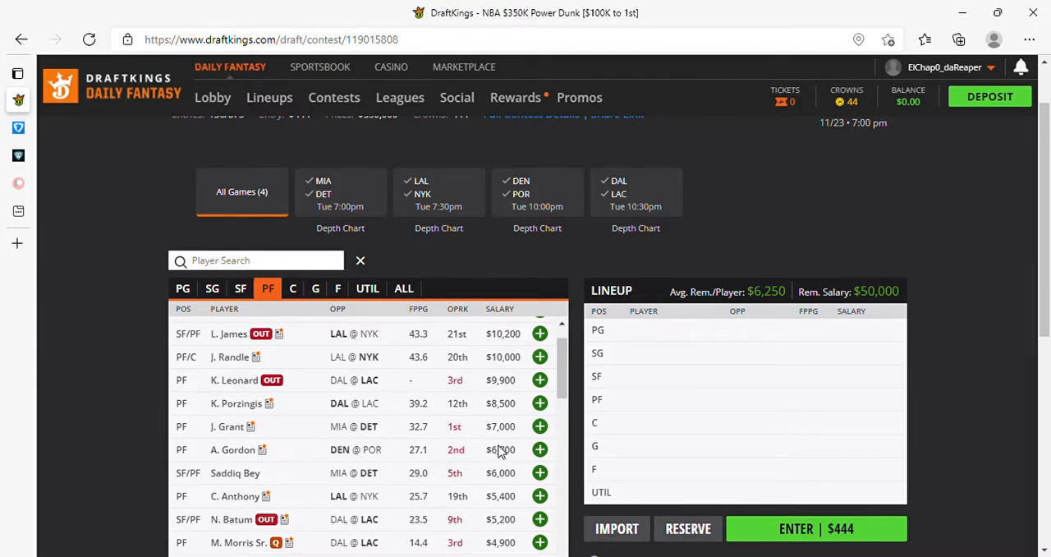
pyautogui.moveTo(479, 457)
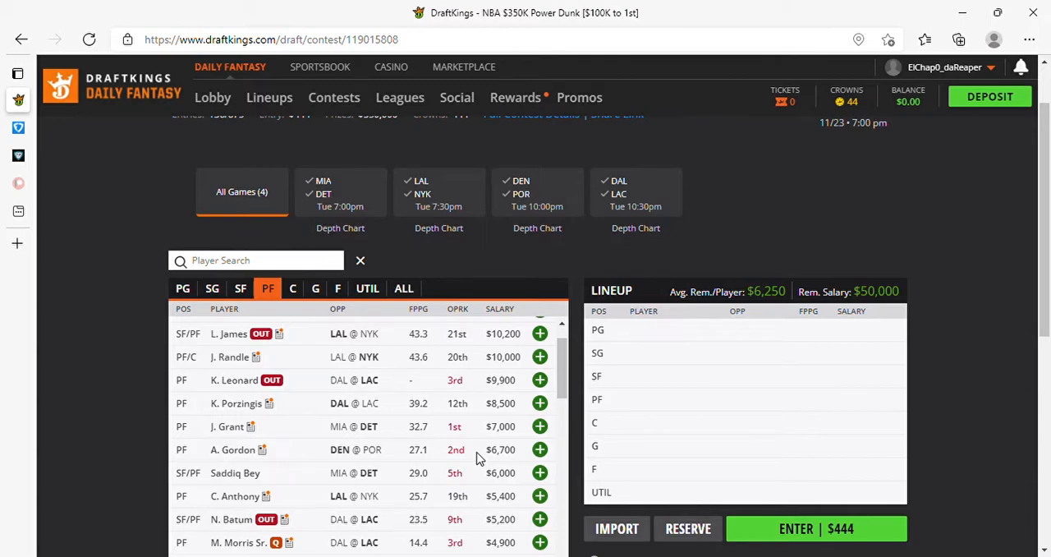
pyautogui.moveTo(434, 453)
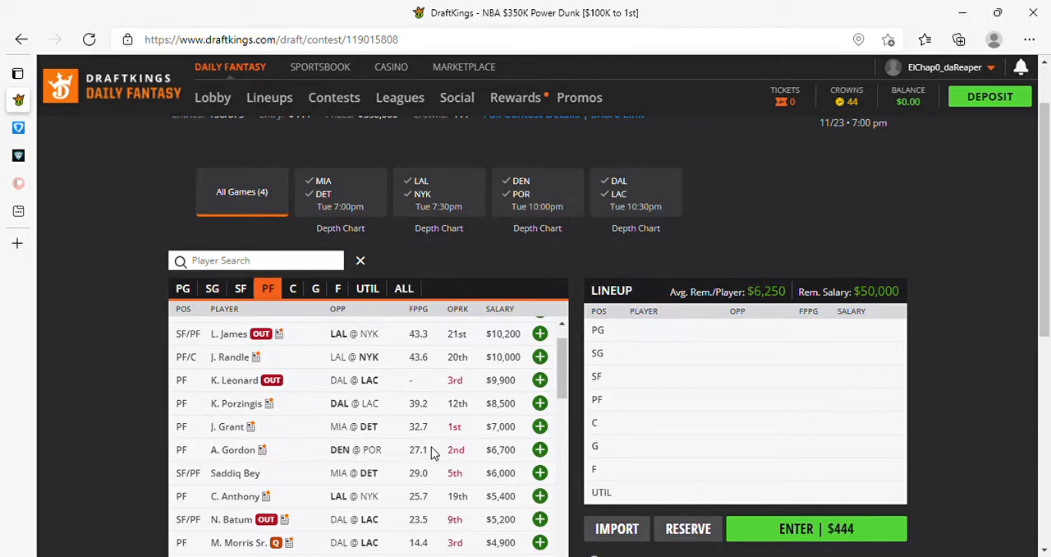
pyautogui.moveTo(318, 456)
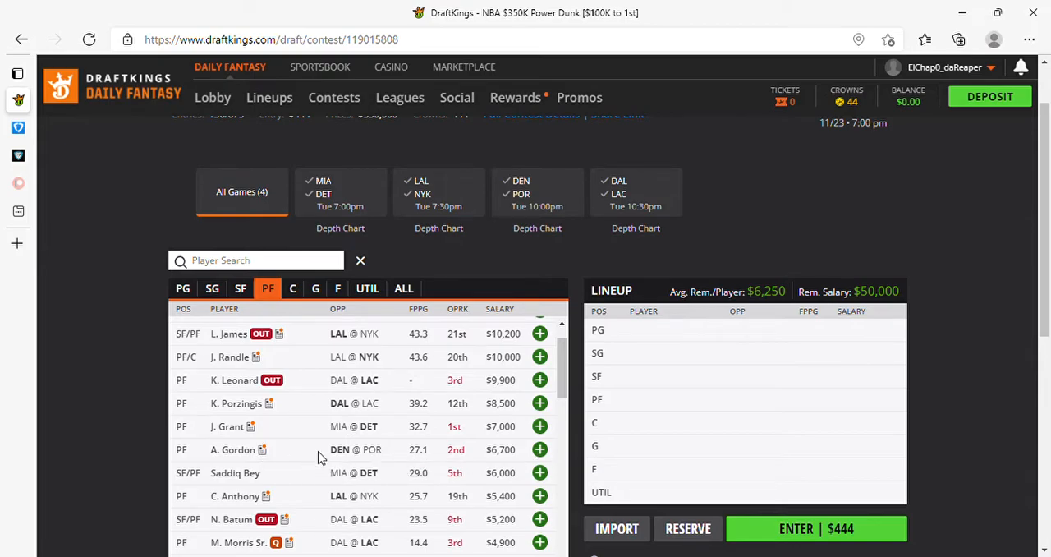
pyautogui.scroll(-3)
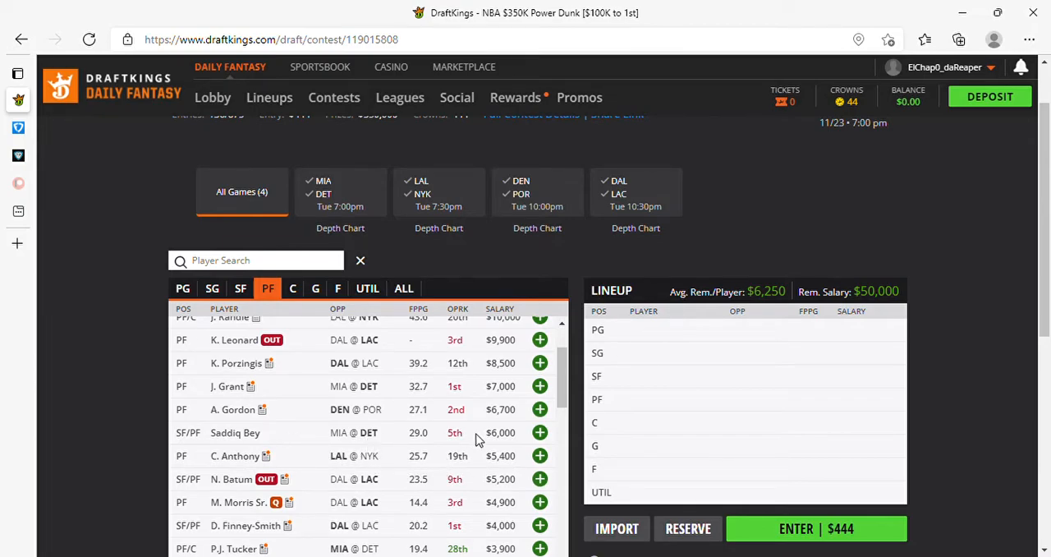
pyautogui.moveTo(332, 437)
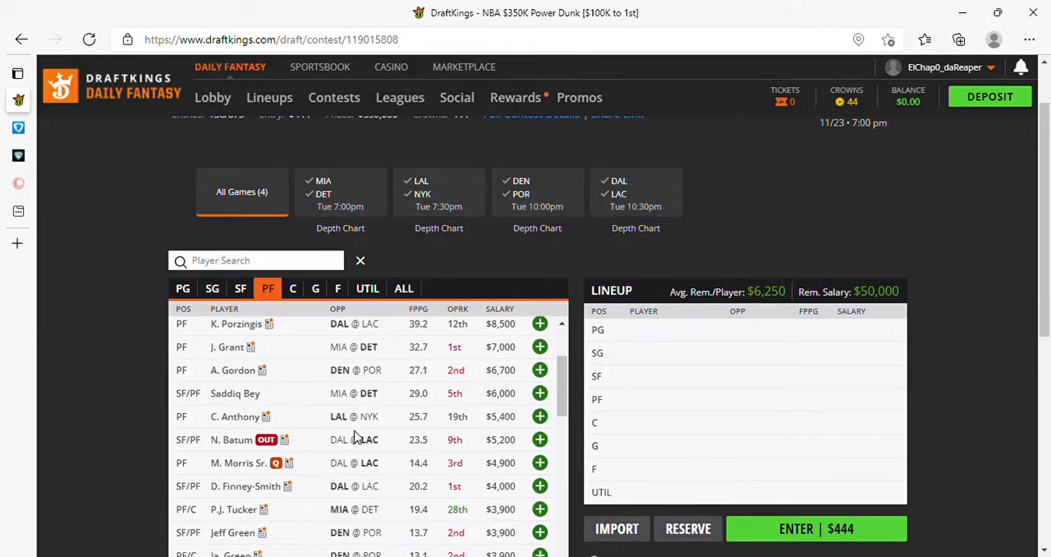
pyautogui.scroll(-3)
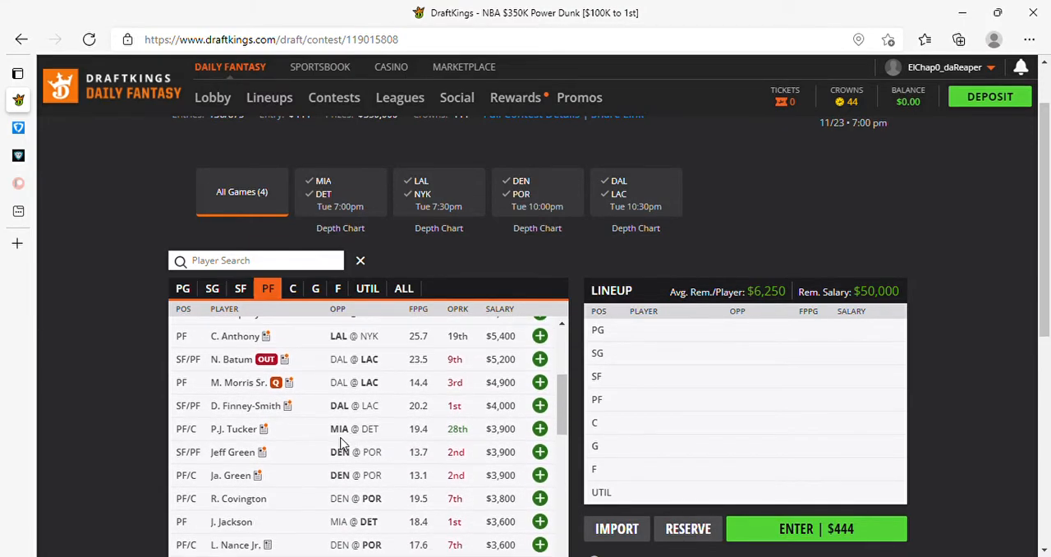
pyautogui.moveTo(371, 433)
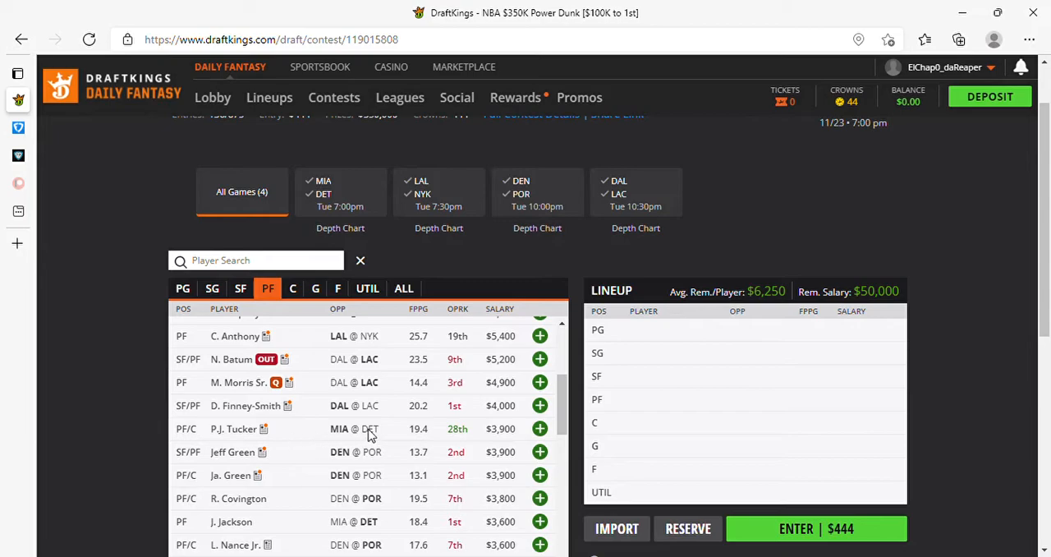
pyautogui.moveTo(400, 494)
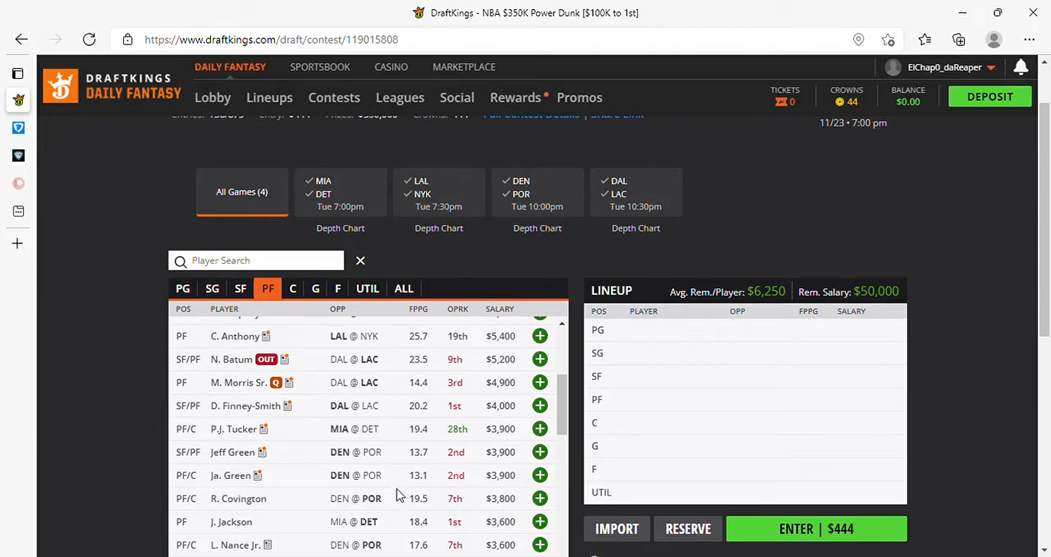
pyautogui.moveTo(296, 493)
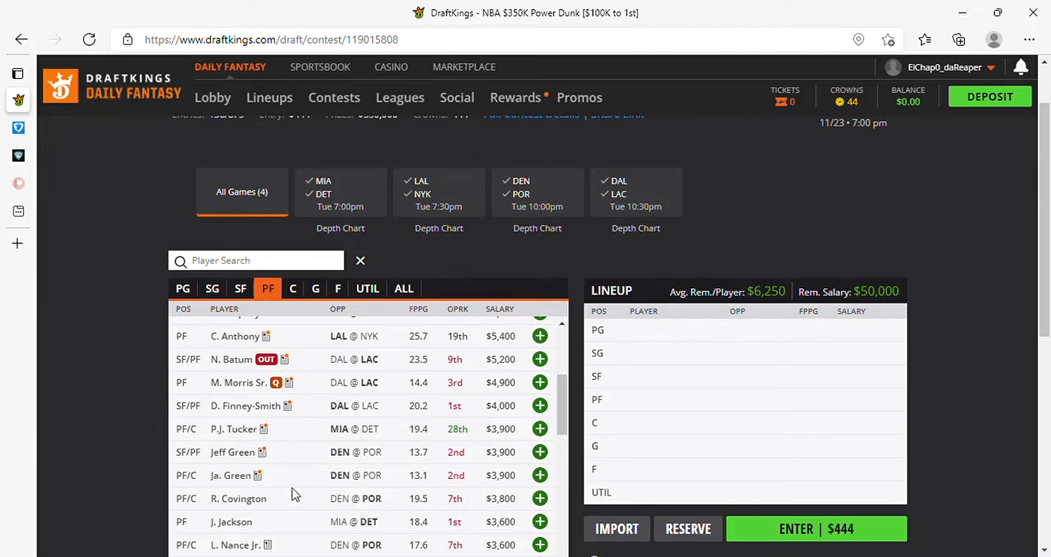
pyautogui.scroll(-3)
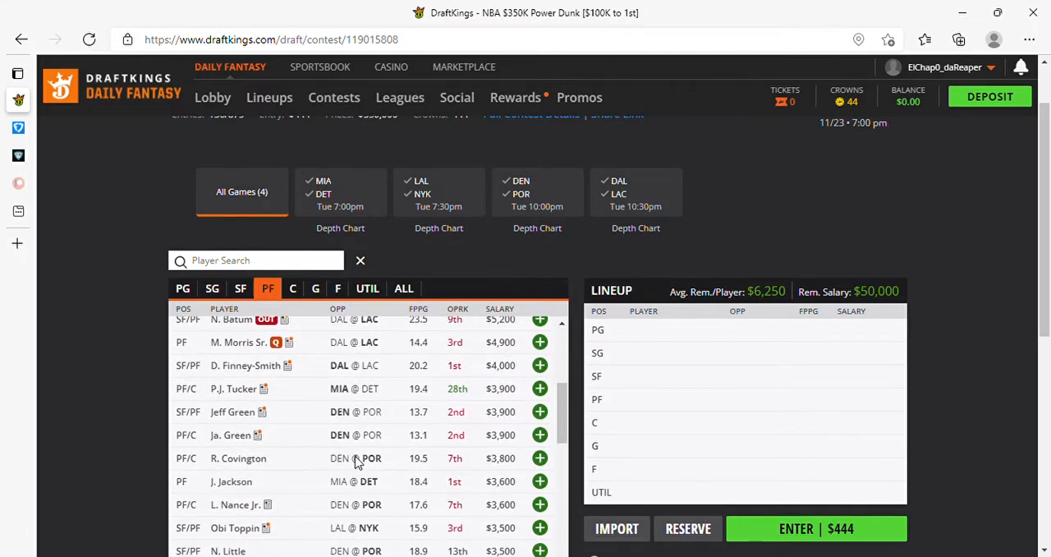
pyautogui.moveTo(276, 489)
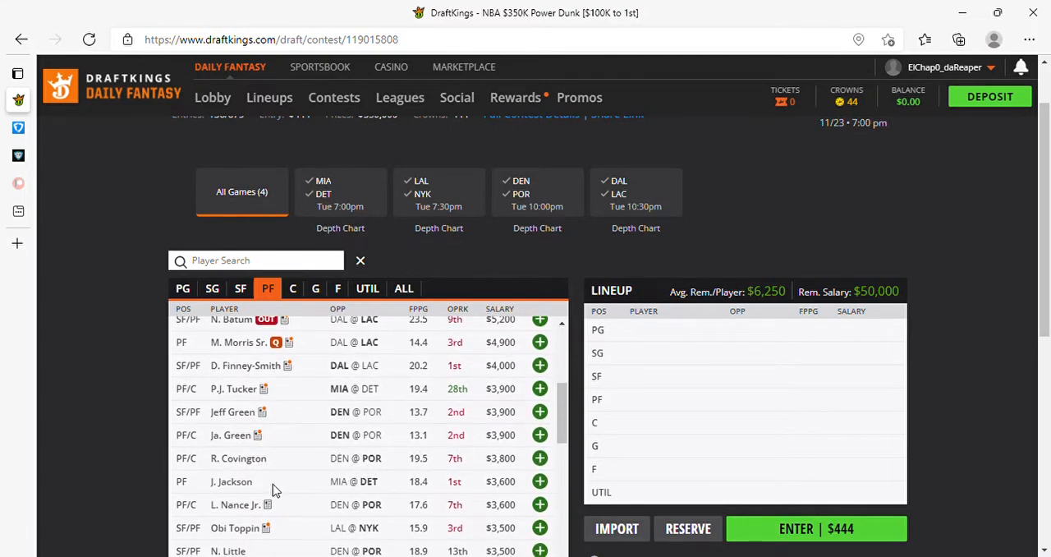
pyautogui.moveTo(402, 496)
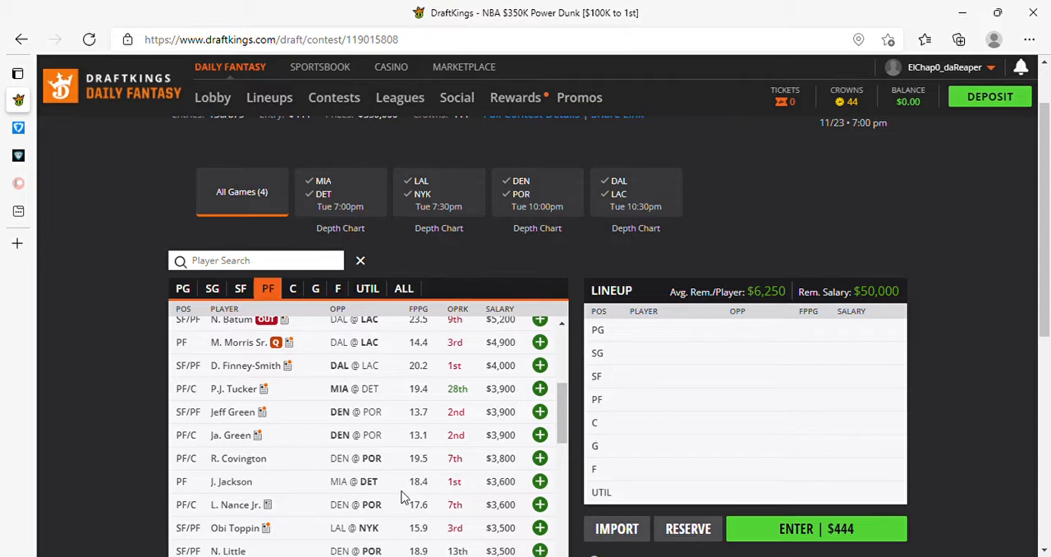
pyautogui.moveTo(266, 484)
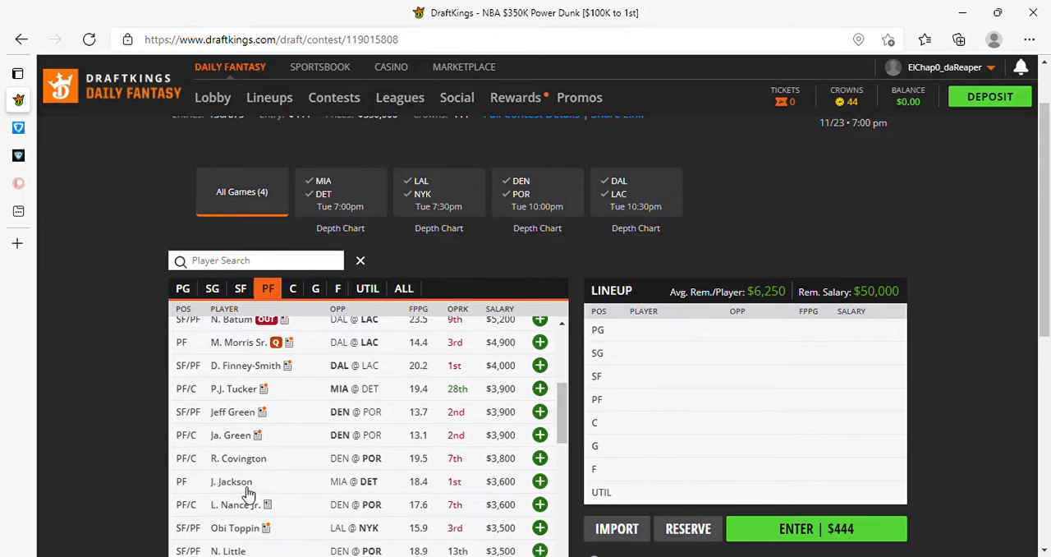
pyautogui.moveTo(385, 491)
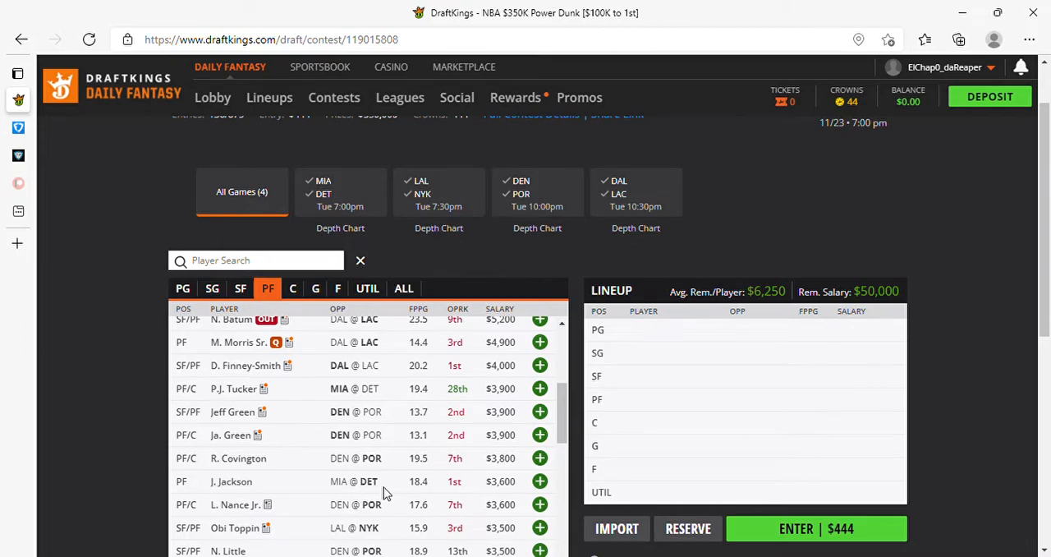
pyautogui.moveTo(456, 489)
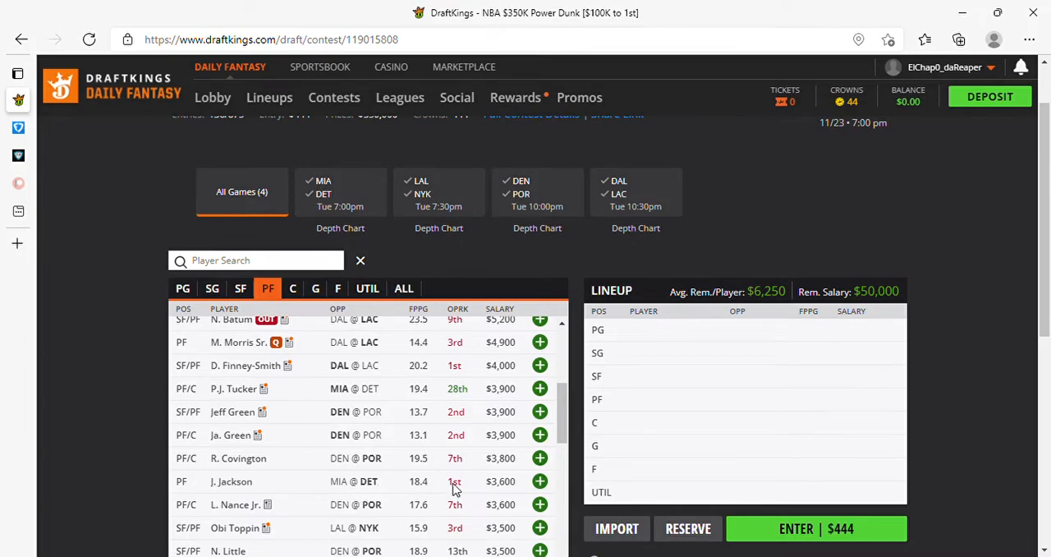
pyautogui.moveTo(358, 492)
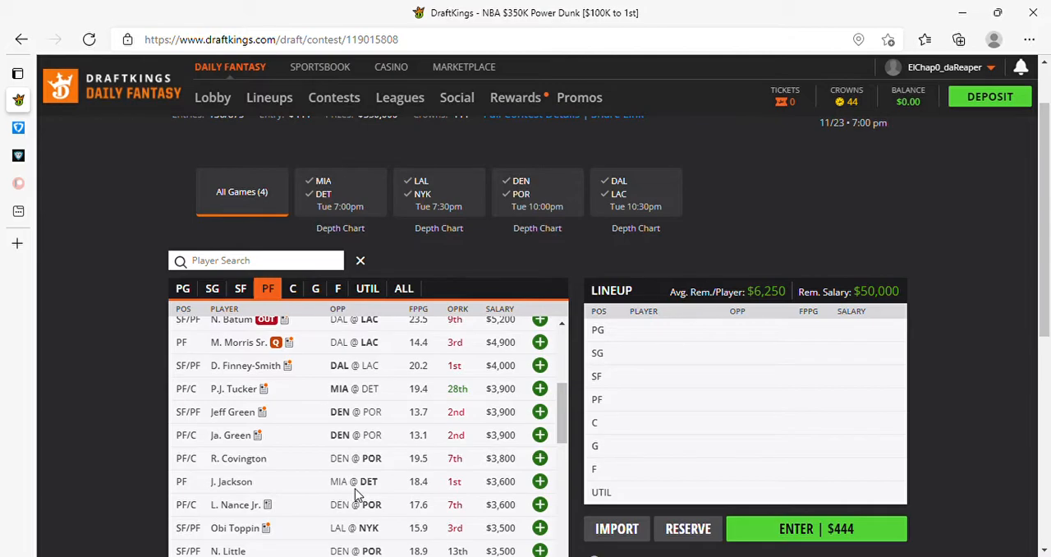
pyautogui.moveTo(337, 491)
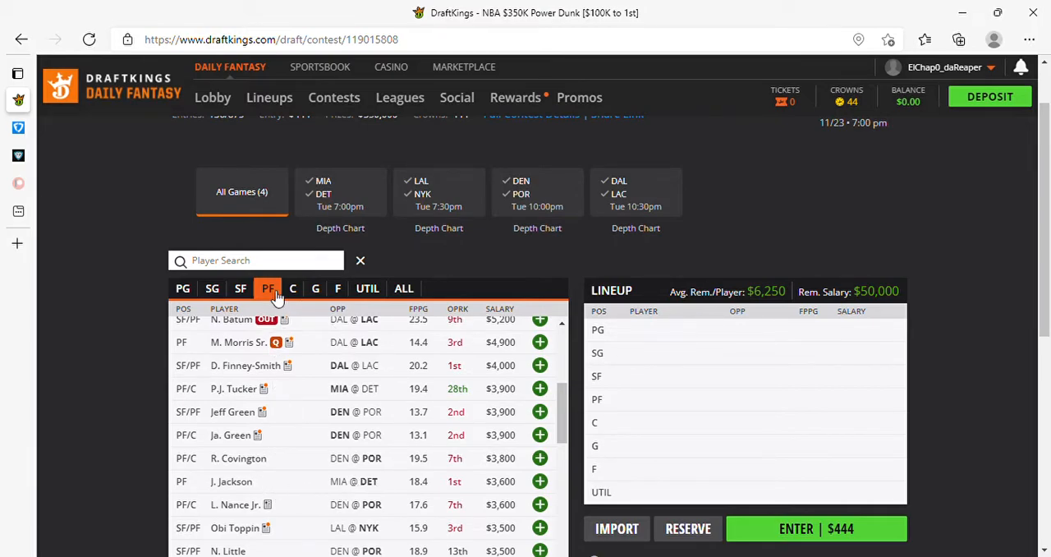
# Narrow the Power Dunk player pool to centers and browse from Jokic down past Noel and Robinson.
pyautogui.click(292, 289)
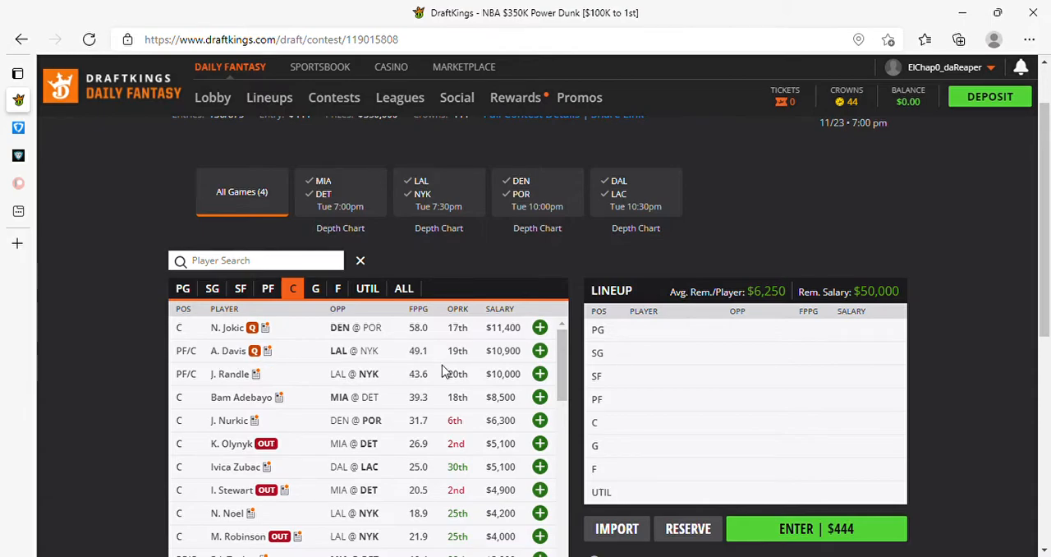
pyautogui.moveTo(299, 397)
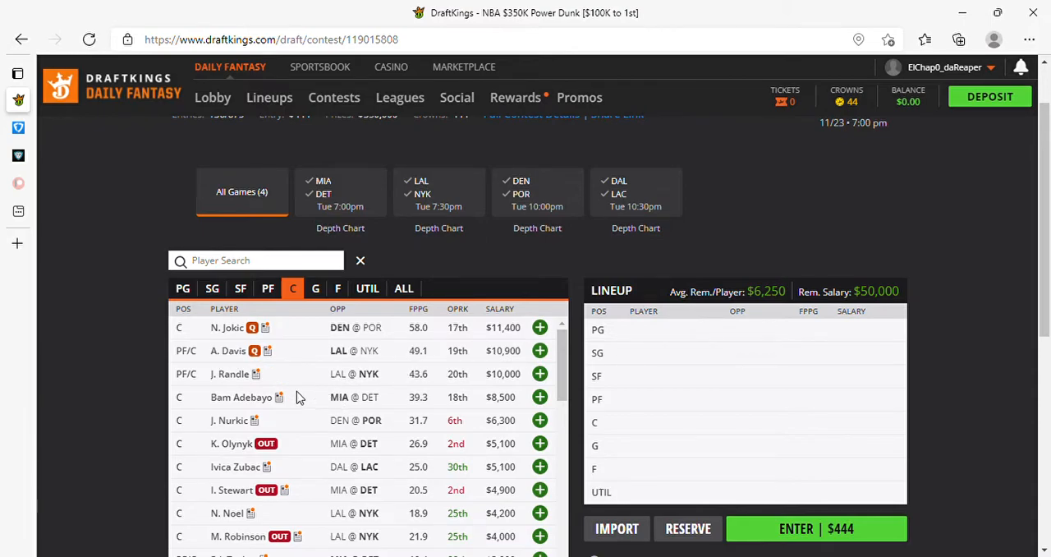
pyautogui.moveTo(418, 403)
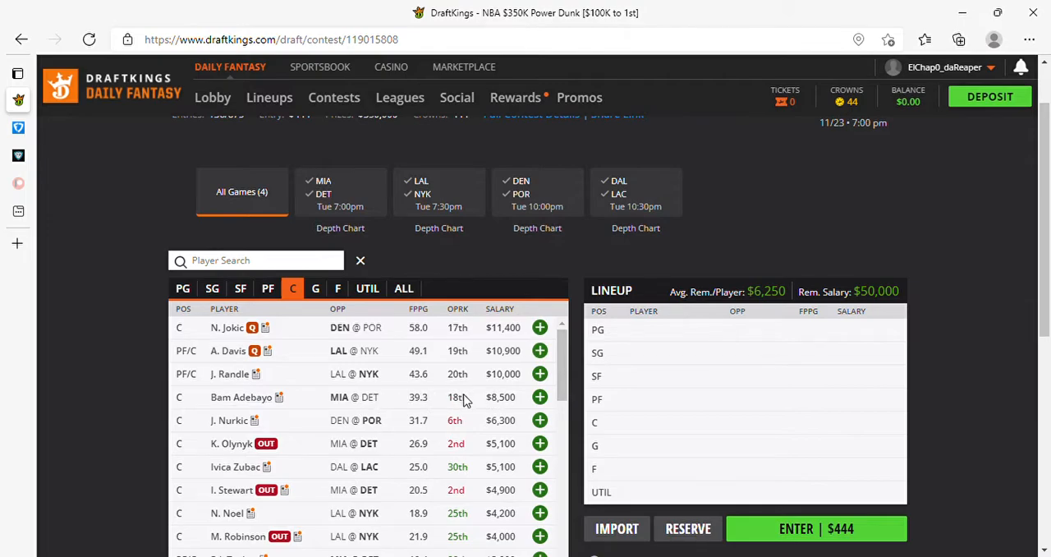
pyautogui.moveTo(348, 411)
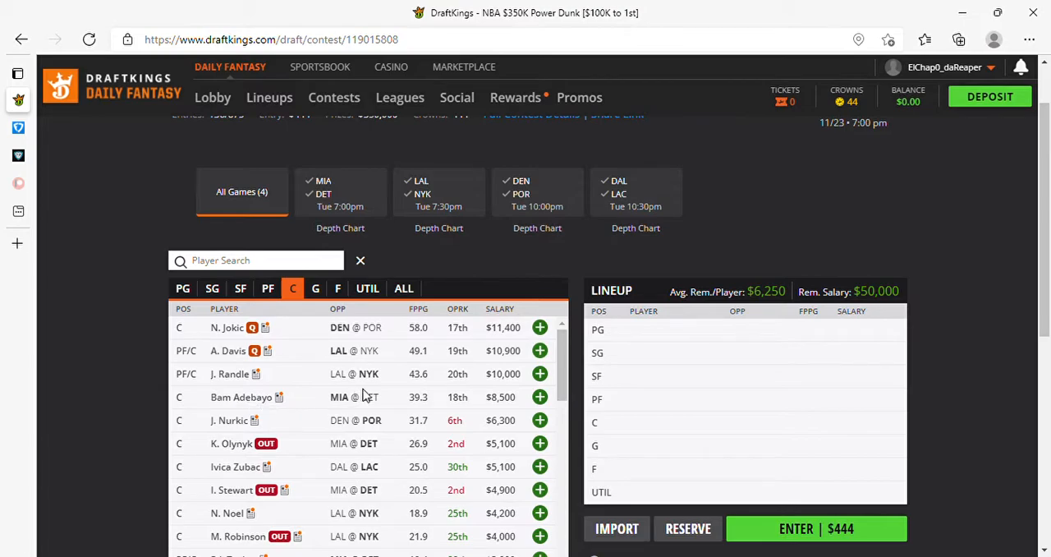
pyautogui.moveTo(370, 413)
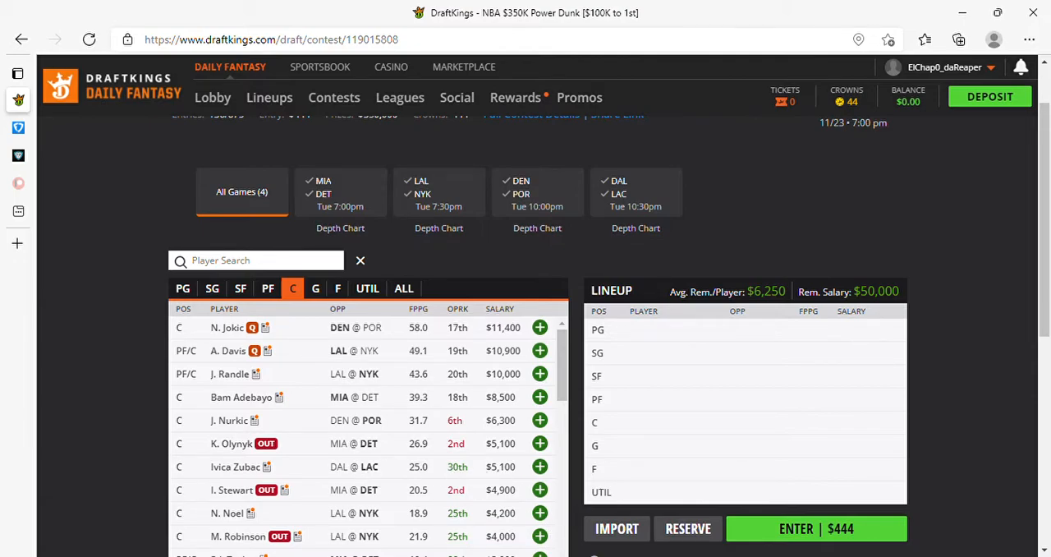
pyautogui.moveTo(310, 529)
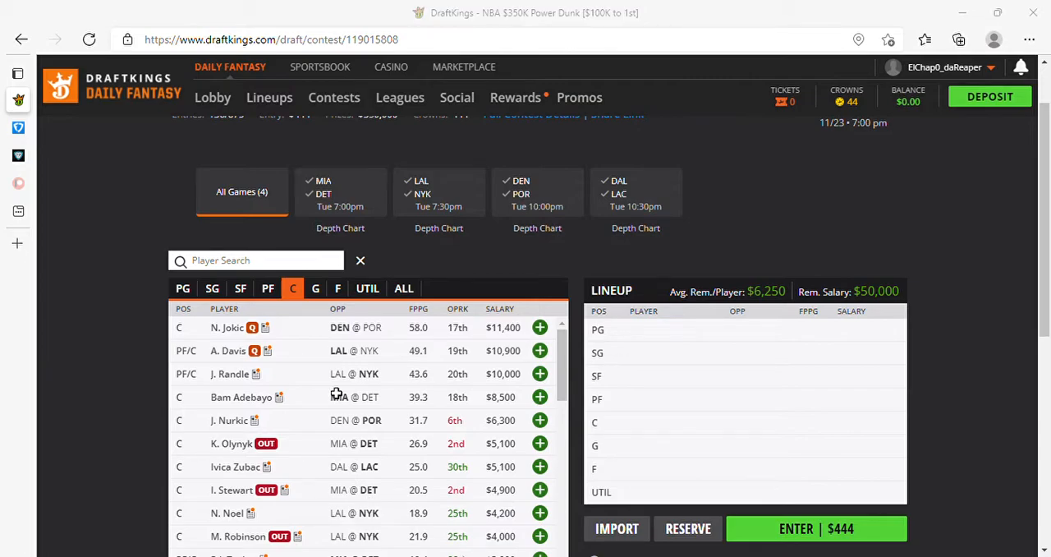
pyautogui.moveTo(377, 453)
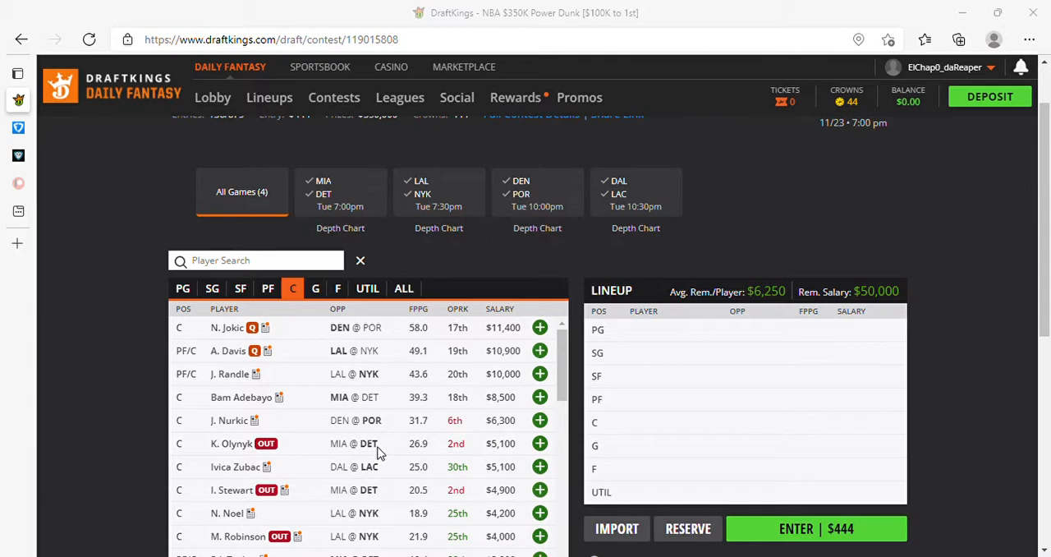
pyautogui.moveTo(306, 341)
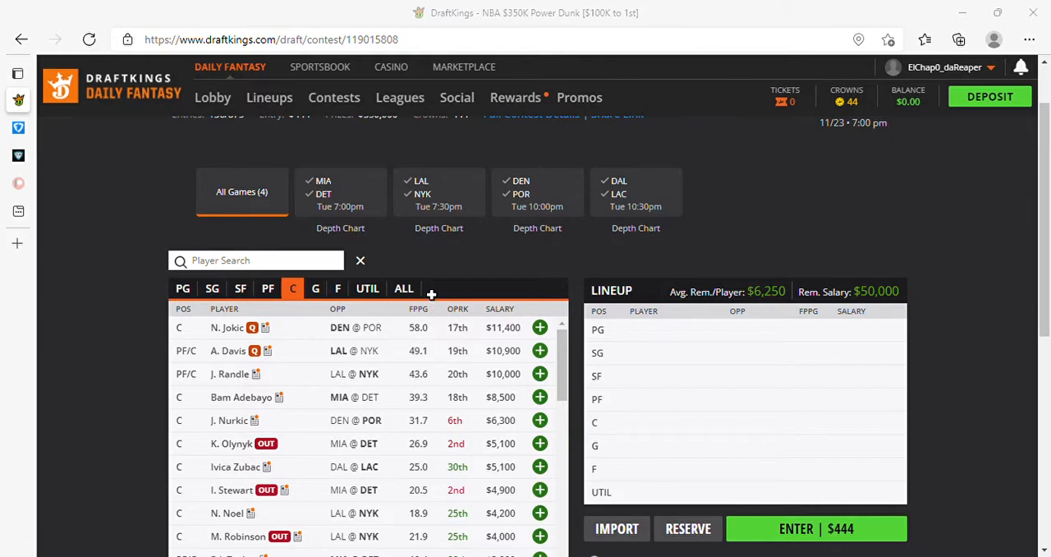
pyautogui.moveTo(446, 338)
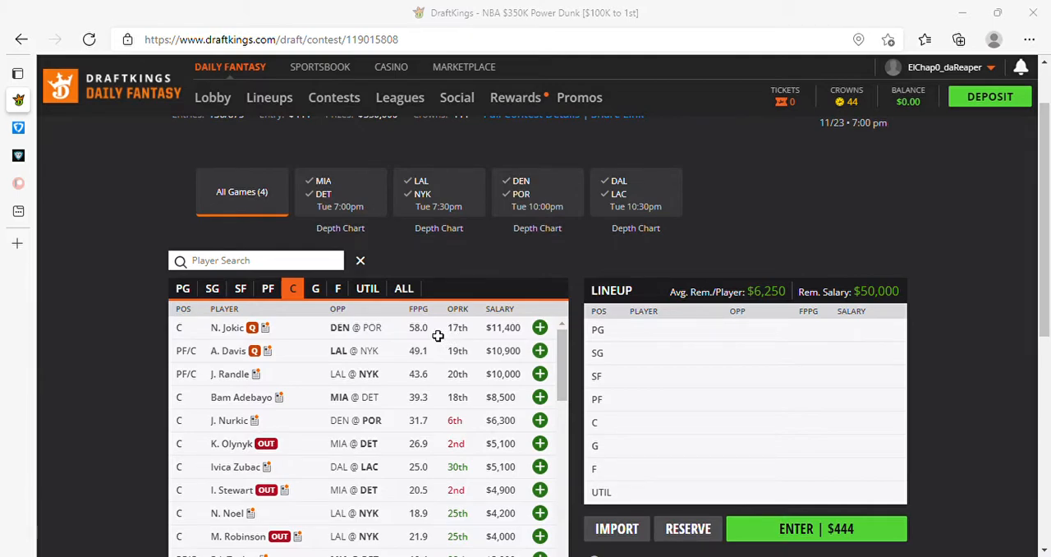
pyautogui.moveTo(586, 400)
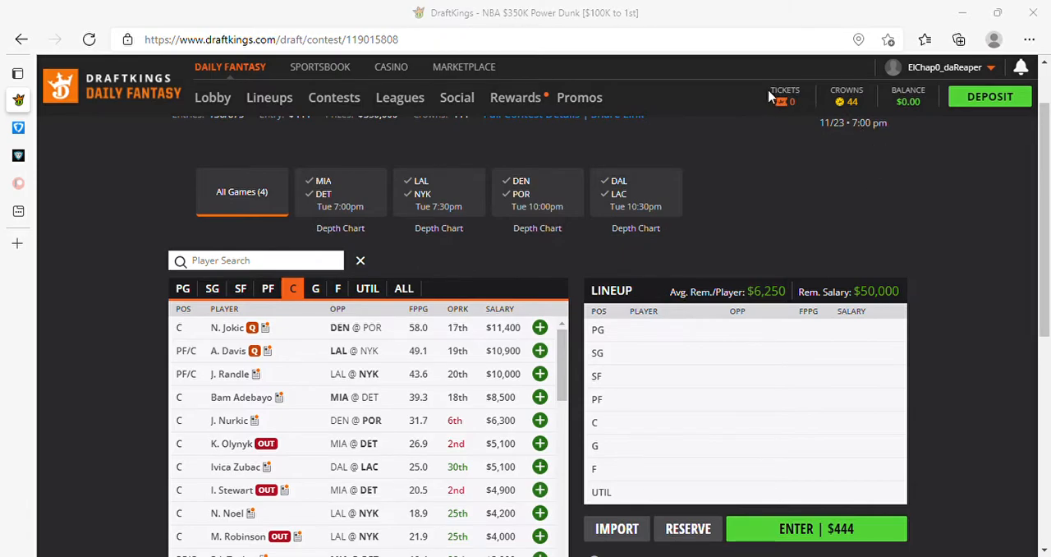
pyautogui.moveTo(302, 437)
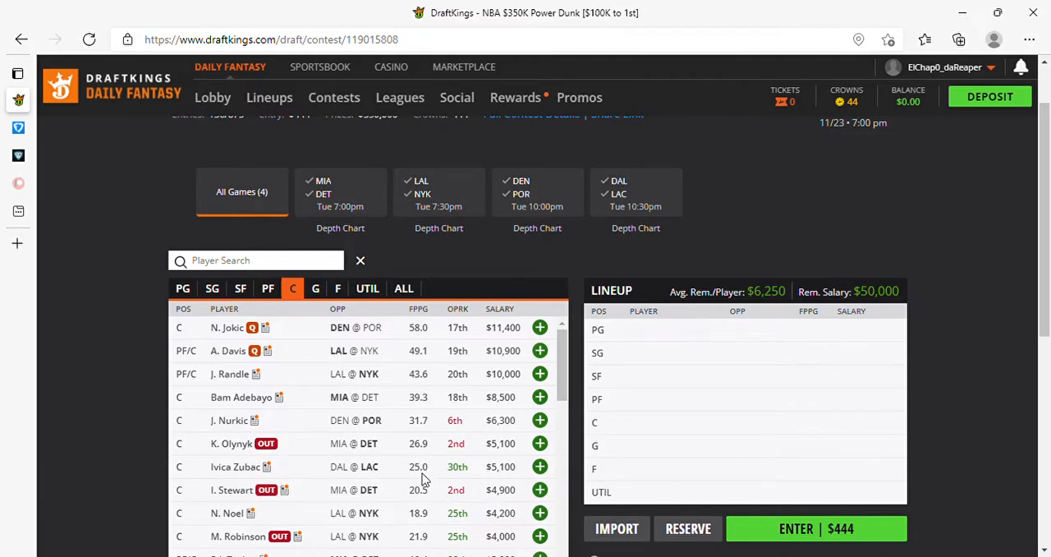
pyautogui.moveTo(512, 486)
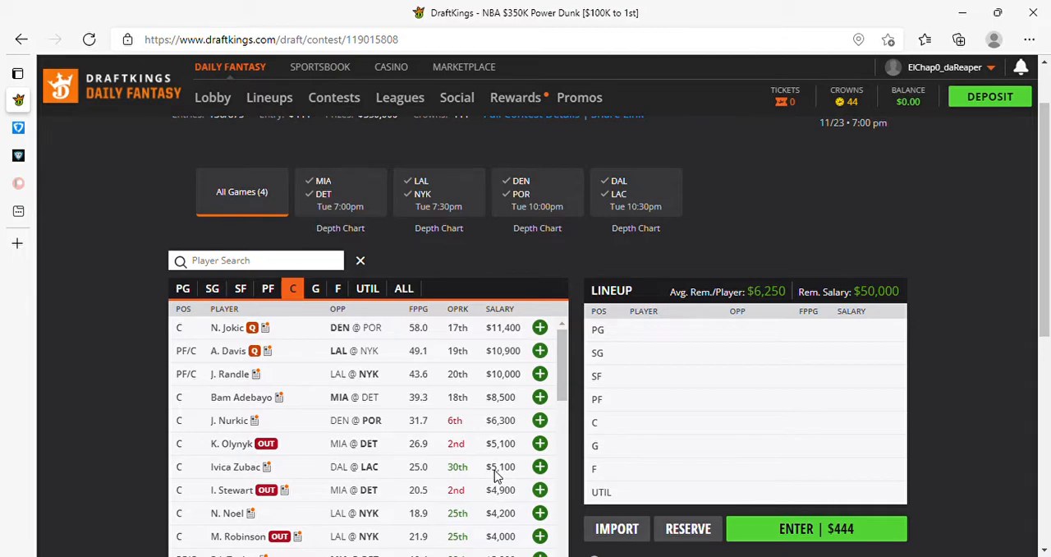
pyautogui.moveTo(417, 466)
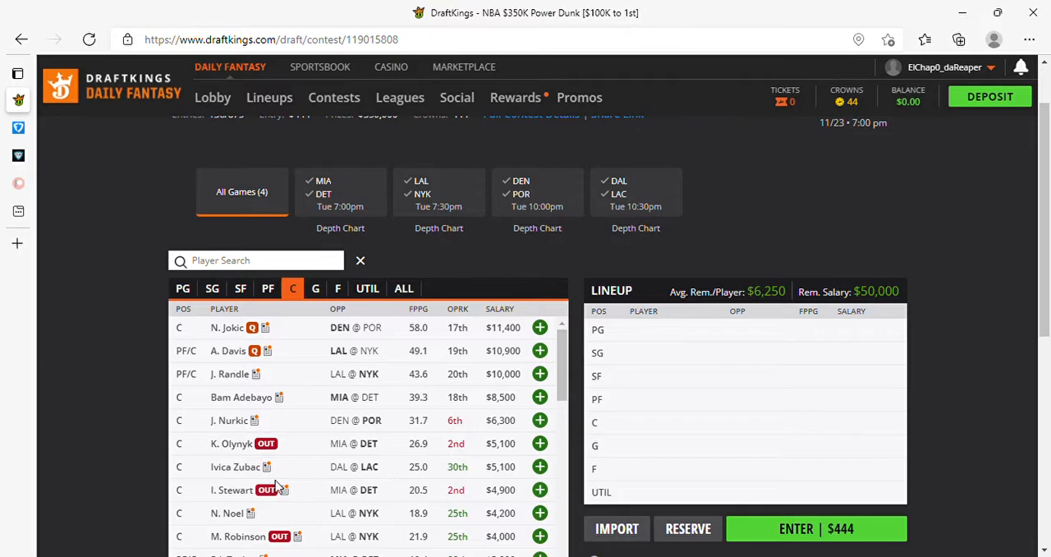
pyautogui.moveTo(236, 466)
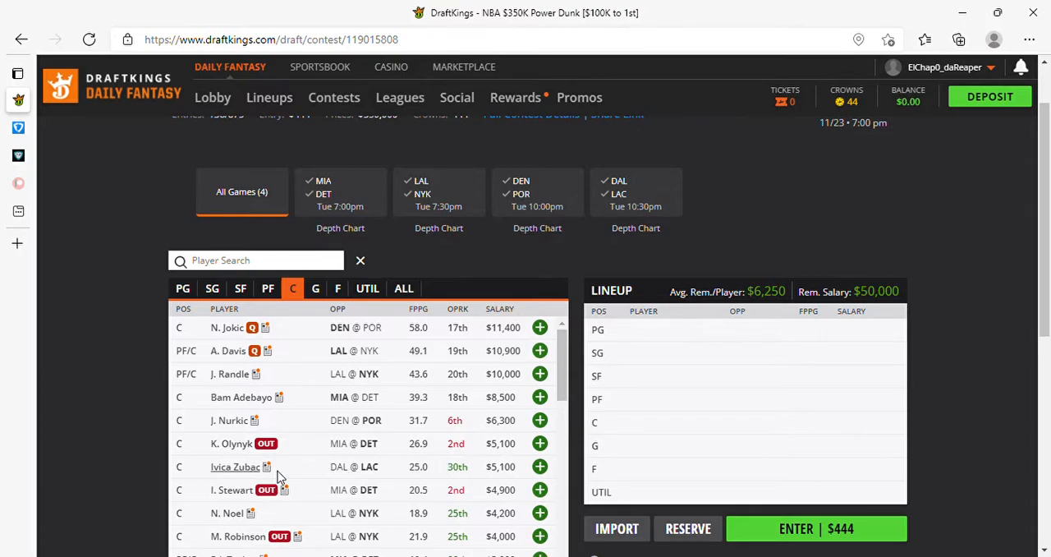
pyautogui.scroll(-3)
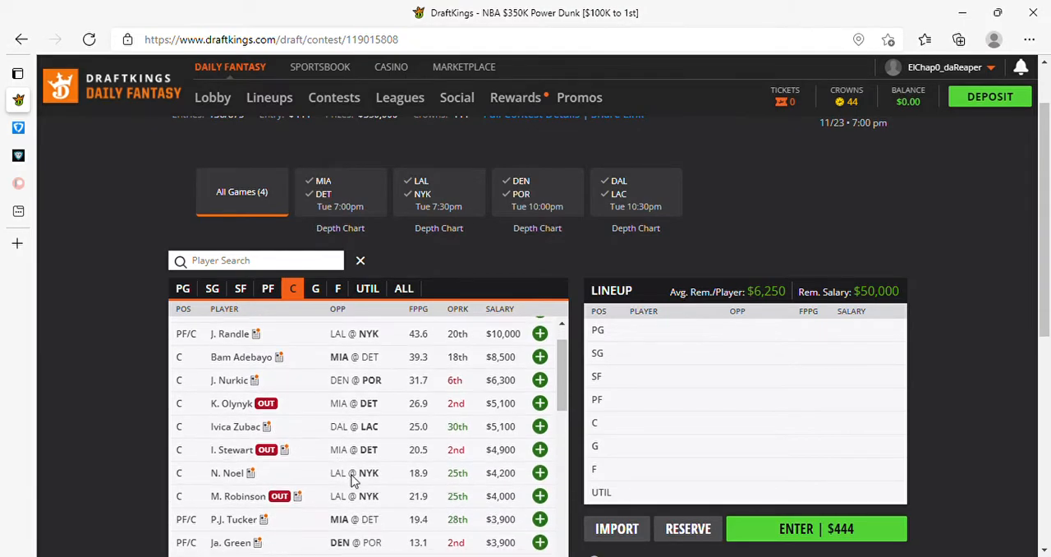
pyautogui.moveTo(377, 489)
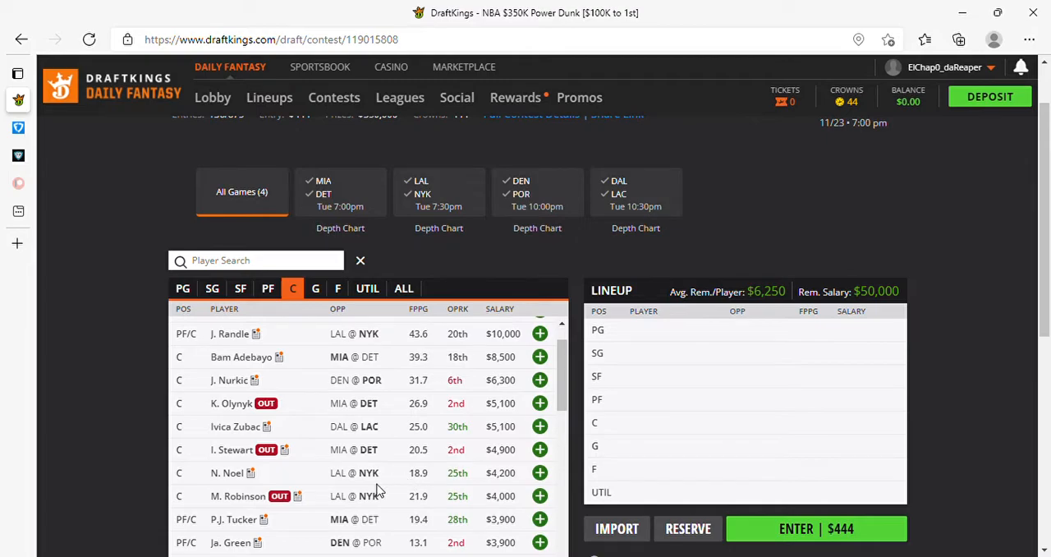
pyautogui.moveTo(369, 475)
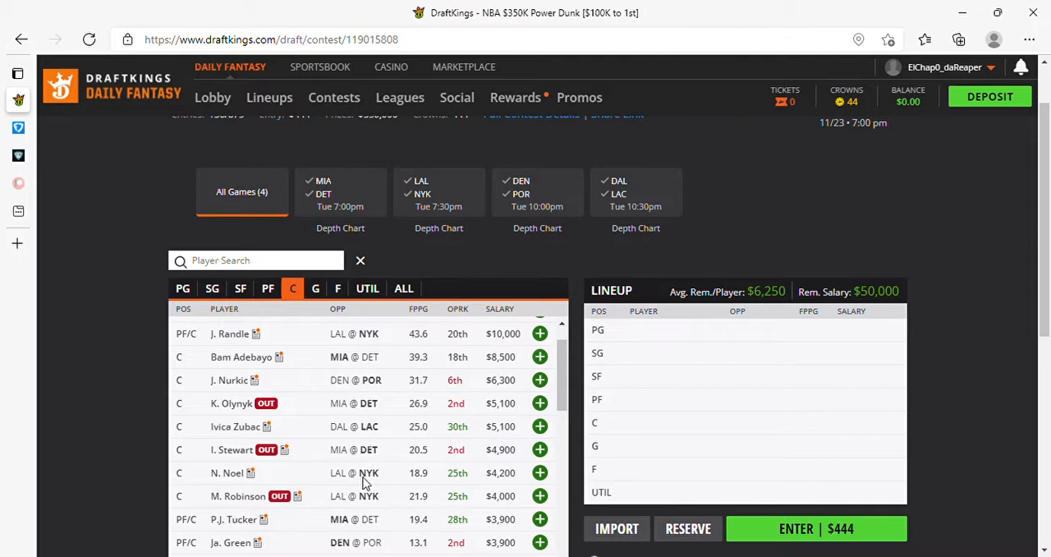
pyautogui.moveTo(419, 480)
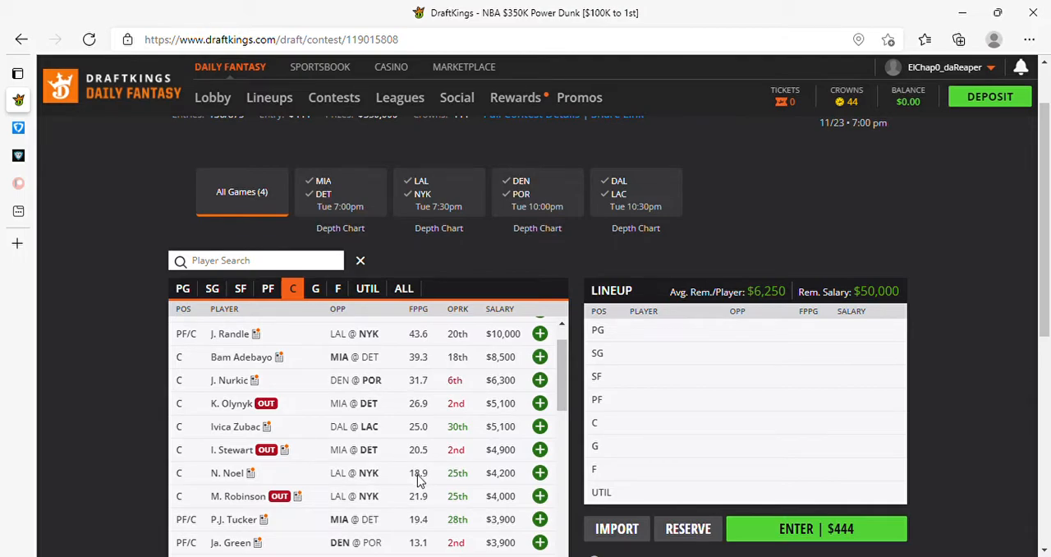
pyautogui.moveTo(306, 483)
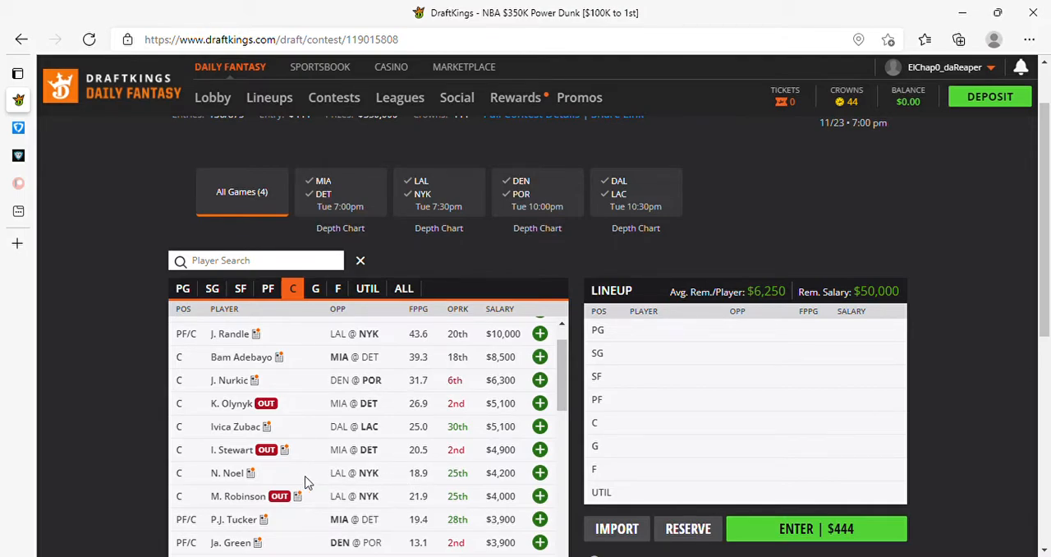
pyautogui.moveTo(360, 480)
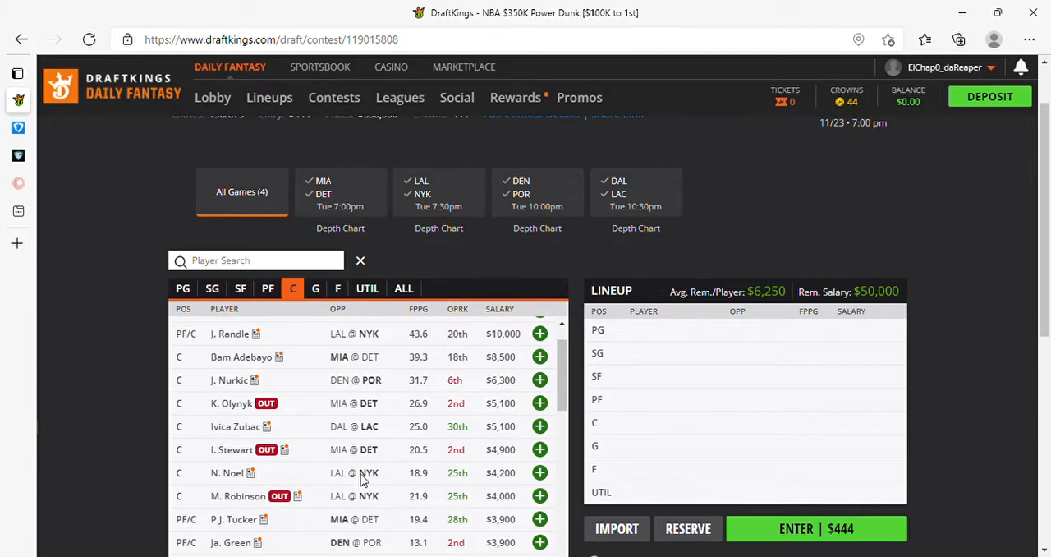
pyautogui.moveTo(380, 496)
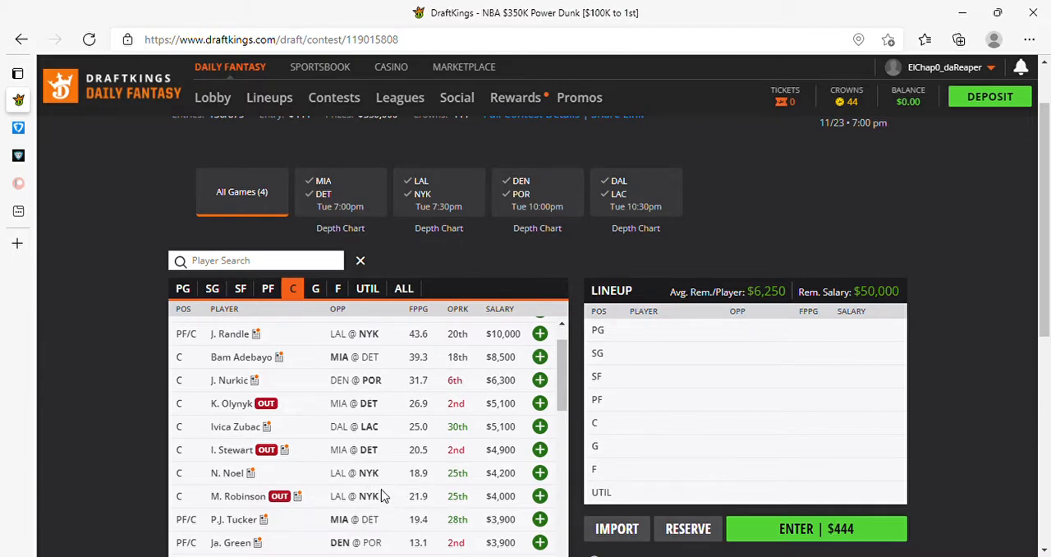
pyautogui.scroll(-3)
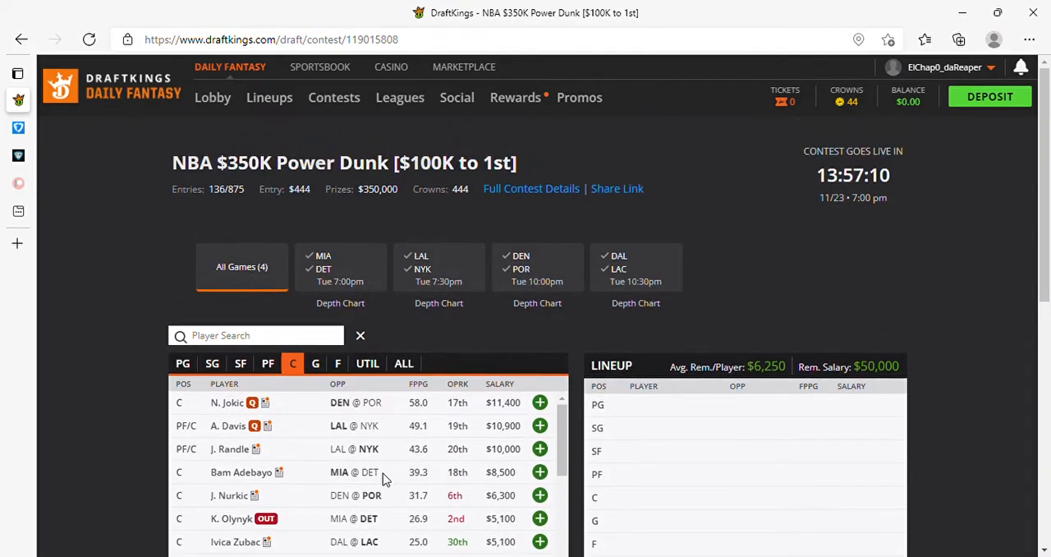
pyautogui.scroll(-3)
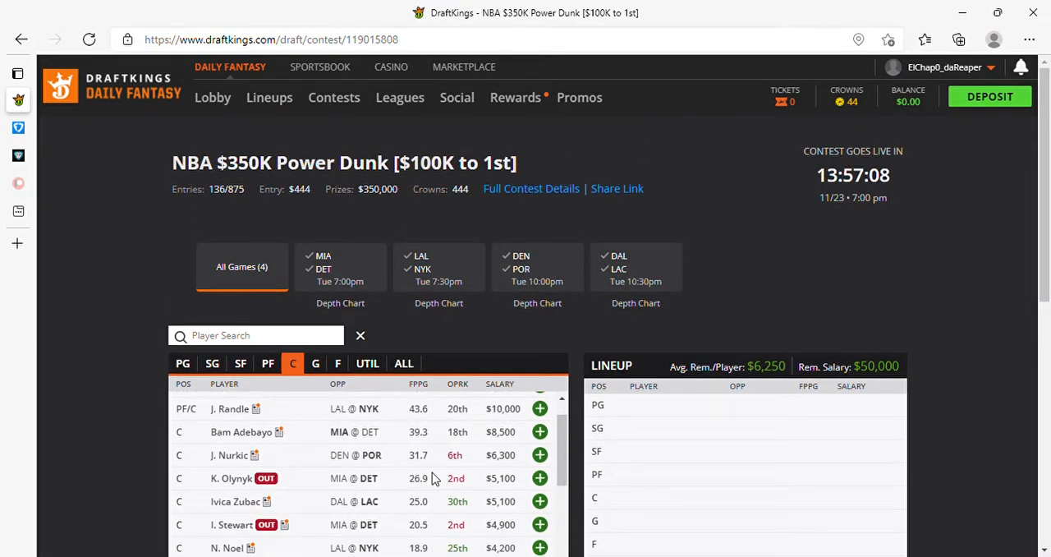
pyautogui.scroll(-3)
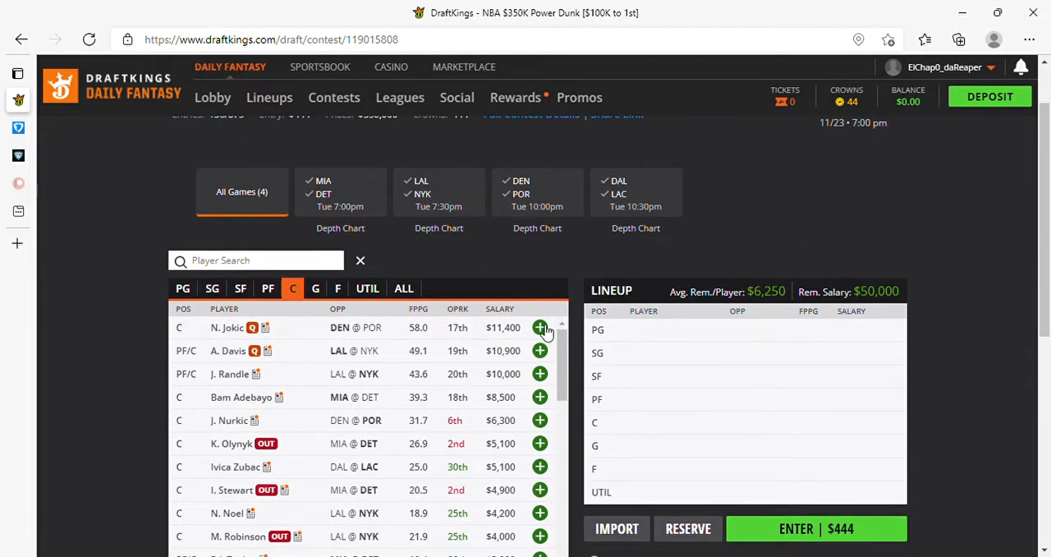
# Add N. Jokic at center and C. Cunningham at shooting guard, then remove Jokic from the center slot.
pyautogui.click(539, 328)
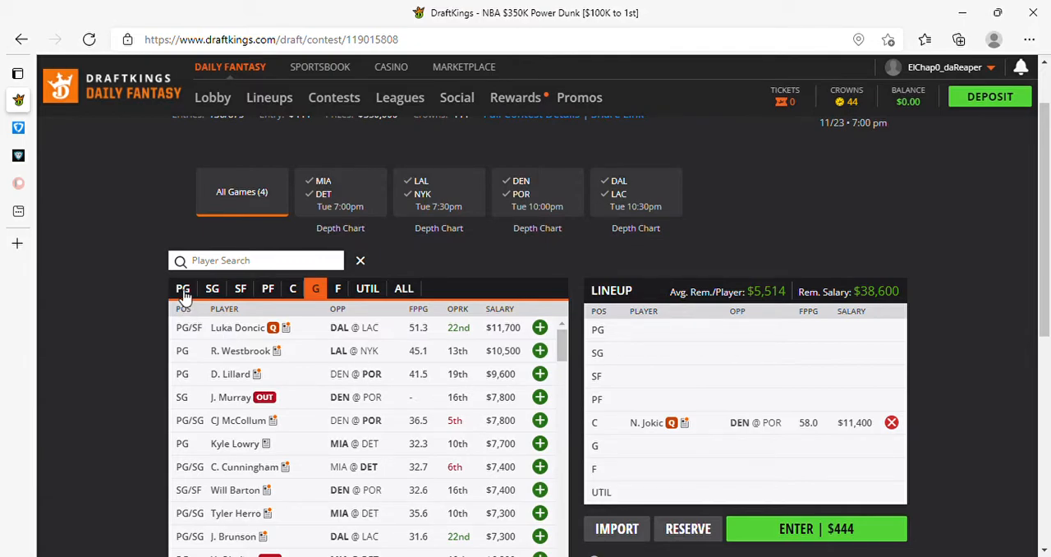
pyautogui.click(212, 289)
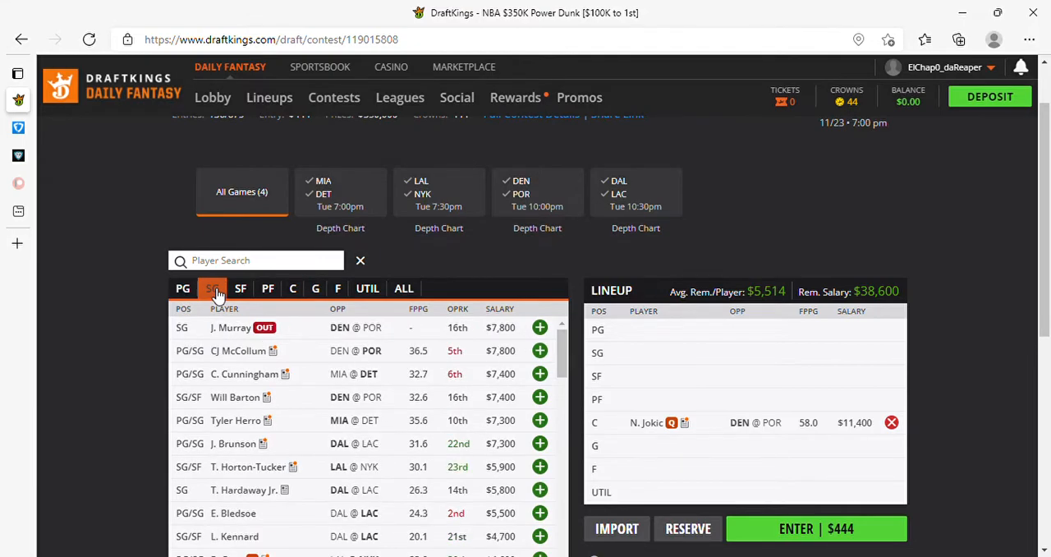
pyautogui.click(211, 289)
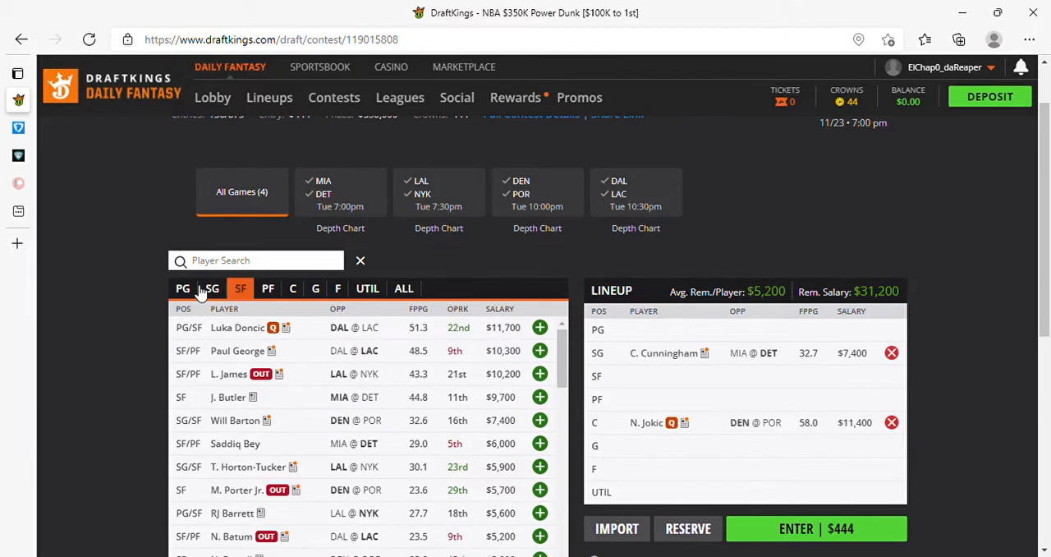
pyautogui.click(182, 289)
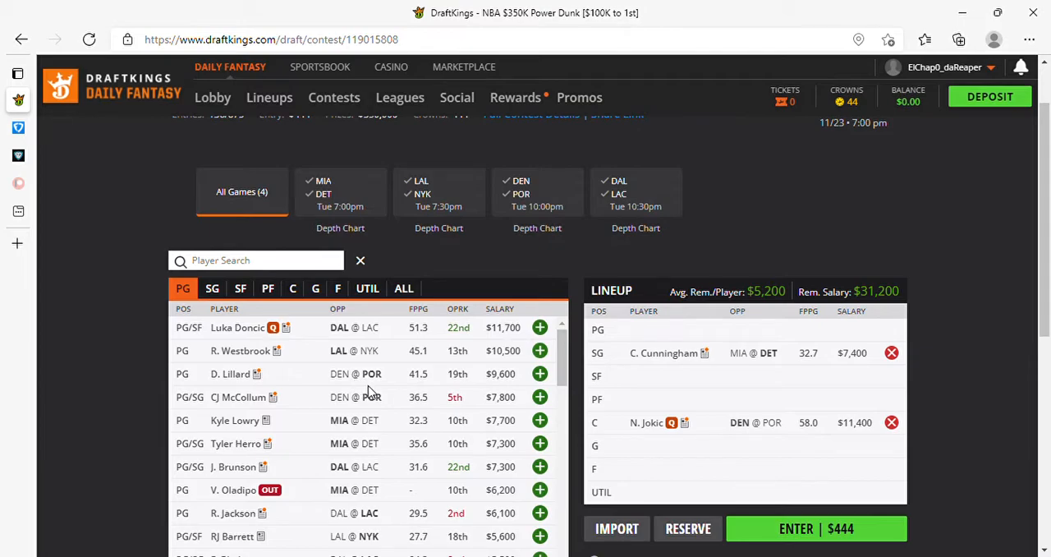
pyautogui.moveTo(309, 320)
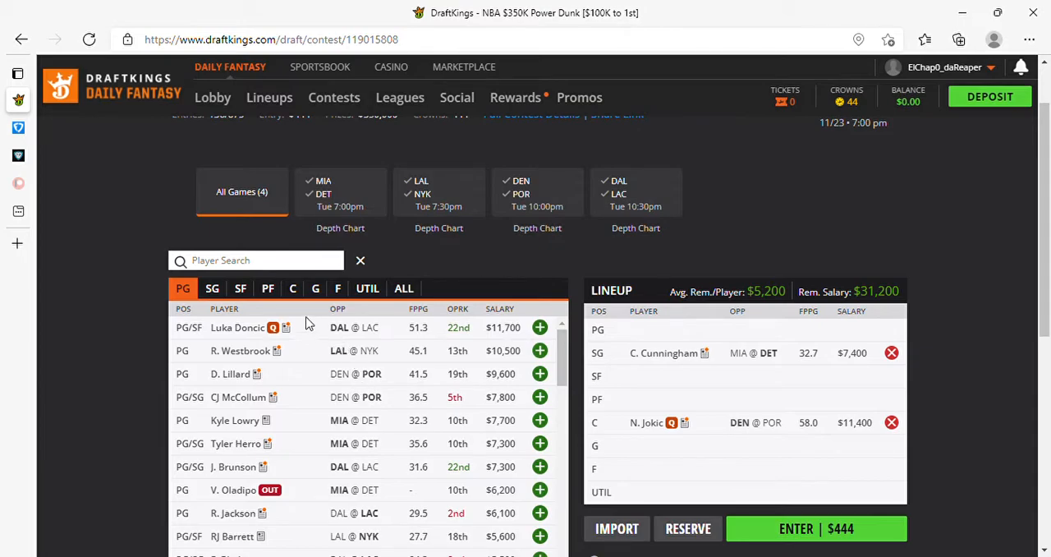
pyautogui.click(240, 288)
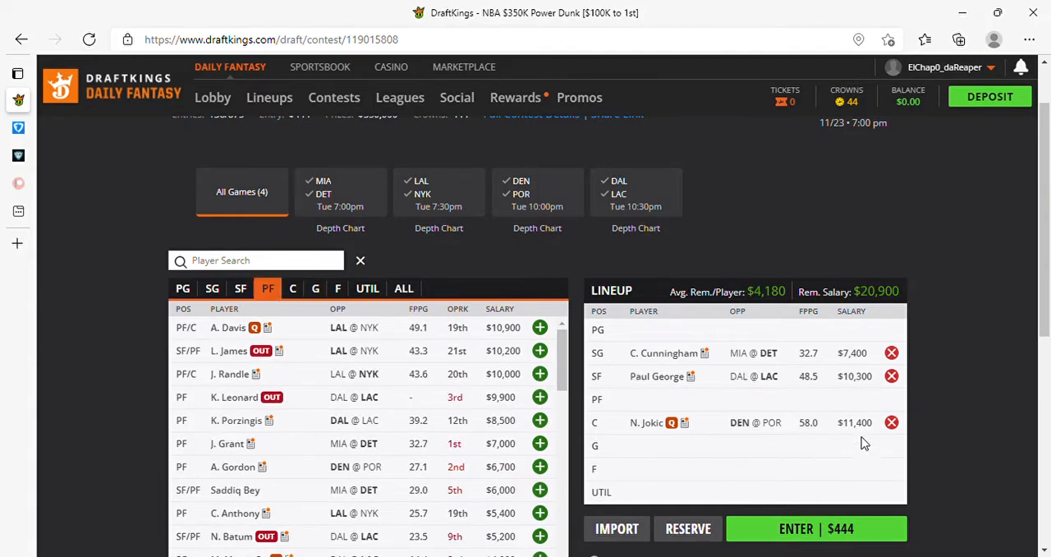
pyautogui.click(292, 289)
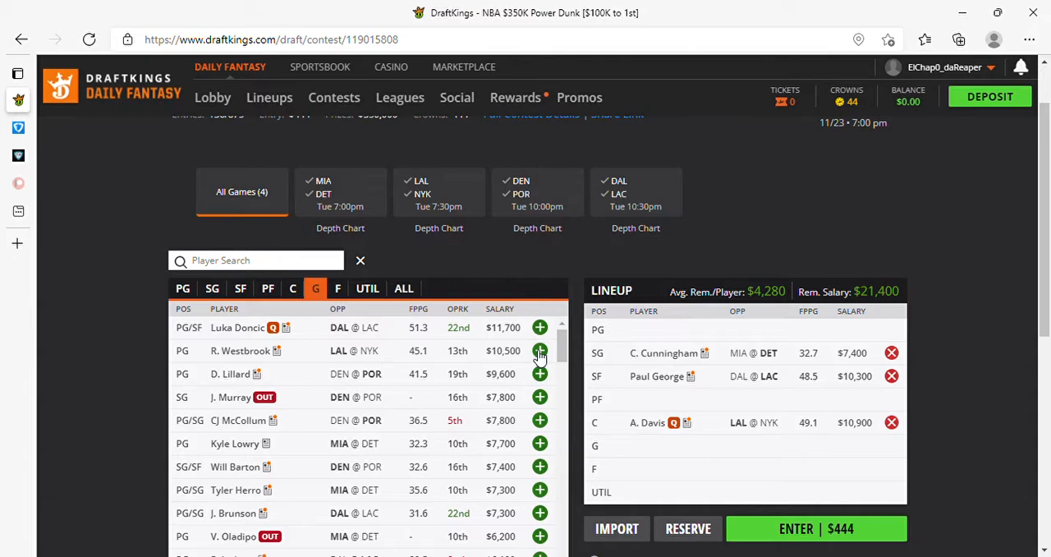
pyautogui.moveTo(719, 443)
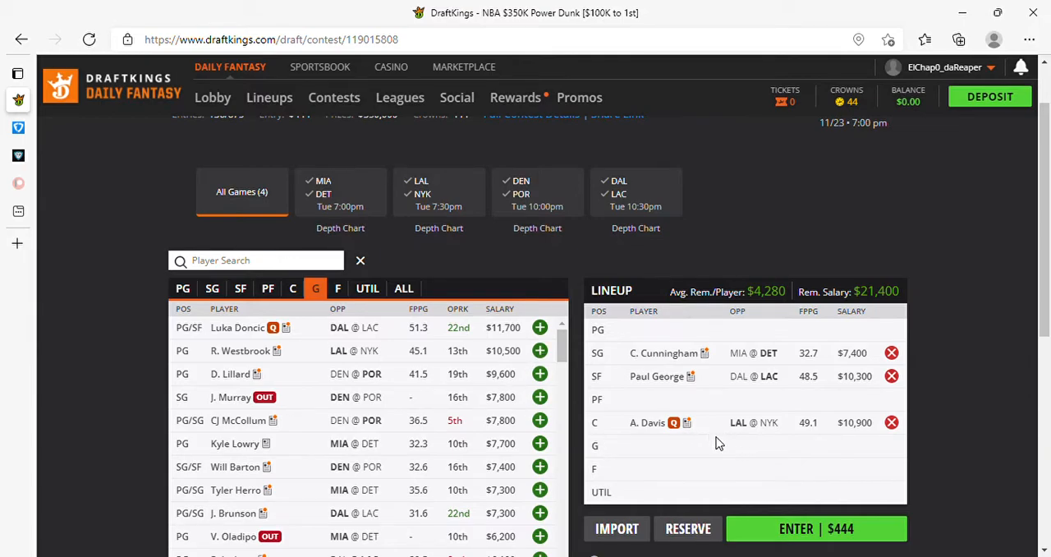
pyautogui.moveTo(289, 374)
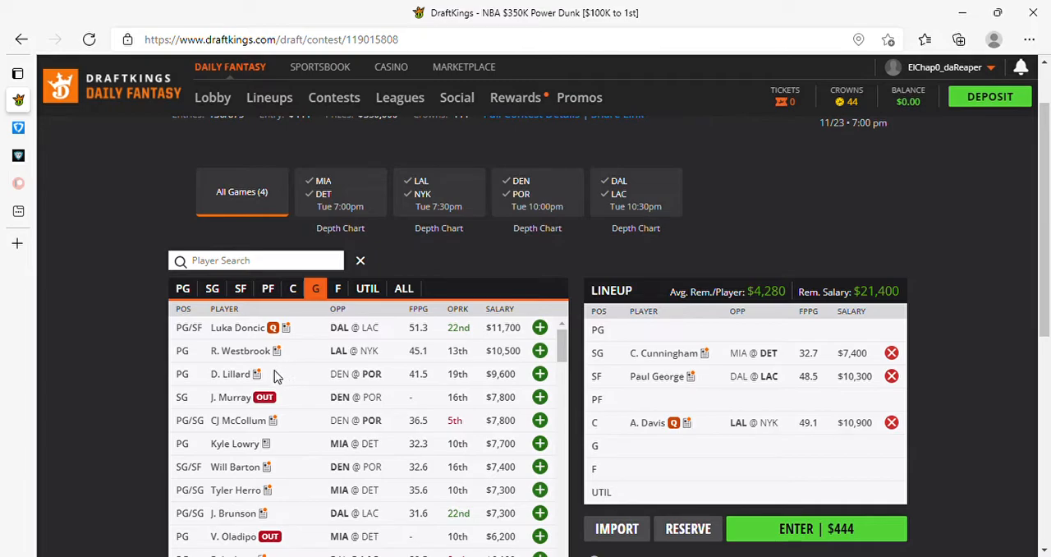
# Add T. Horton-Tucker at forward, then browse the point guard list for remaining slots.
pyautogui.scroll(-3)
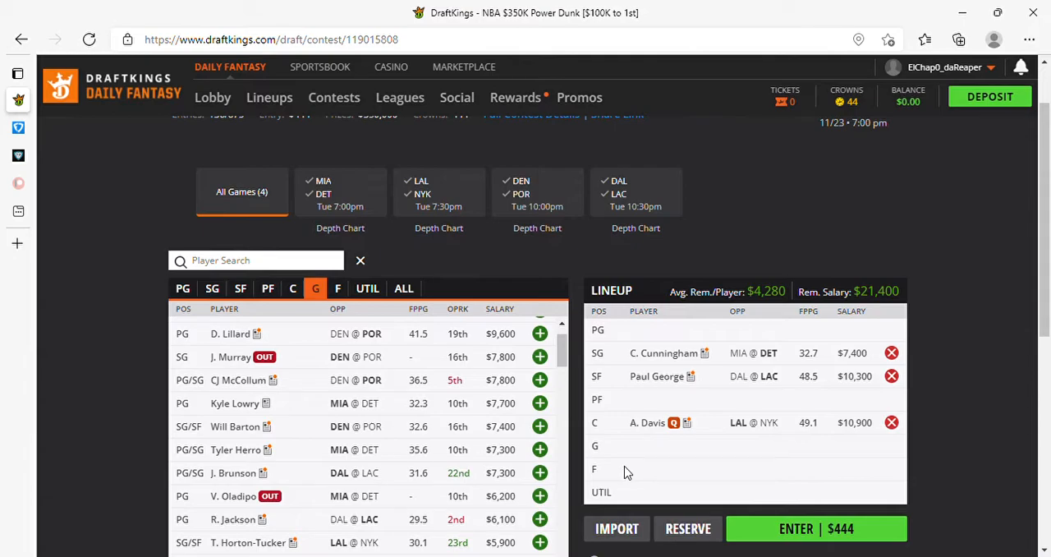
pyautogui.click(315, 289)
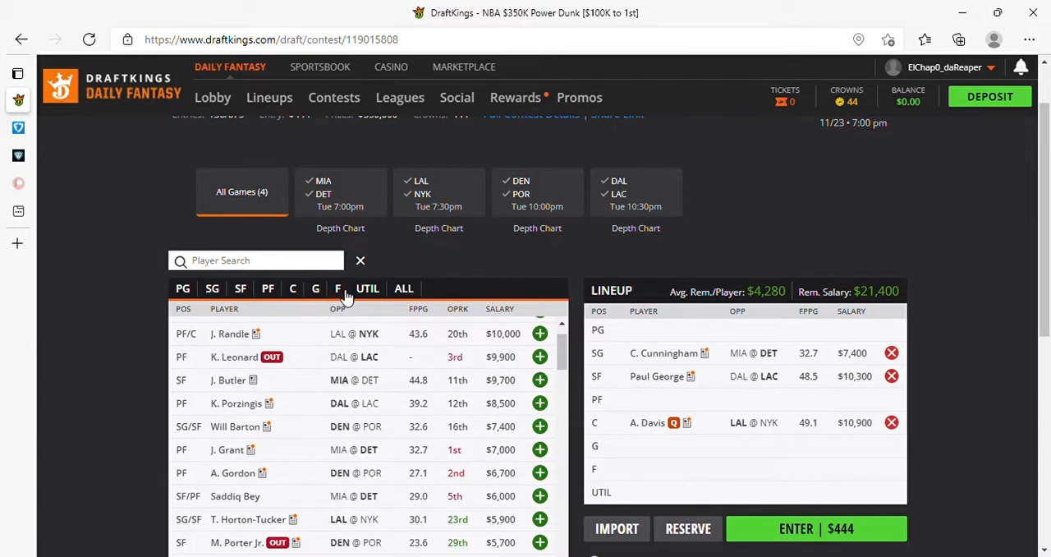
pyautogui.click(336, 289)
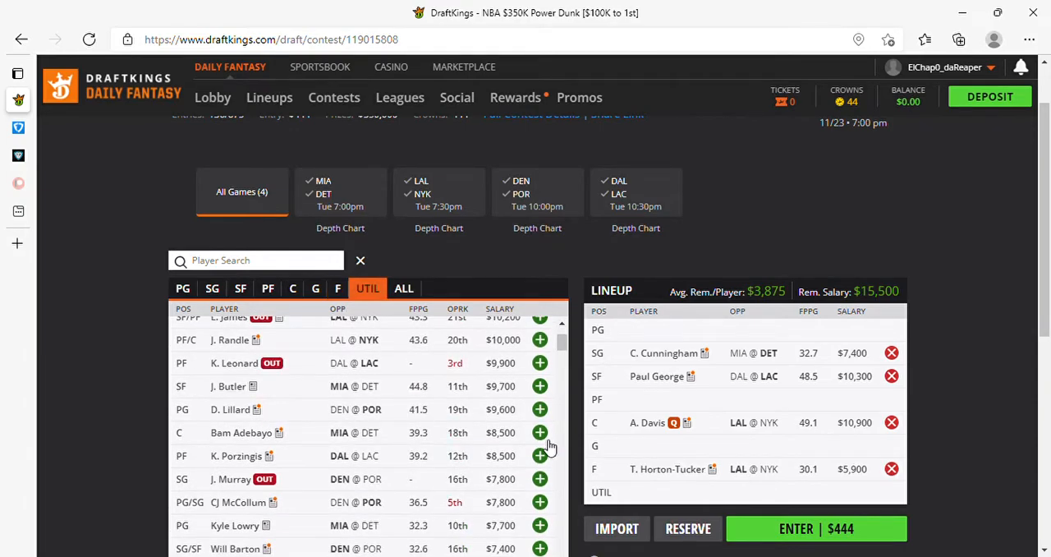
pyautogui.scroll(-3)
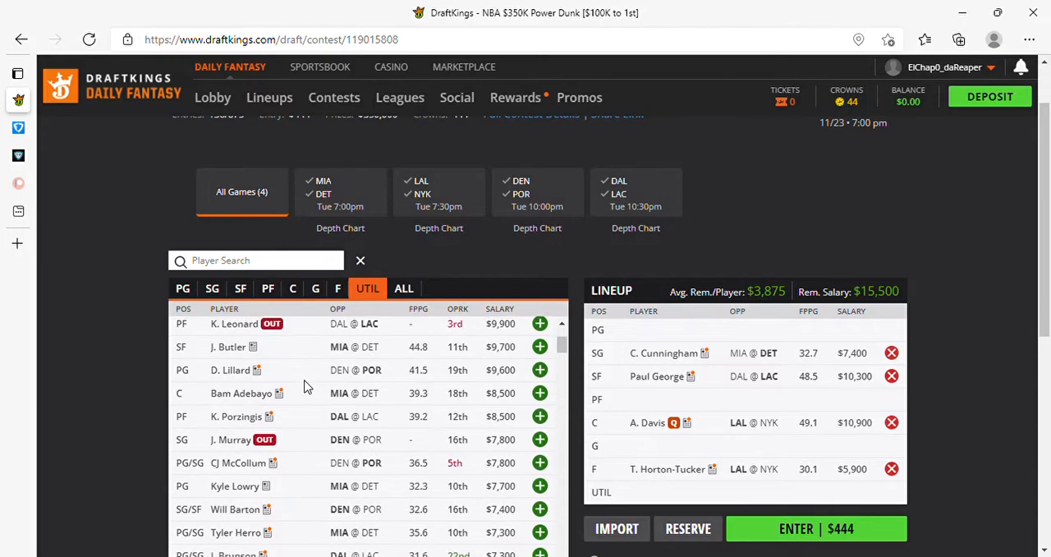
pyautogui.moveTo(458, 323)
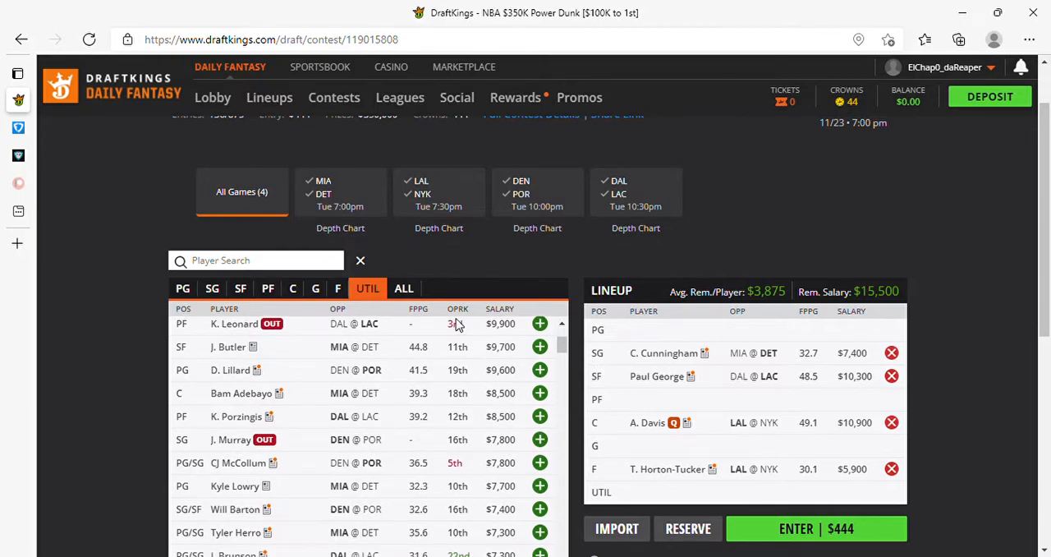
pyautogui.click(182, 289)
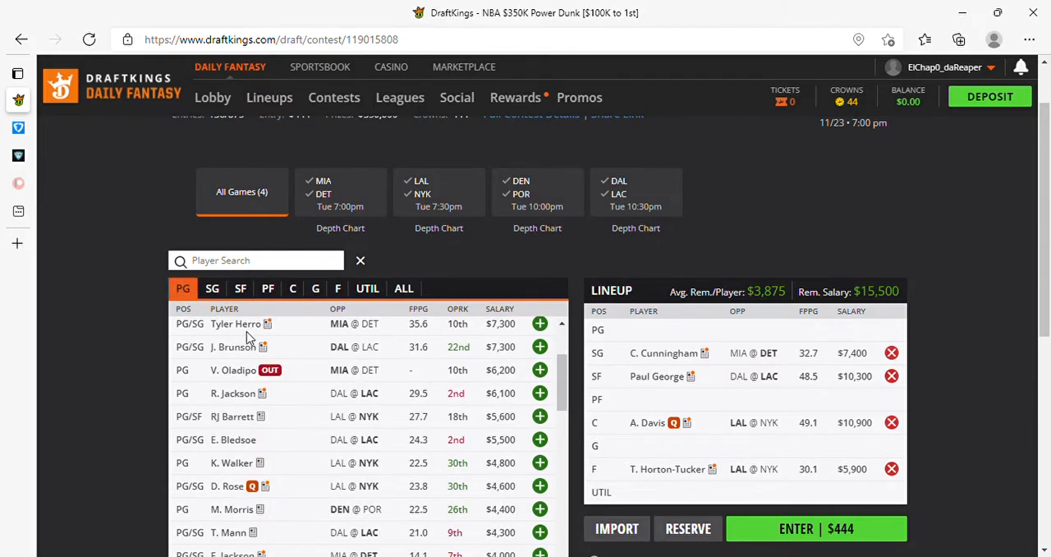
pyautogui.scroll(-3)
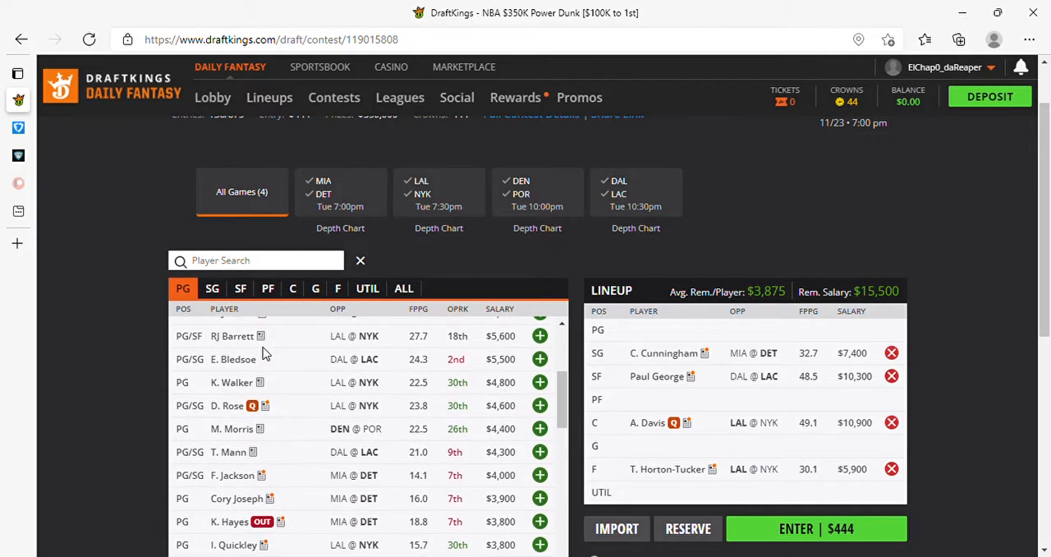
pyautogui.scroll(-3)
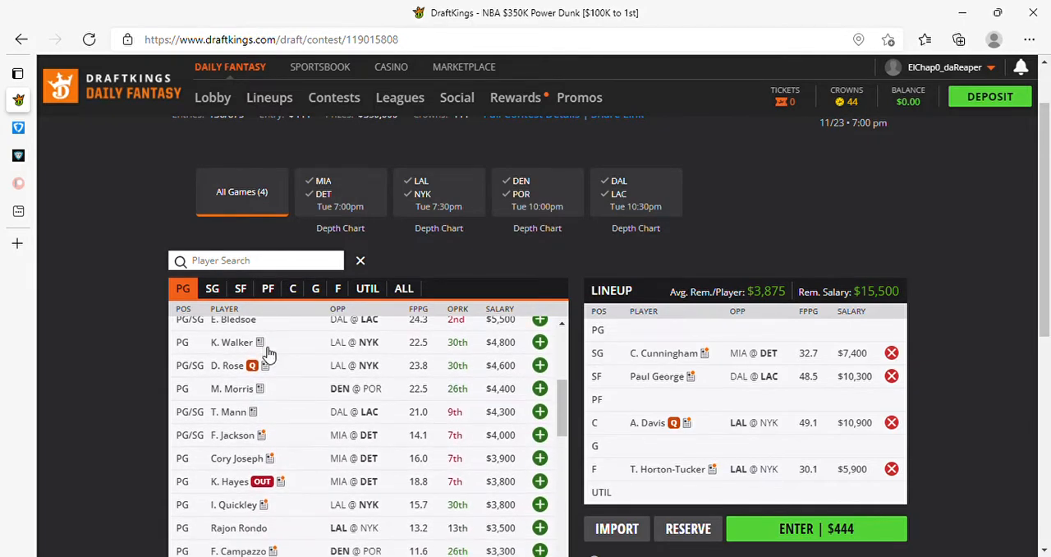
pyautogui.scroll(-3)
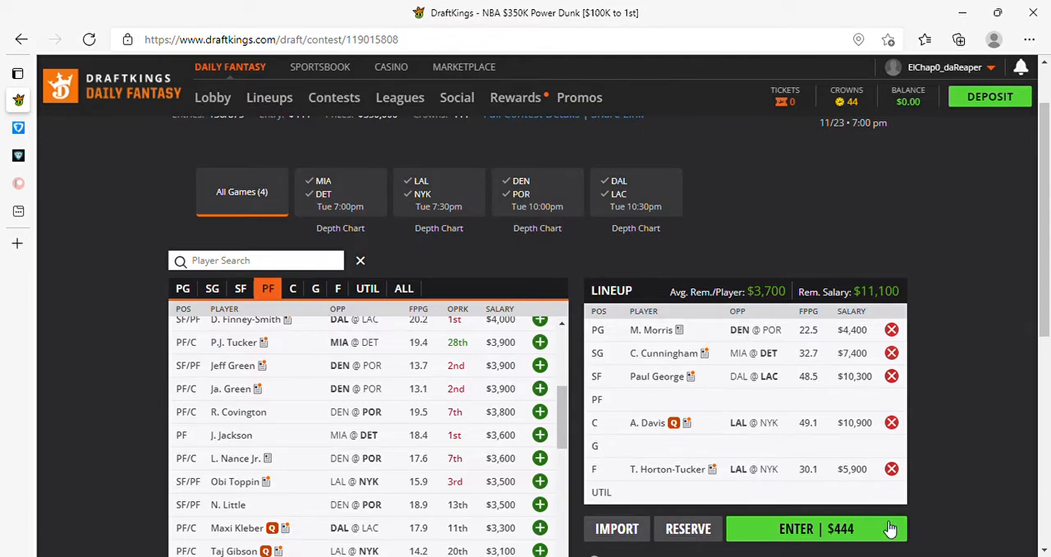
pyautogui.moveTo(689, 336)
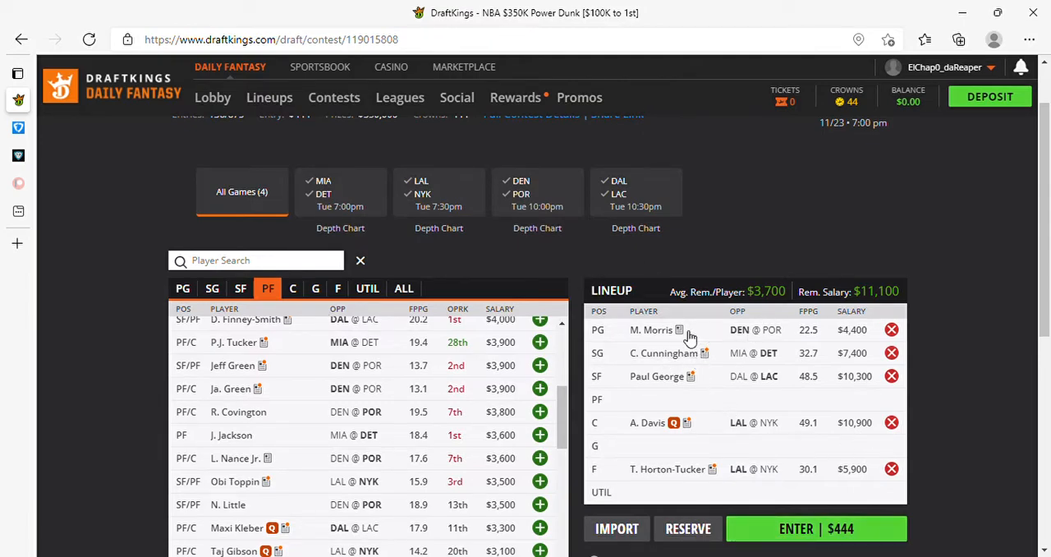
pyautogui.moveTo(698, 339)
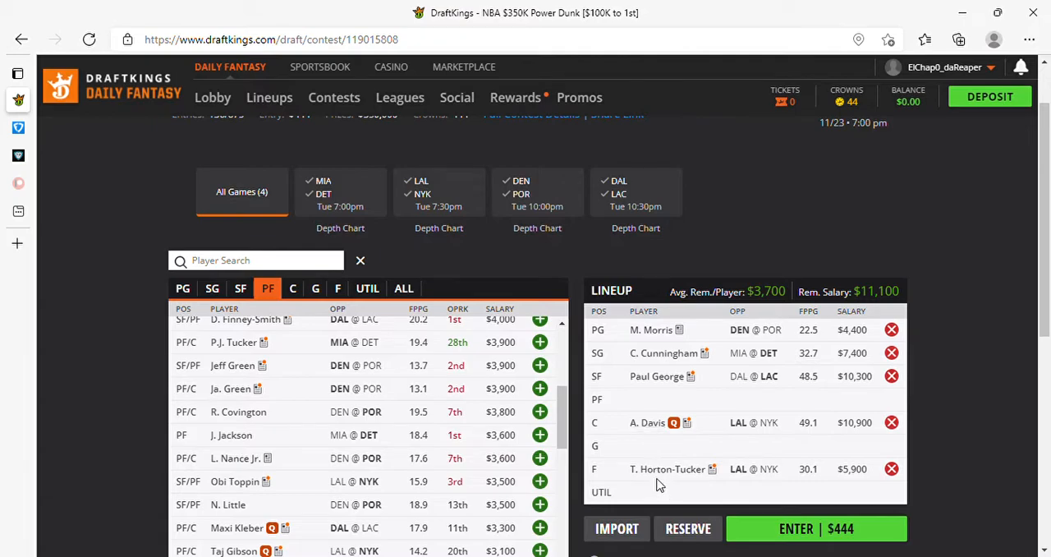
pyautogui.moveTo(698, 473)
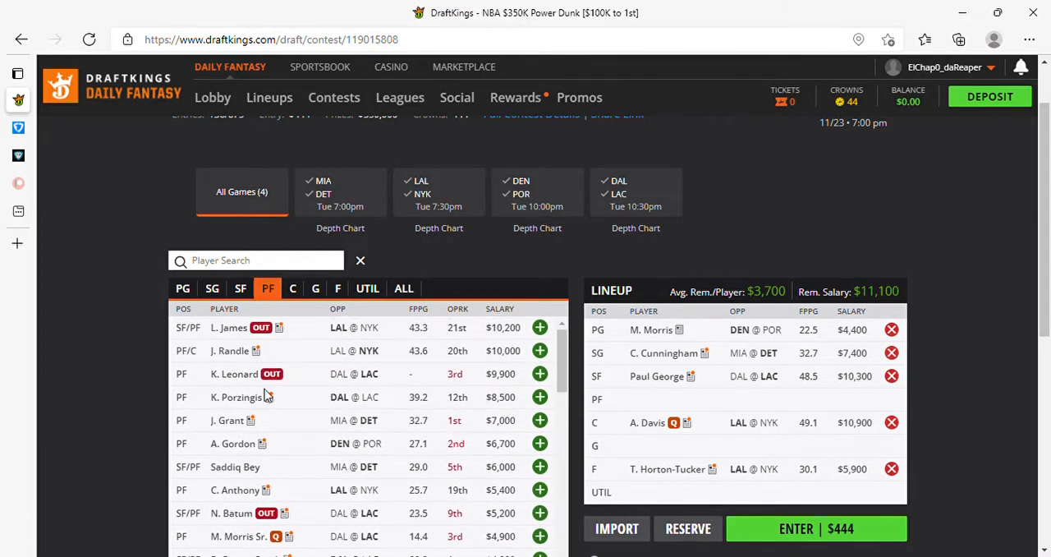
# Browse the point guard pool down to cheaper guards with five lineup slots filled.
pyautogui.click(182, 289)
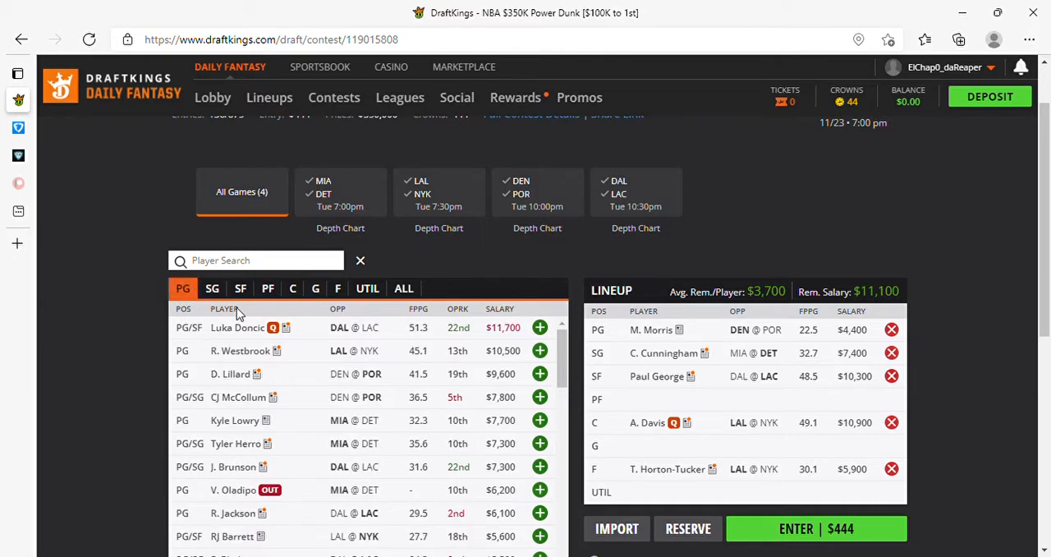
pyautogui.moveTo(456, 414)
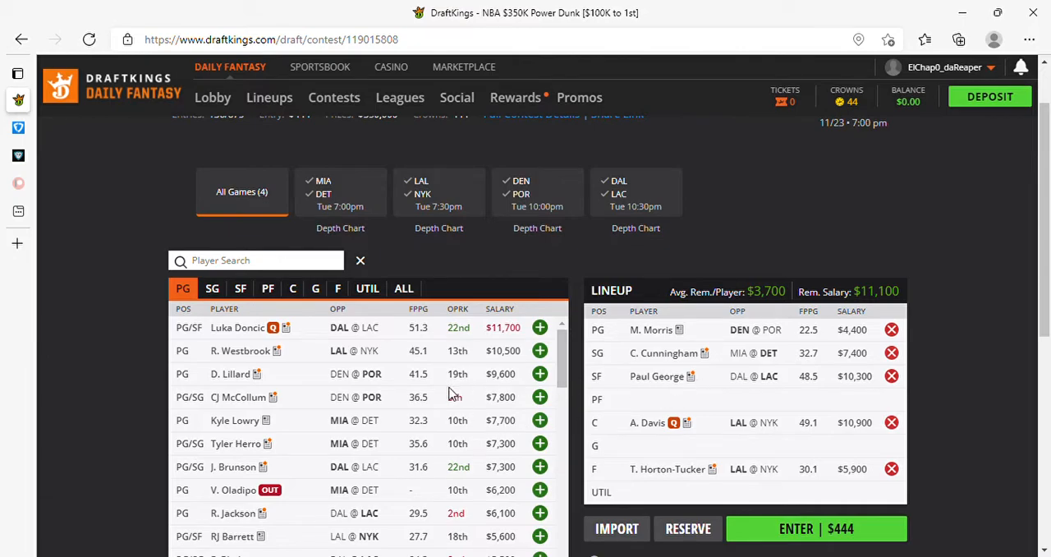
pyautogui.scroll(-3)
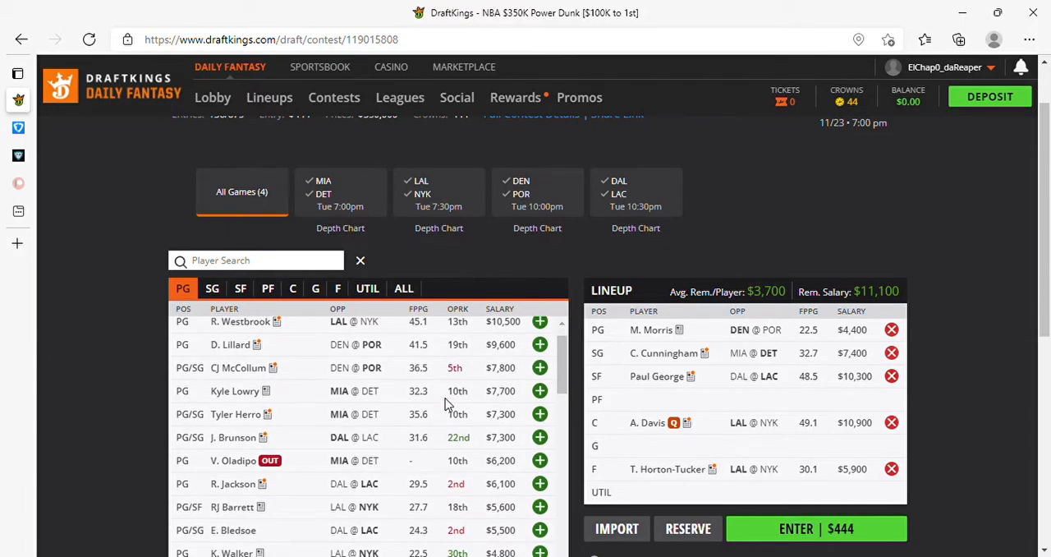
pyautogui.scroll(-3)
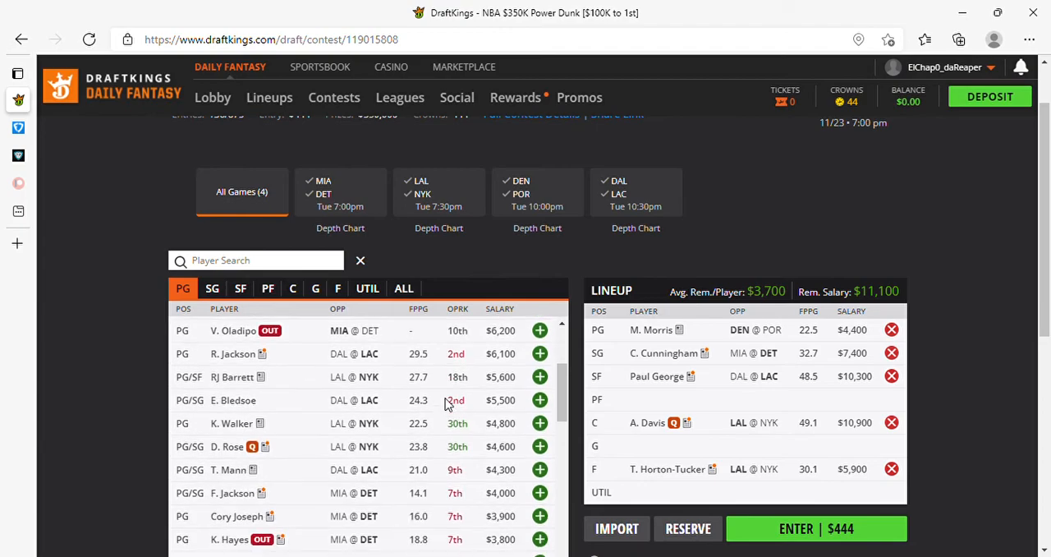
pyautogui.scroll(-3)
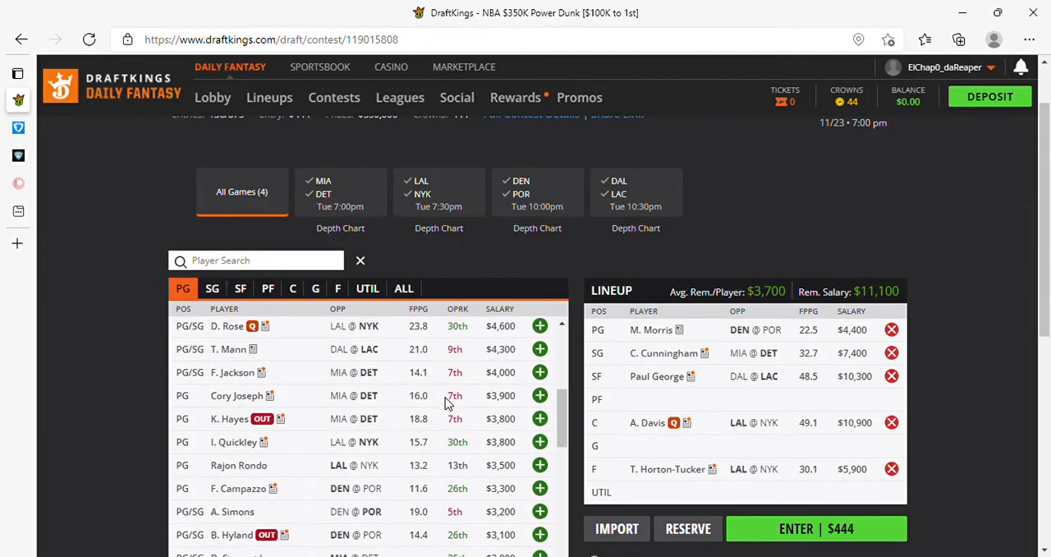
pyautogui.scroll(-3)
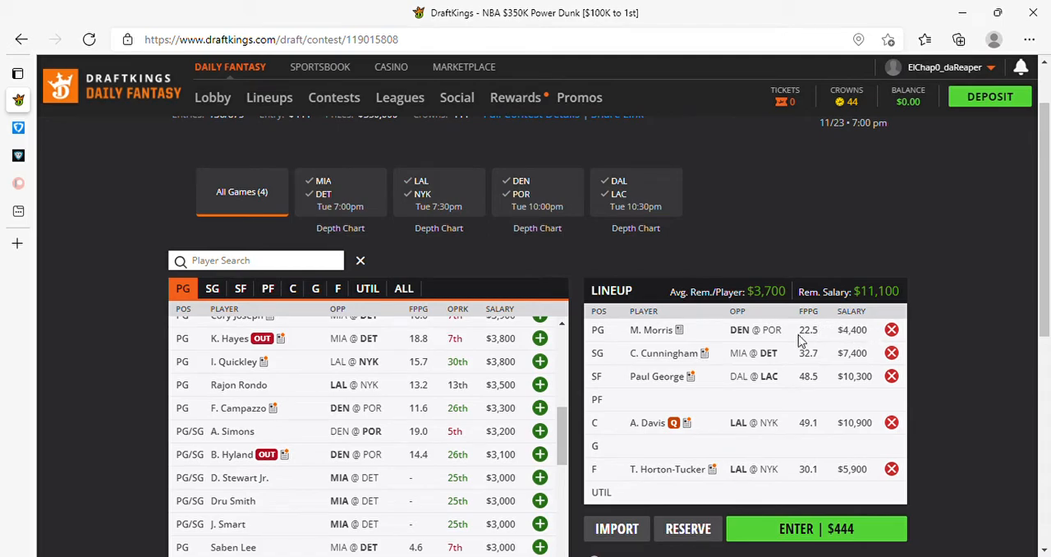
pyautogui.moveTo(649, 328)
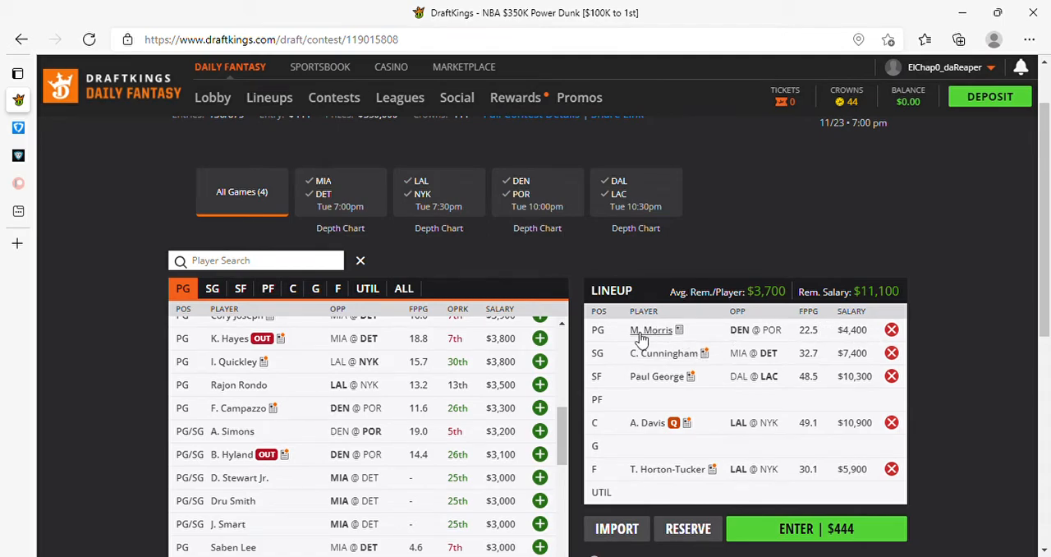
pyautogui.moveTo(657, 333)
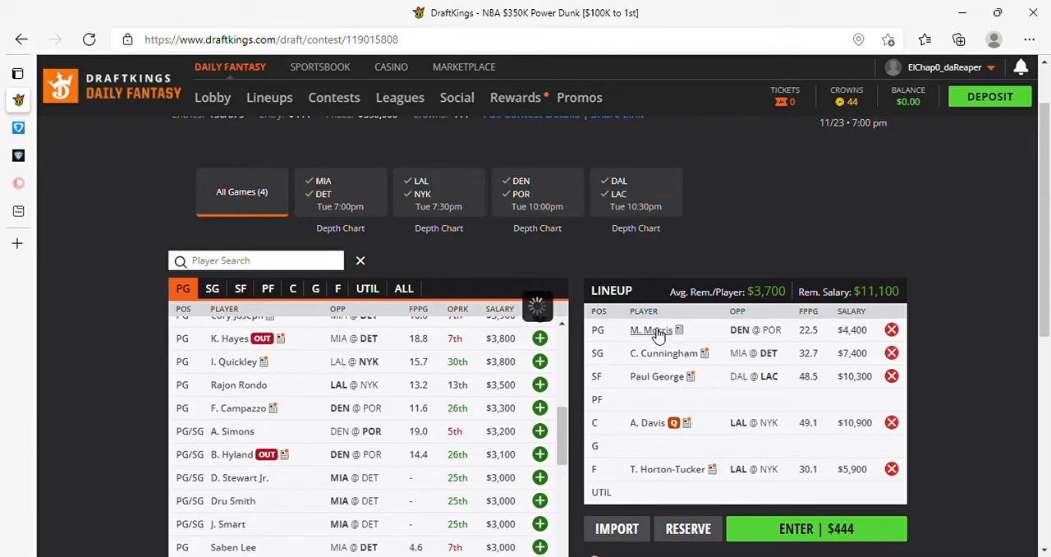
pyautogui.click(650, 328)
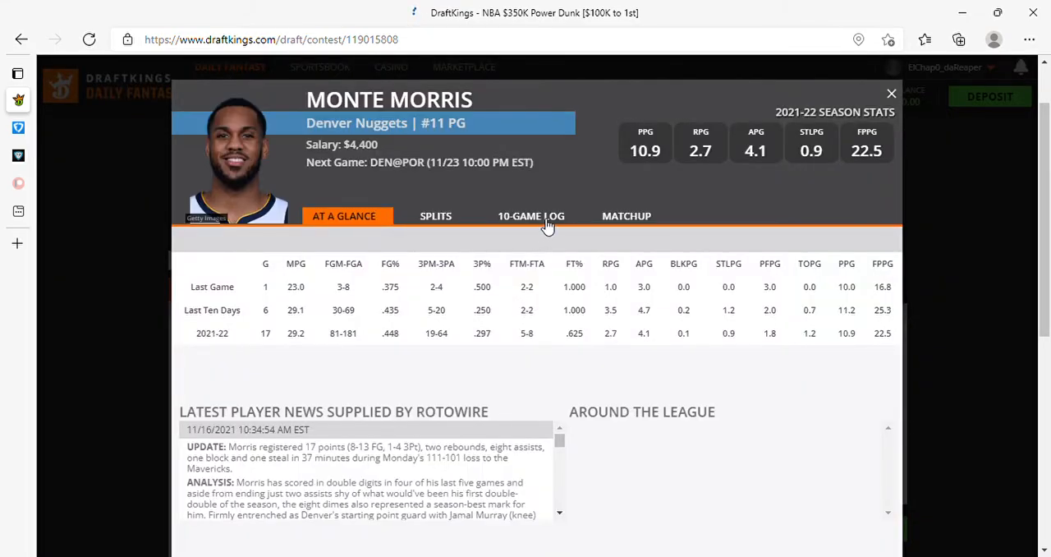
pyautogui.click(530, 215)
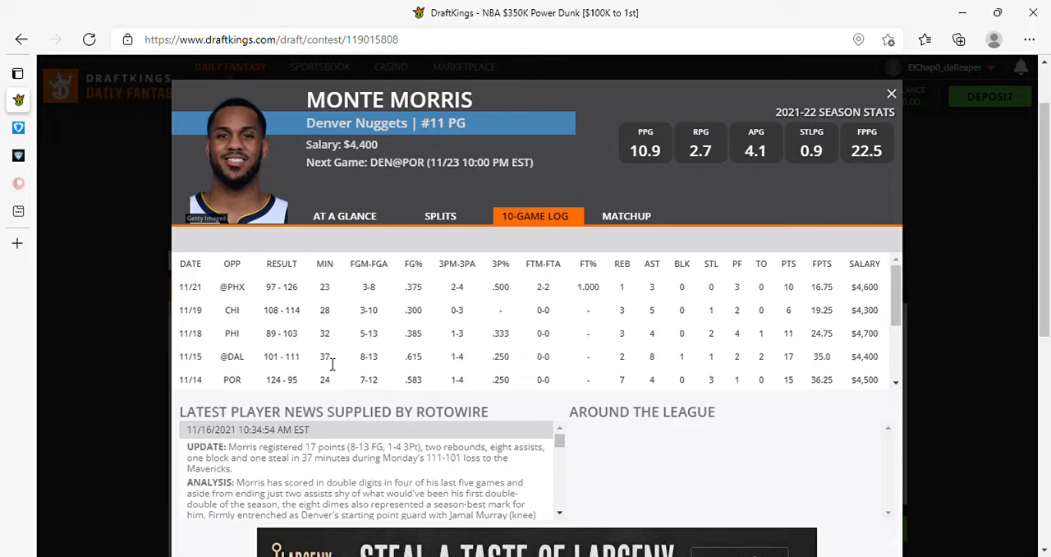
pyautogui.moveTo(353, 305)
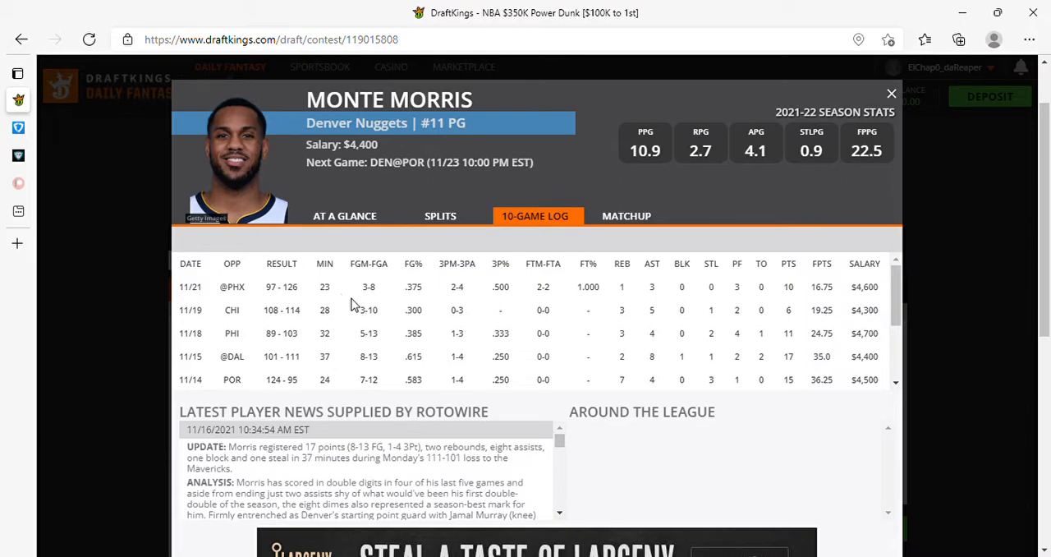
pyautogui.moveTo(345, 292)
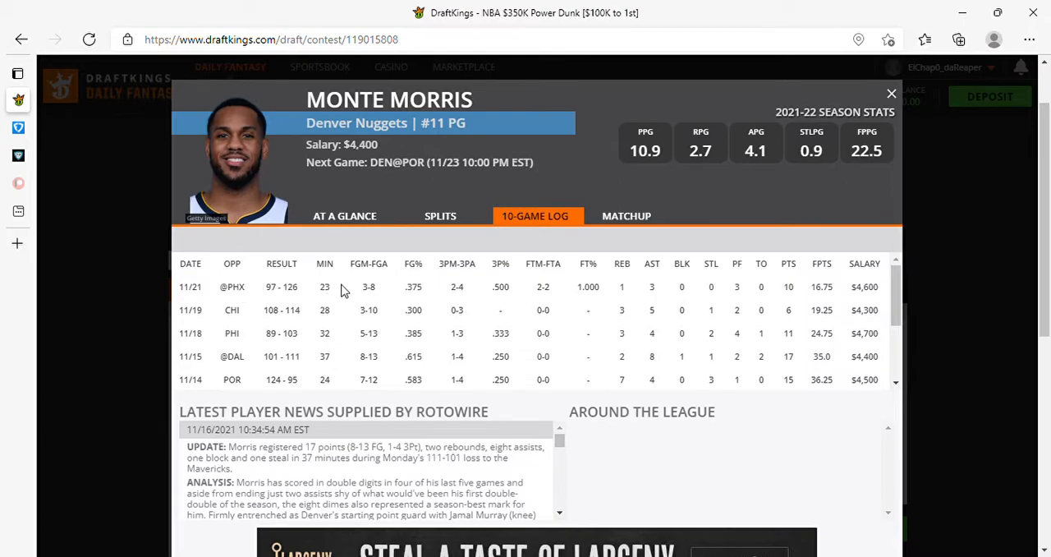
pyautogui.moveTo(878, 128)
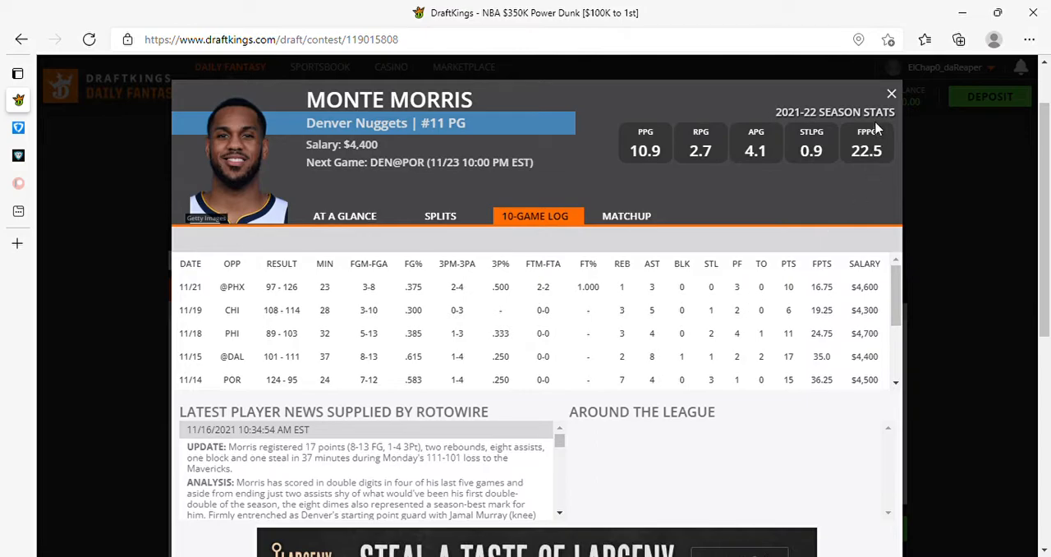
pyautogui.click(889, 94)
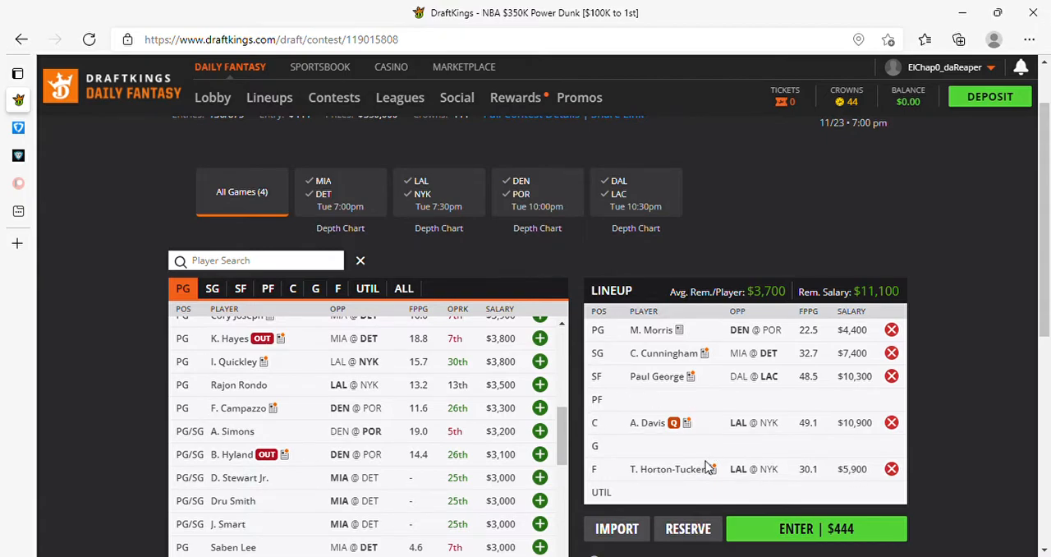
pyautogui.moveTo(723, 353)
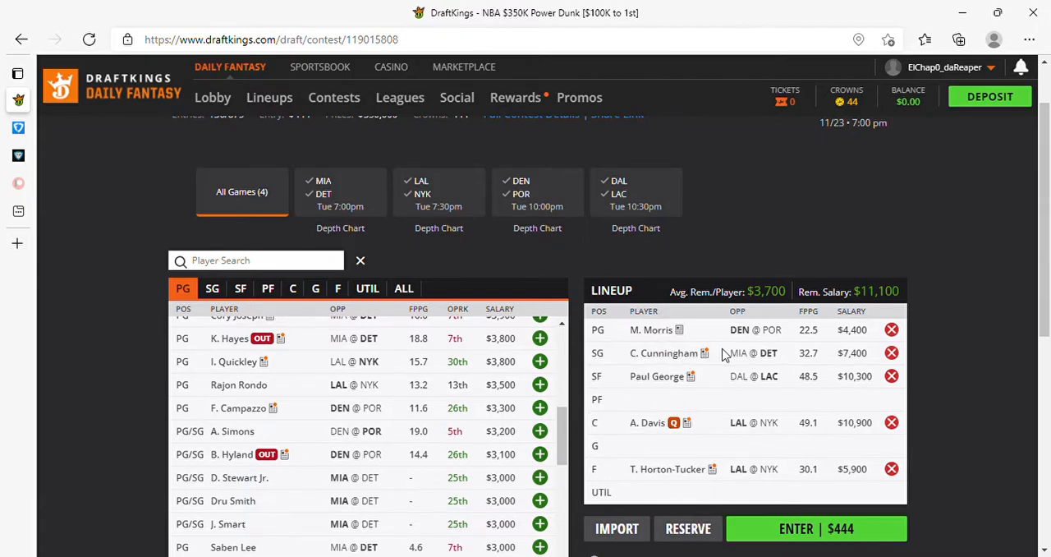
pyautogui.moveTo(578, 397)
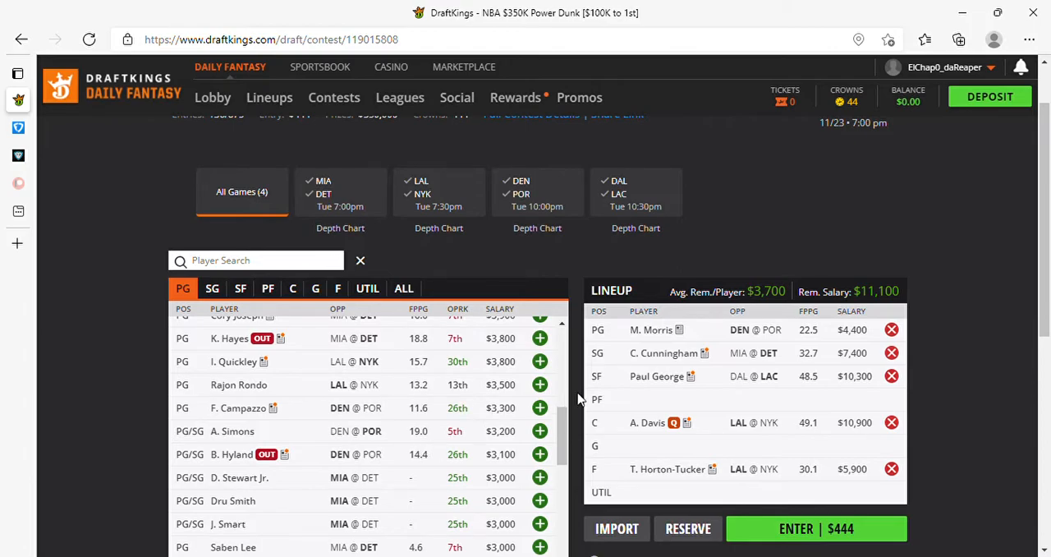
pyautogui.moveTo(708, 361)
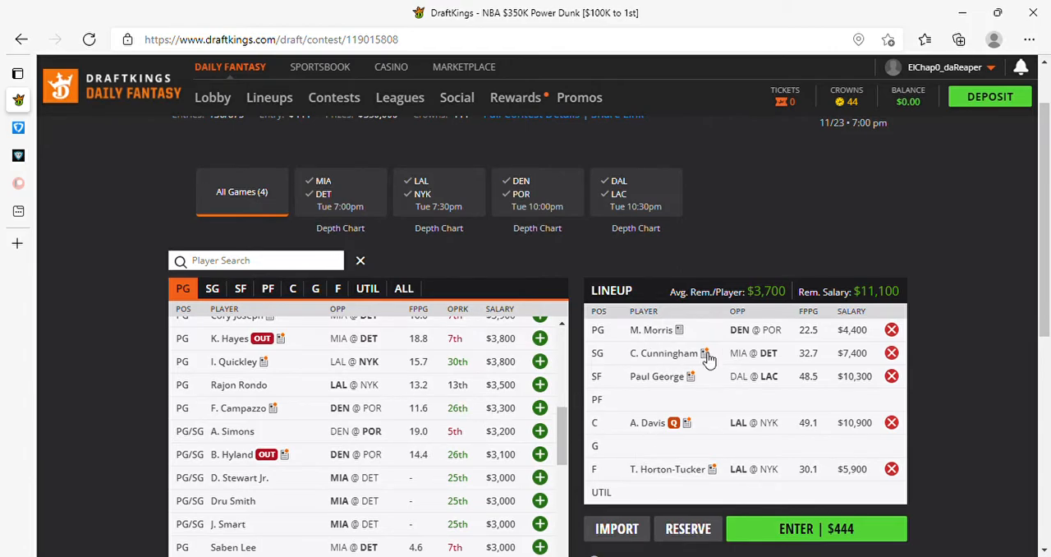
pyautogui.moveTo(709, 359)
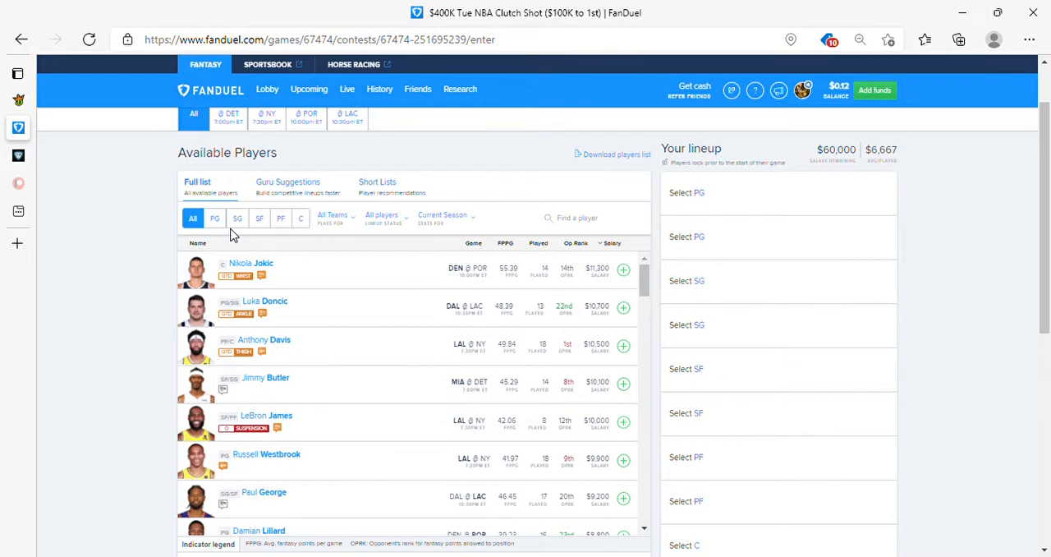
pyautogui.moveTo(99, 179)
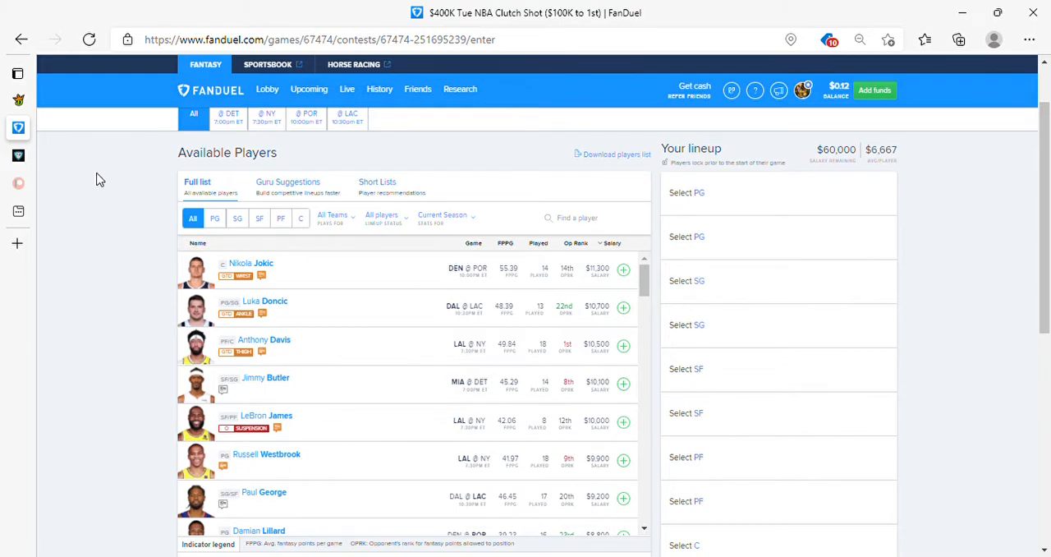
pyautogui.moveTo(62, 210)
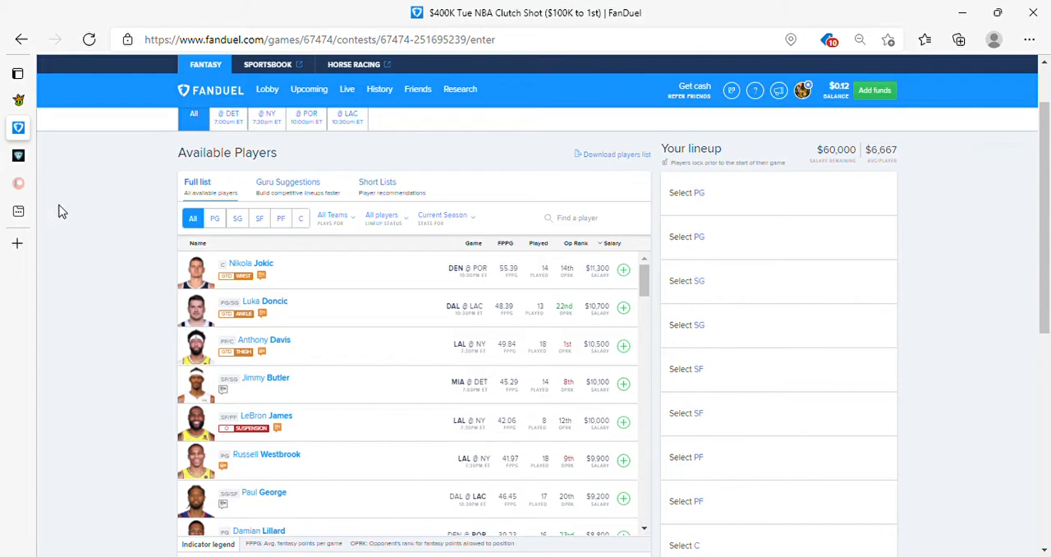
pyautogui.moveTo(89, 174)
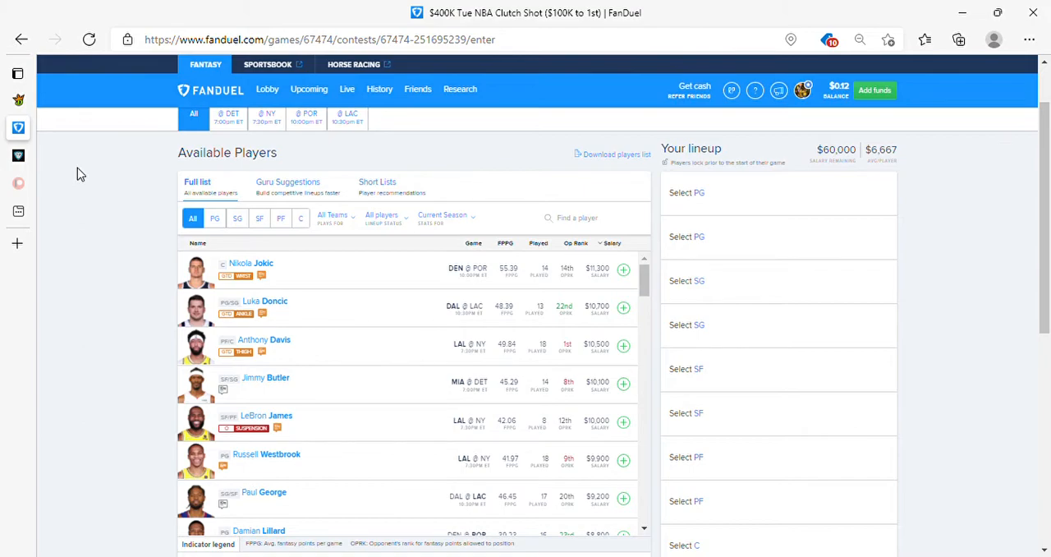
pyautogui.moveTo(77, 181)
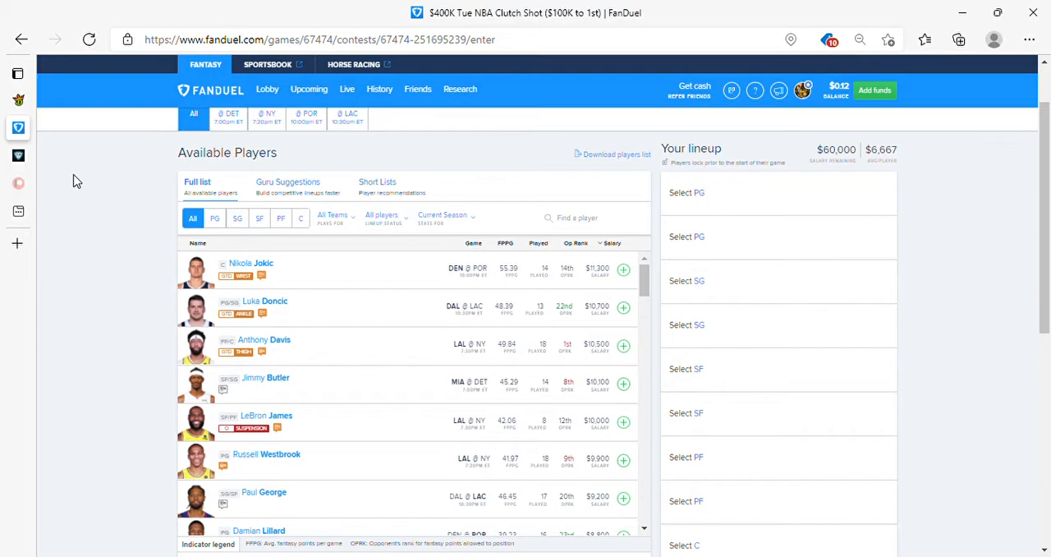
pyautogui.moveTo(75, 194)
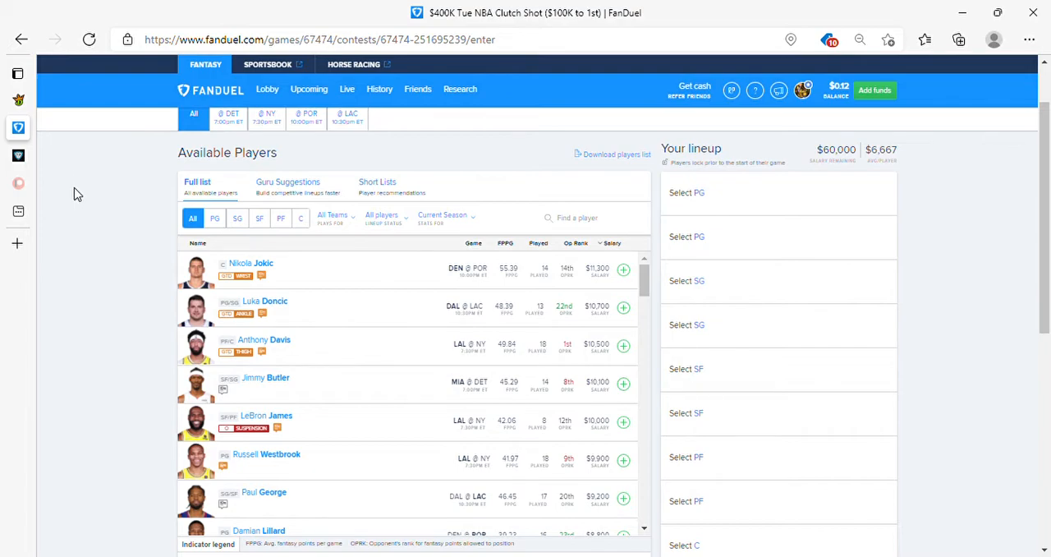
pyautogui.moveTo(96, 207)
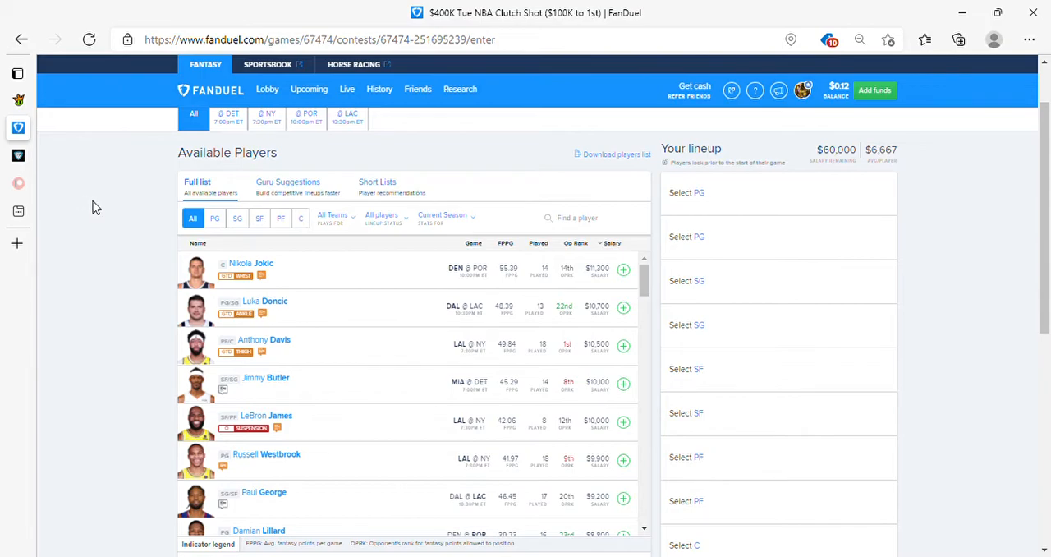
pyautogui.moveTo(146, 192)
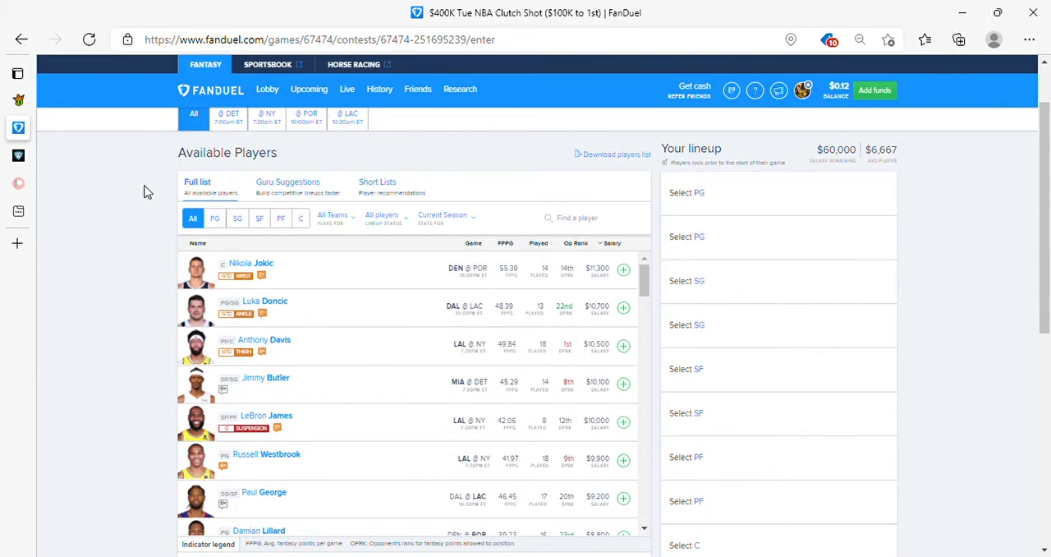
pyautogui.moveTo(99, 161)
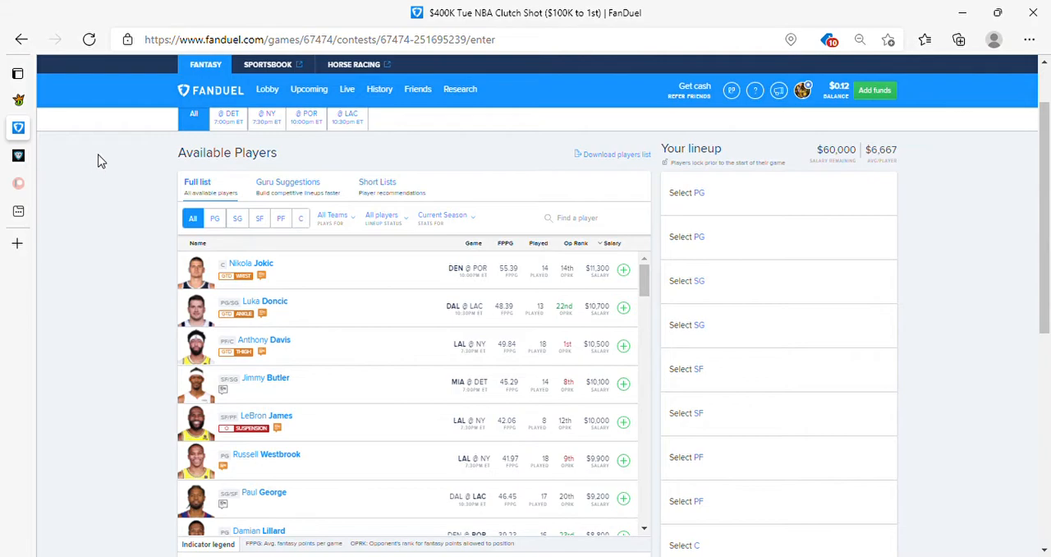
pyautogui.moveTo(69, 151)
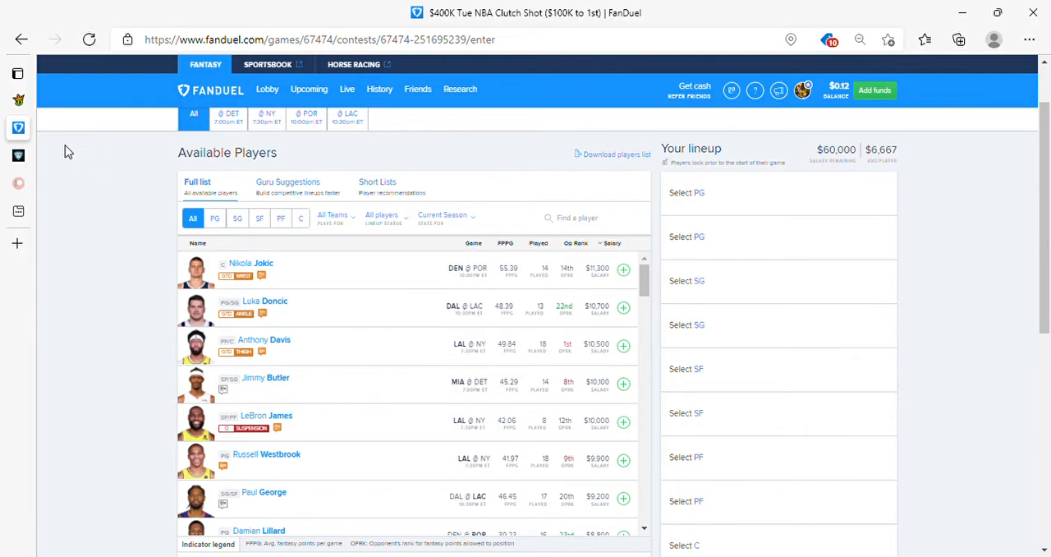
pyautogui.moveTo(151, 167)
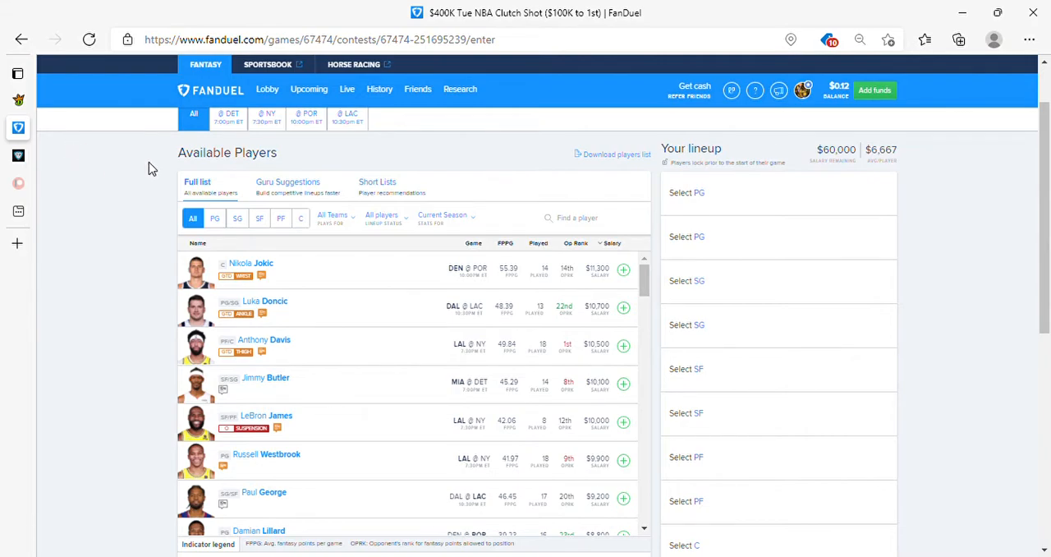
pyautogui.moveTo(123, 149)
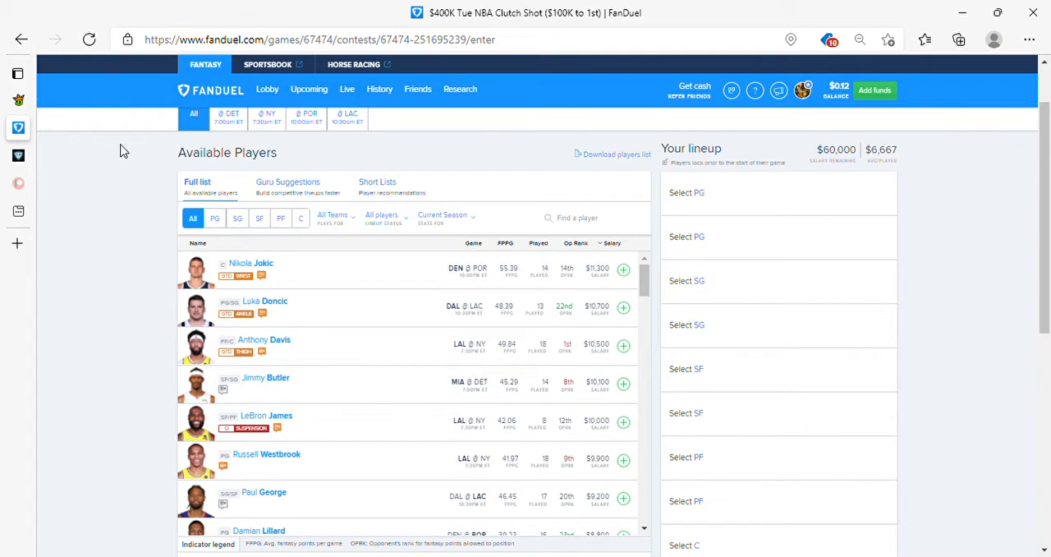
pyautogui.moveTo(82, 193)
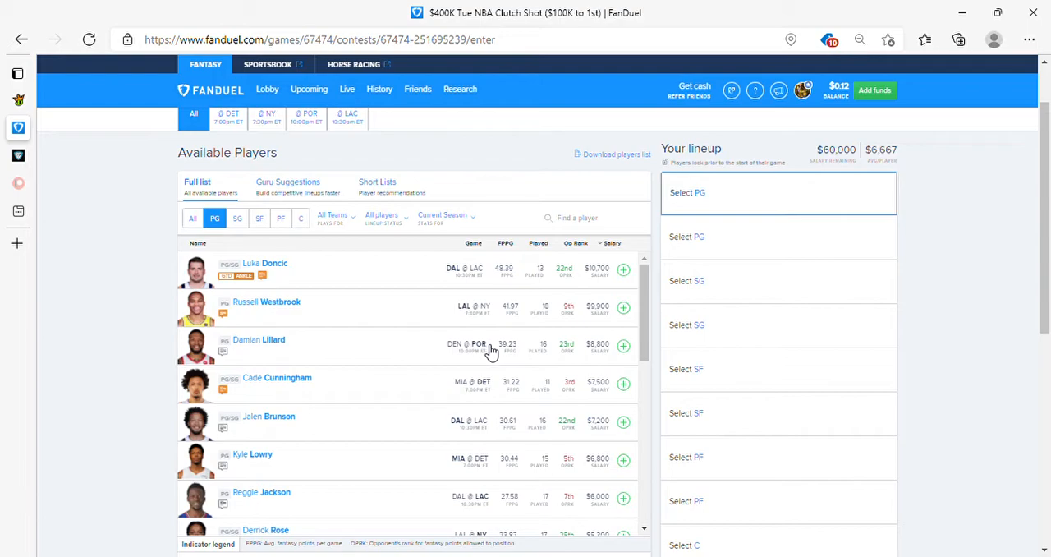
# Browse the Clutch Shot player list and add Damian Lillard to the lineup.
pyautogui.scroll(-3)
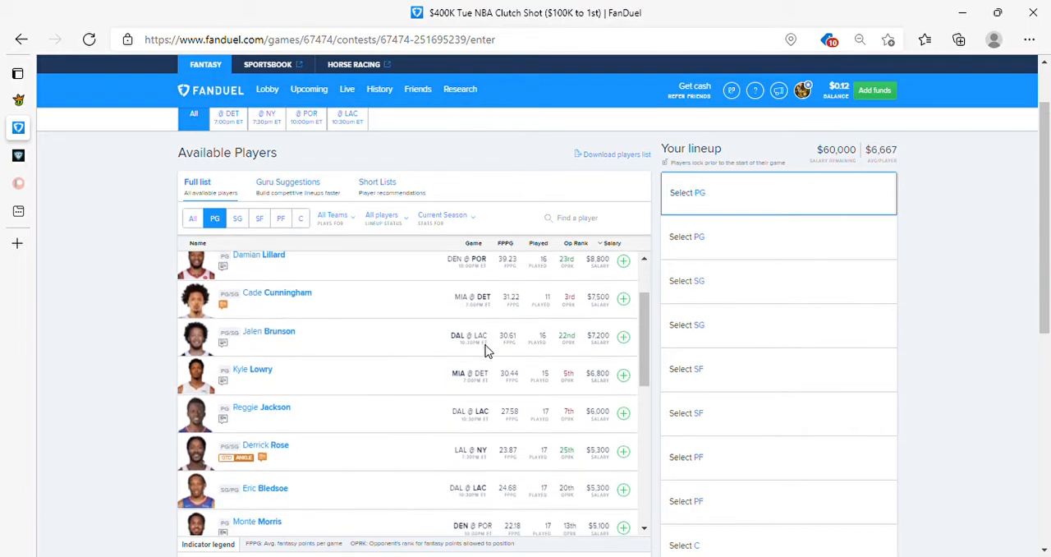
pyautogui.scroll(-3)
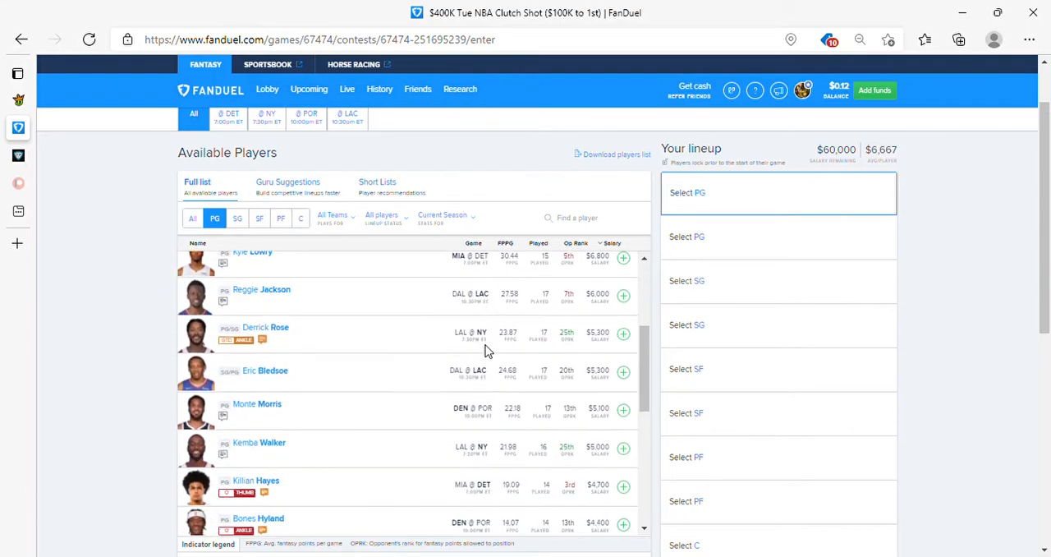
pyautogui.scroll(-3)
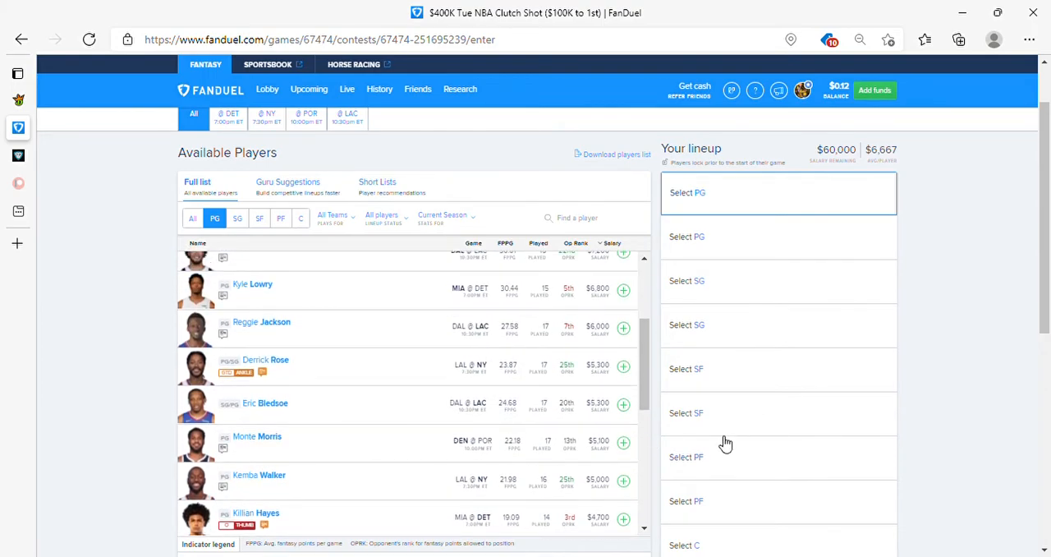
pyautogui.scroll(-3)
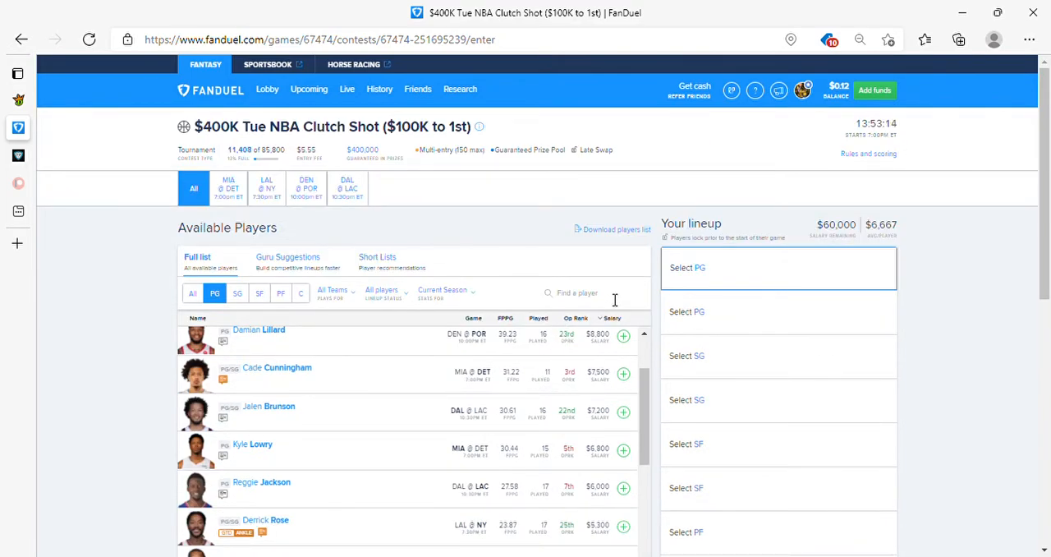
pyautogui.scroll(-3)
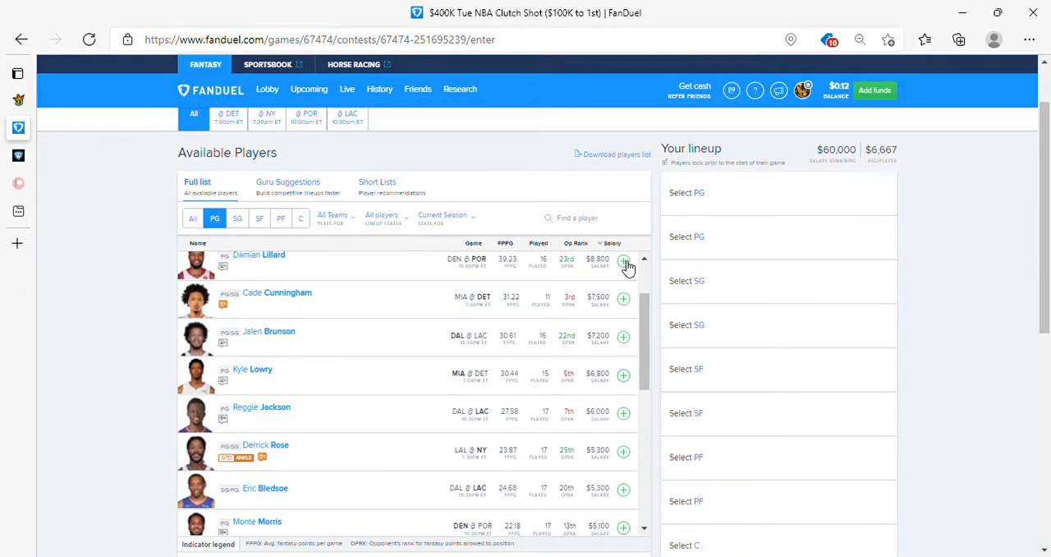
pyautogui.click(624, 261)
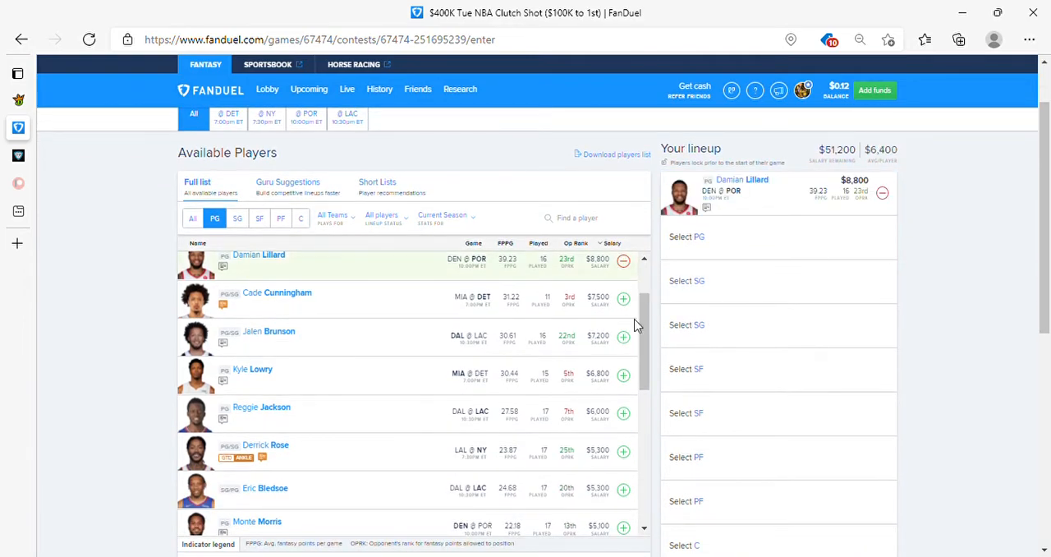
# Add Cade Cunningham at shooting guard and Paul George at small forward, then list the power forwards.
pyautogui.click(236, 217)
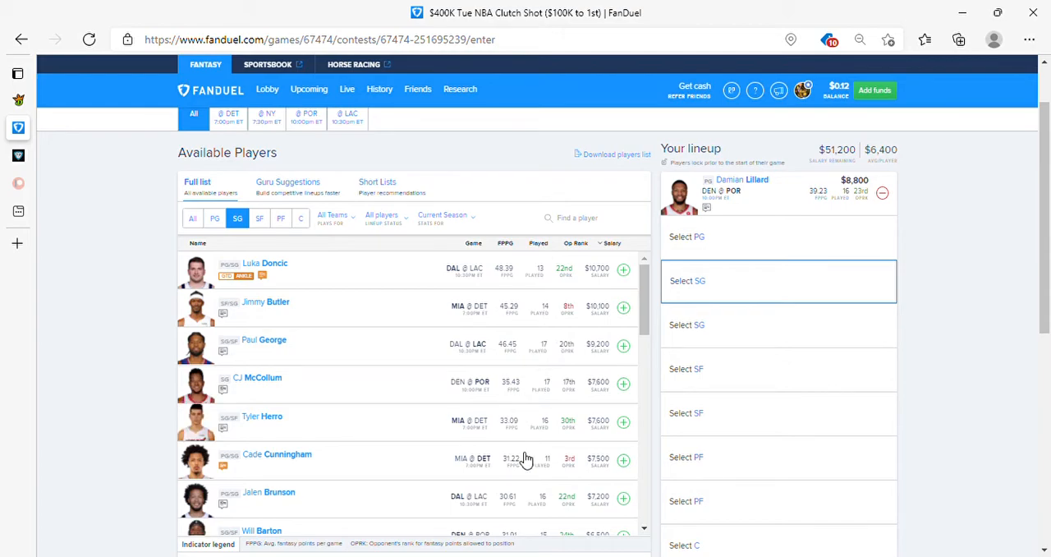
pyautogui.click(622, 460)
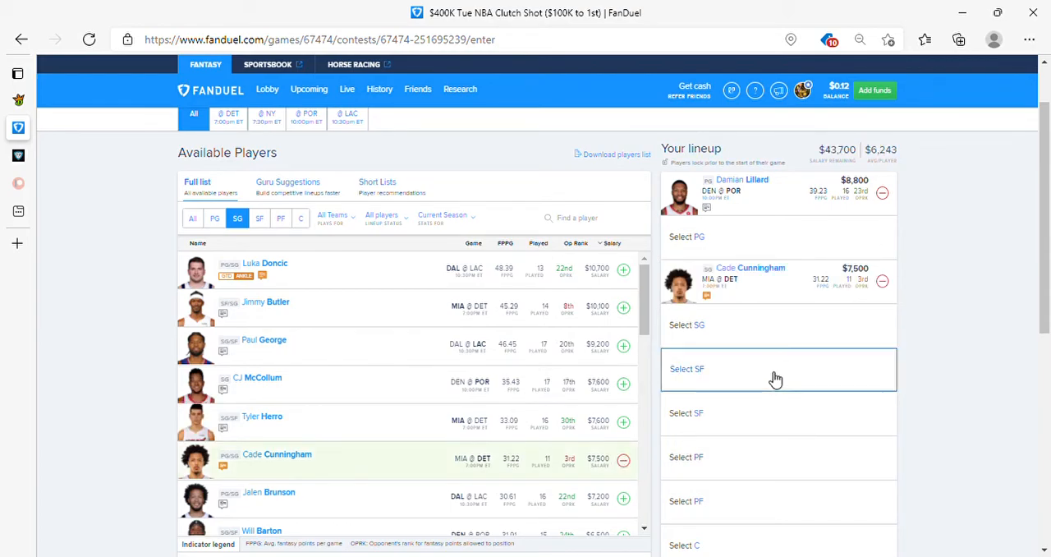
pyautogui.click(259, 217)
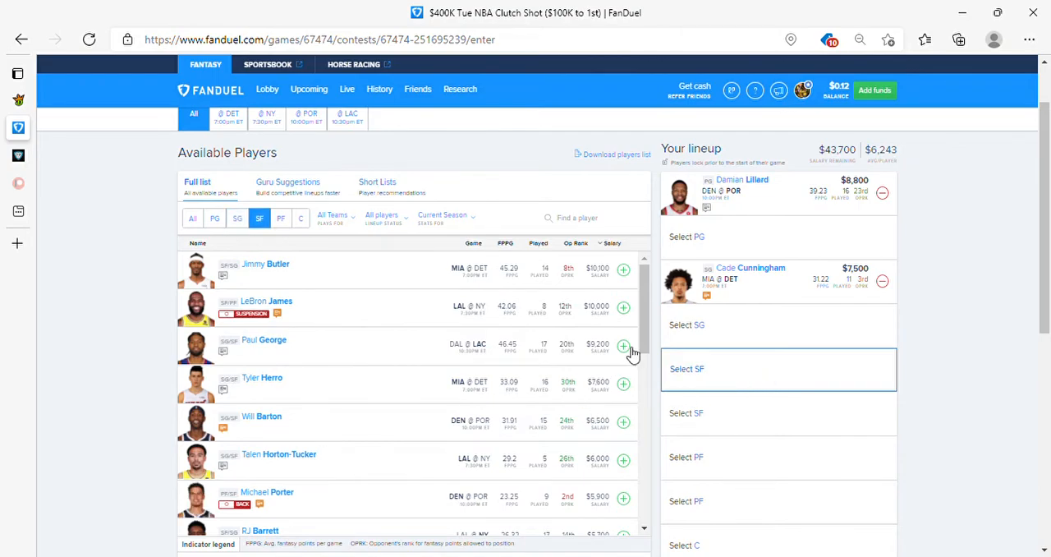
pyautogui.click(623, 345)
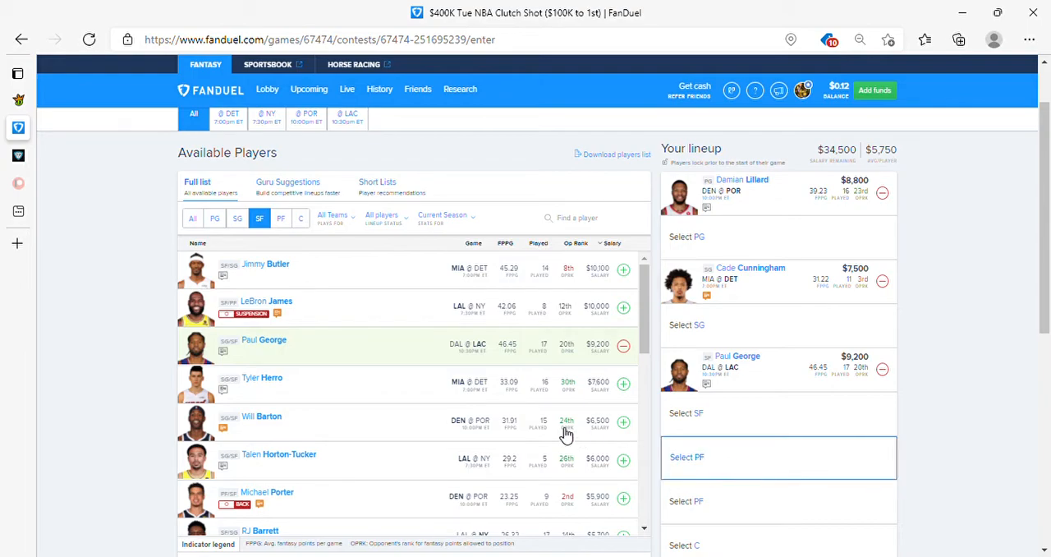
pyautogui.click(280, 216)
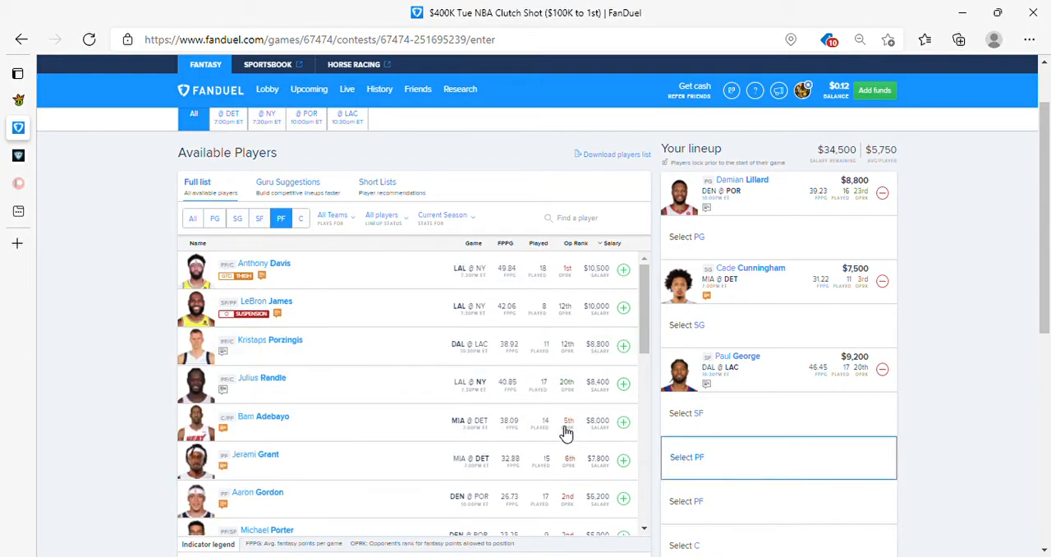
pyautogui.scroll(-3)
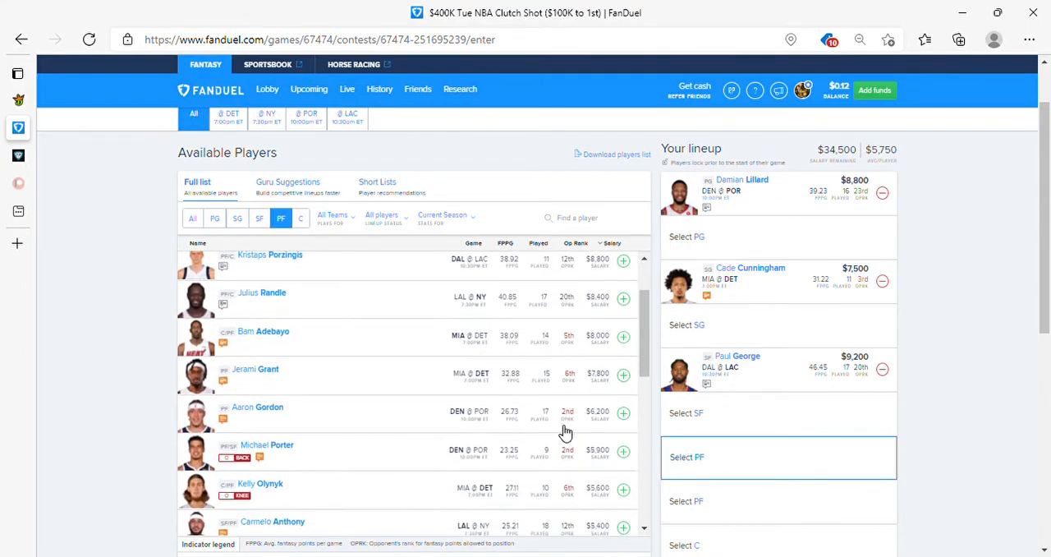
pyautogui.scroll(-3)
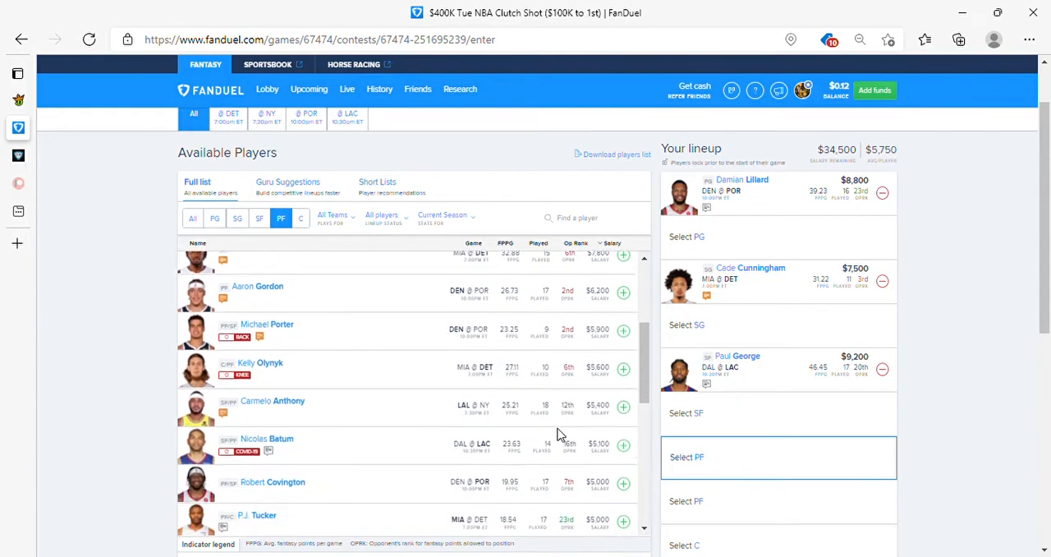
pyautogui.scroll(-3)
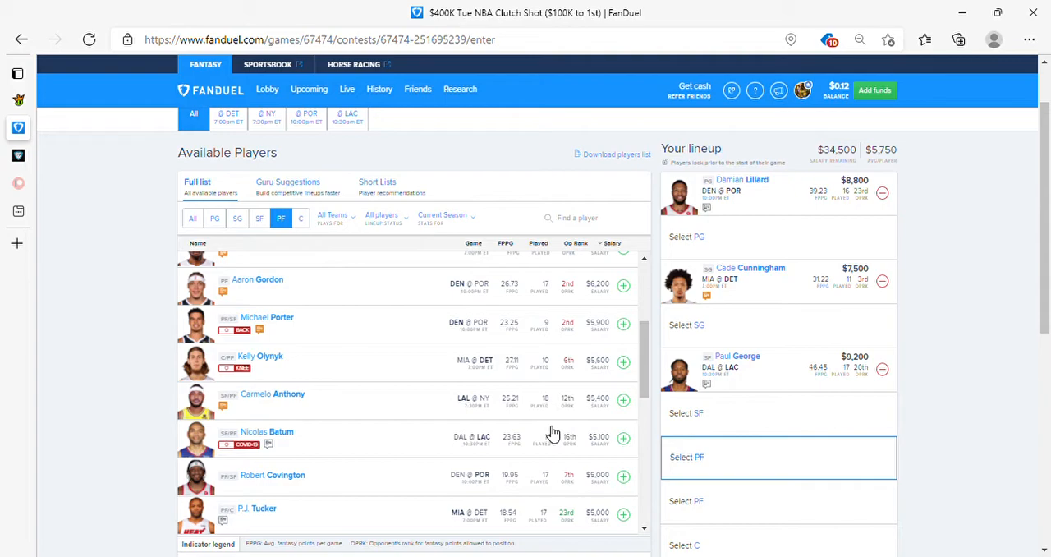
pyautogui.scroll(-3)
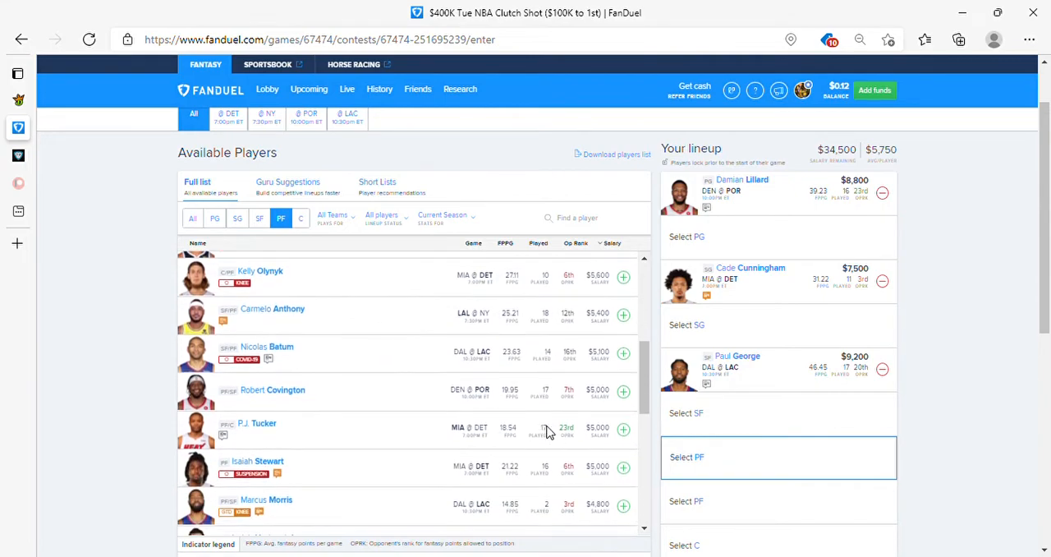
pyautogui.scroll(-3)
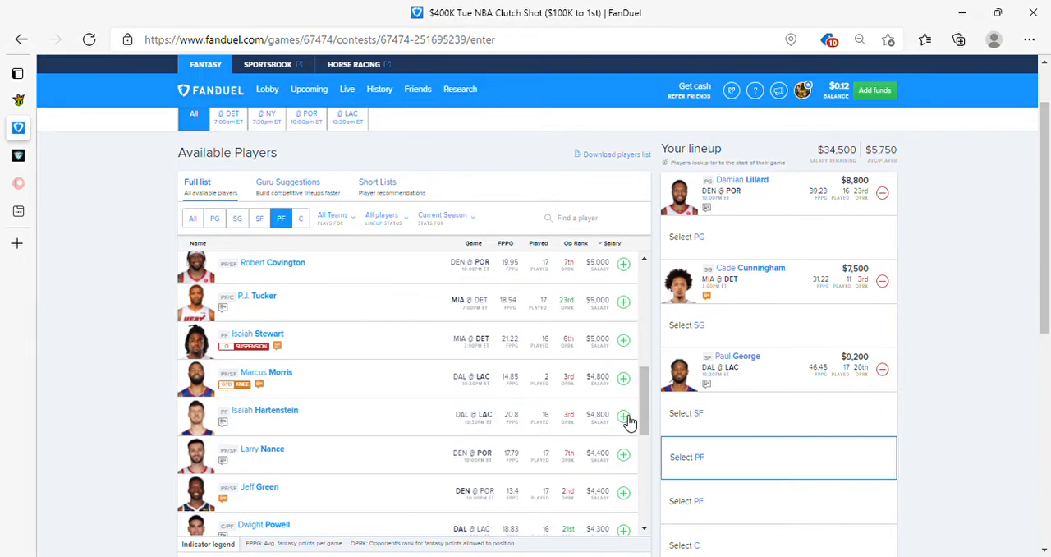
# Add Isaiah Hartenstein at power forward and bring up his player profile.
pyautogui.click(624, 417)
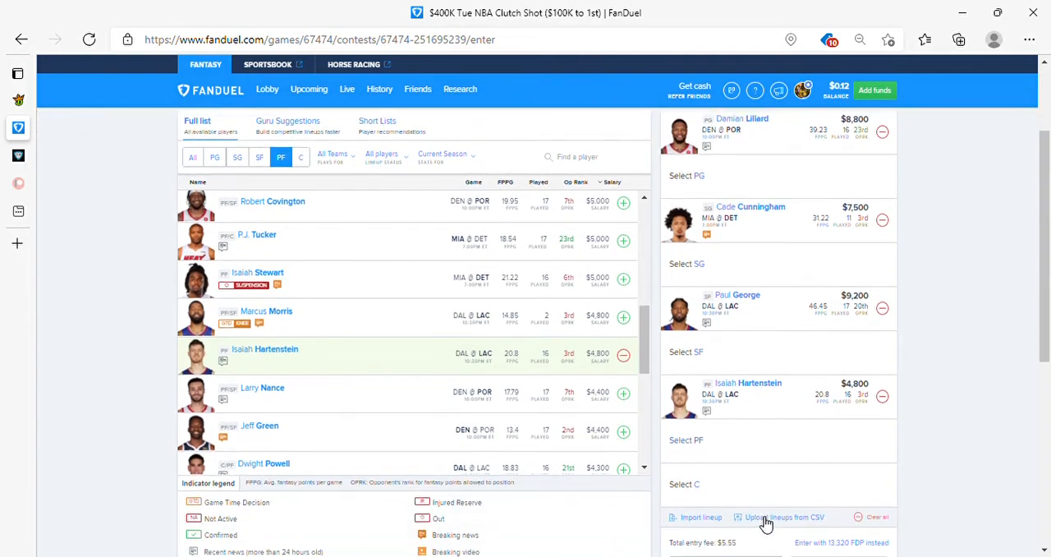
pyautogui.scroll(-3)
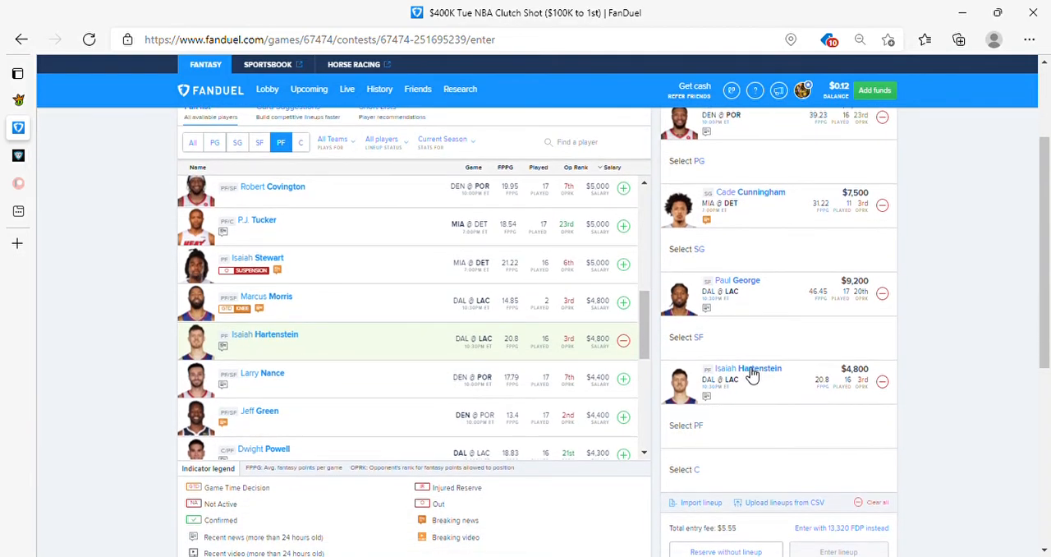
pyautogui.click(748, 367)
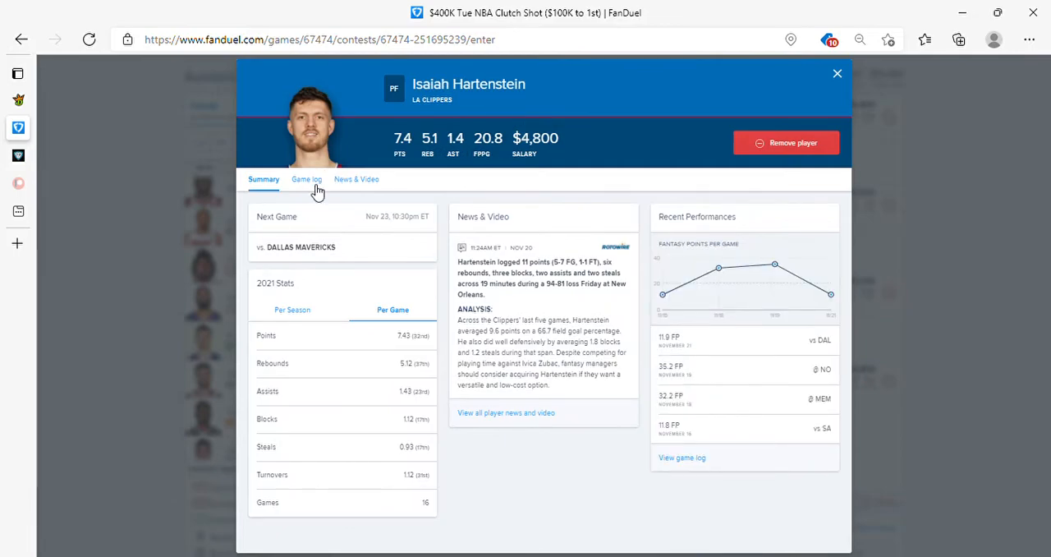
# Review Isaiah Hartenstein's game log, then close his player card.
pyautogui.click(305, 179)
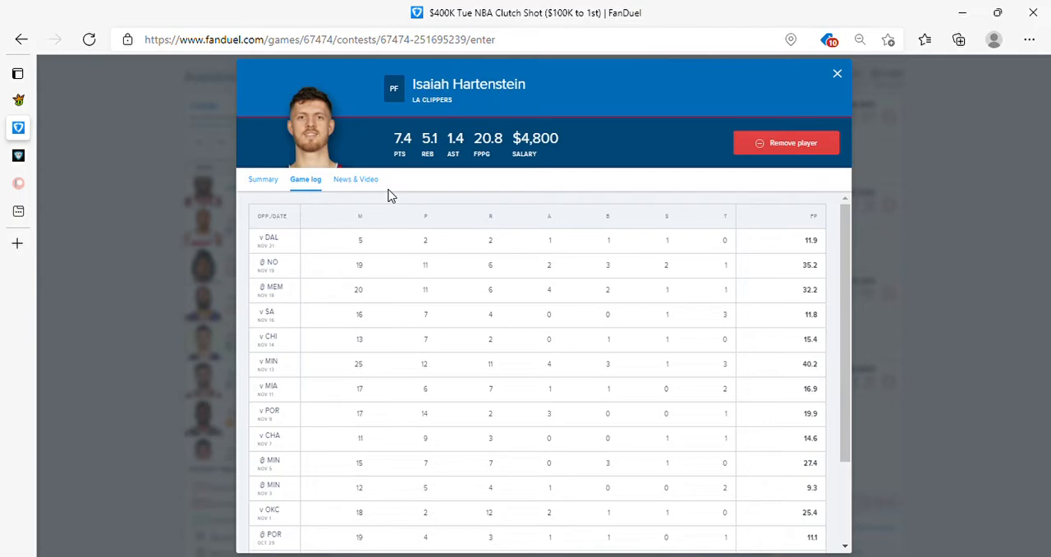
pyautogui.moveTo(627, 282)
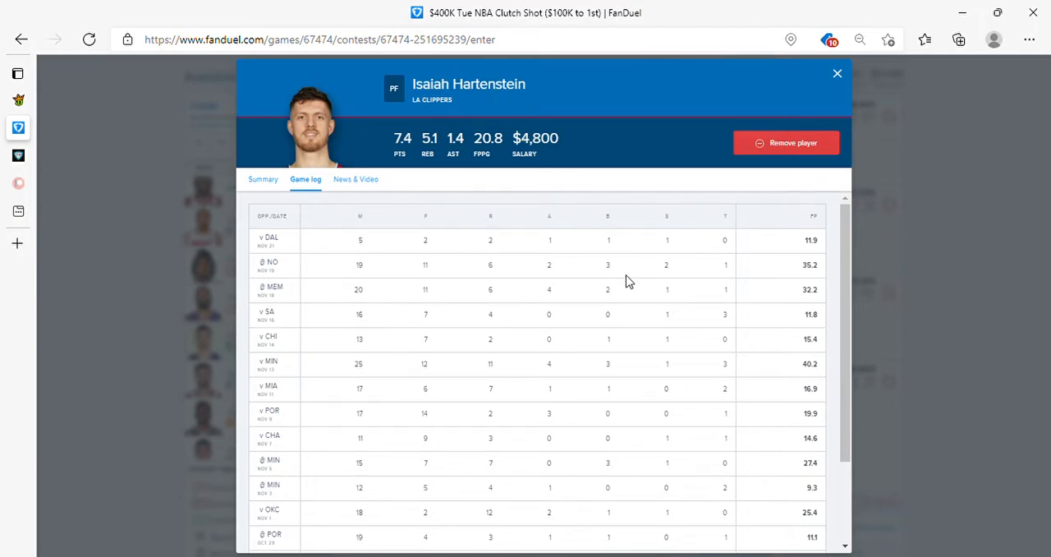
pyautogui.moveTo(575, 318)
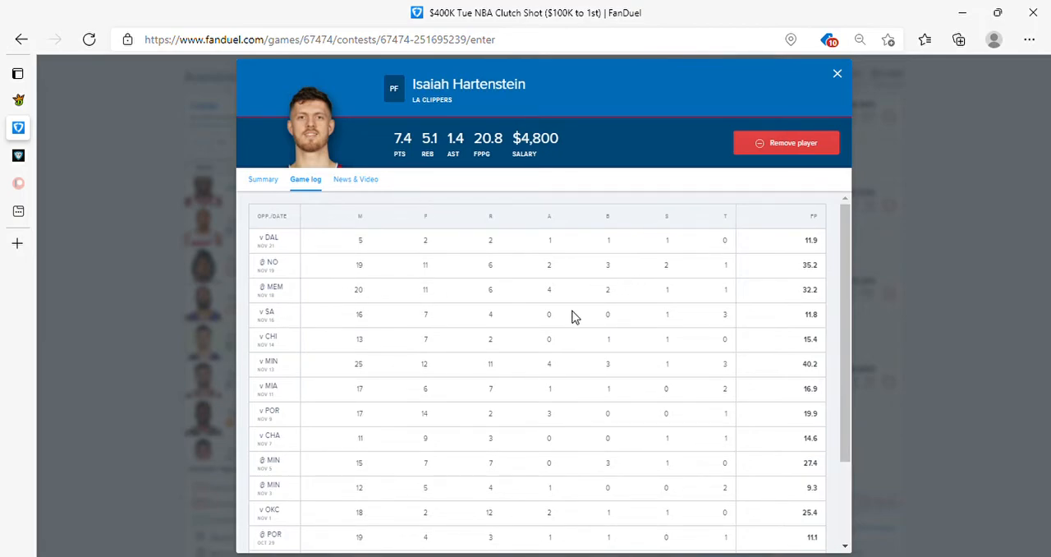
pyautogui.moveTo(813, 270)
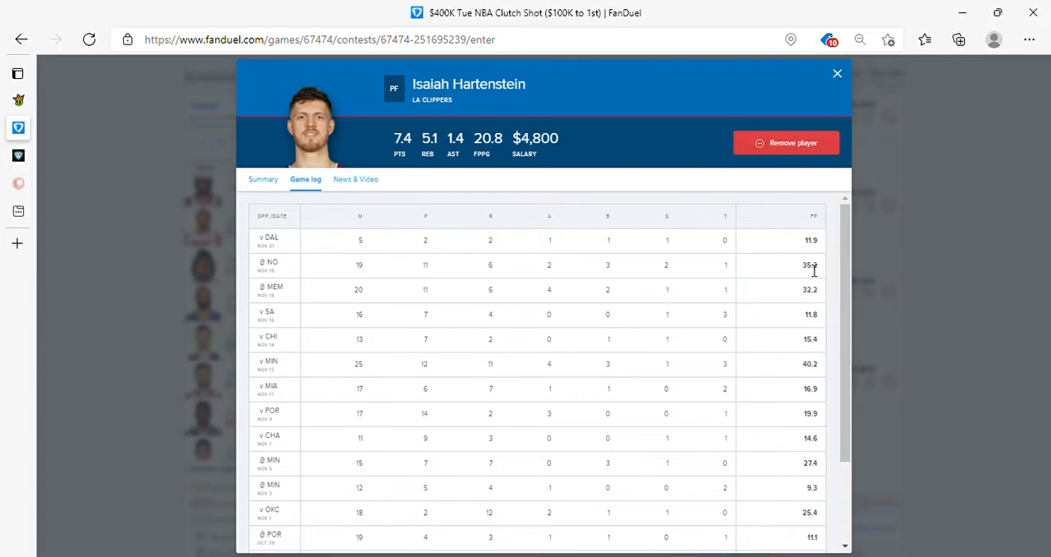
pyautogui.moveTo(805, 246)
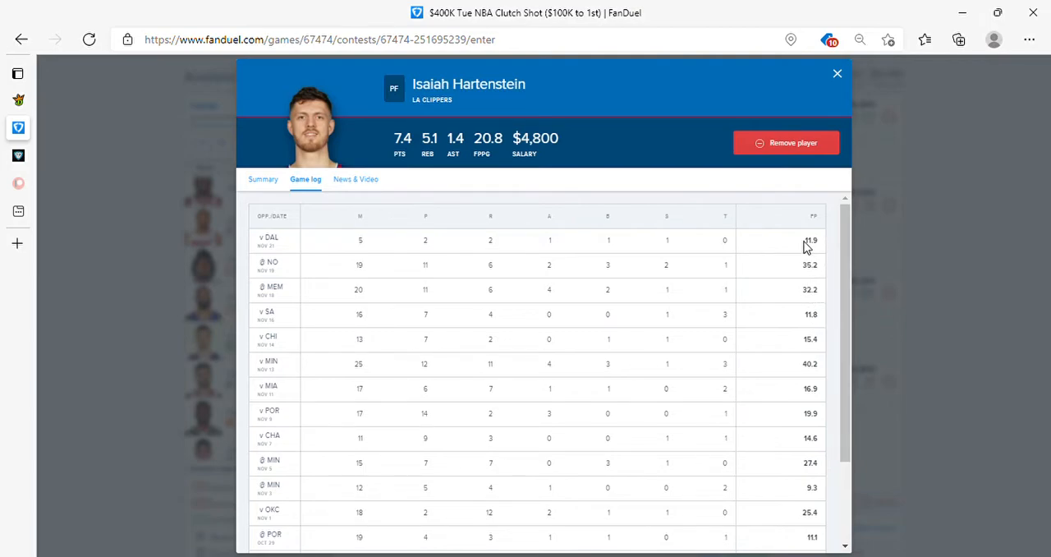
pyautogui.moveTo(868, 136)
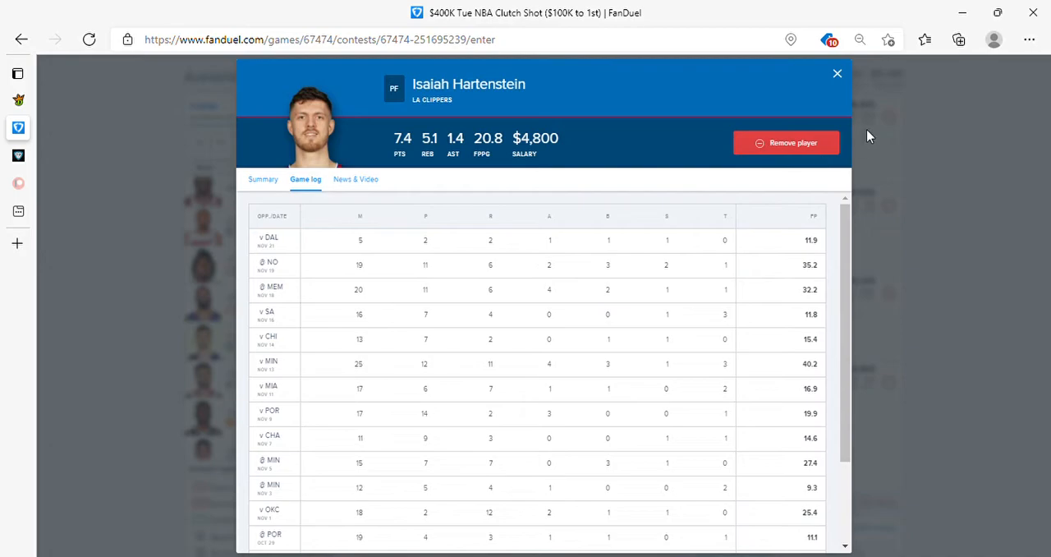
pyautogui.click(837, 74)
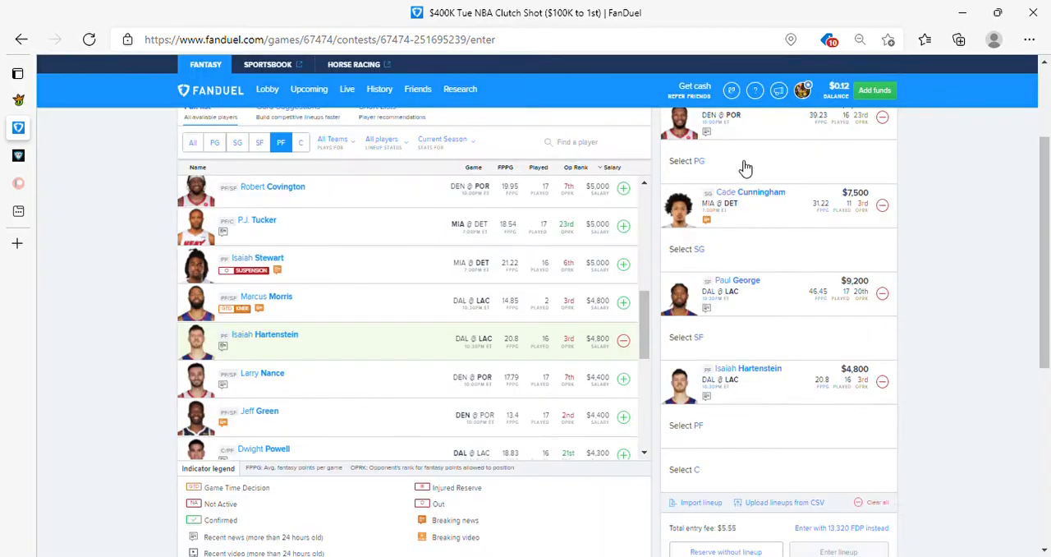
pyautogui.moveTo(709, 386)
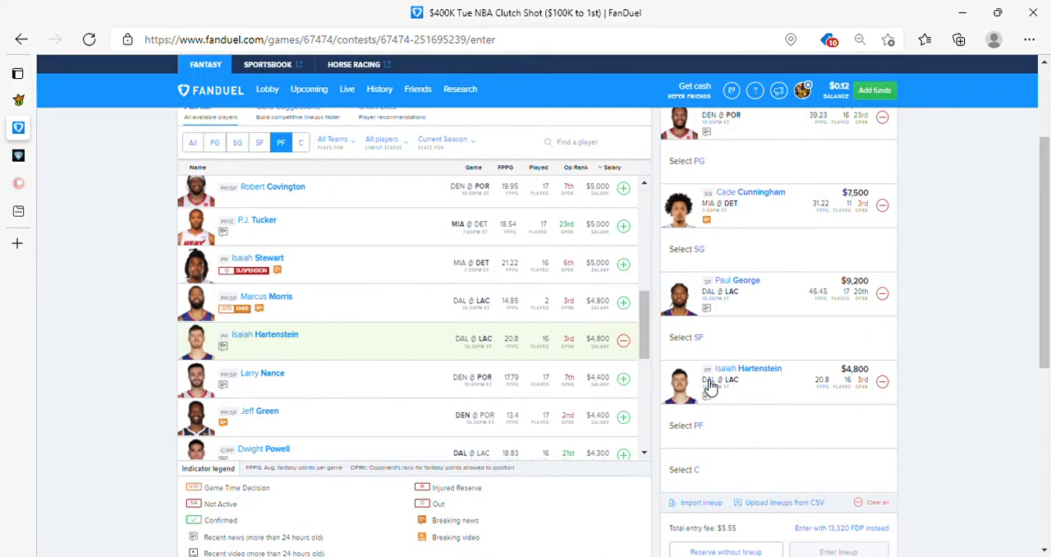
pyautogui.moveTo(759, 401)
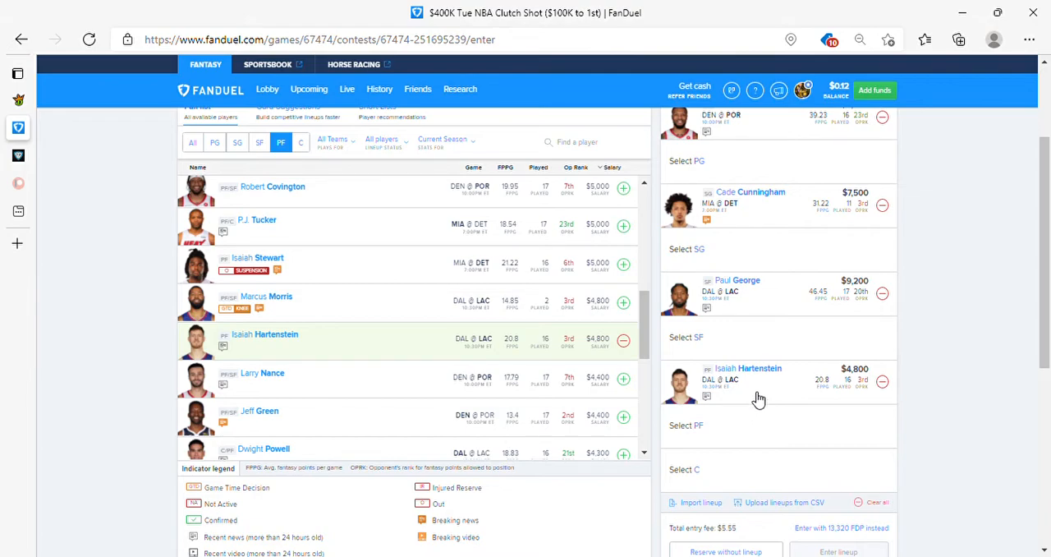
pyautogui.moveTo(762, 401)
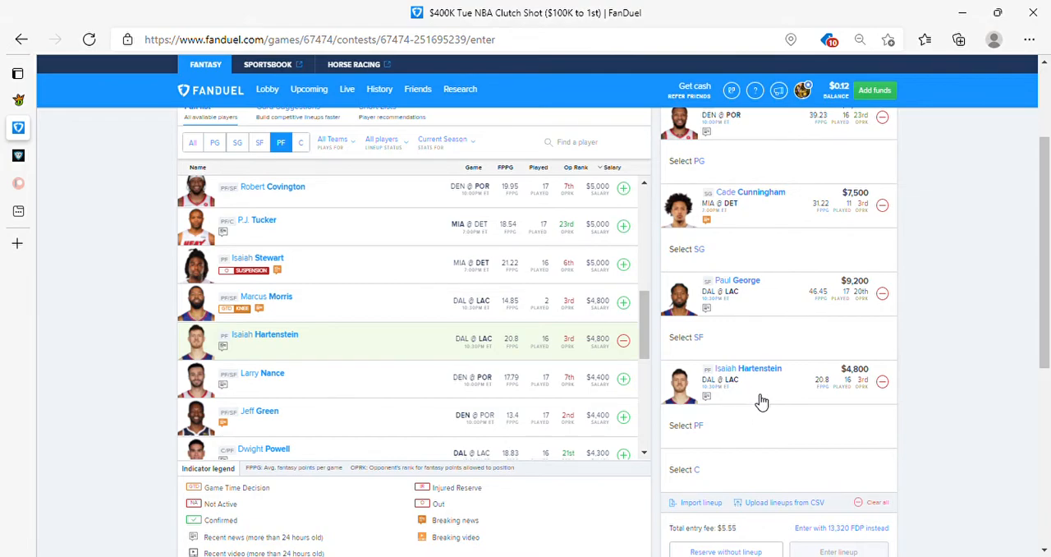
# Remove Isaiah Hartenstein from the lineup and browse cheaper power forwards like Trey Lyles.
pyautogui.scroll(-3)
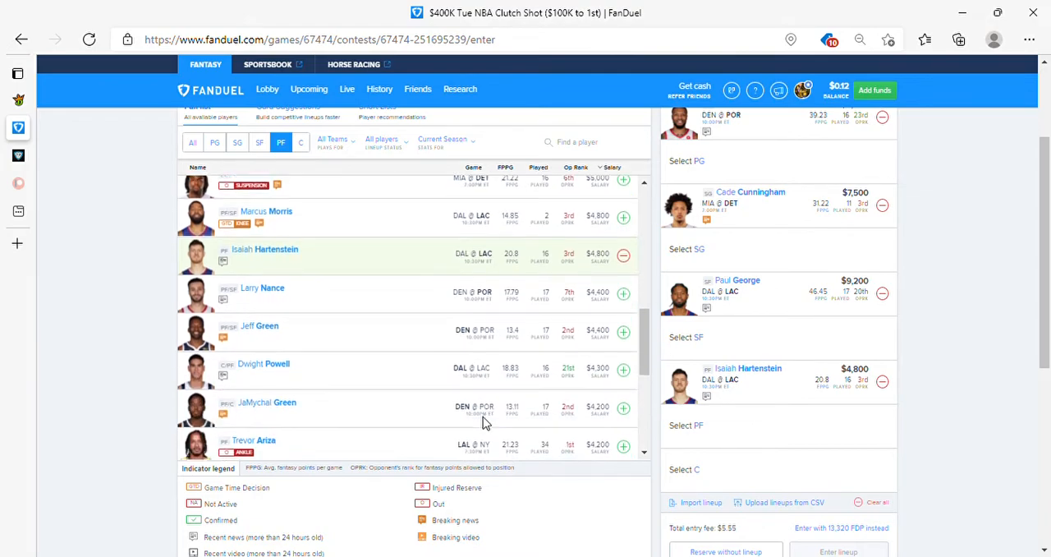
pyautogui.scroll(-3)
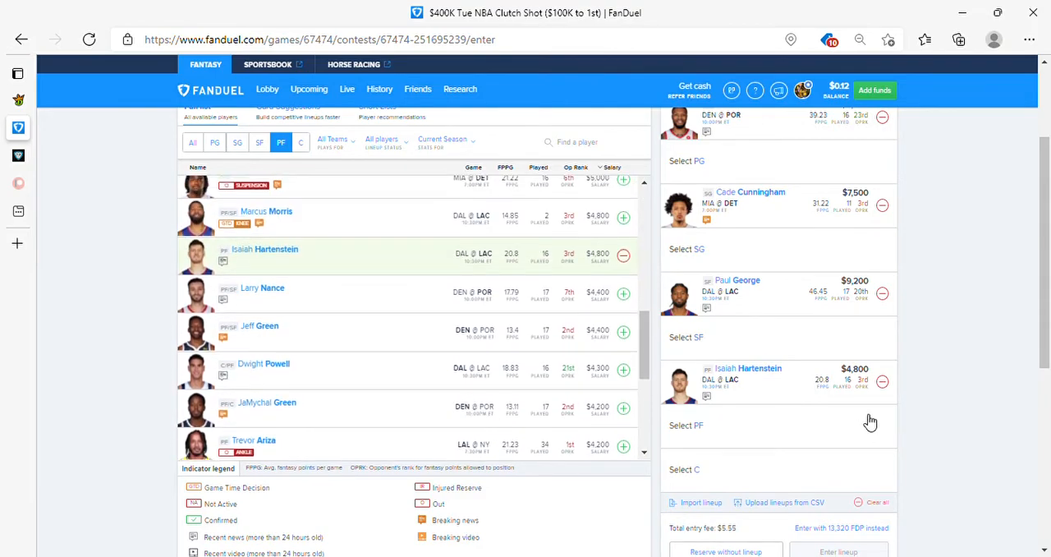
pyautogui.click(883, 381)
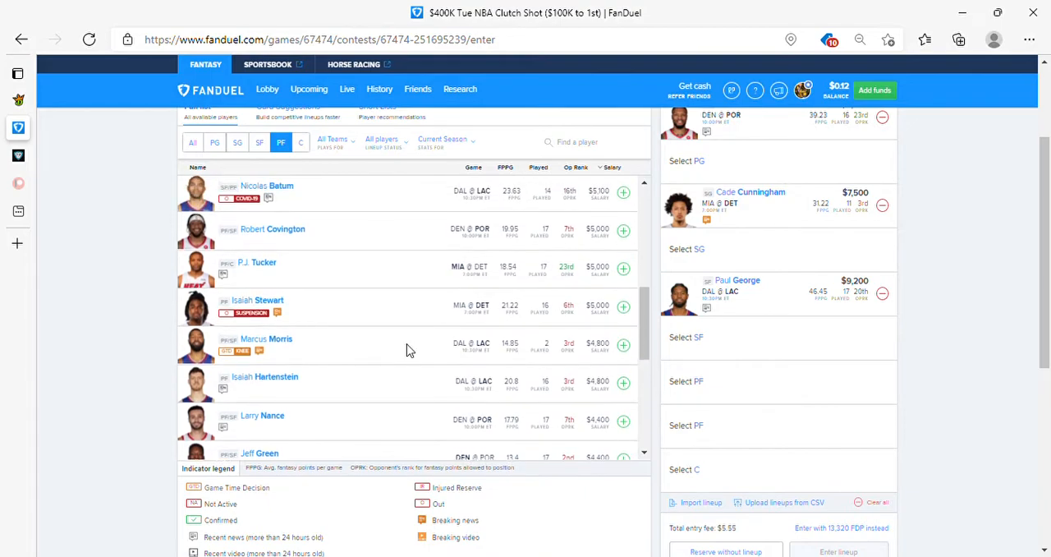
pyautogui.scroll(-3)
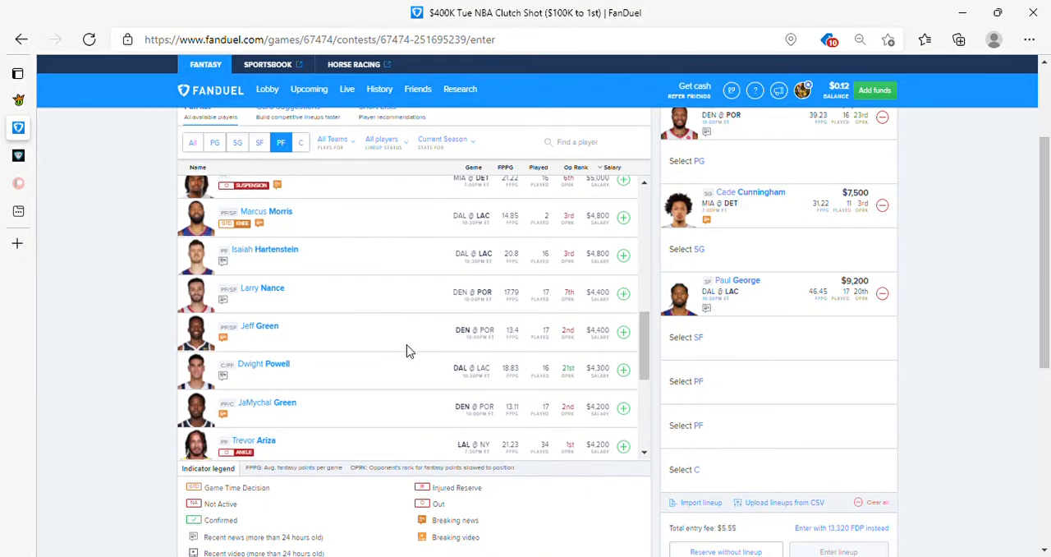
pyautogui.scroll(-3)
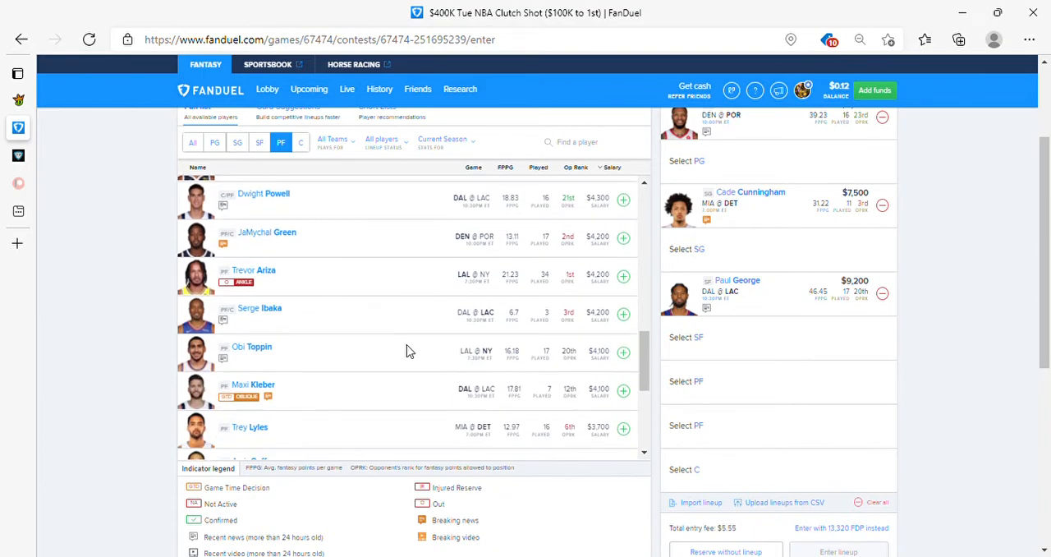
pyautogui.scroll(-3)
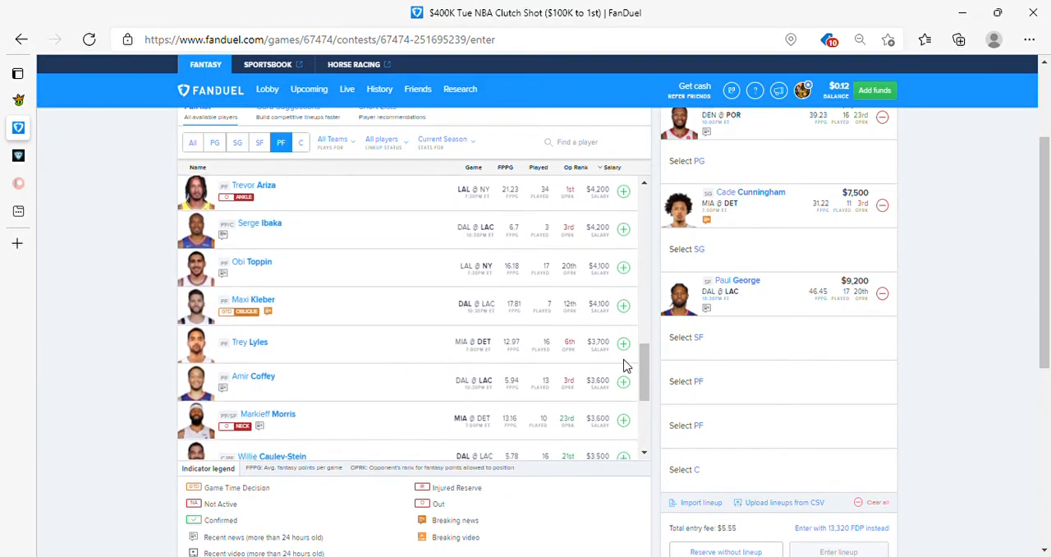
pyautogui.click(623, 341)
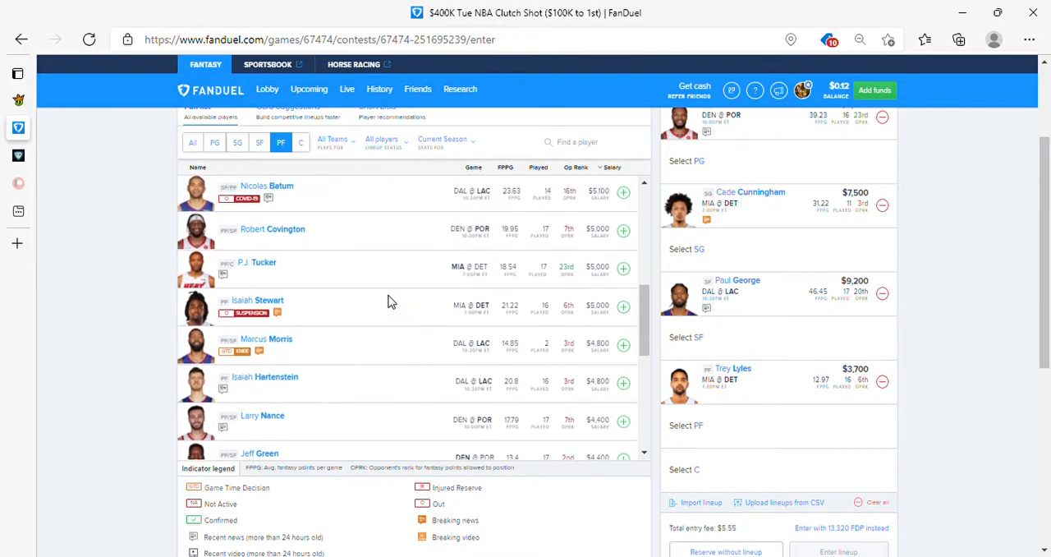
pyautogui.scroll(-3)
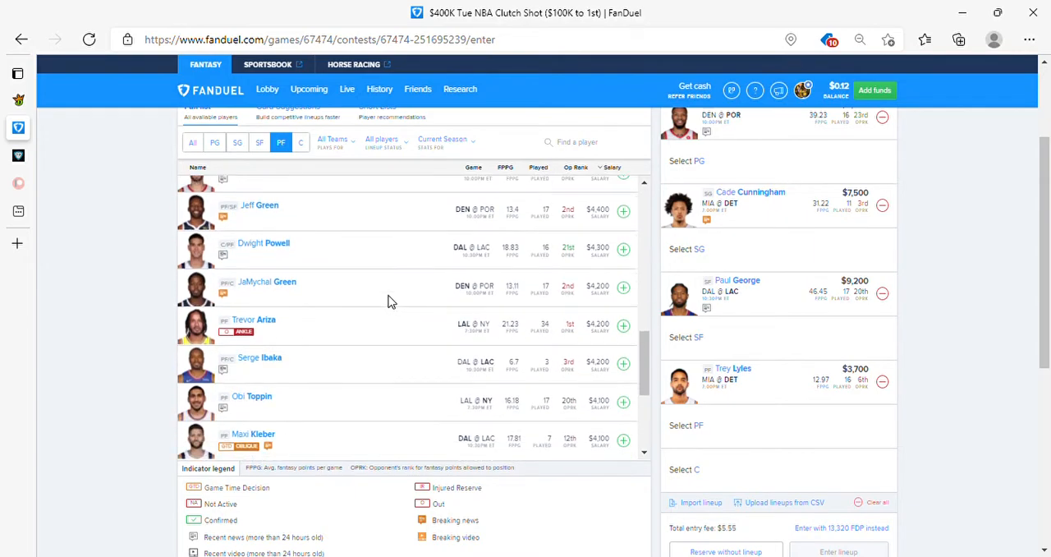
pyautogui.scroll(-3)
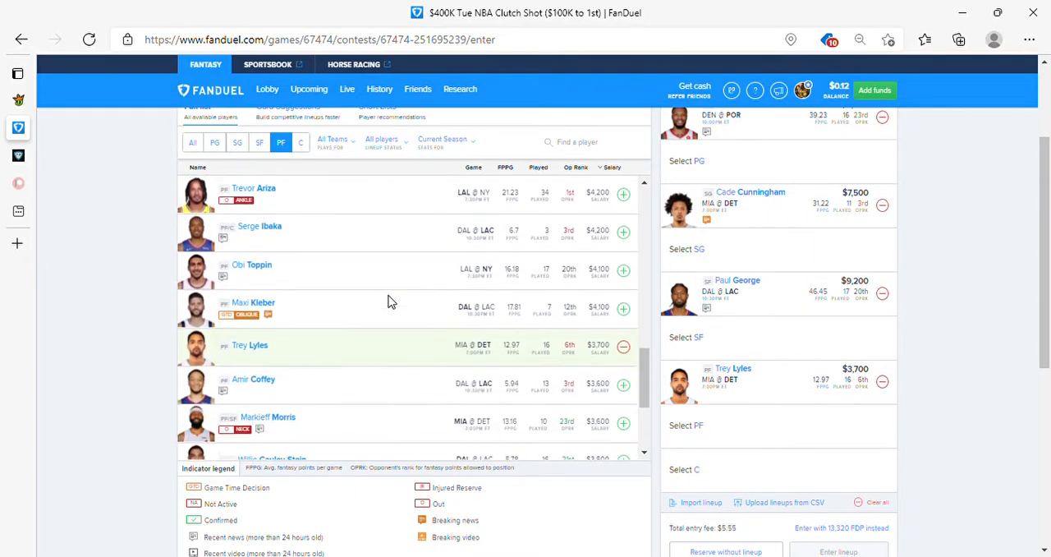
pyautogui.scroll(-3)
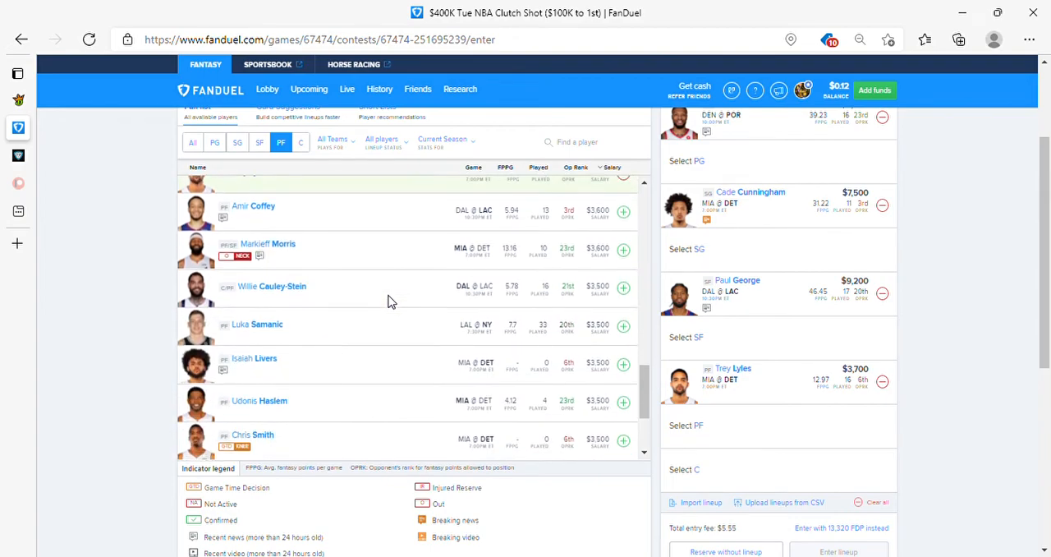
pyautogui.scroll(-3)
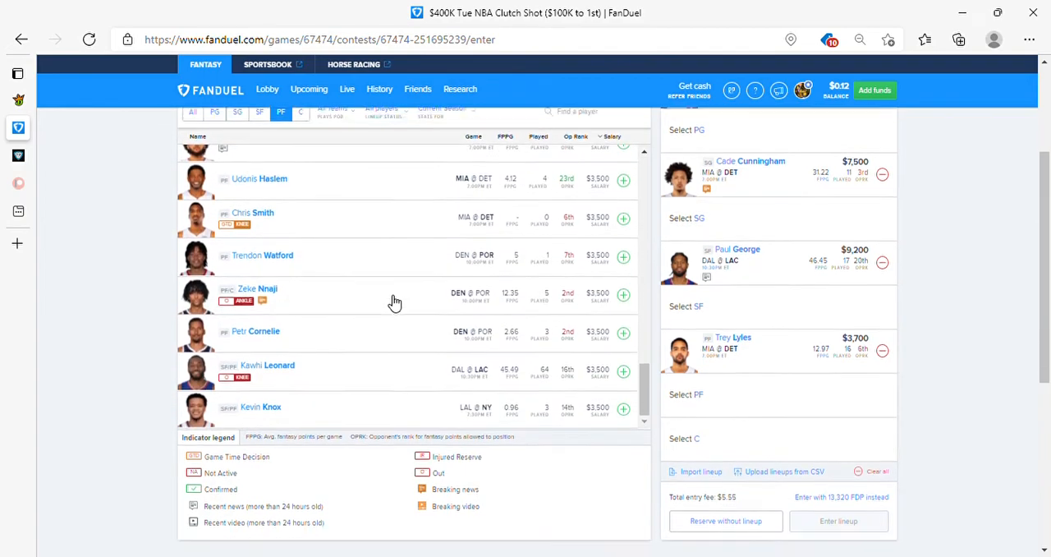
pyautogui.scroll(-3)
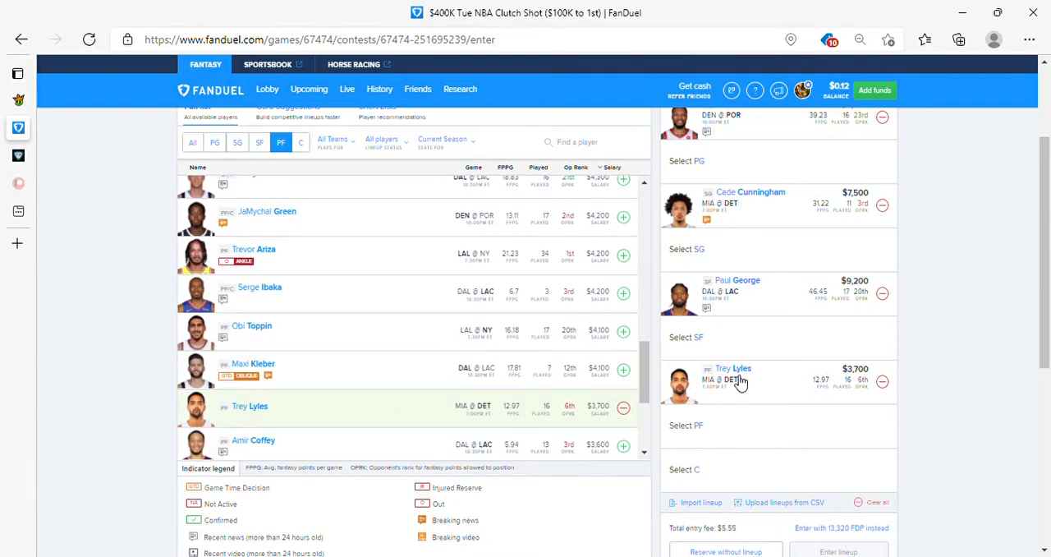
pyautogui.moveTo(693, 400)
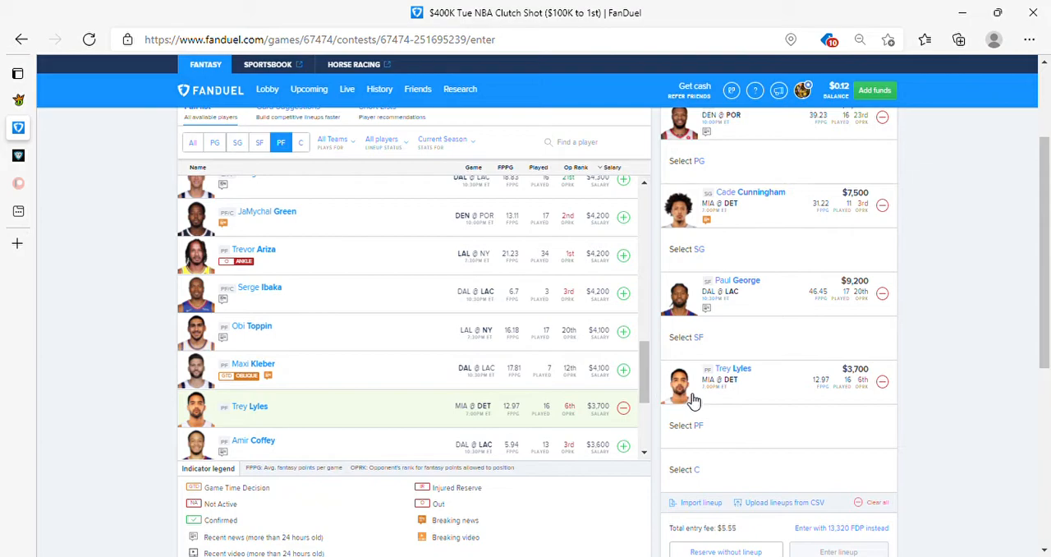
pyautogui.moveTo(495, 364)
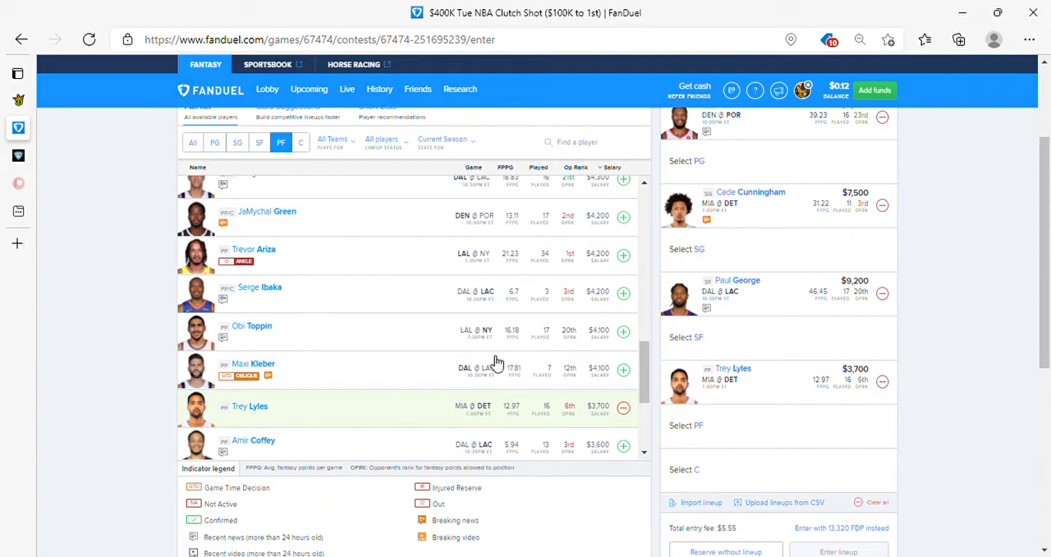
pyautogui.scroll(3)
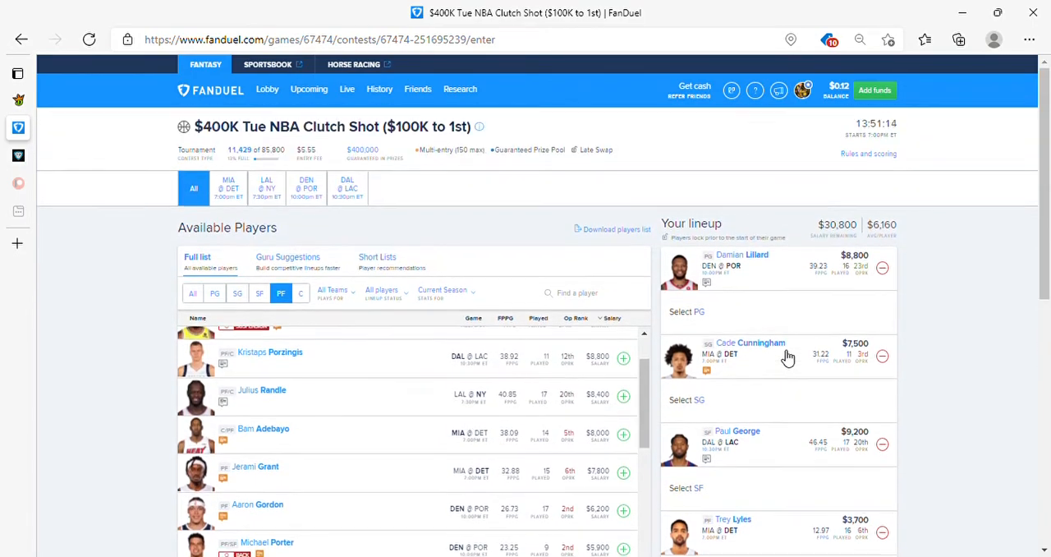
# Add Anthony Davis ($10,500) at center, making five players with $20,300 salary remaining.
pyautogui.scroll(-3)
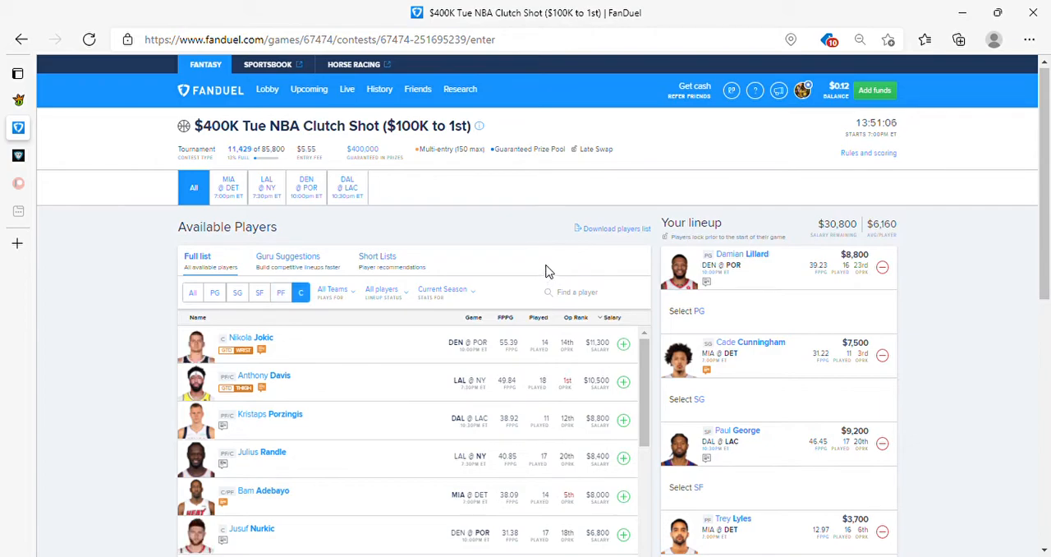
pyautogui.scroll(-3)
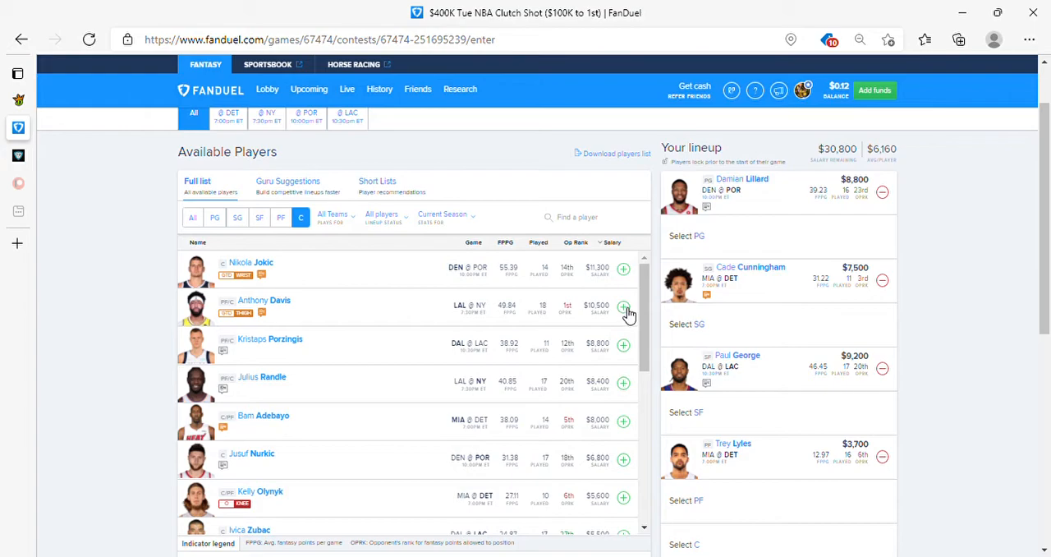
pyautogui.click(624, 307)
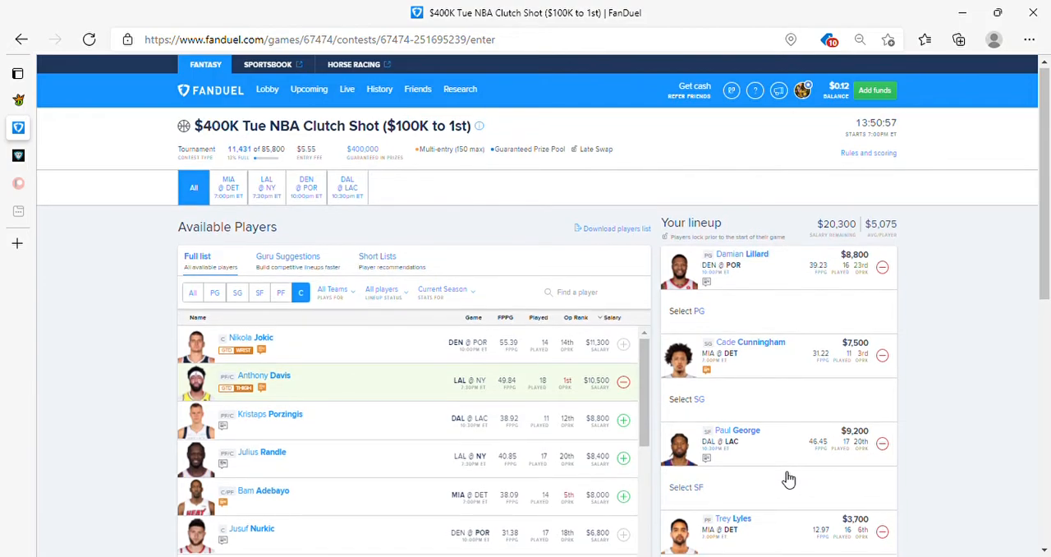
pyautogui.scroll(-3)
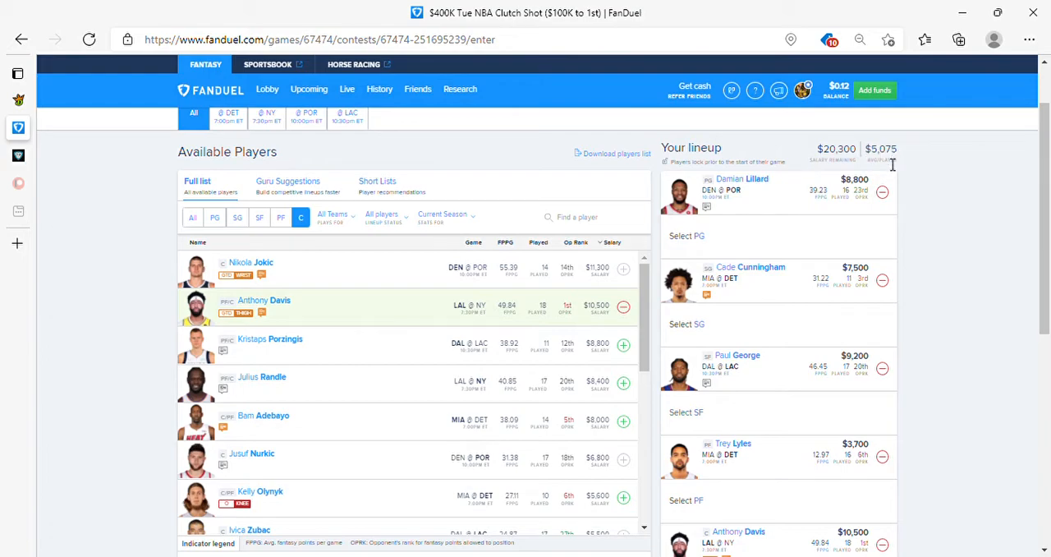
pyautogui.scroll(-3)
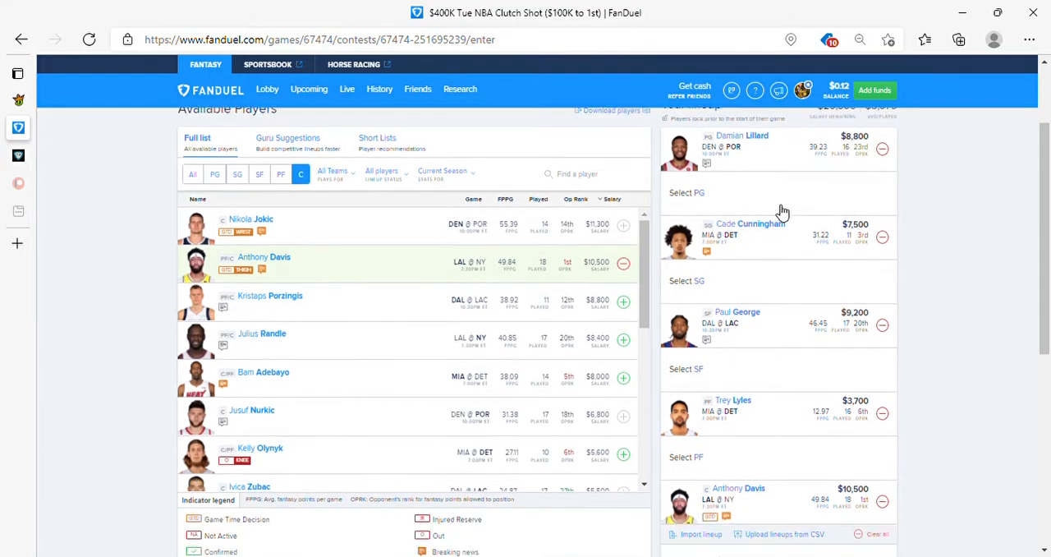
pyautogui.scroll(-3)
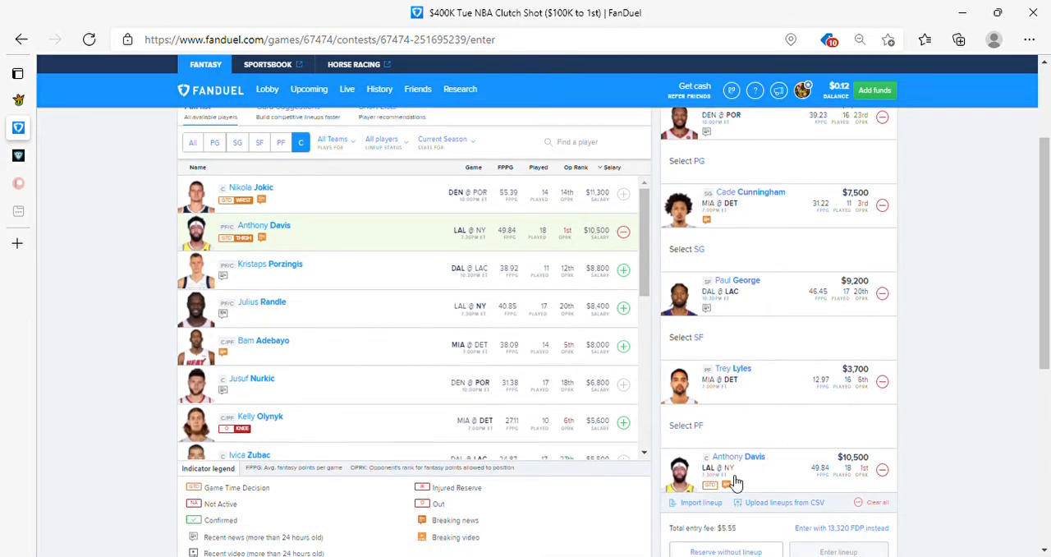
pyautogui.moveTo(746, 229)
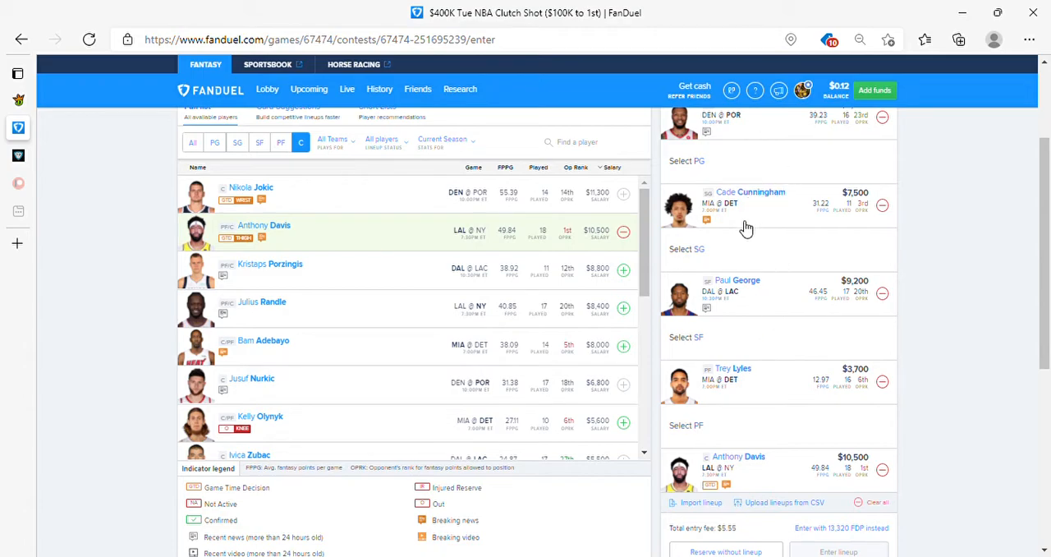
pyautogui.moveTo(732, 466)
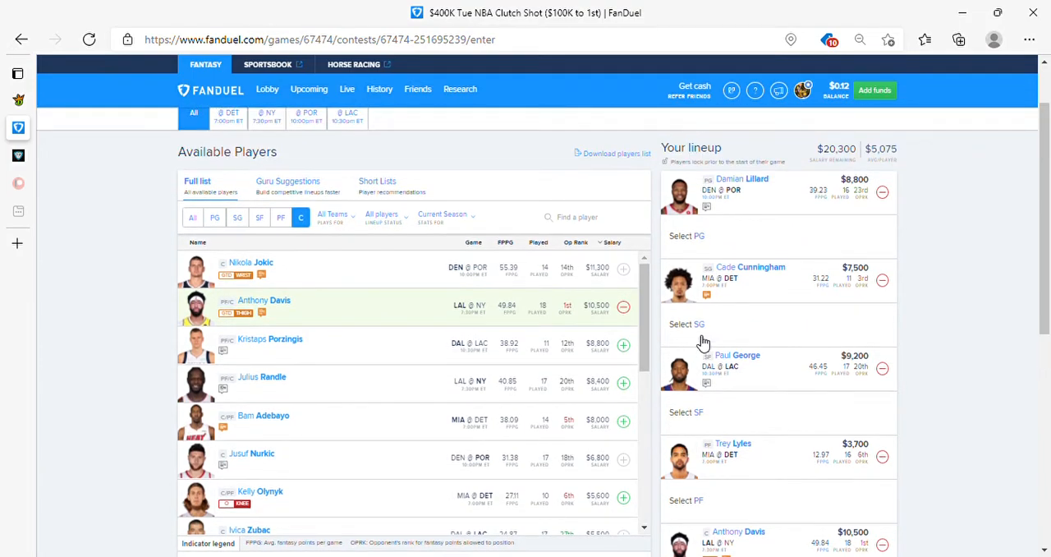
pyautogui.scroll(-3)
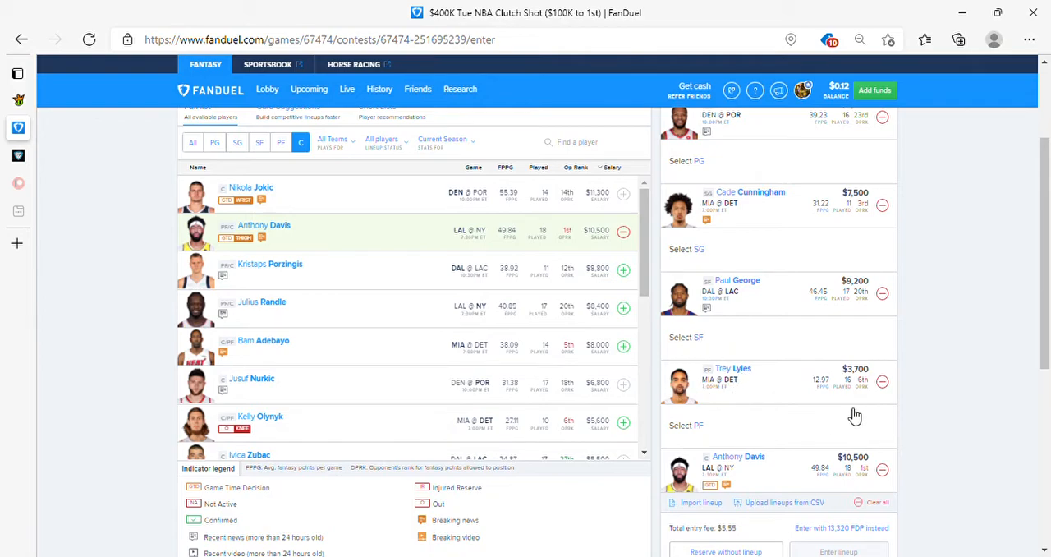
pyautogui.moveTo(985, 167)
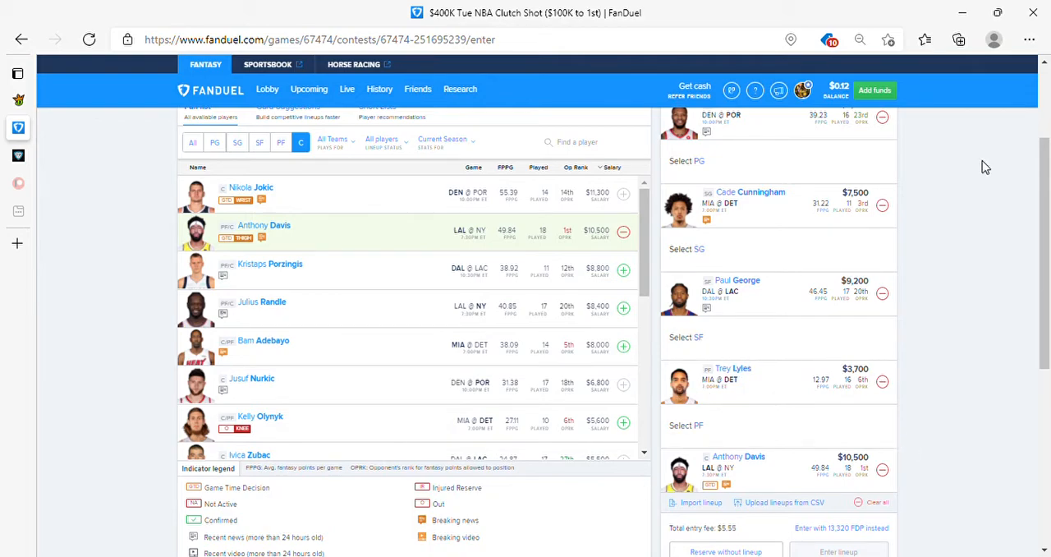
pyautogui.moveTo(713, 491)
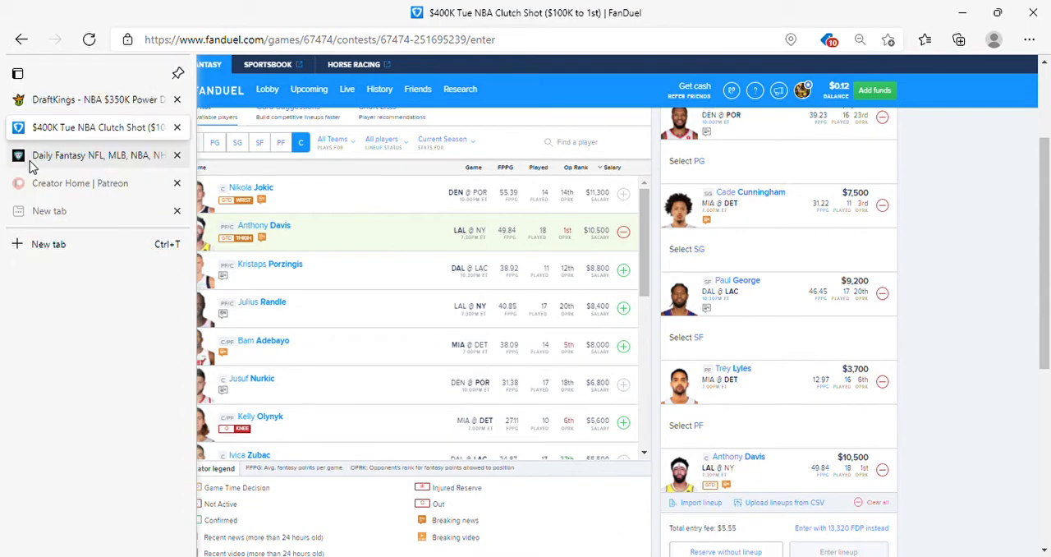
# Switch to the SuperDraft NBA Jump Shot draft page and browse its player list with all seven slots empty.
pyautogui.click(95, 154)
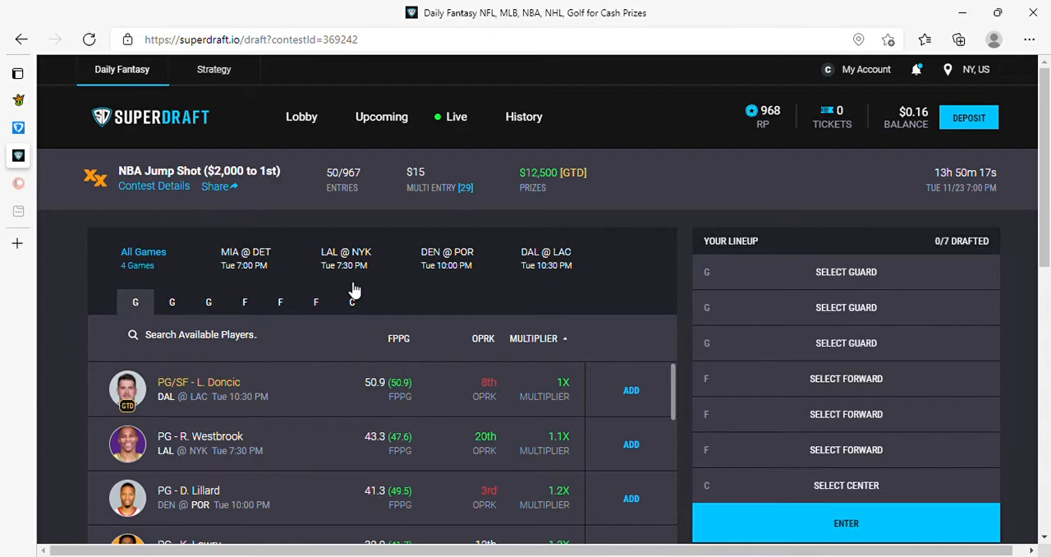
pyautogui.scroll(-3)
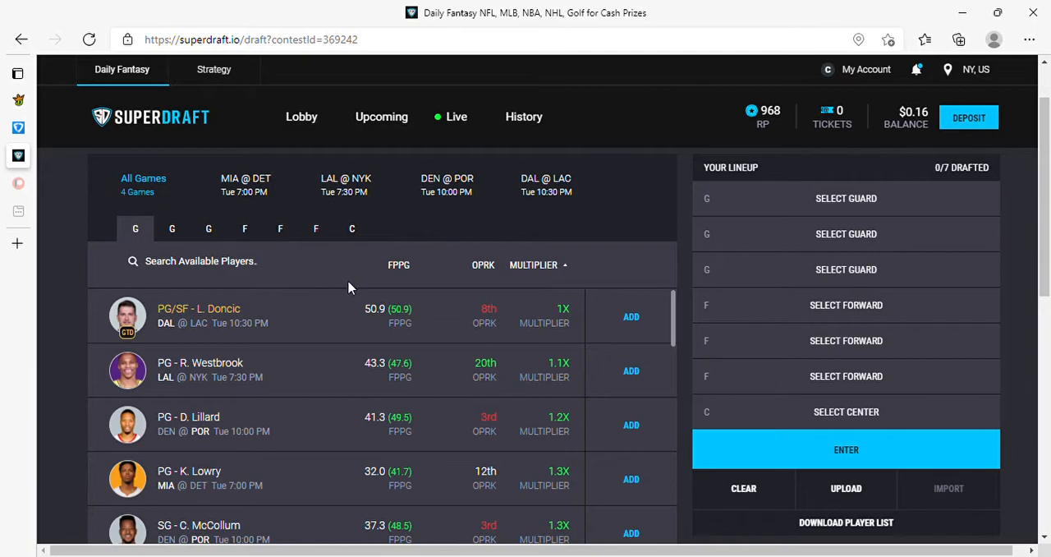
pyautogui.scroll(-3)
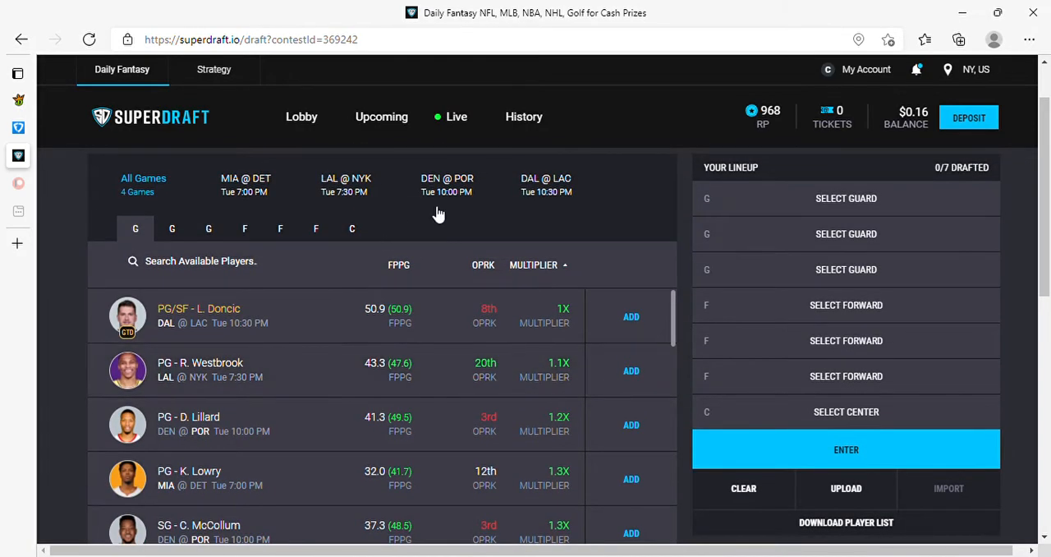
pyautogui.scroll(-3)
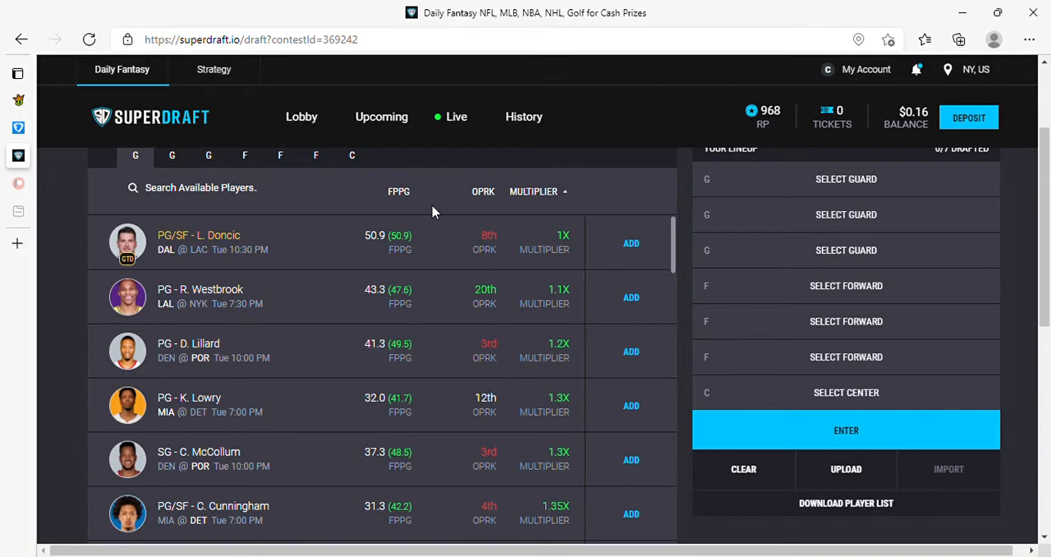
pyautogui.moveTo(315, 266)
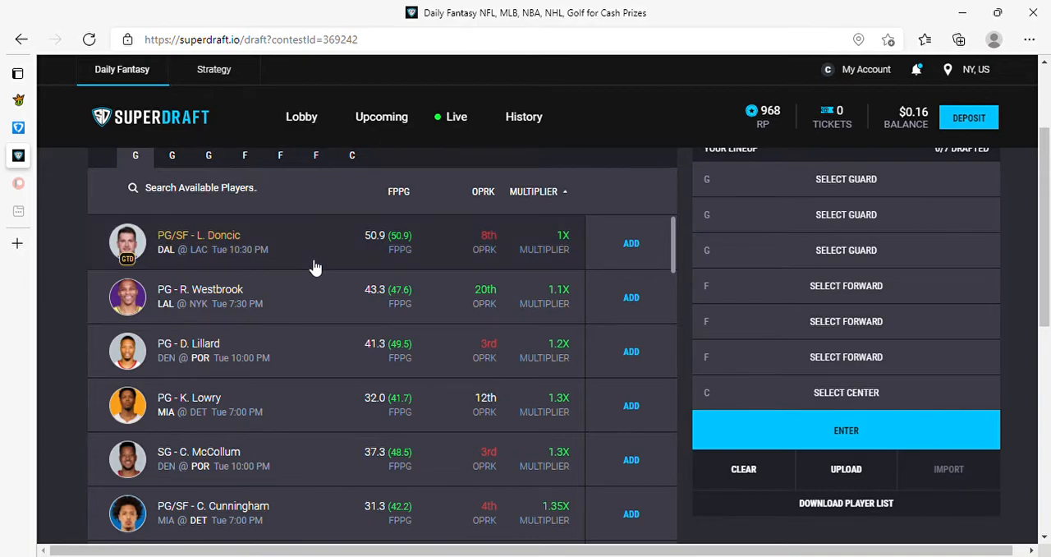
pyautogui.moveTo(344, 353)
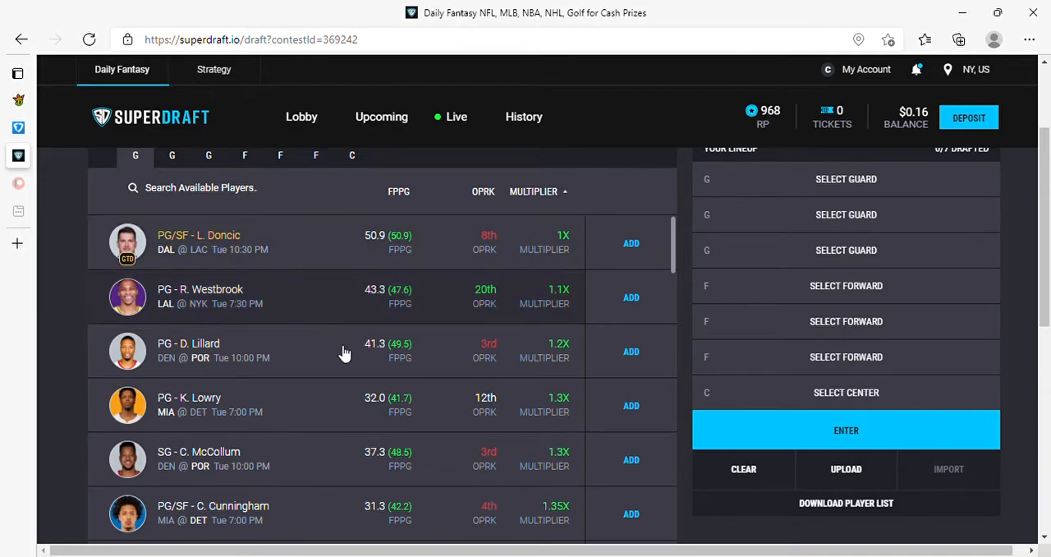
# Add D. Lillard and C. Cunningham to the Jump Shot lineup and browse further down the list.
pyautogui.click(630, 352)
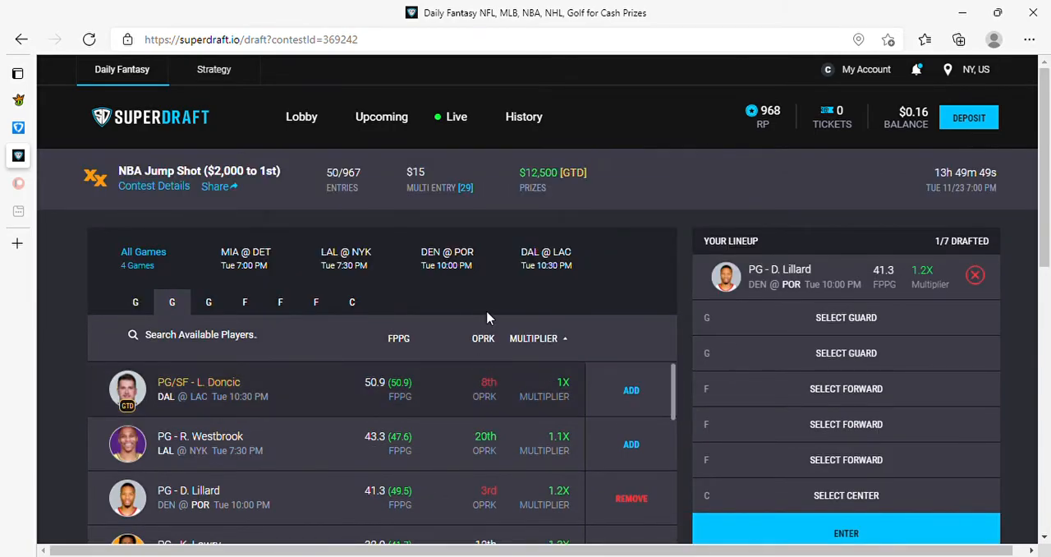
pyautogui.scroll(-3)
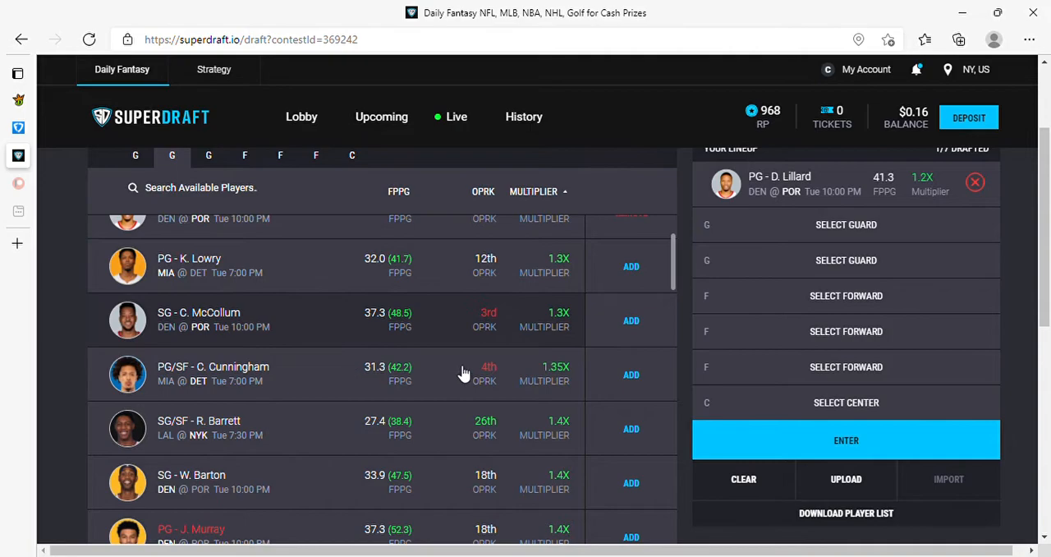
pyautogui.click(631, 374)
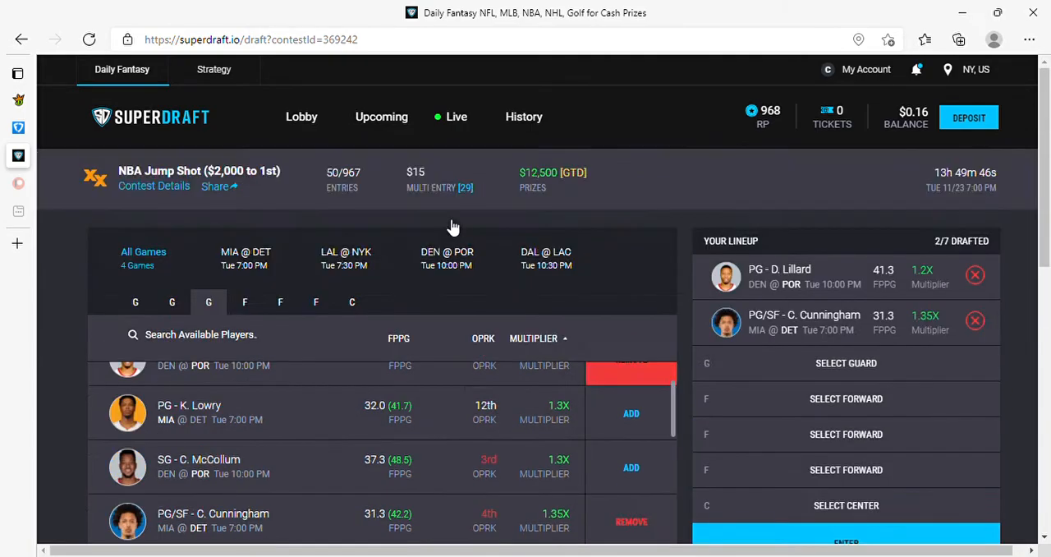
pyautogui.scroll(-3)
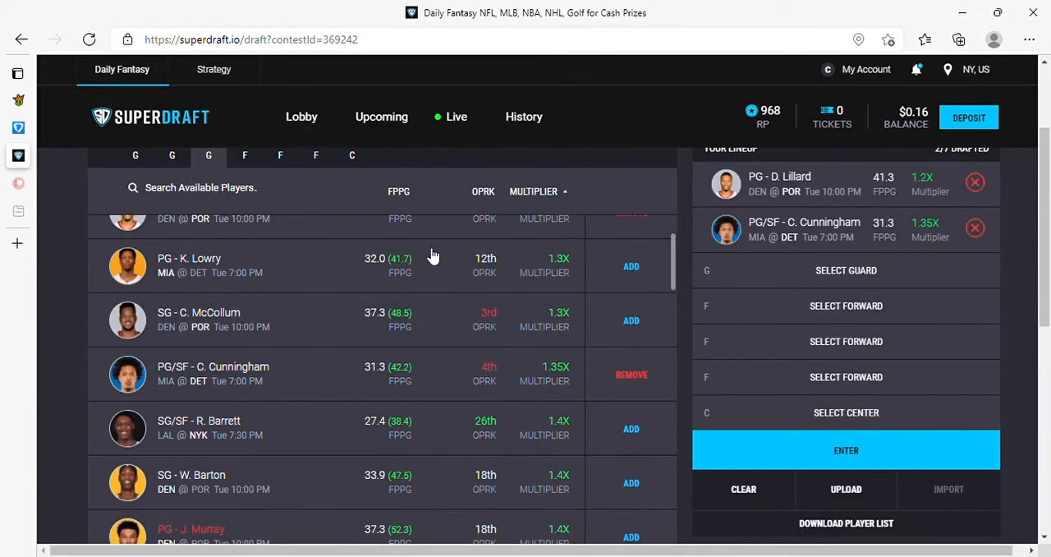
pyautogui.scroll(-3)
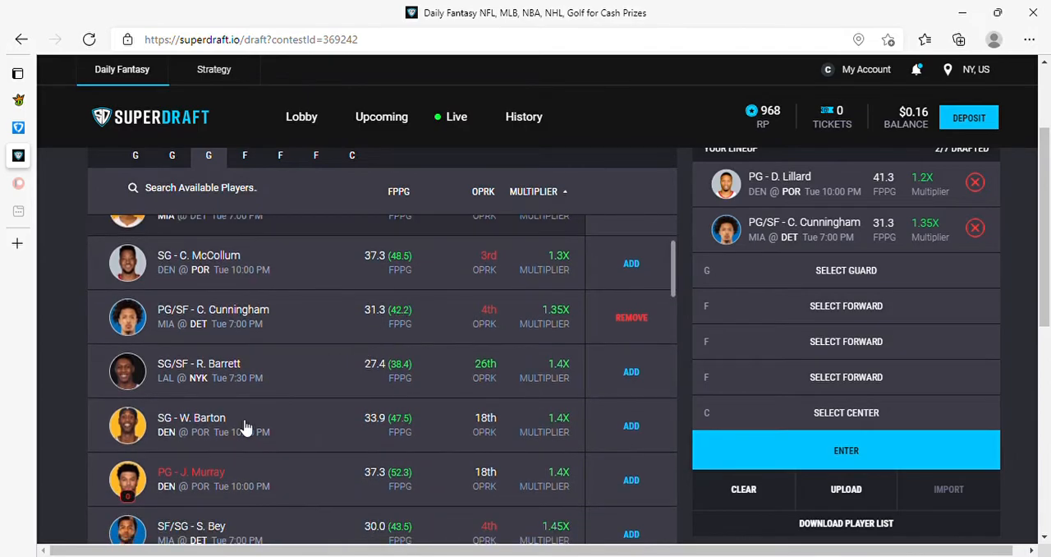
pyautogui.scroll(-3)
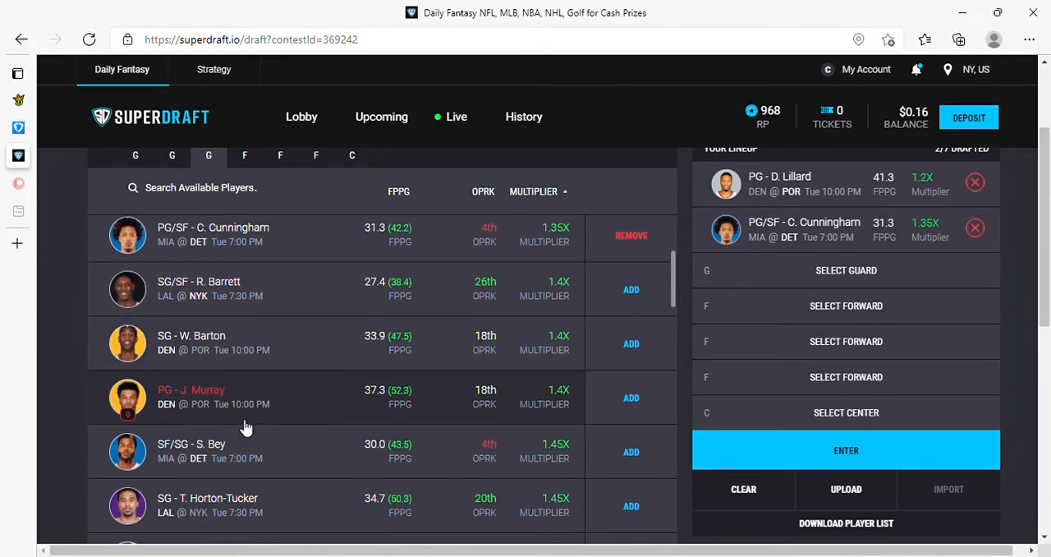
pyautogui.scroll(-3)
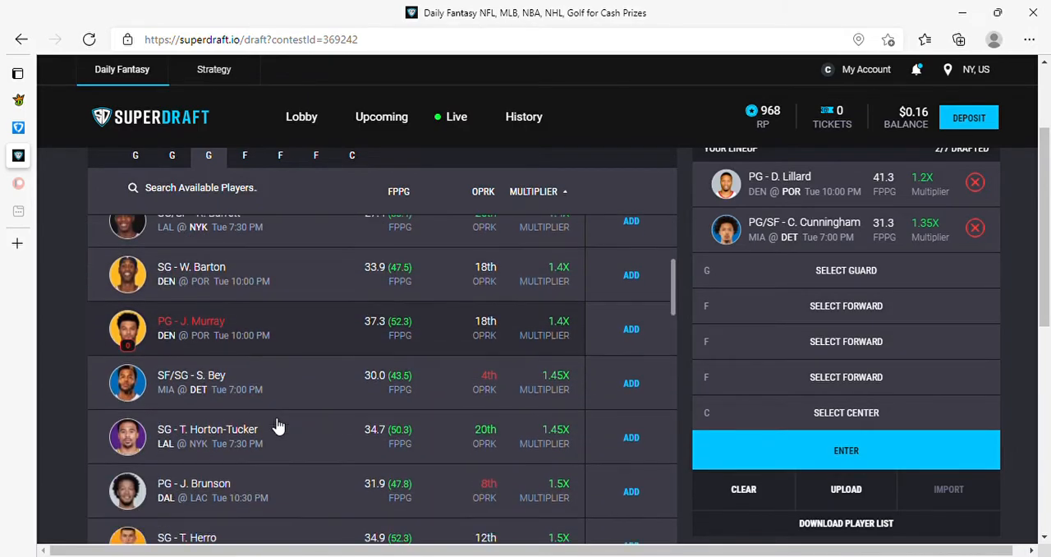
pyautogui.scroll(-3)
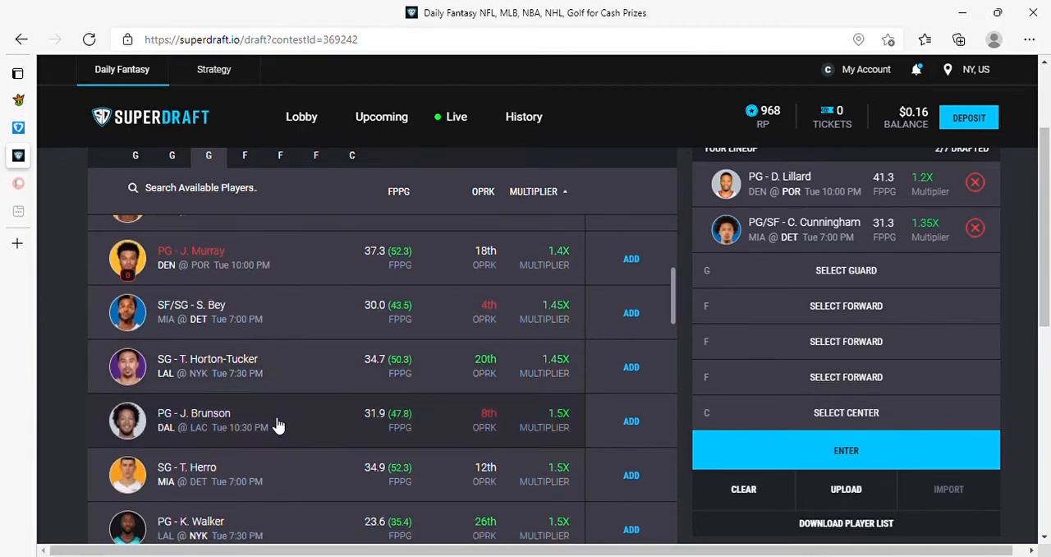
pyautogui.moveTo(639, 476)
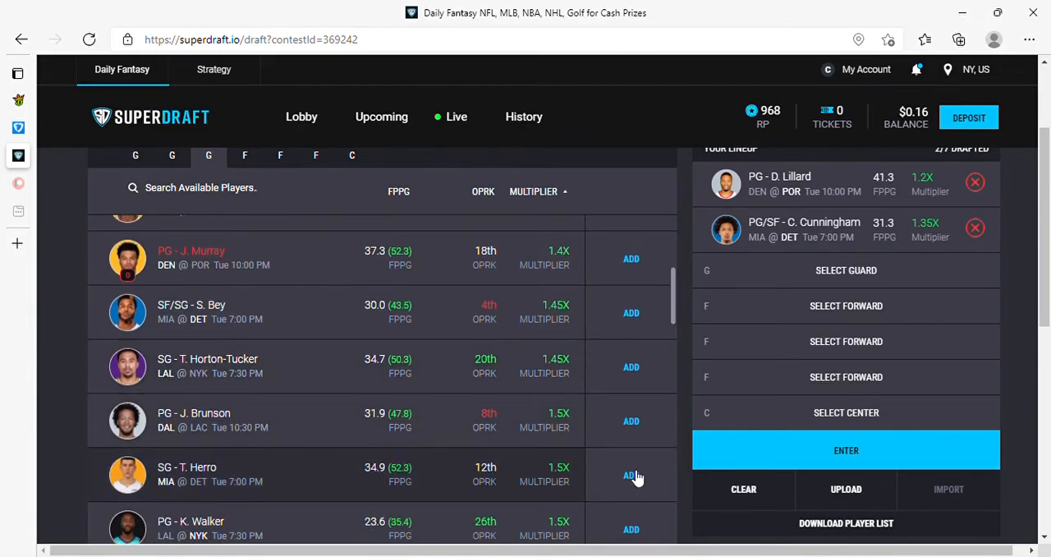
# Narrow the pool to forwards and browse down toward Lyles and Toppin.
pyautogui.click(630, 475)
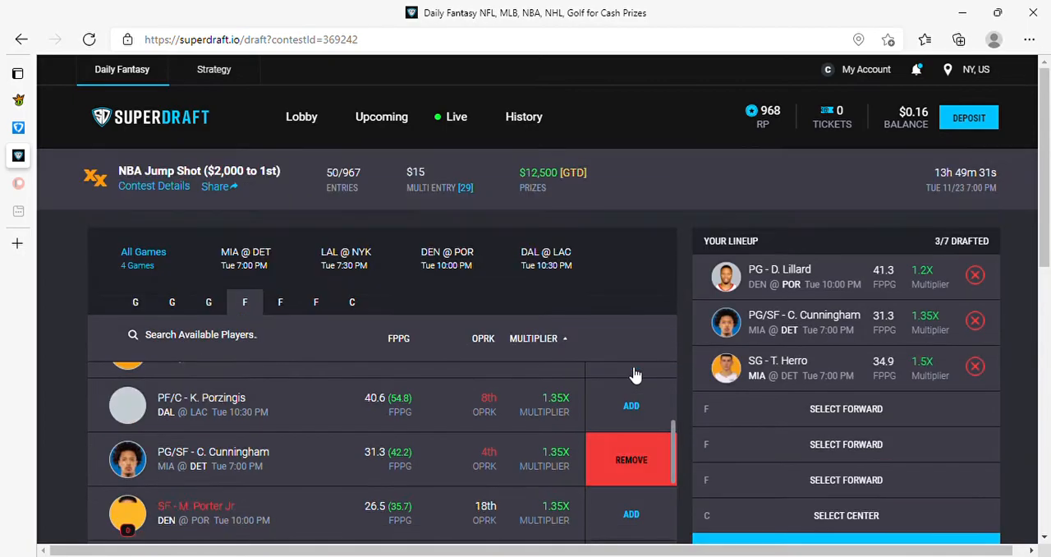
pyautogui.scroll(-3)
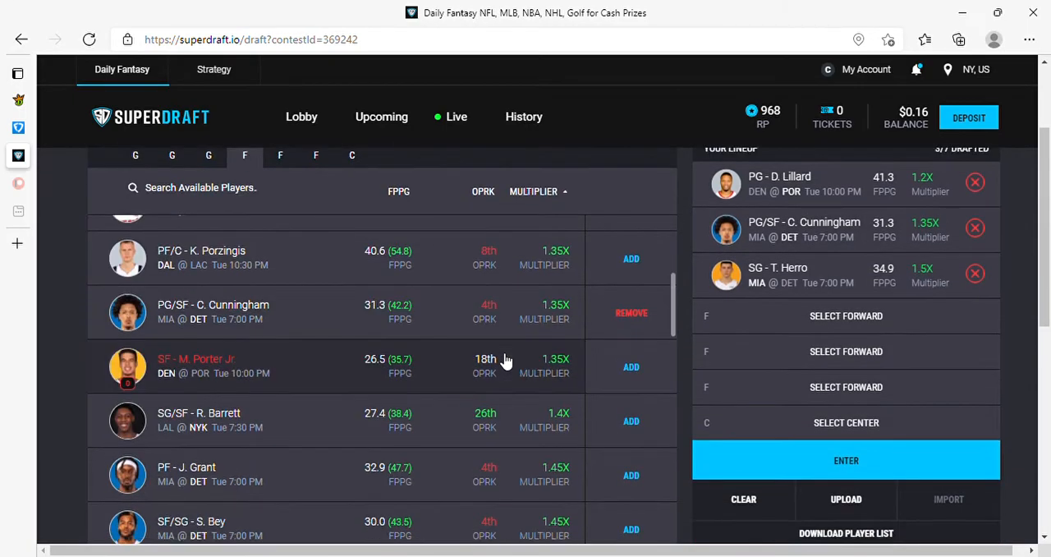
pyautogui.scroll(-3)
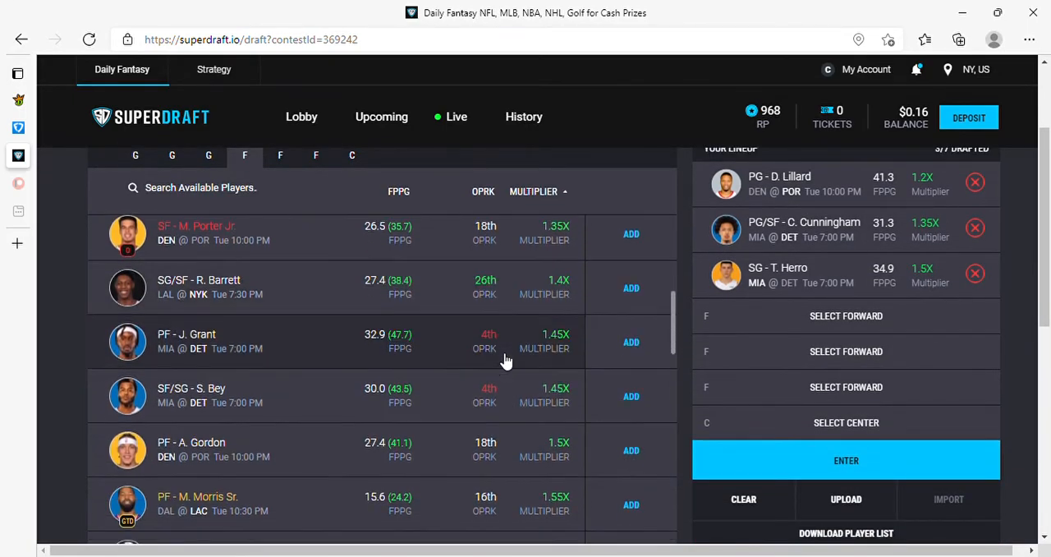
pyautogui.scroll(-3)
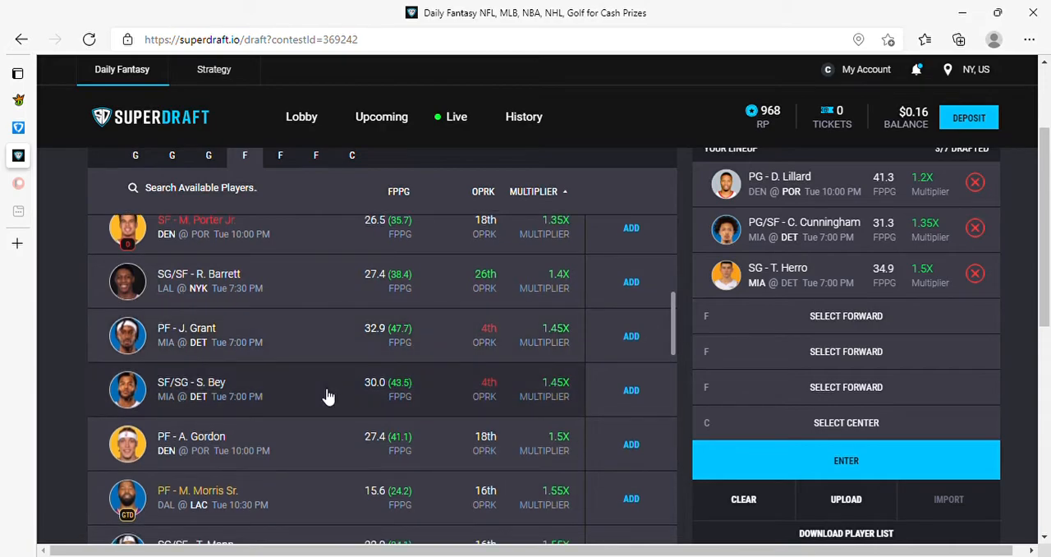
pyautogui.scroll(-3)
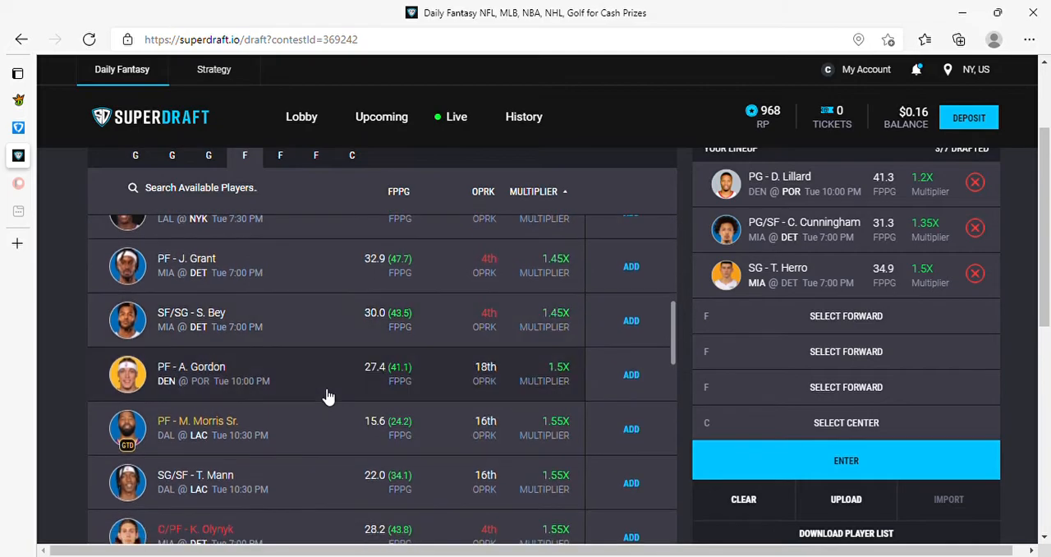
pyautogui.scroll(-3)
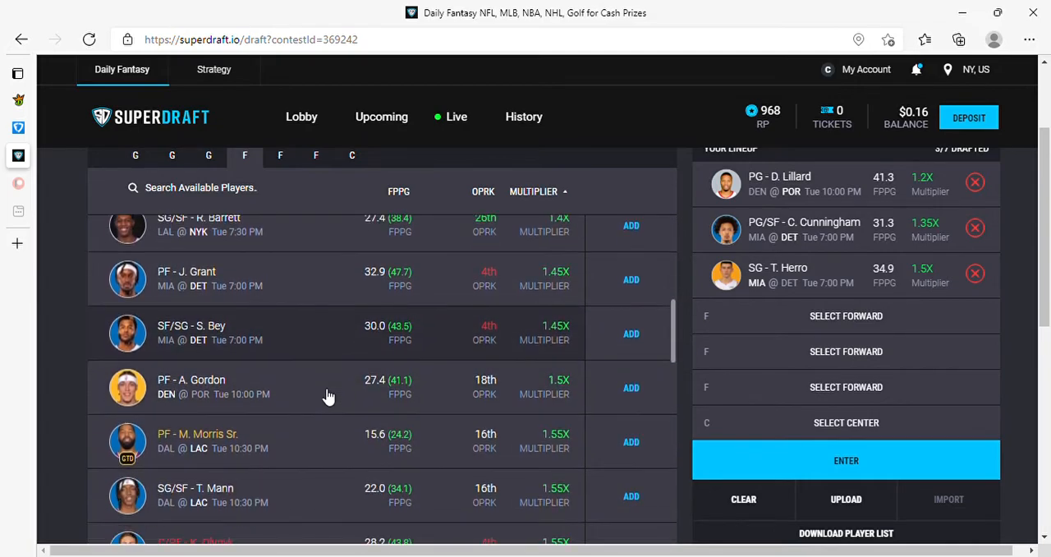
pyautogui.scroll(-3)
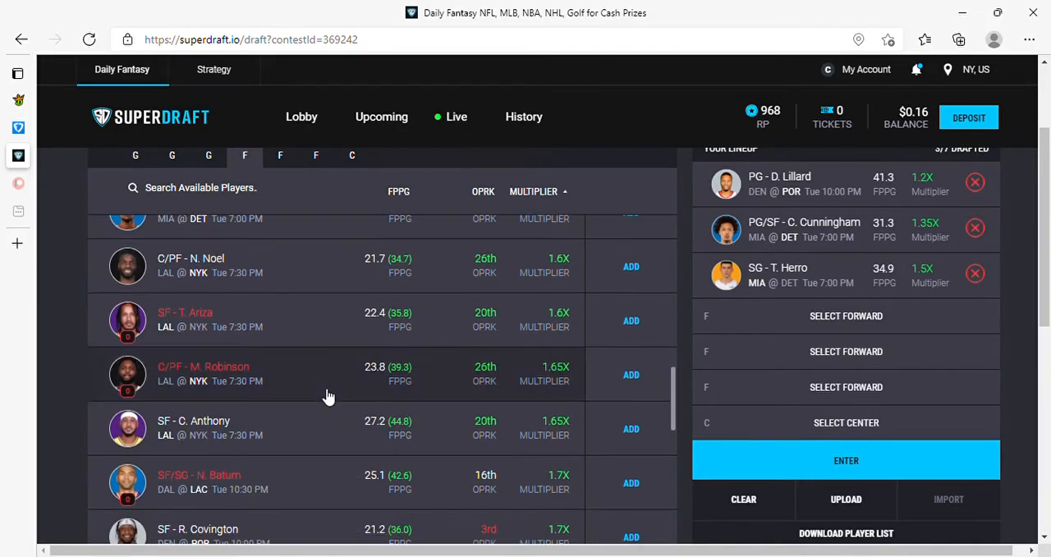
pyautogui.scroll(-3)
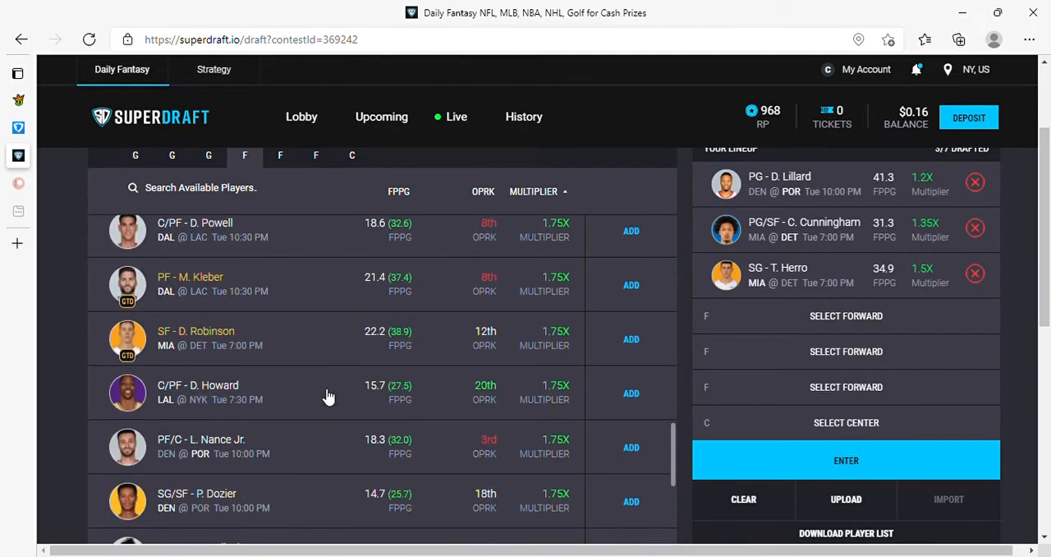
pyautogui.scroll(-3)
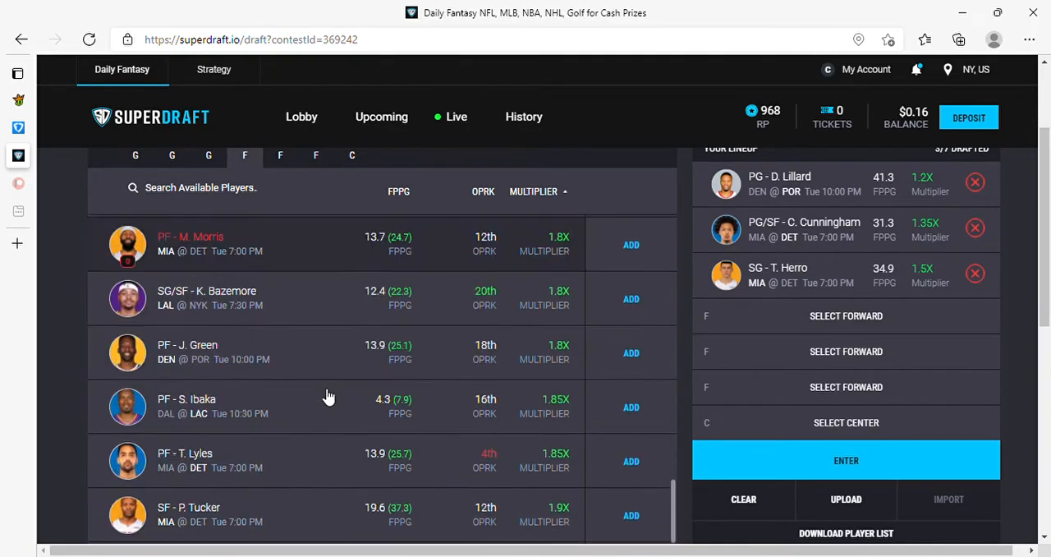
pyautogui.scroll(-3)
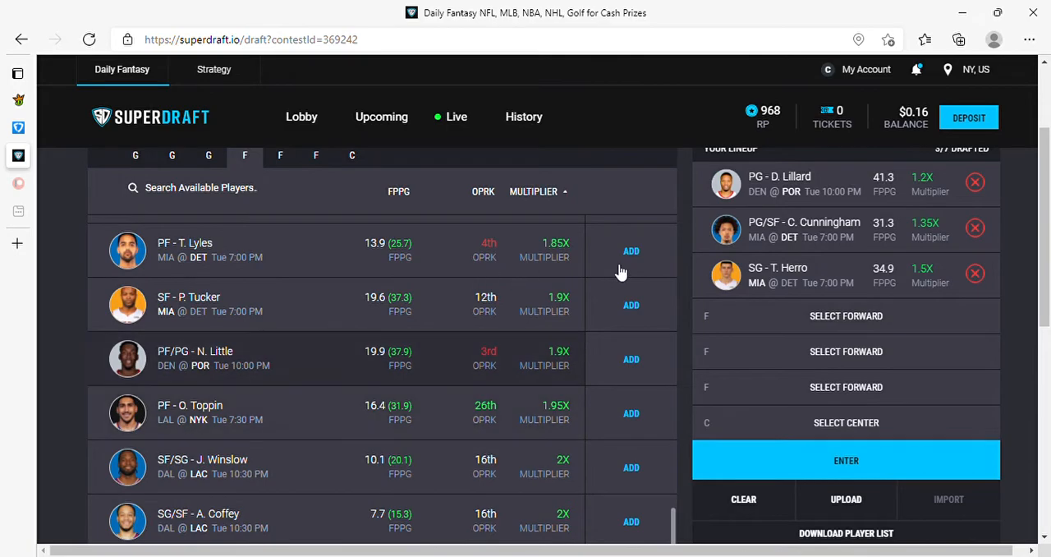
# Draft T. Lyles and J. Grant into the forward slots, reaching five of seven players.
pyautogui.click(631, 249)
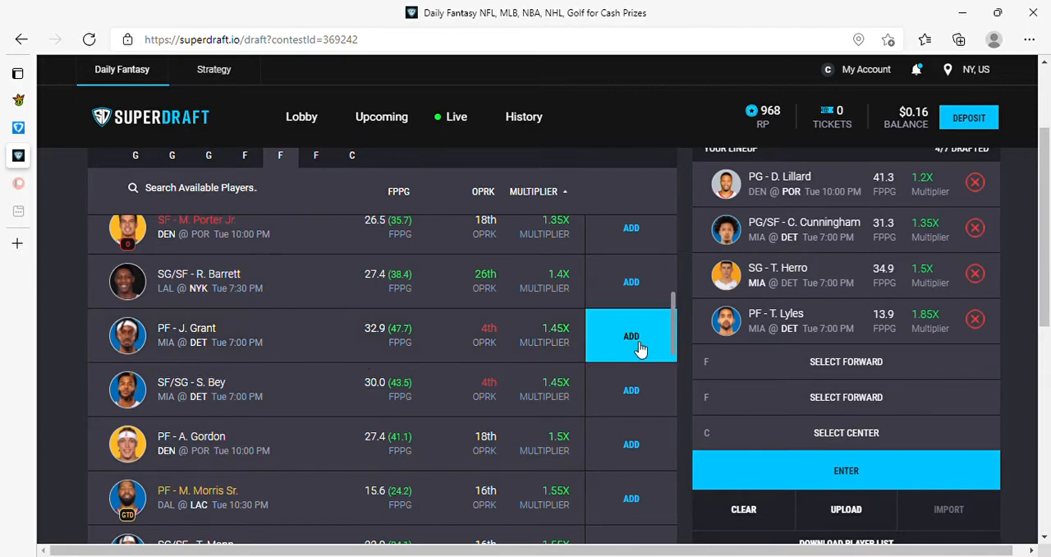
pyautogui.click(630, 335)
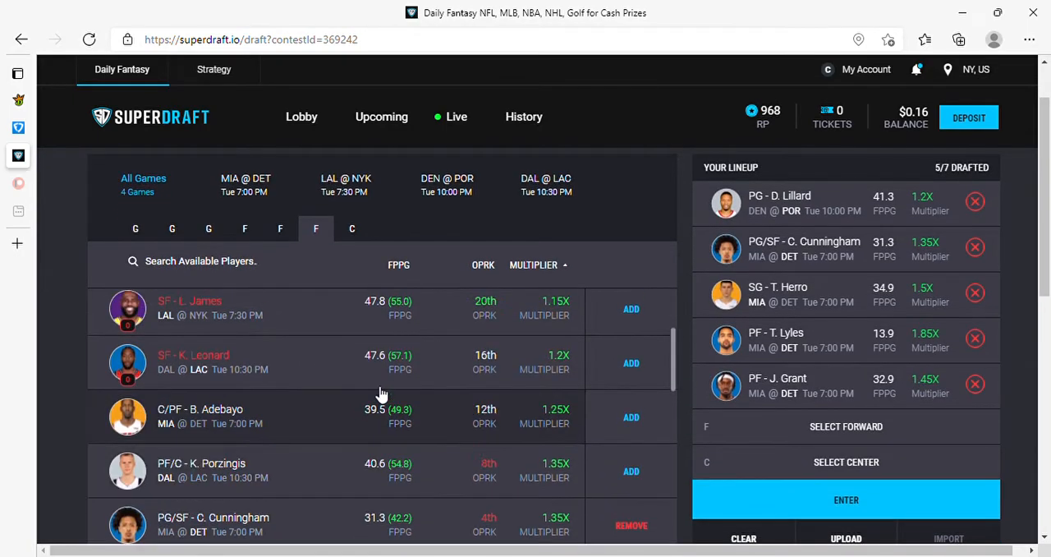
pyautogui.scroll(-3)
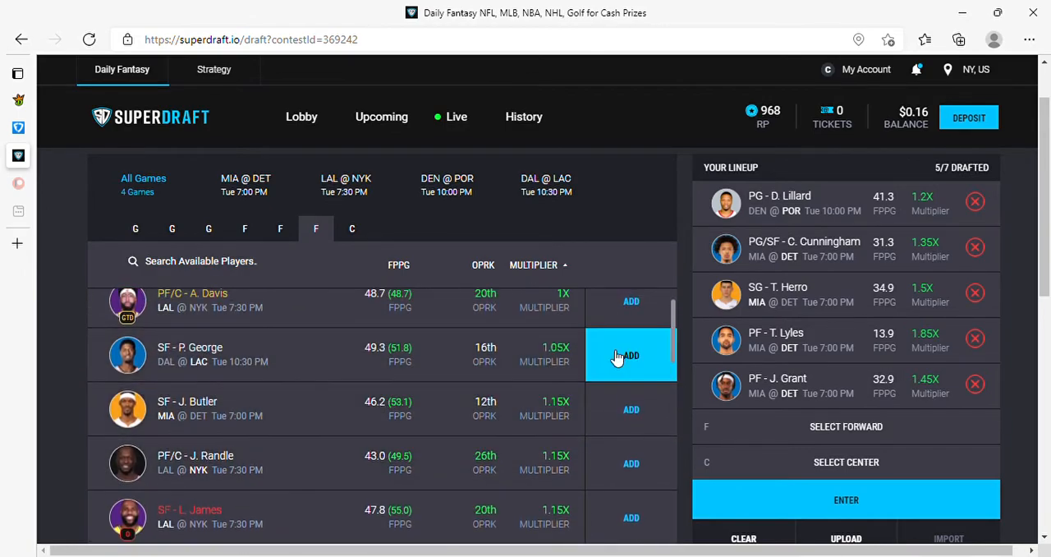
# Draft P. George as the final forward and N. Jokic at center, completing all seven slots.
pyautogui.click(631, 355)
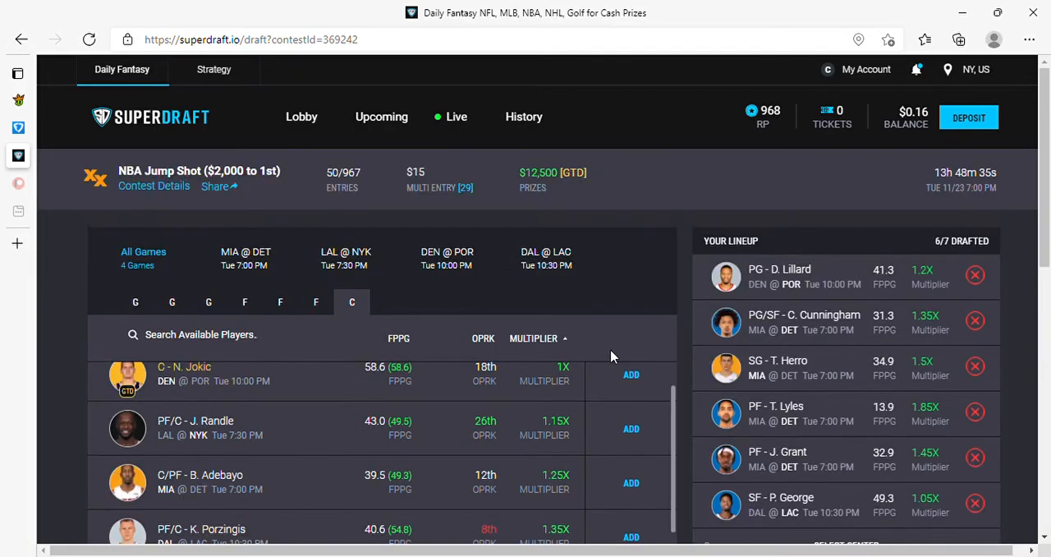
pyautogui.moveTo(630, 427)
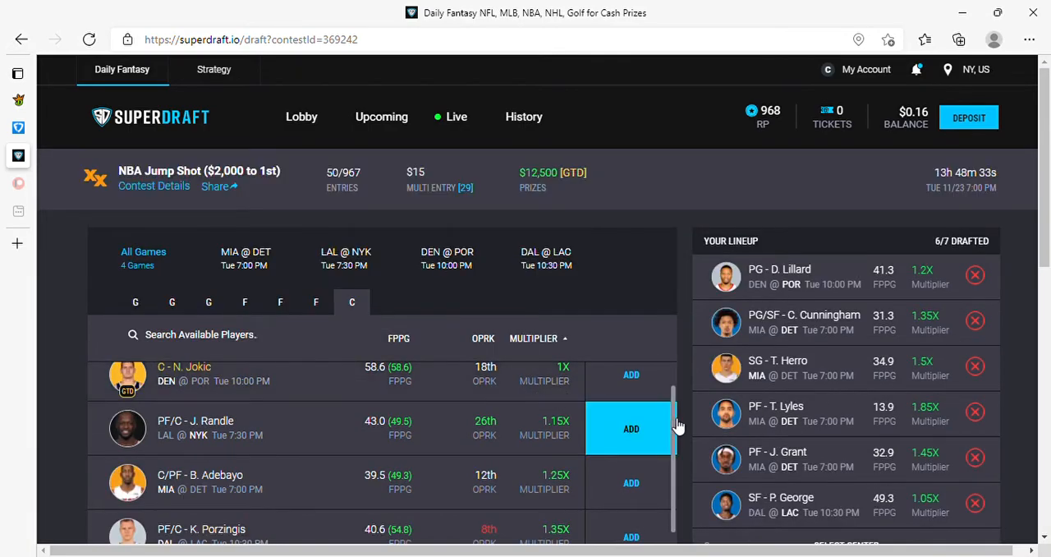
pyautogui.scroll(-3)
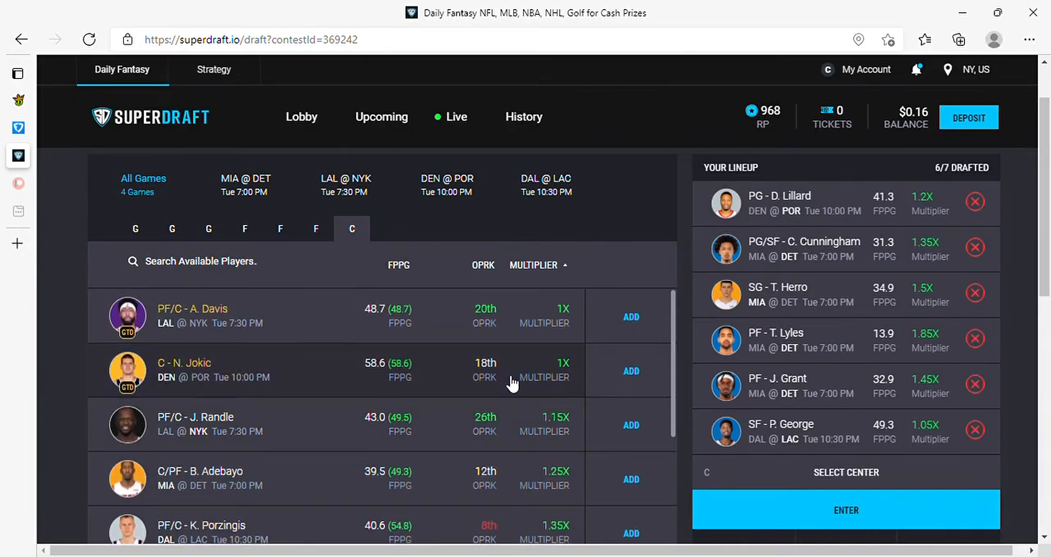
pyautogui.moveTo(631, 371)
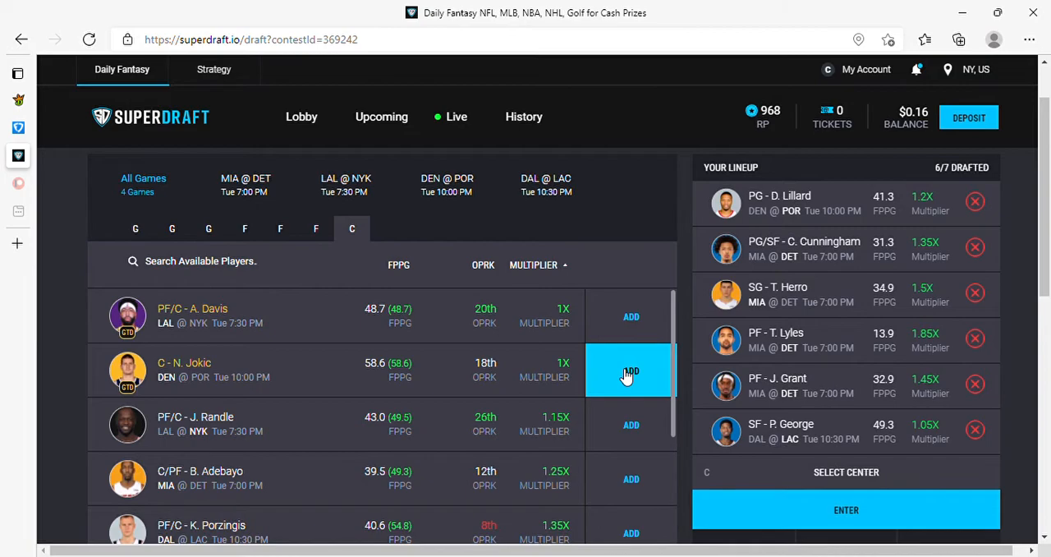
pyautogui.moveTo(630, 315)
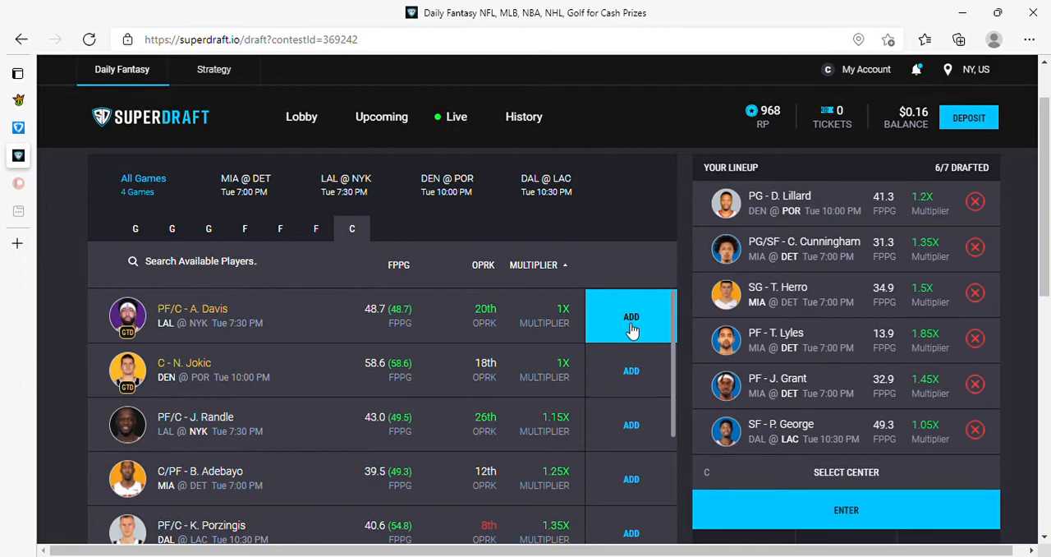
pyautogui.moveTo(630, 371)
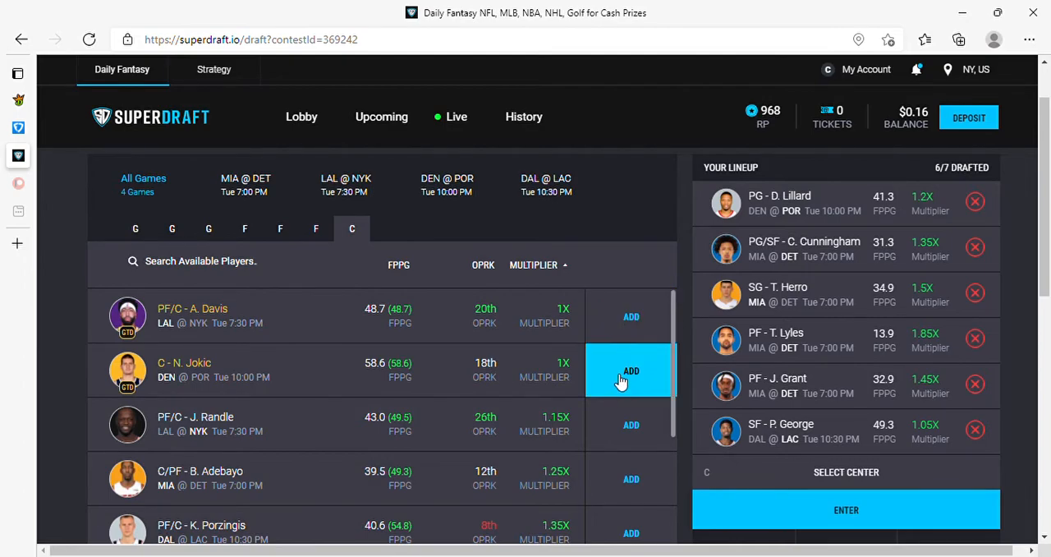
pyautogui.click(631, 371)
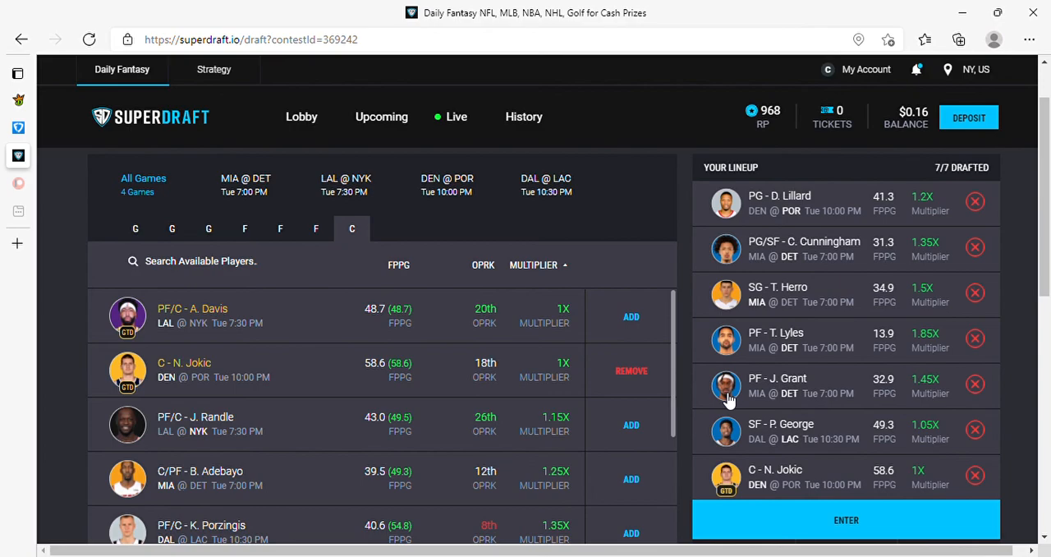
pyautogui.moveTo(692, 407)
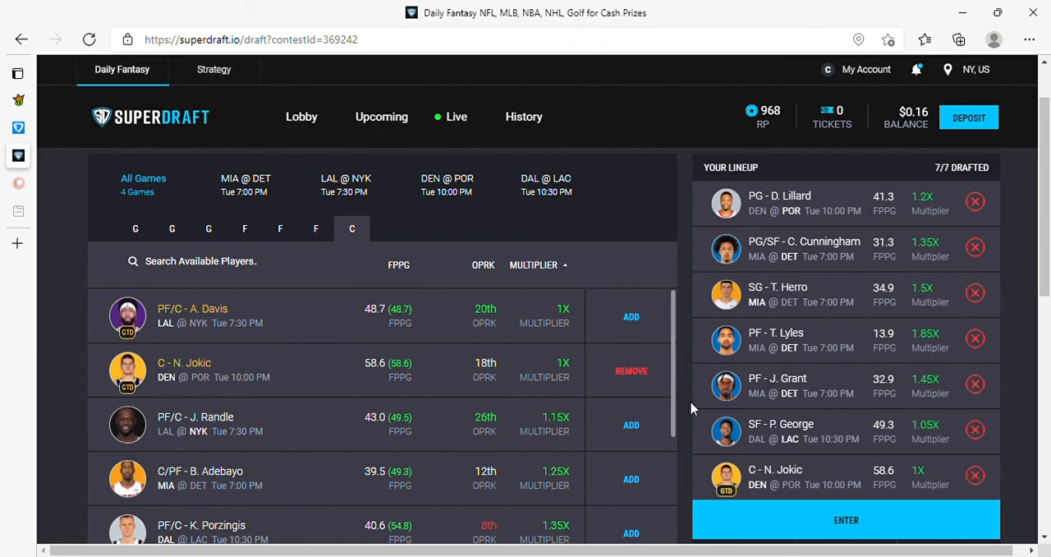